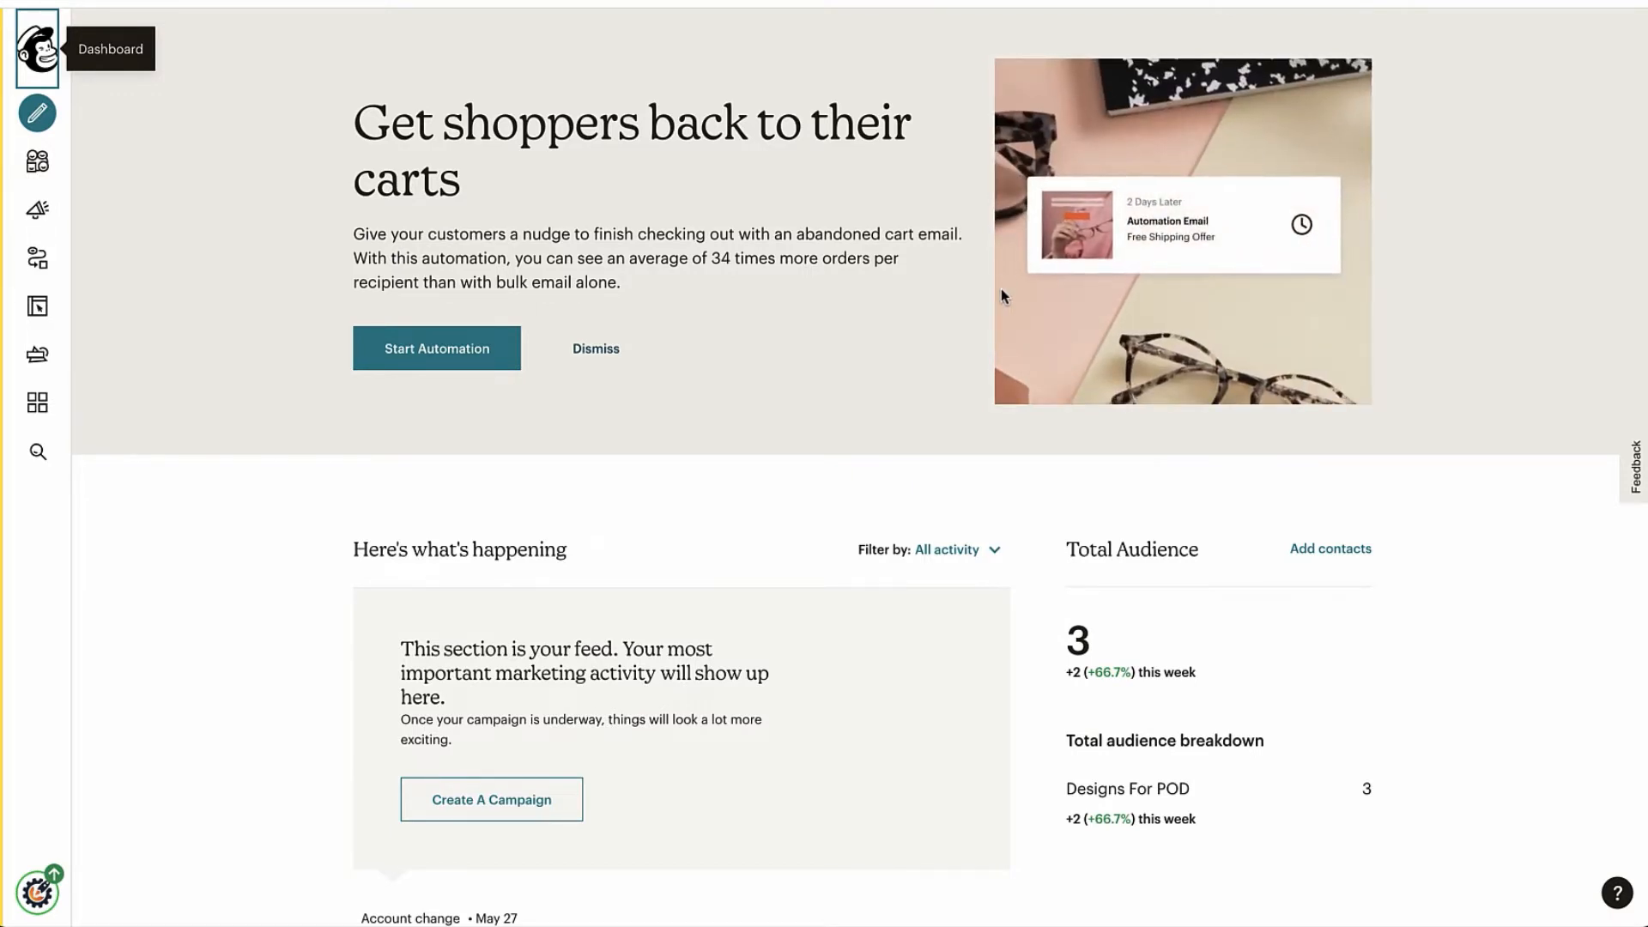
{"action": "mouse_move", "coordinate": [252, 250]}
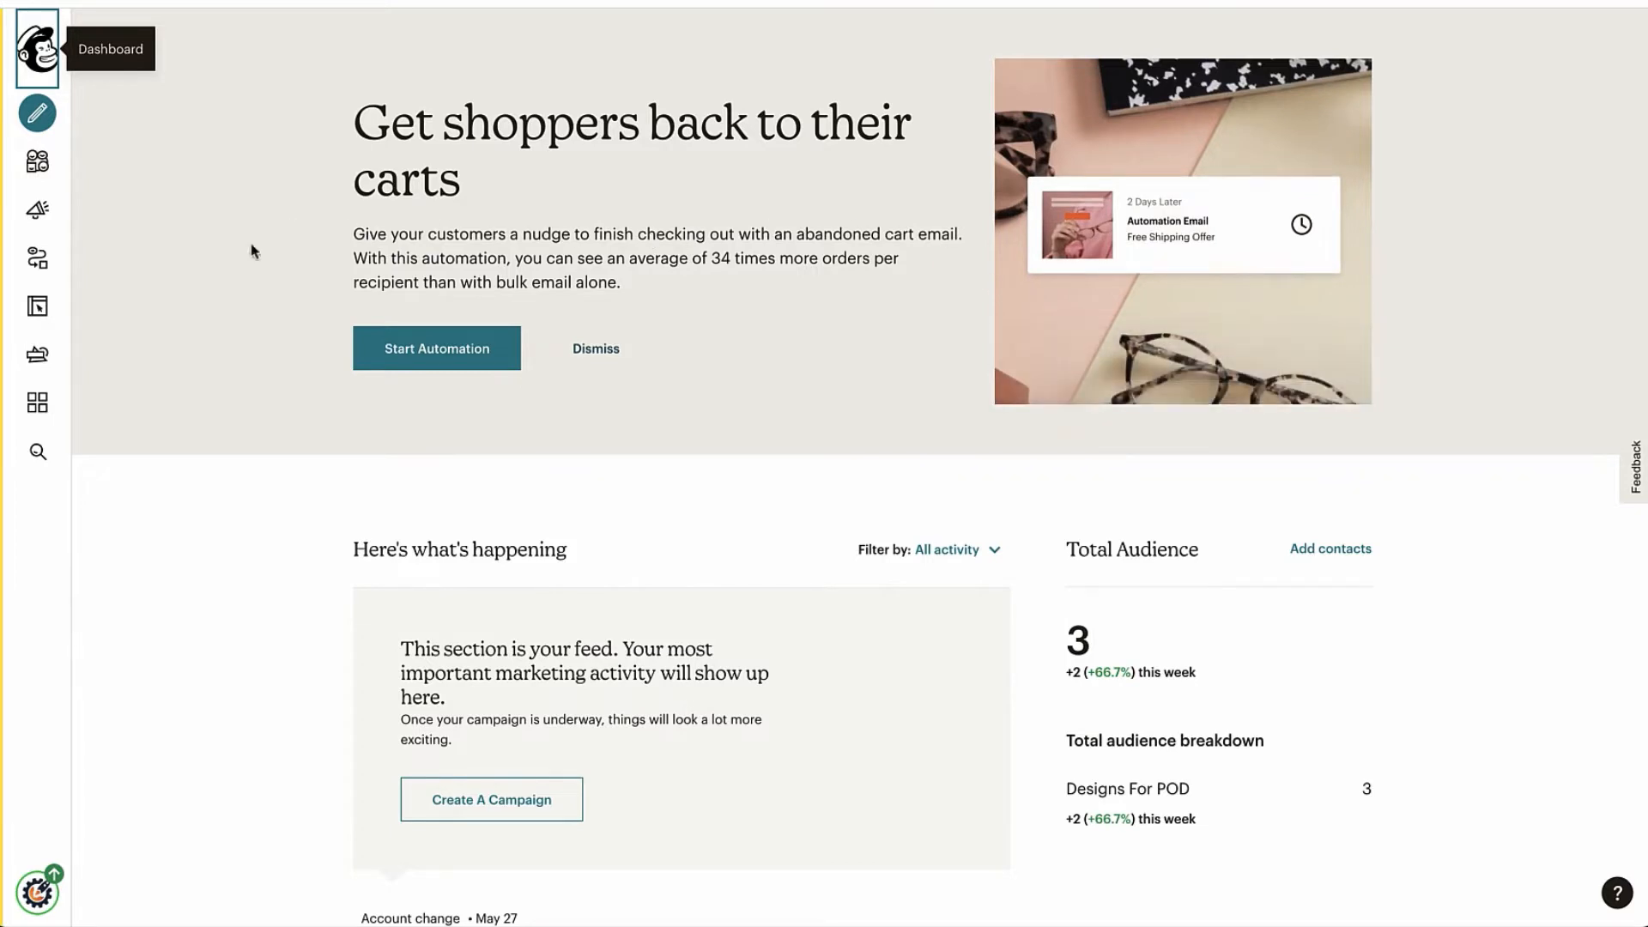
{"action": "mouse_move", "coordinate": [36, 259]}
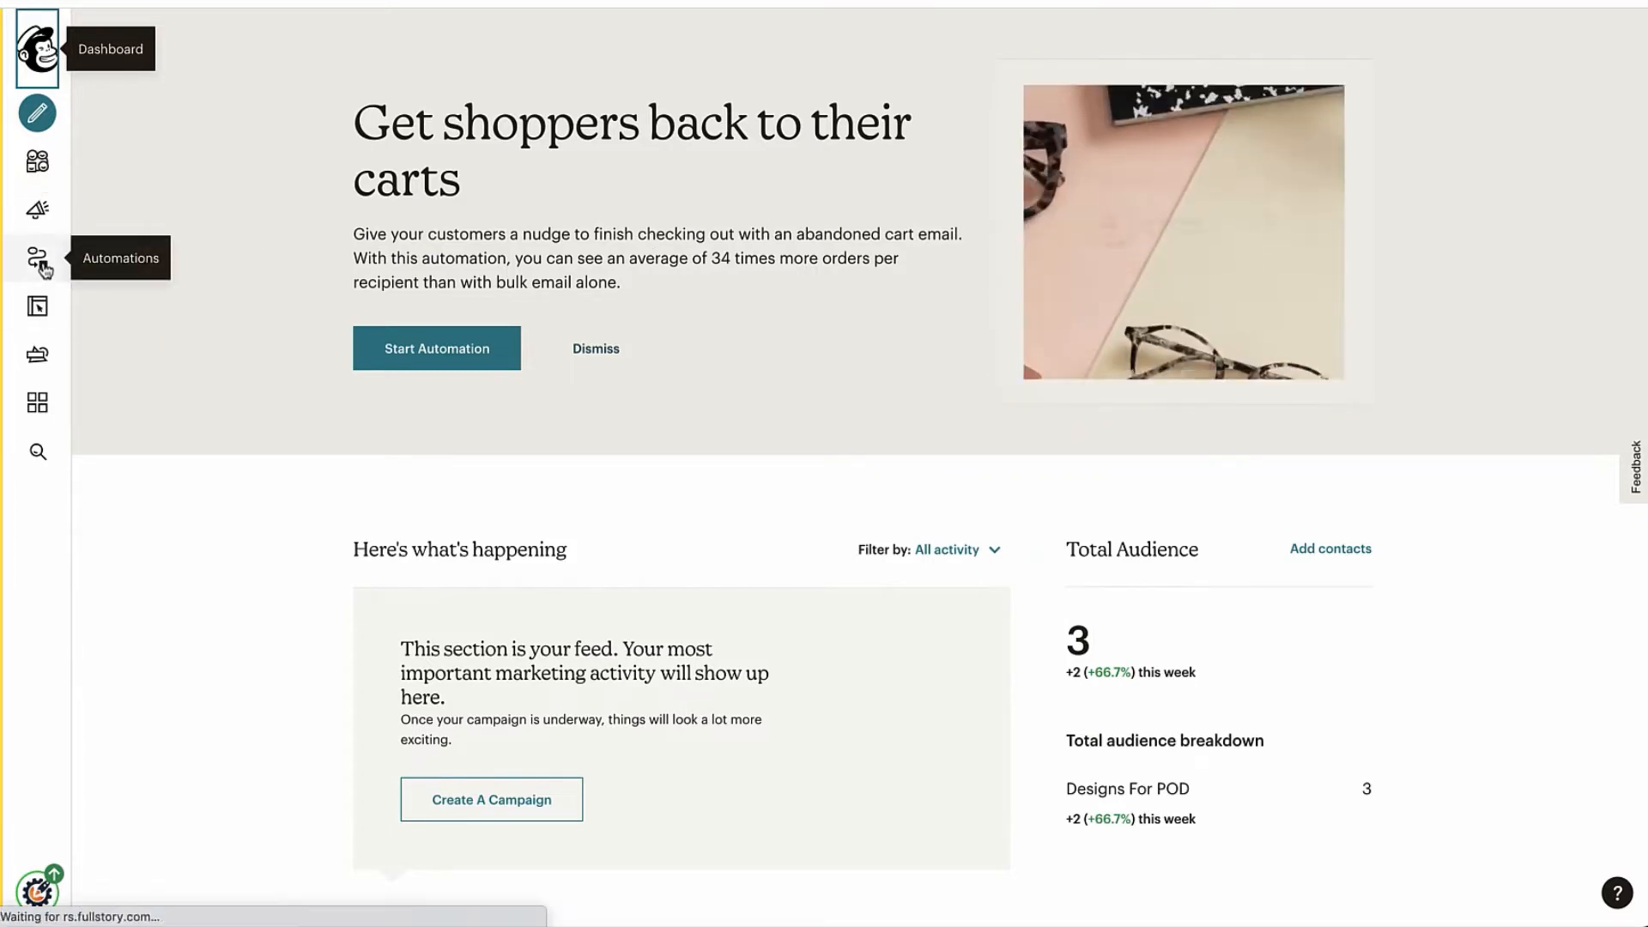
- Browse the Automations pre-built journey templates gallery and return to its top
{"action": "left_click", "coordinate": [36, 258]}
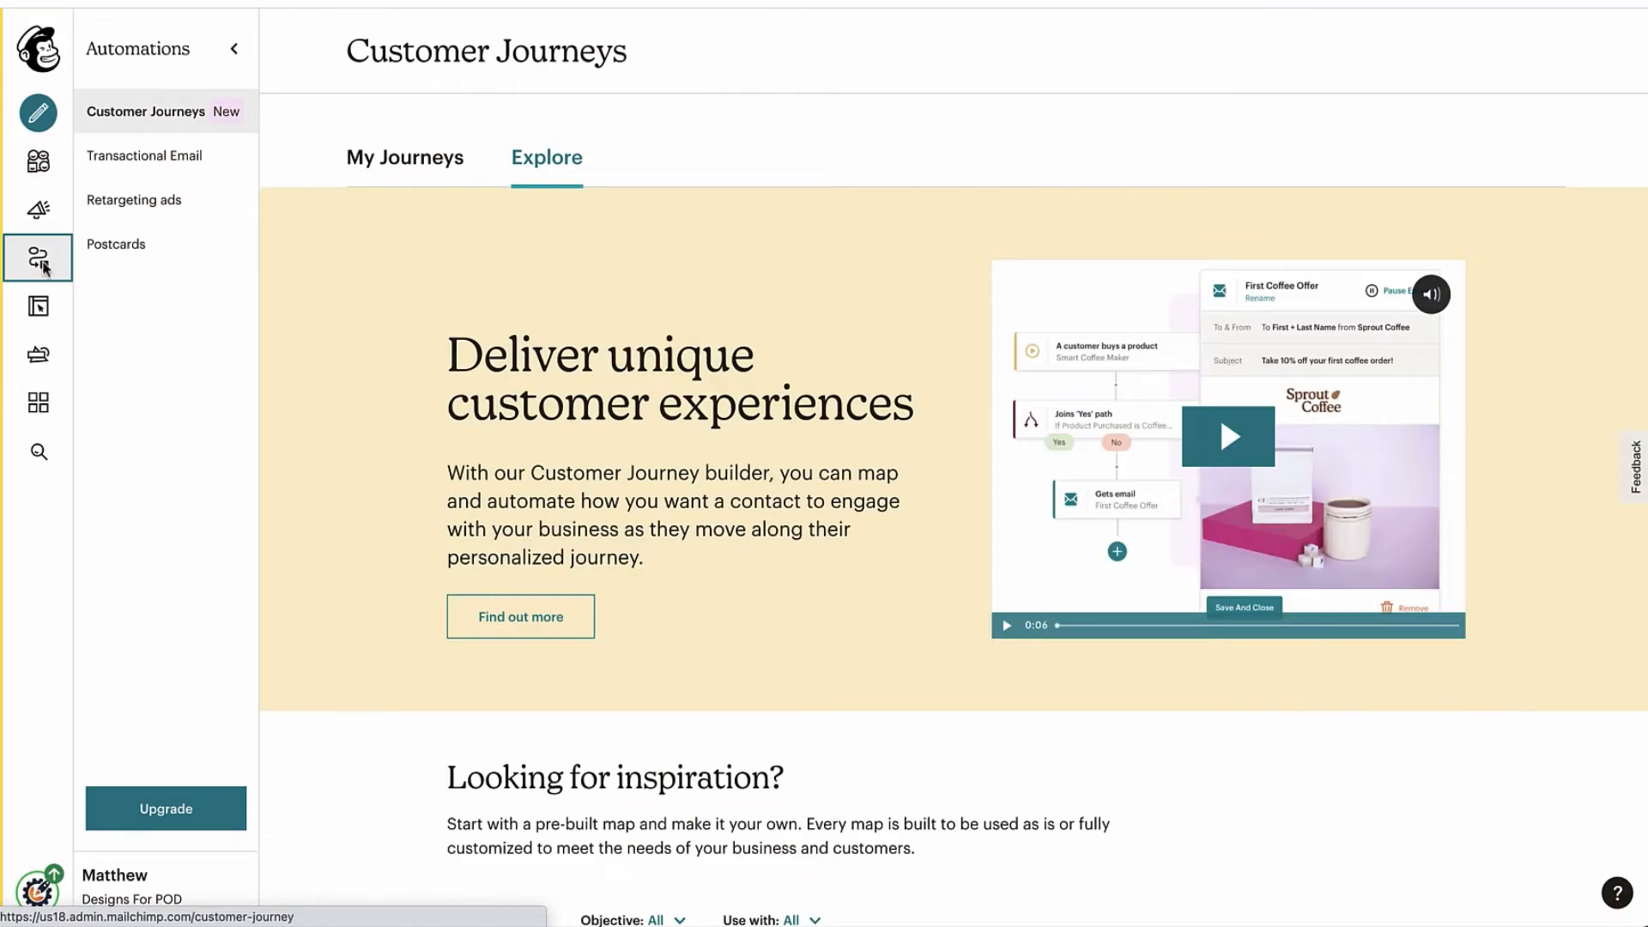
{"action": "scroll", "scroll_direction": "down", "scroll_amount": 3}
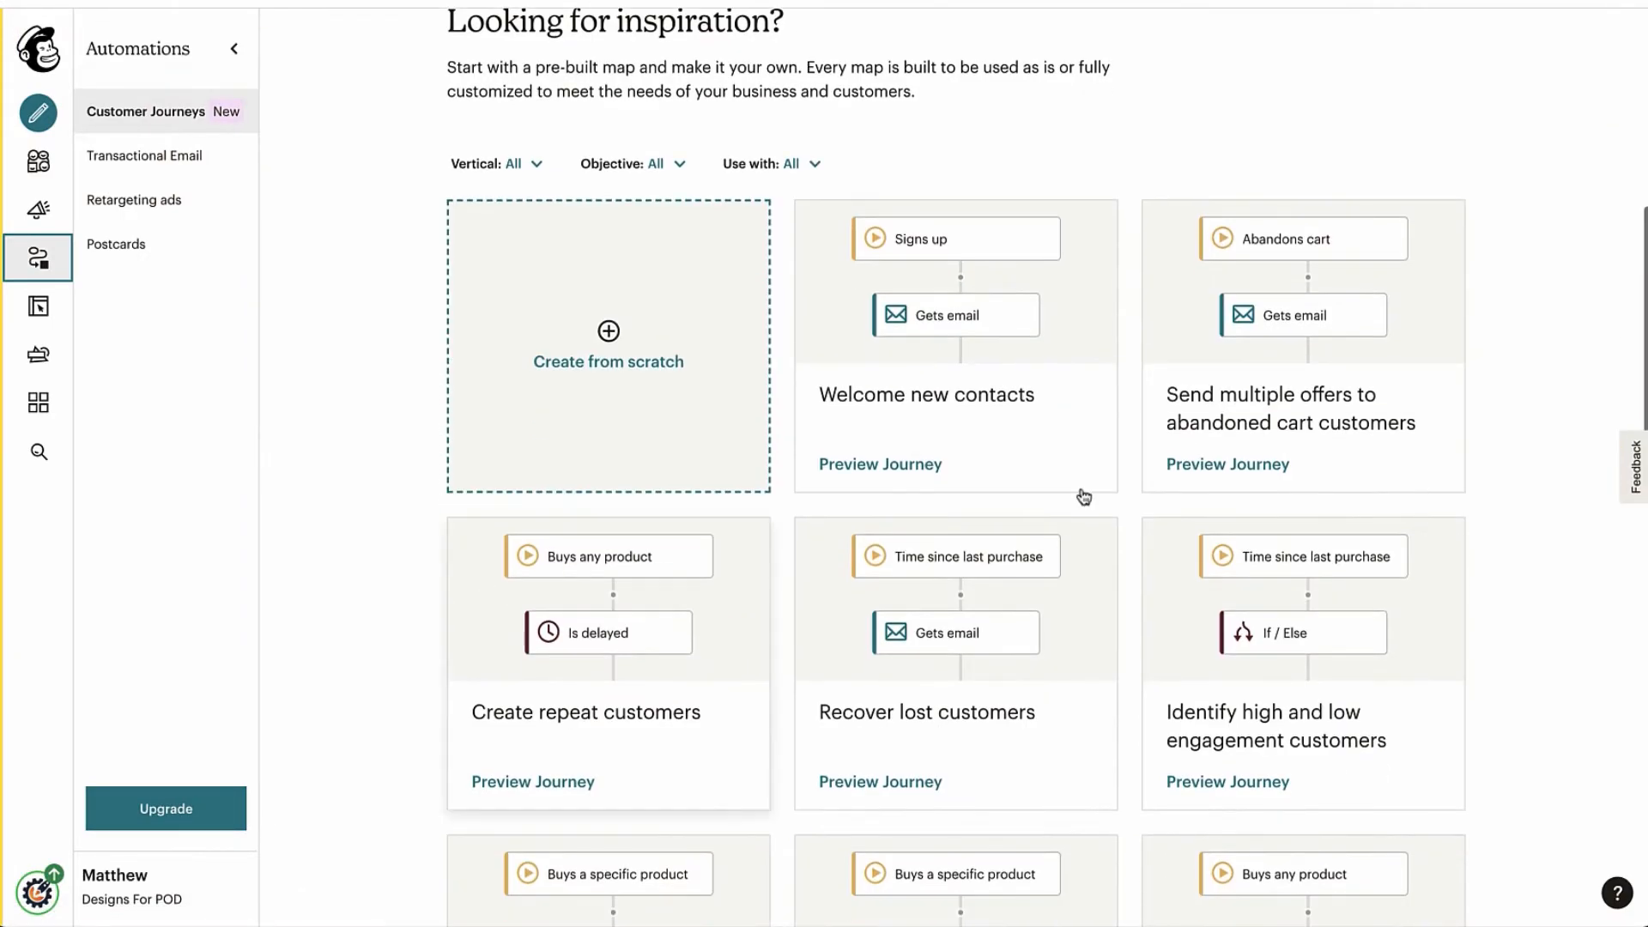
{"action": "scroll", "scroll_direction": "down", "scroll_amount": 3}
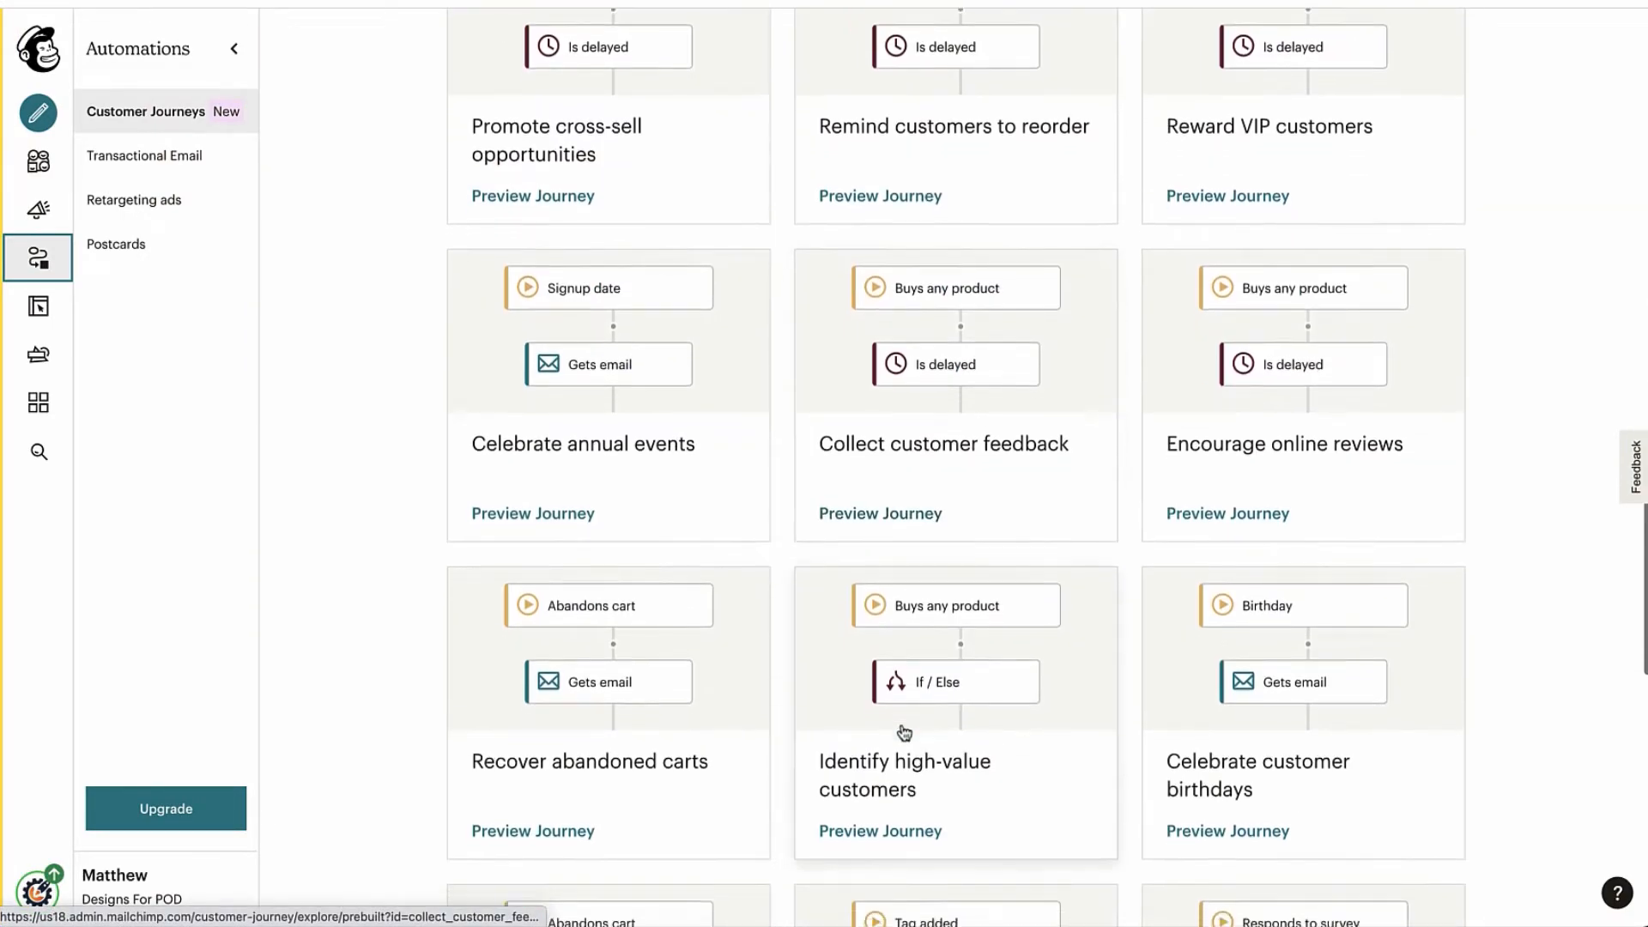
{"action": "scroll", "scroll_direction": "down", "scroll_amount": 3}
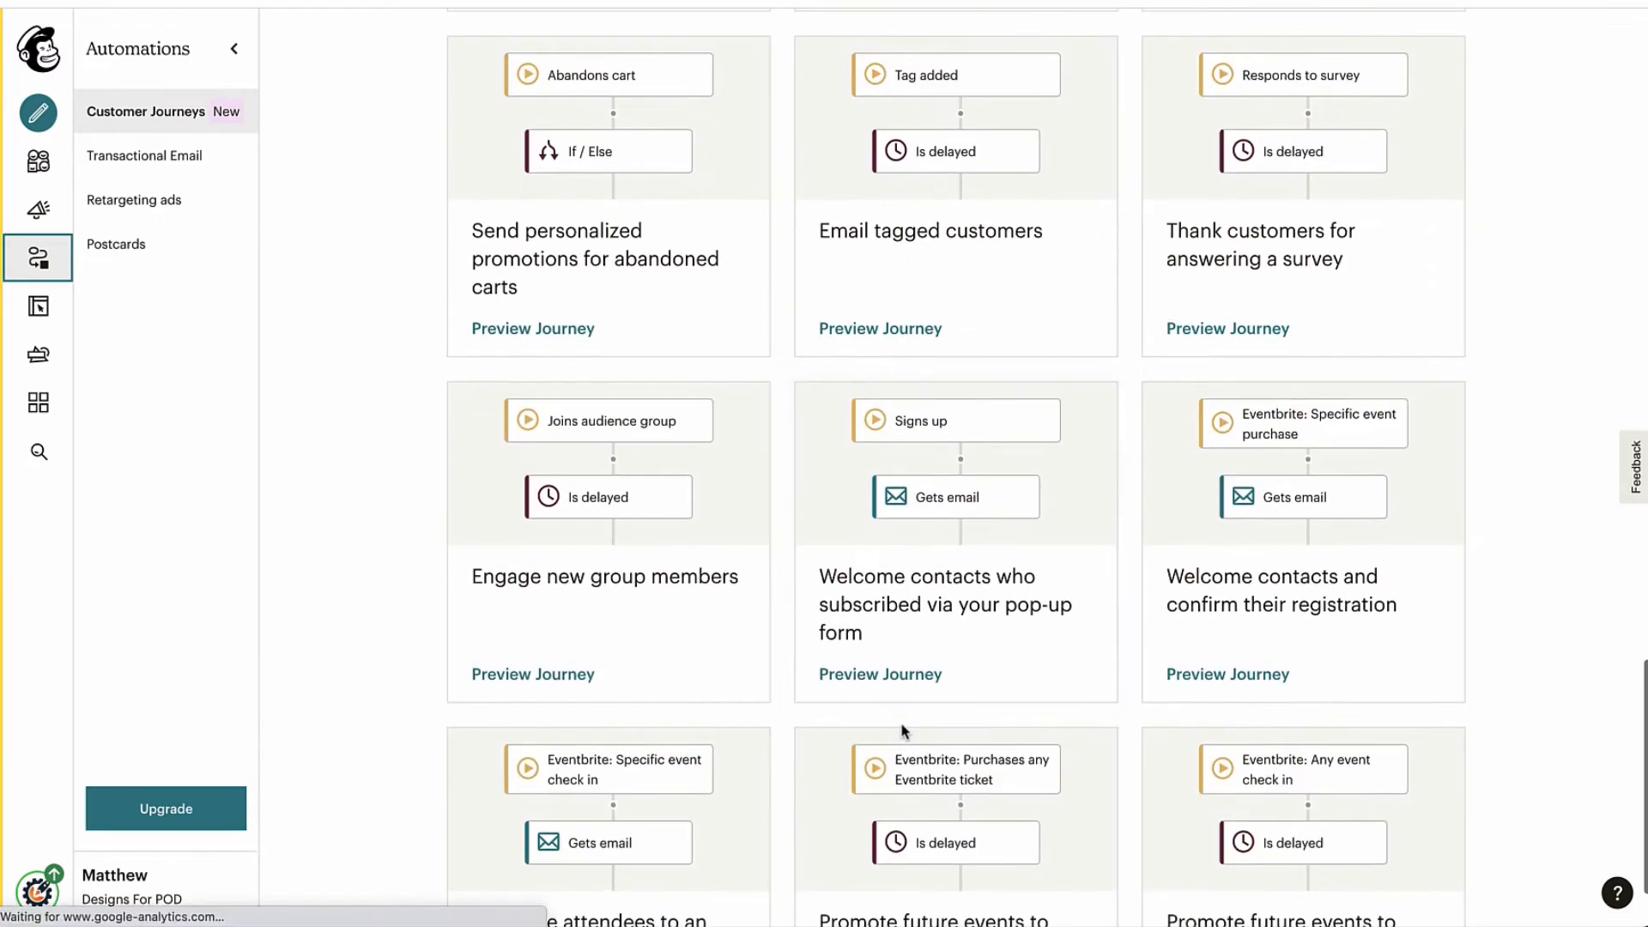
{"action": "mouse_move", "coordinate": [925, 626]}
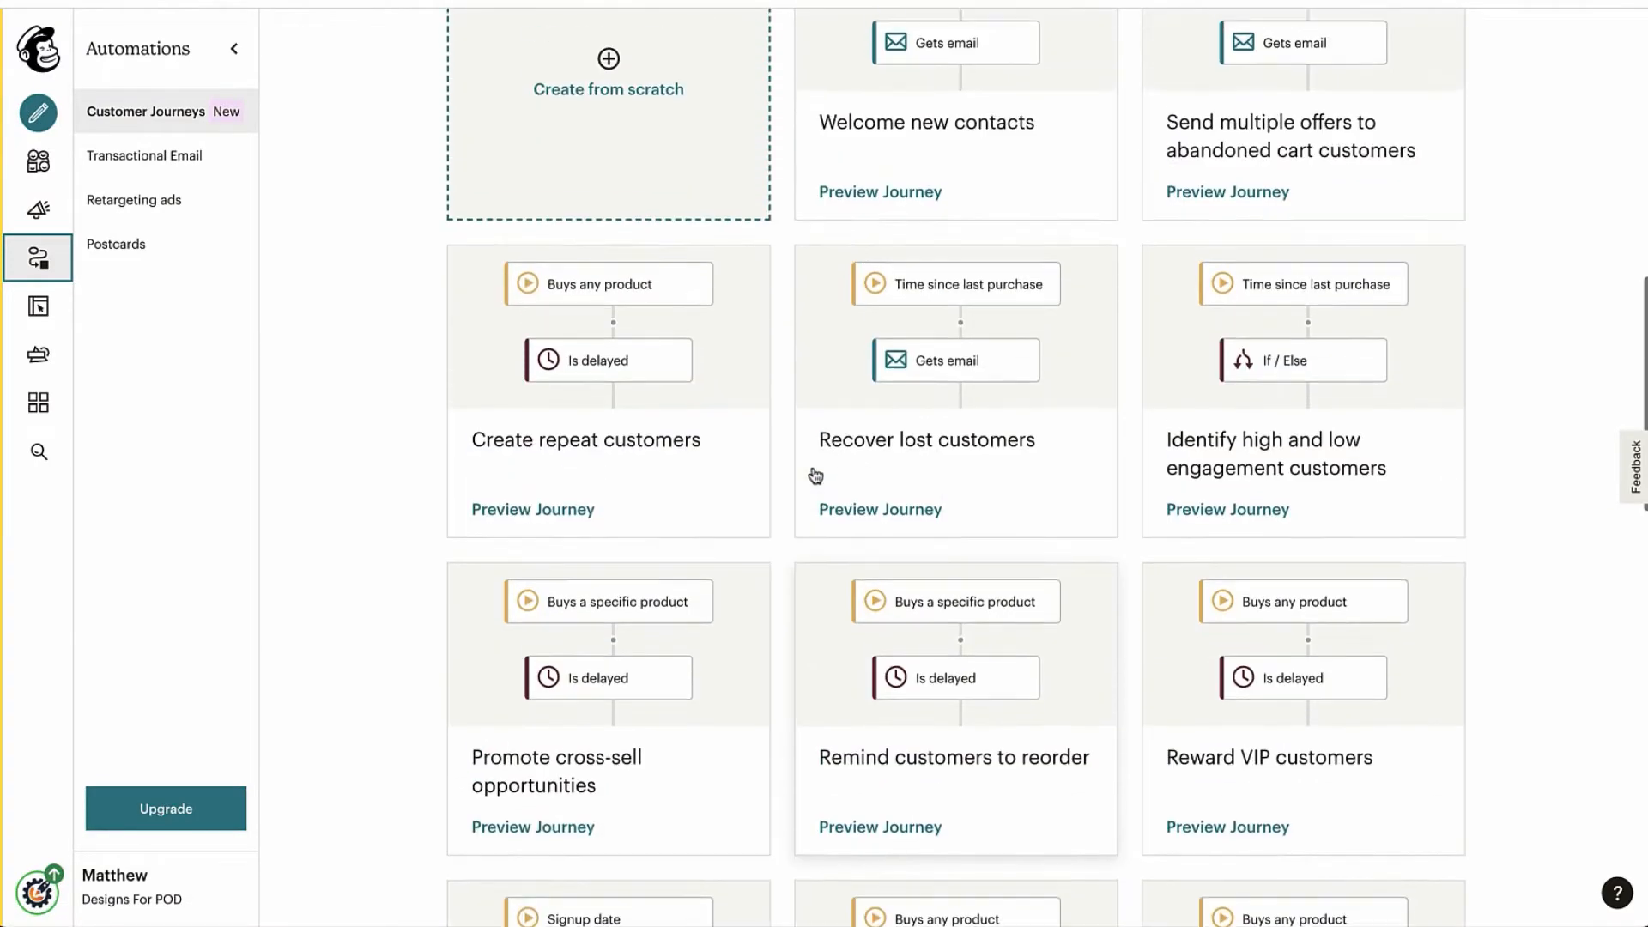
{"action": "scroll", "scroll_direction": "up", "scroll_amount": 3}
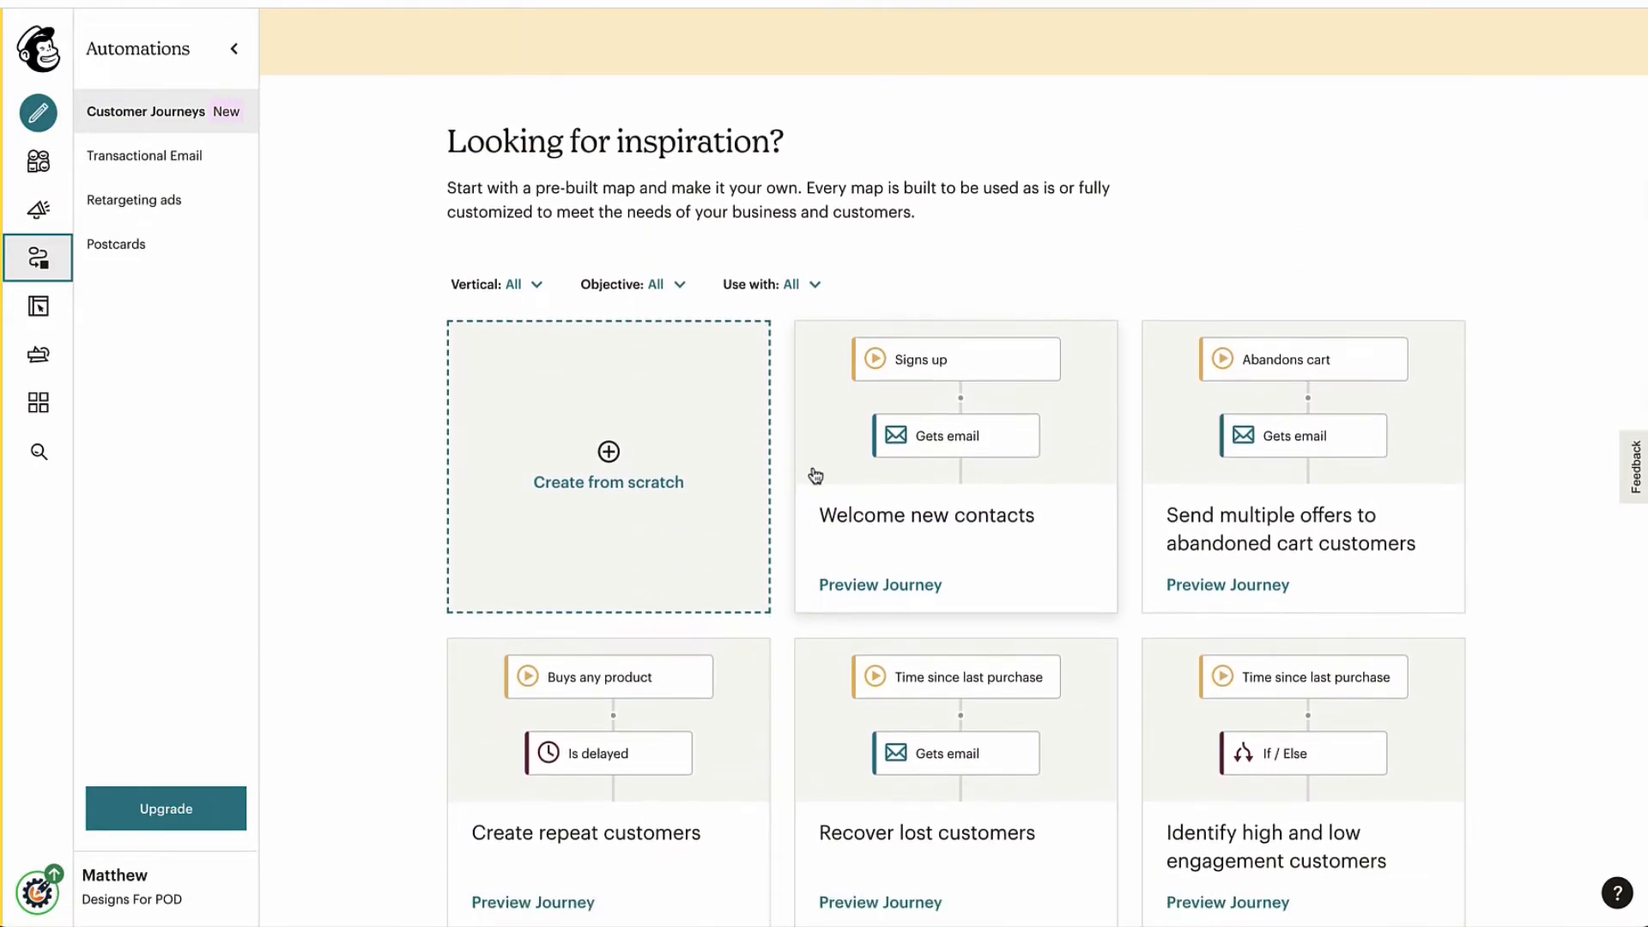
{"action": "mouse_move", "coordinate": [608, 460]}
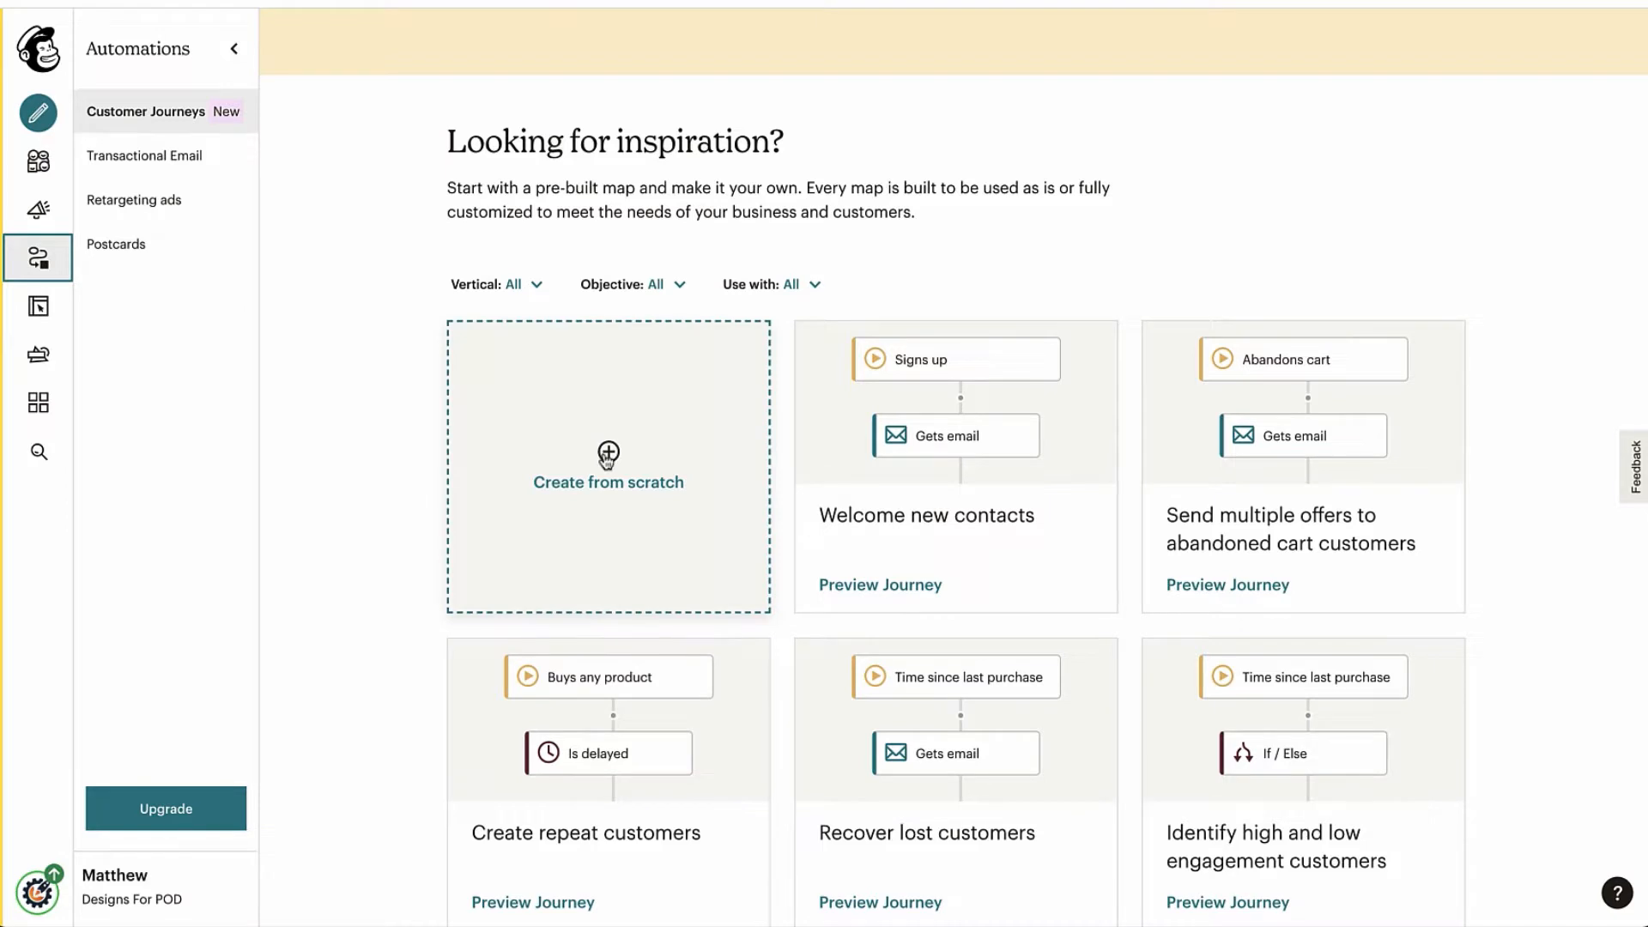
- Start a from-scratch journey named 'Save 10 Coupon' and begin building it
{"action": "left_click", "coordinate": [607, 467]}
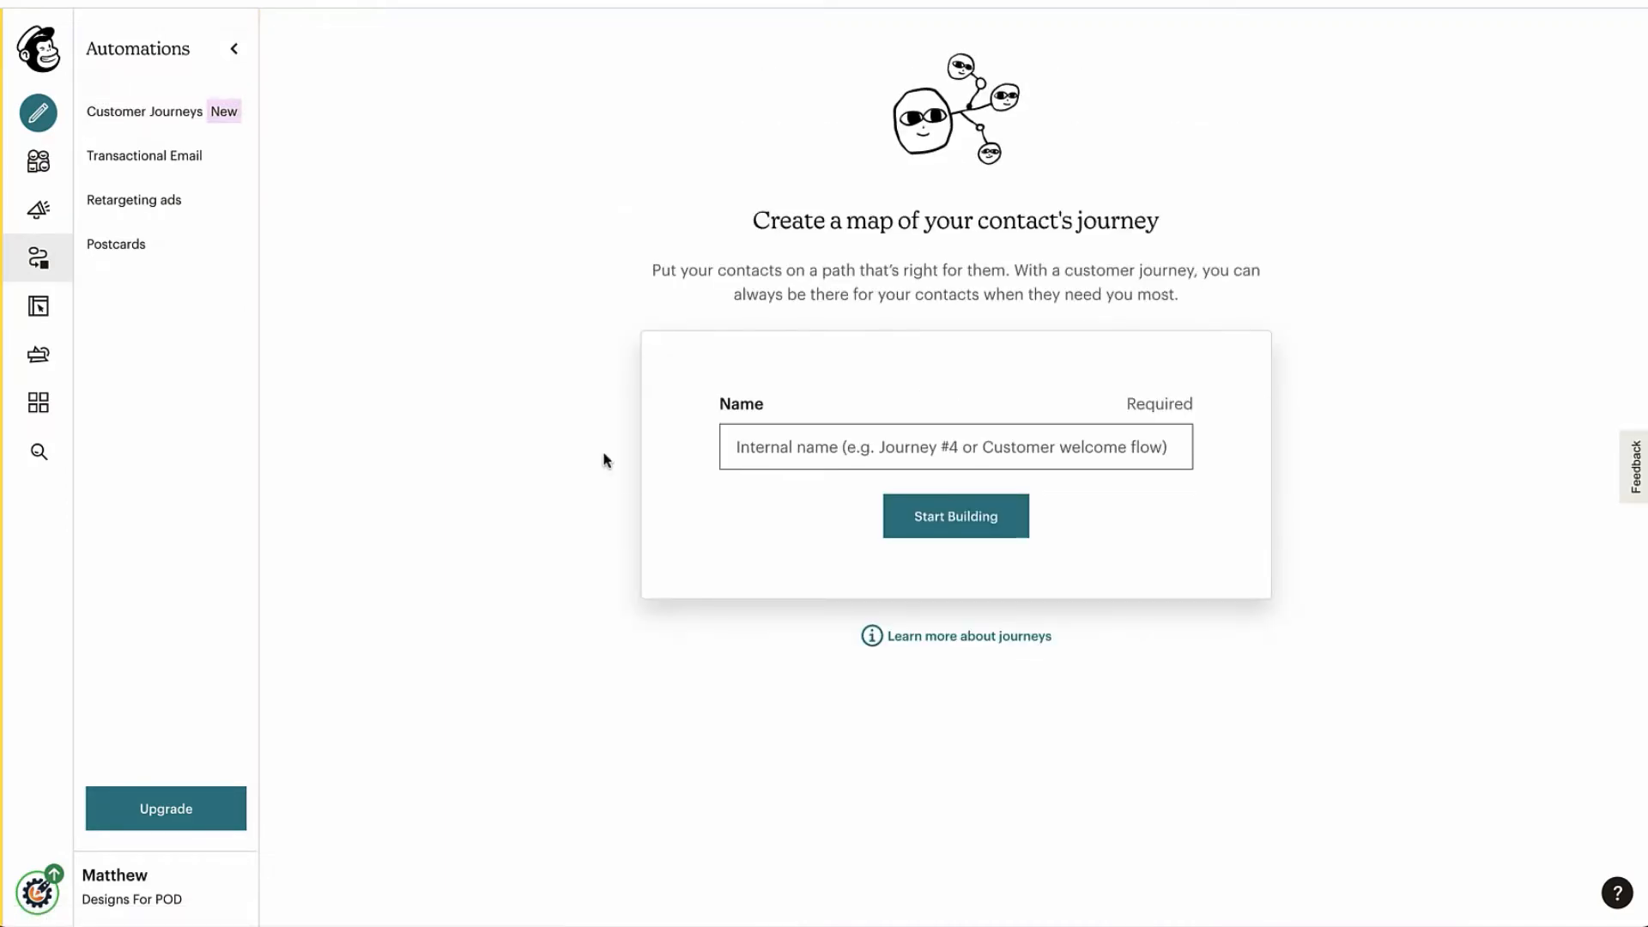
{"action": "type", "text": "a"}
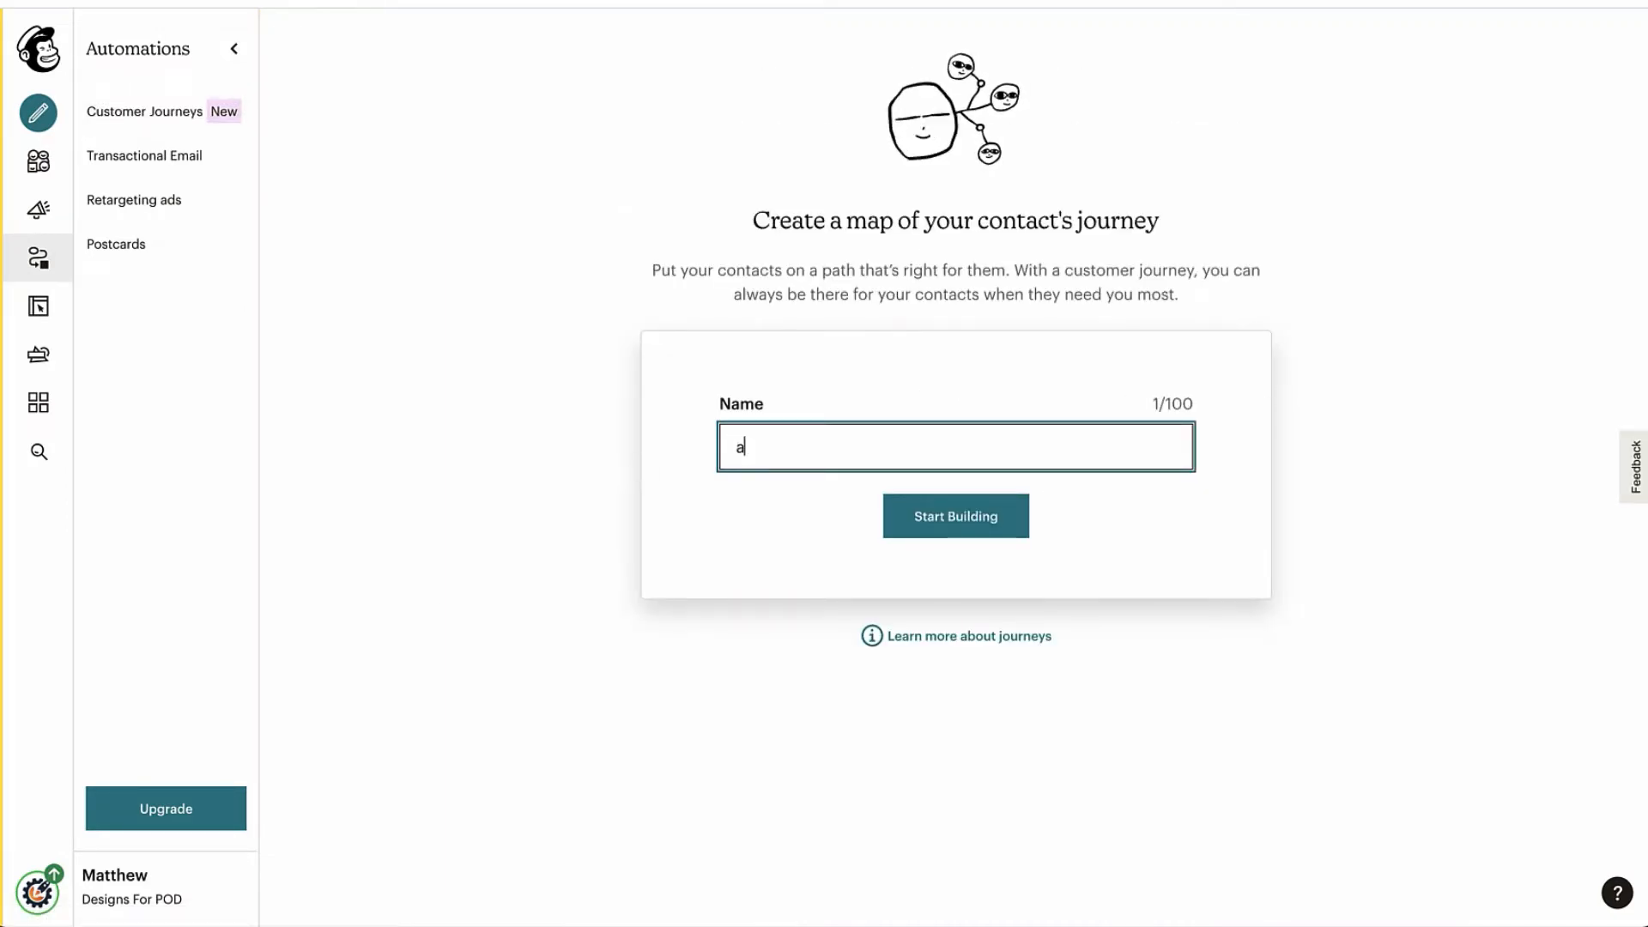
{"action": "type", "text": "Save"}
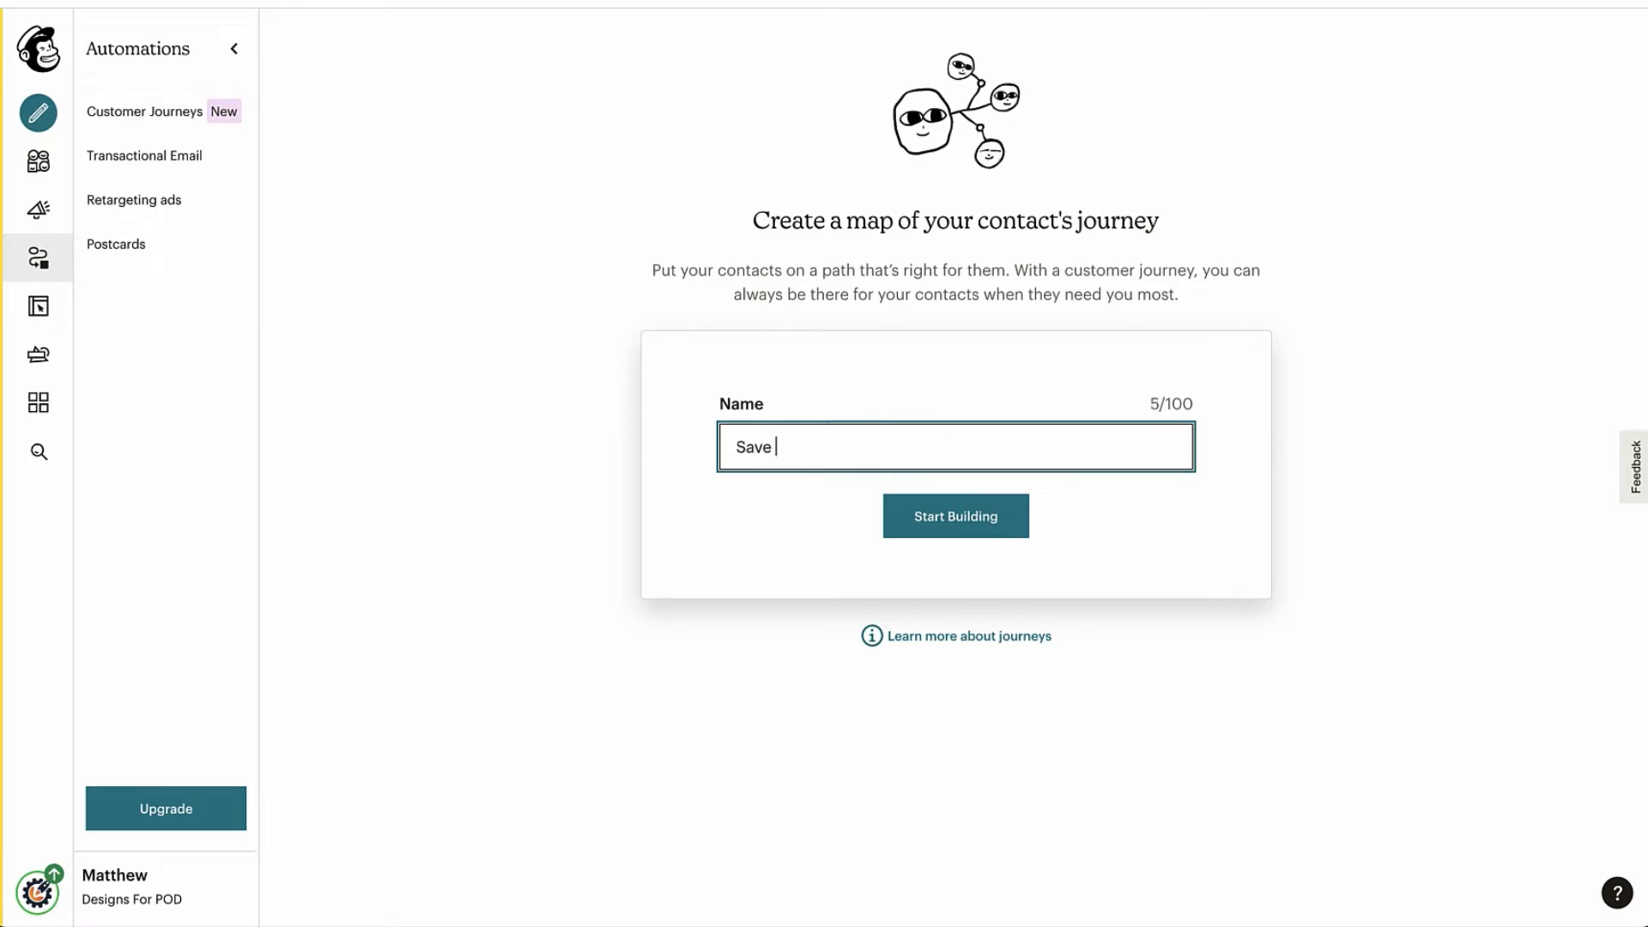
{"action": "type", "text": "10 Co"}
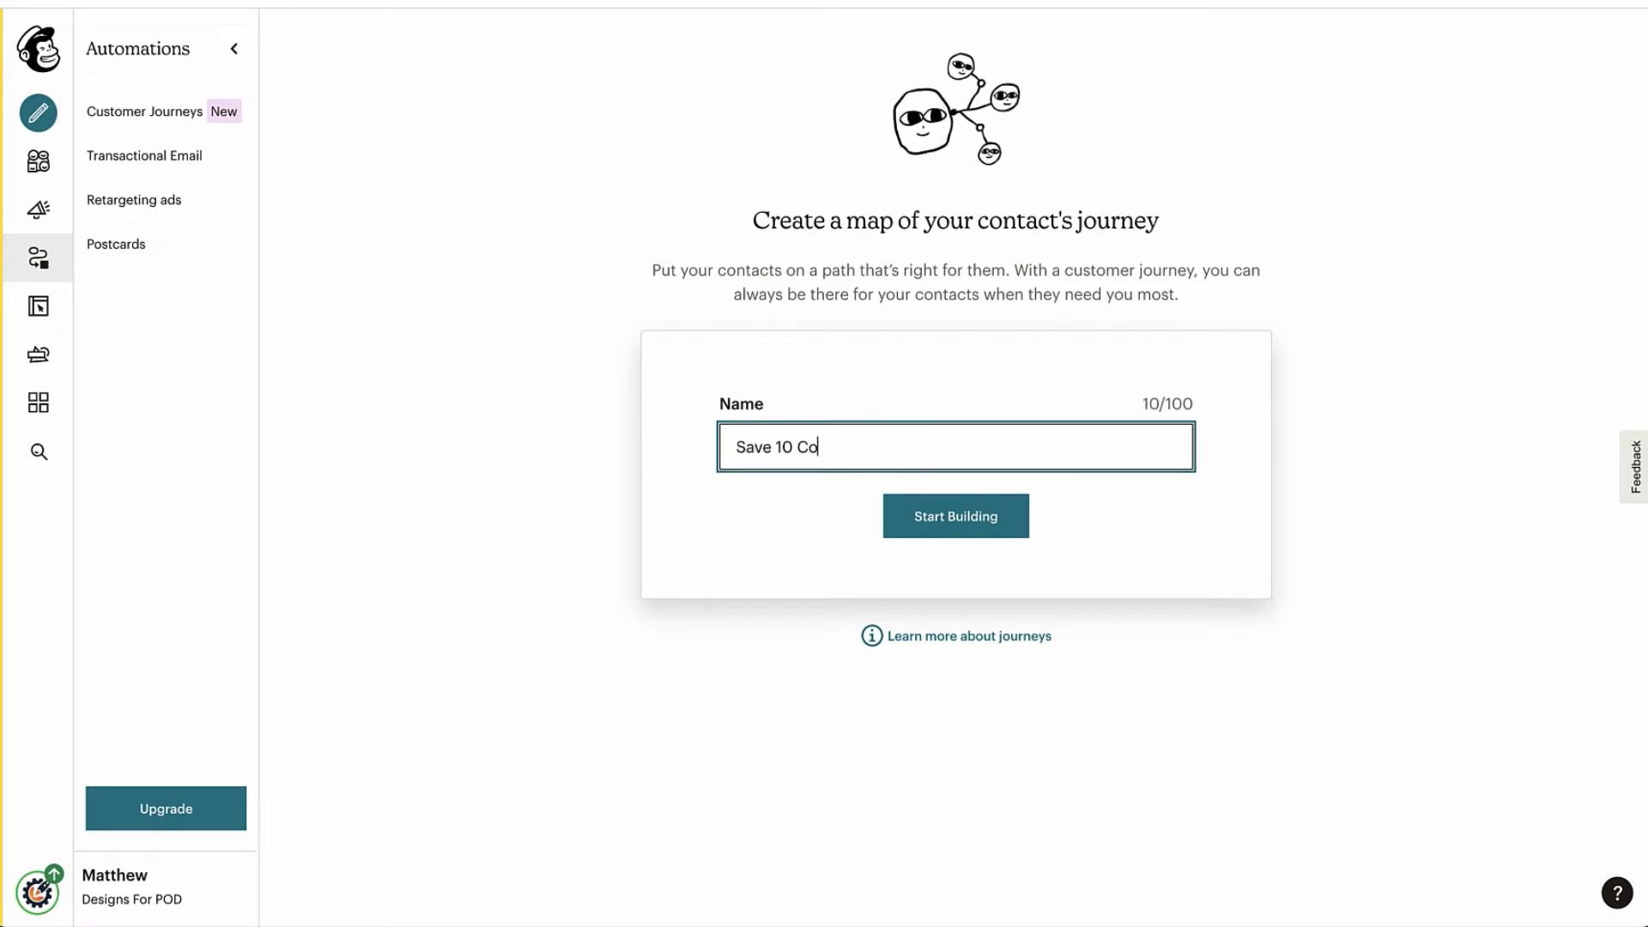
{"action": "type", "text": "upon"}
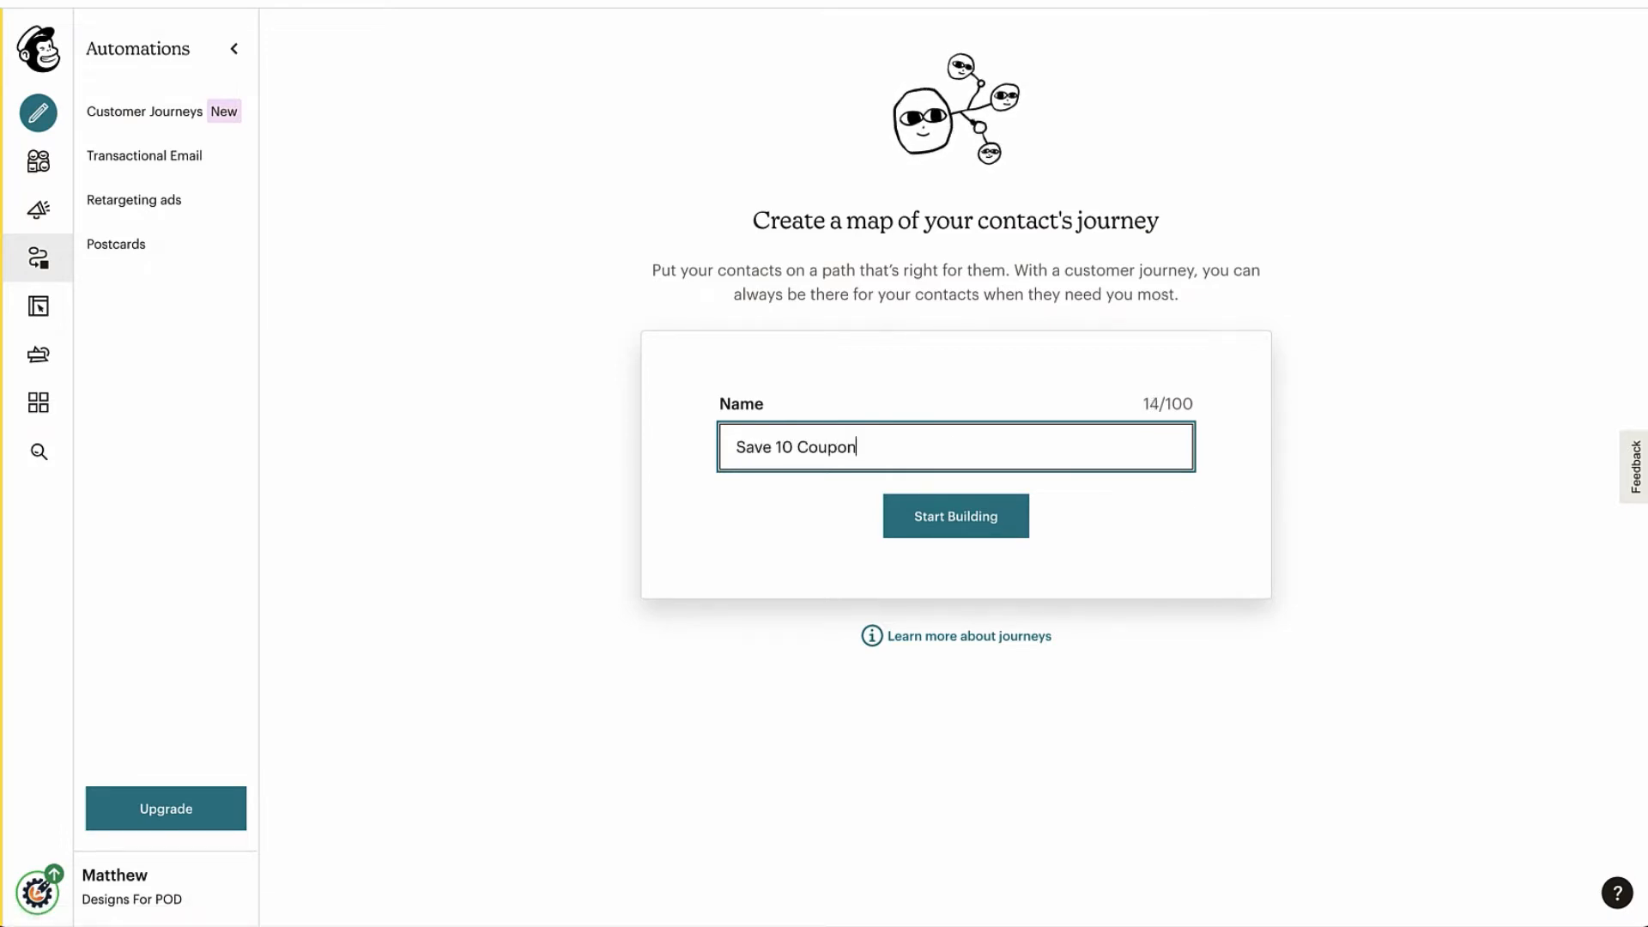
{"action": "mouse_move", "coordinate": [955, 517]}
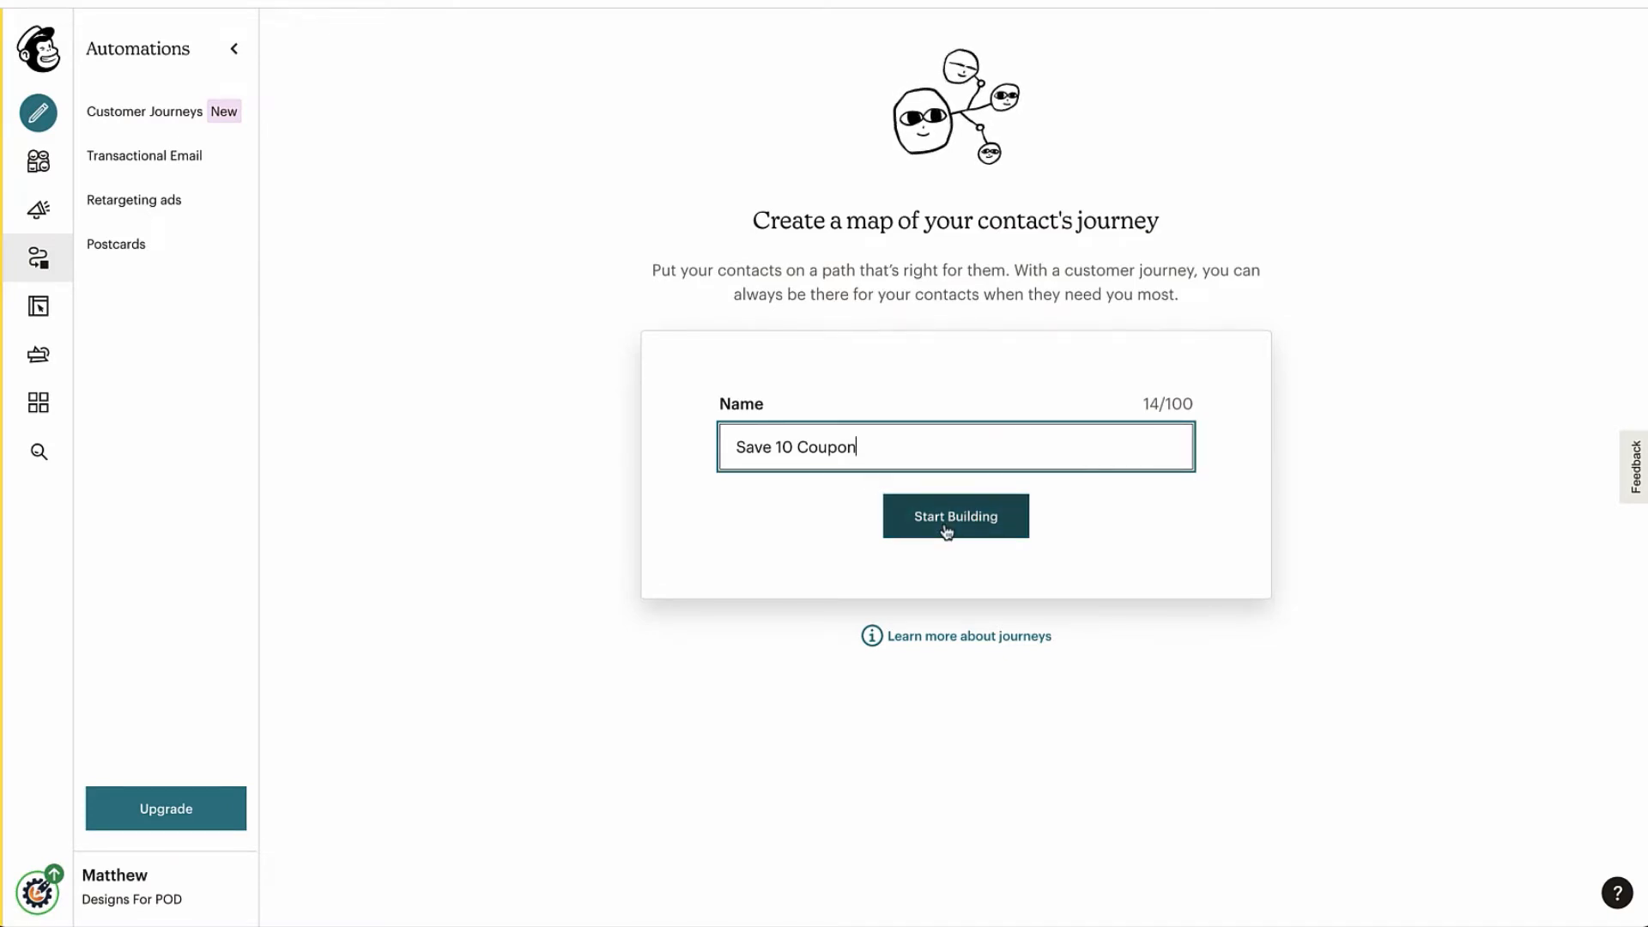
{"action": "left_click", "coordinate": [955, 516]}
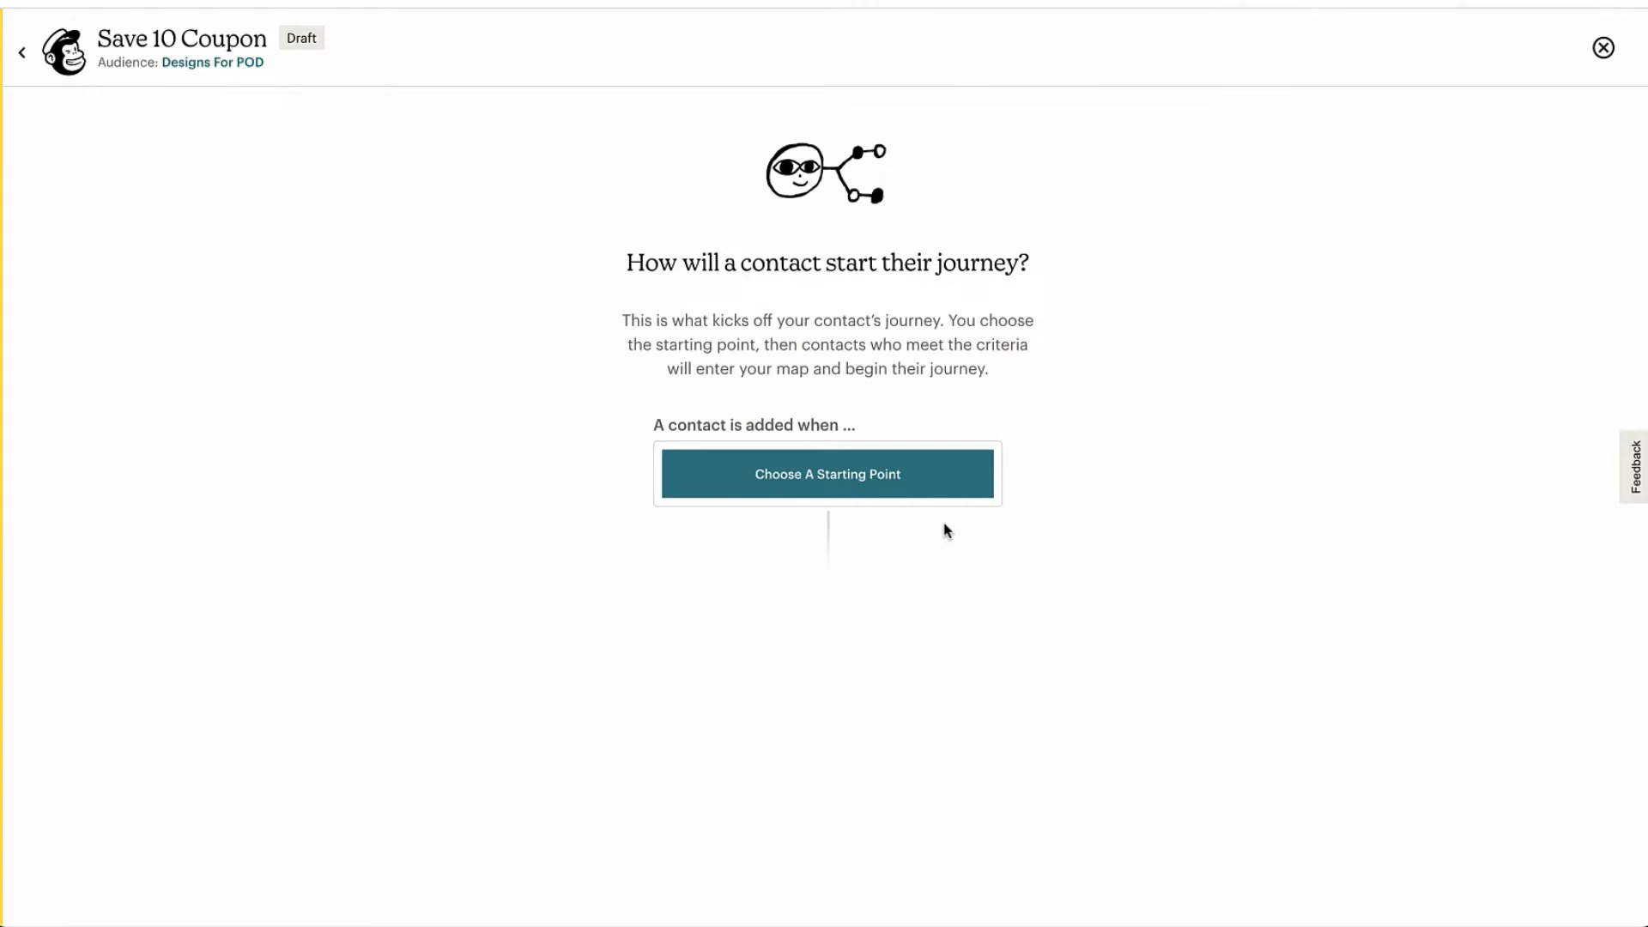
{"action": "mouse_move", "coordinate": [886, 490]}
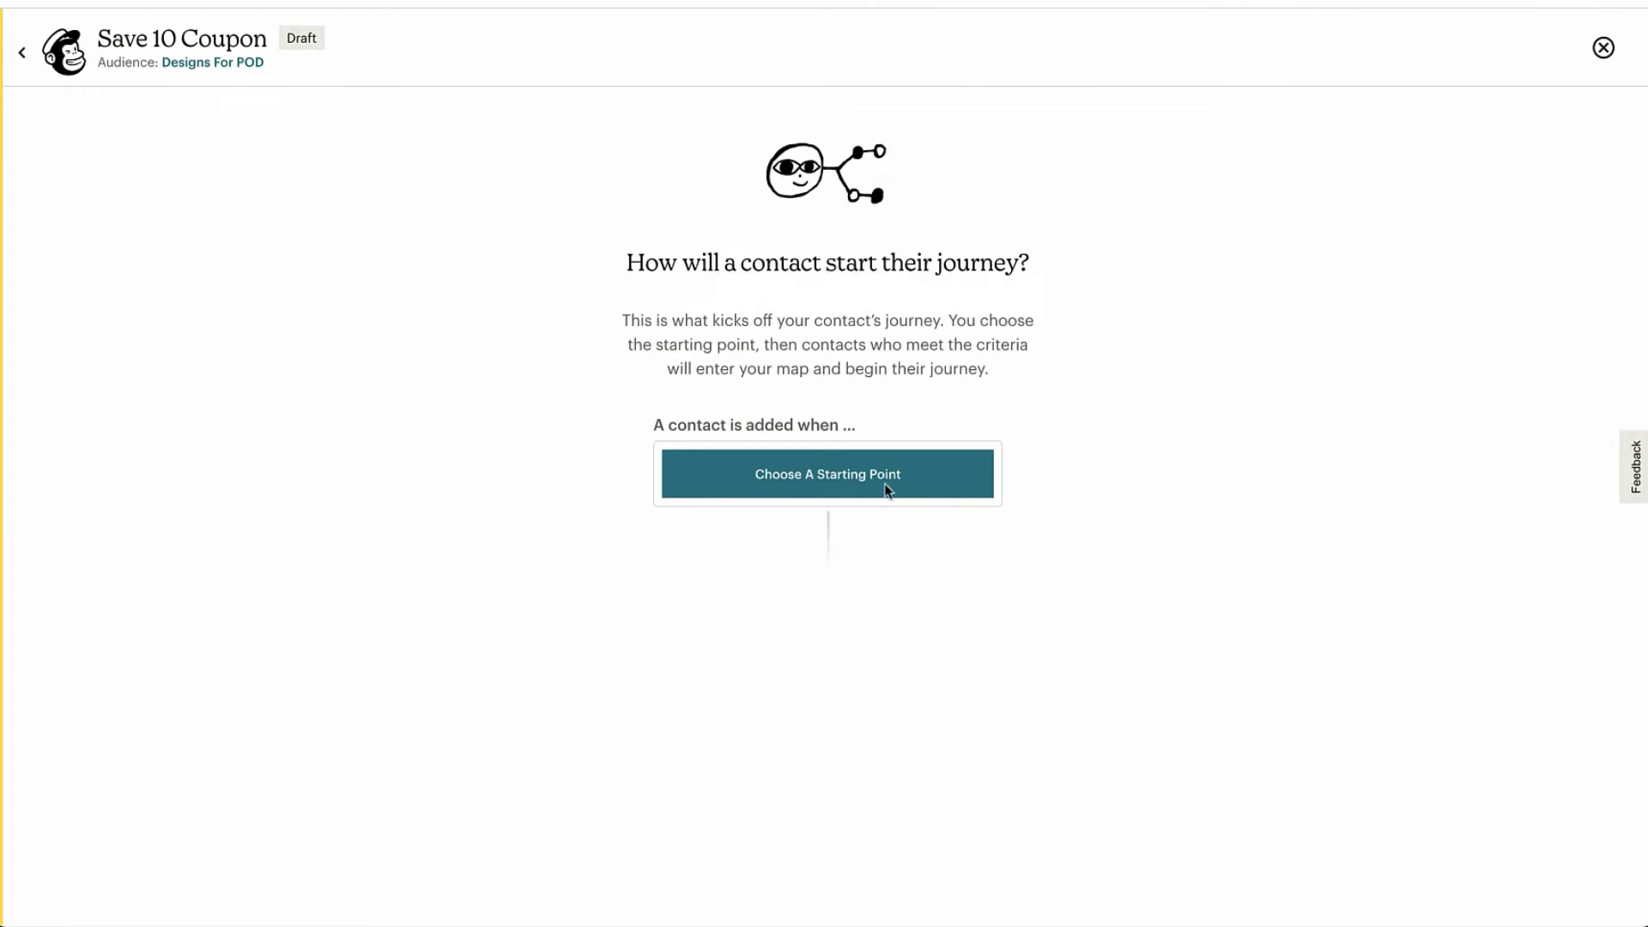
- Set the starting point to 'Tag added' with the SAVE10 tag and save it
{"action": "left_click", "coordinate": [827, 473]}
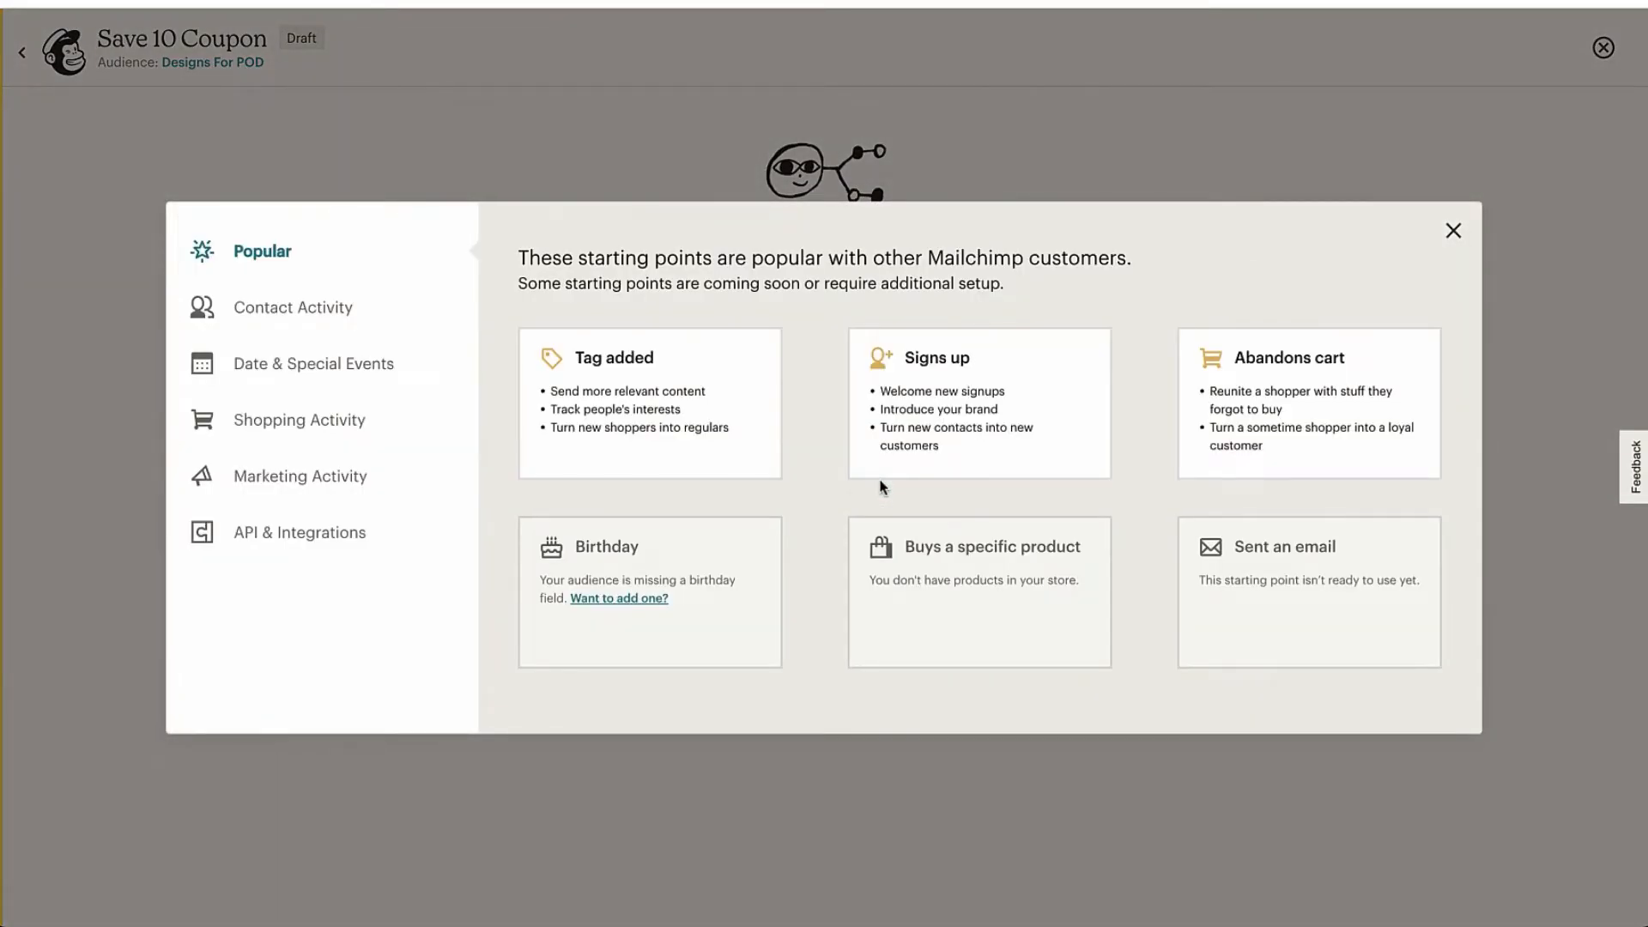
{"action": "left_click", "coordinate": [648, 402]}
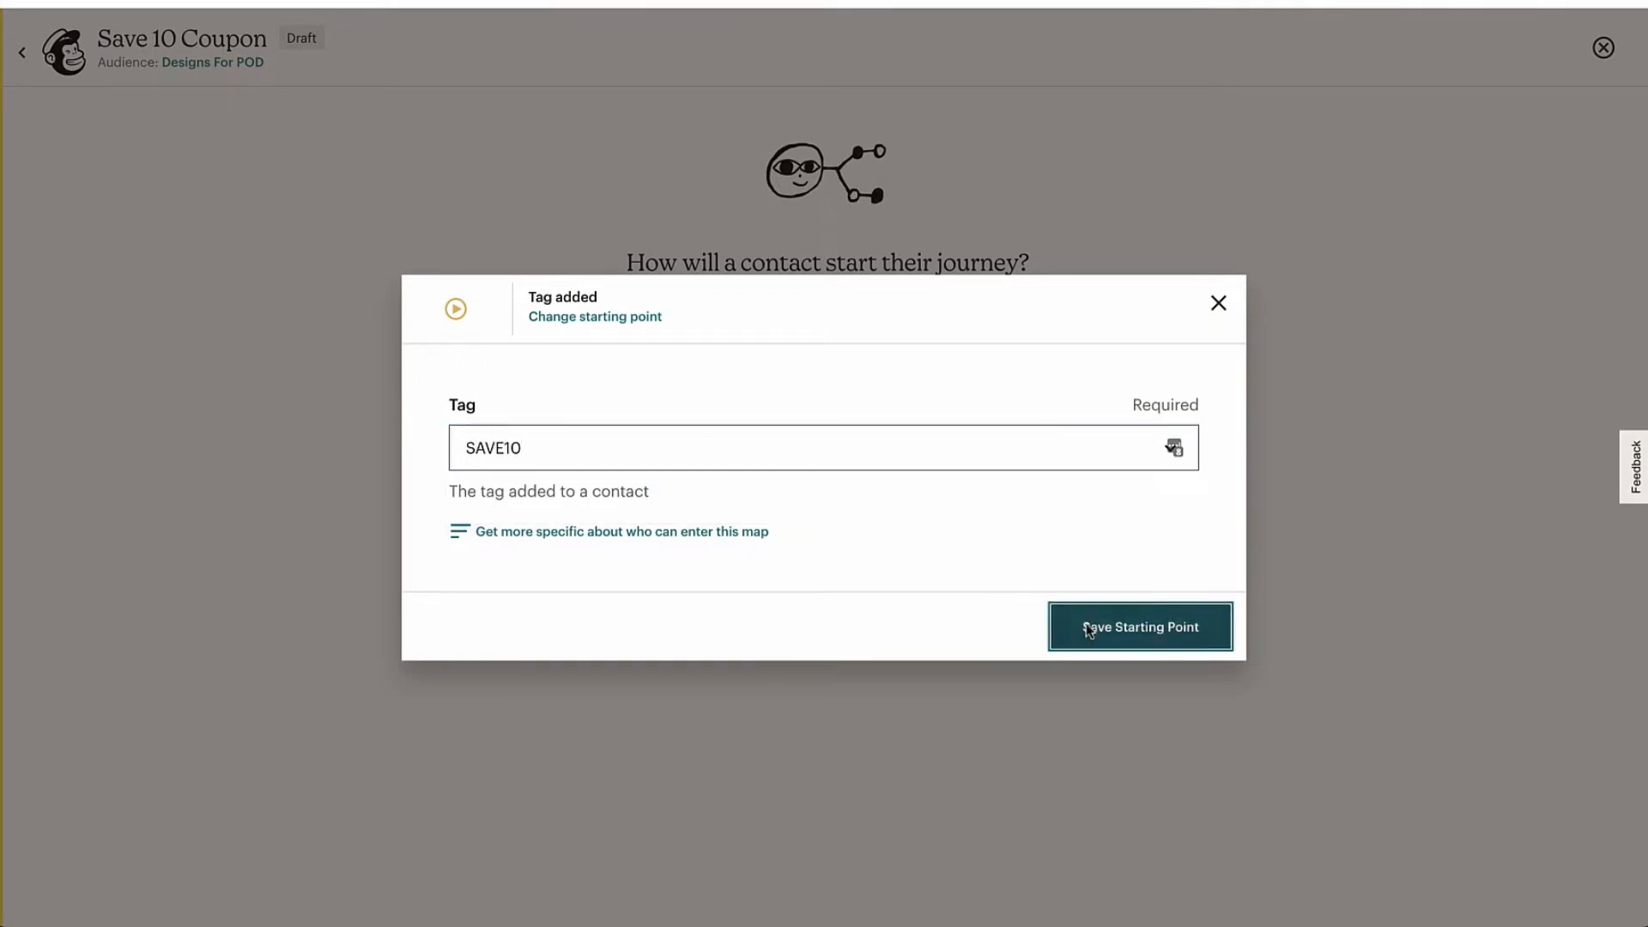
{"action": "left_click", "coordinate": [1138, 627]}
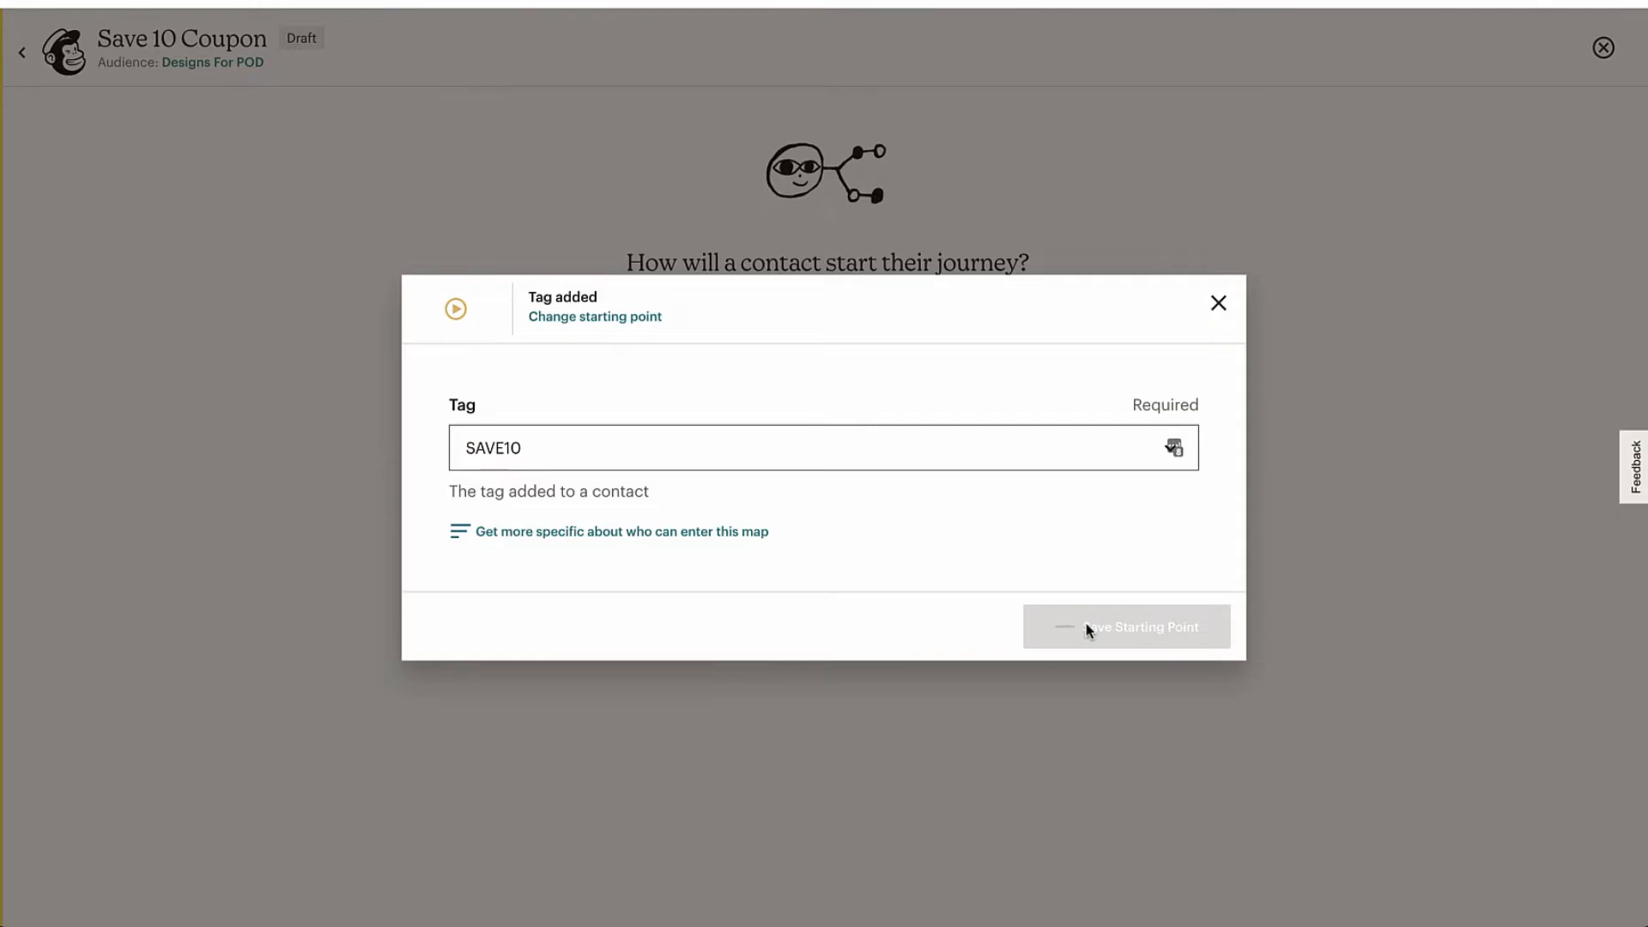
- Confirm the SAVE10 trigger and add a Send email action right below it
{"action": "left_click", "coordinate": [1126, 627]}
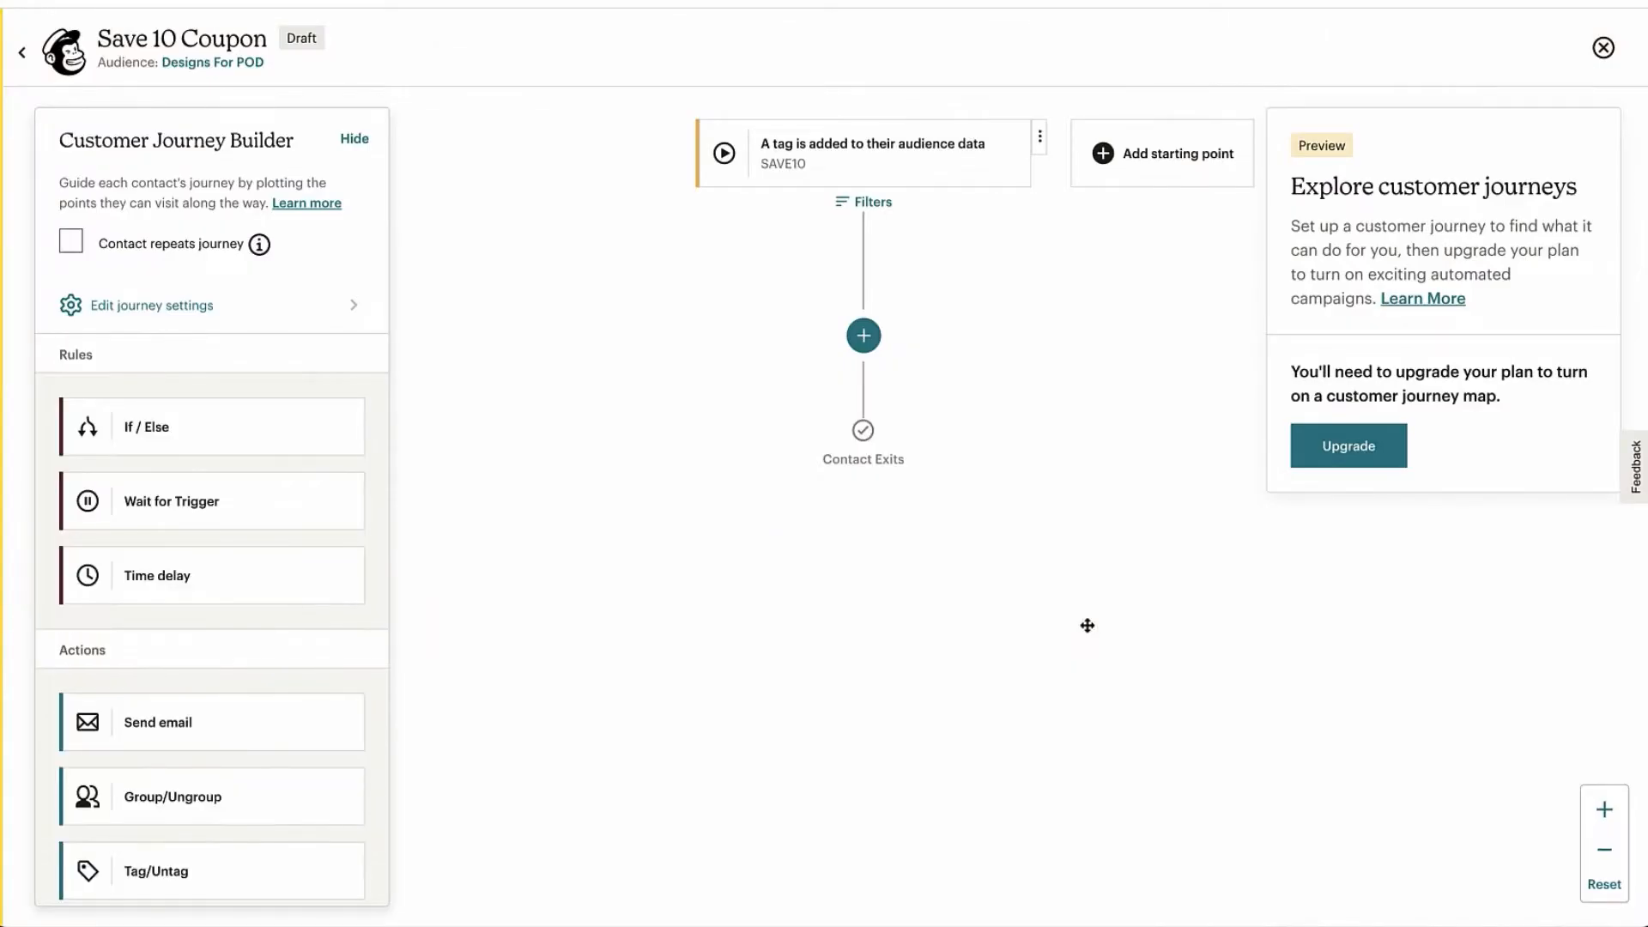
{"action": "mouse_move", "coordinate": [695, 86]}
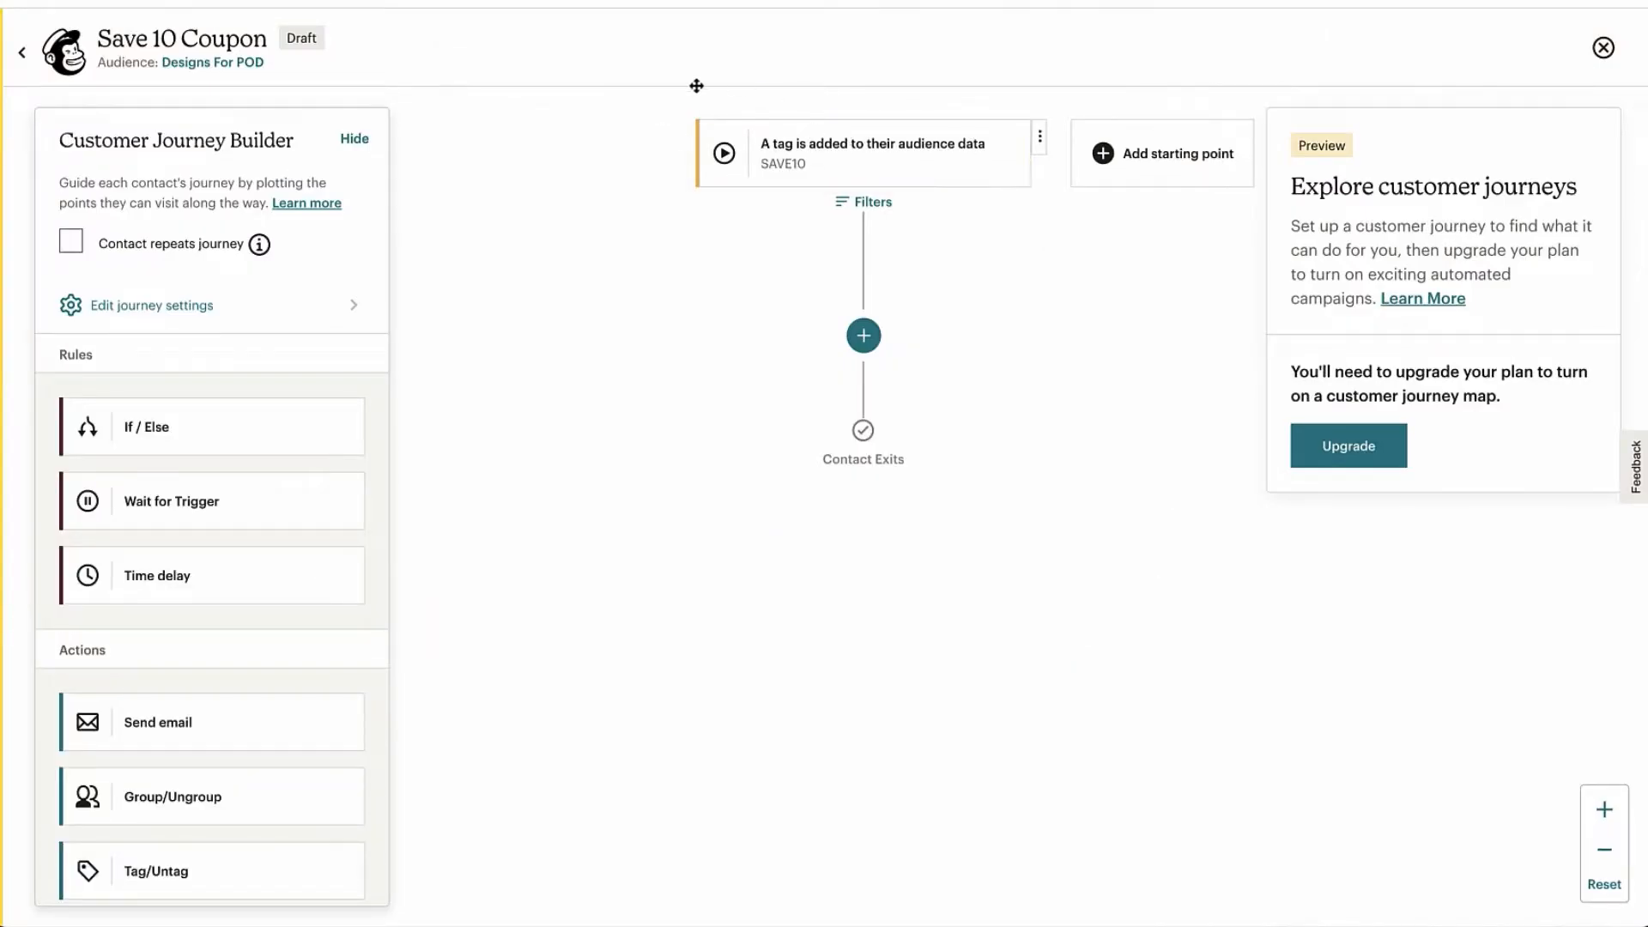
{"action": "mouse_move", "coordinate": [556, 158]}
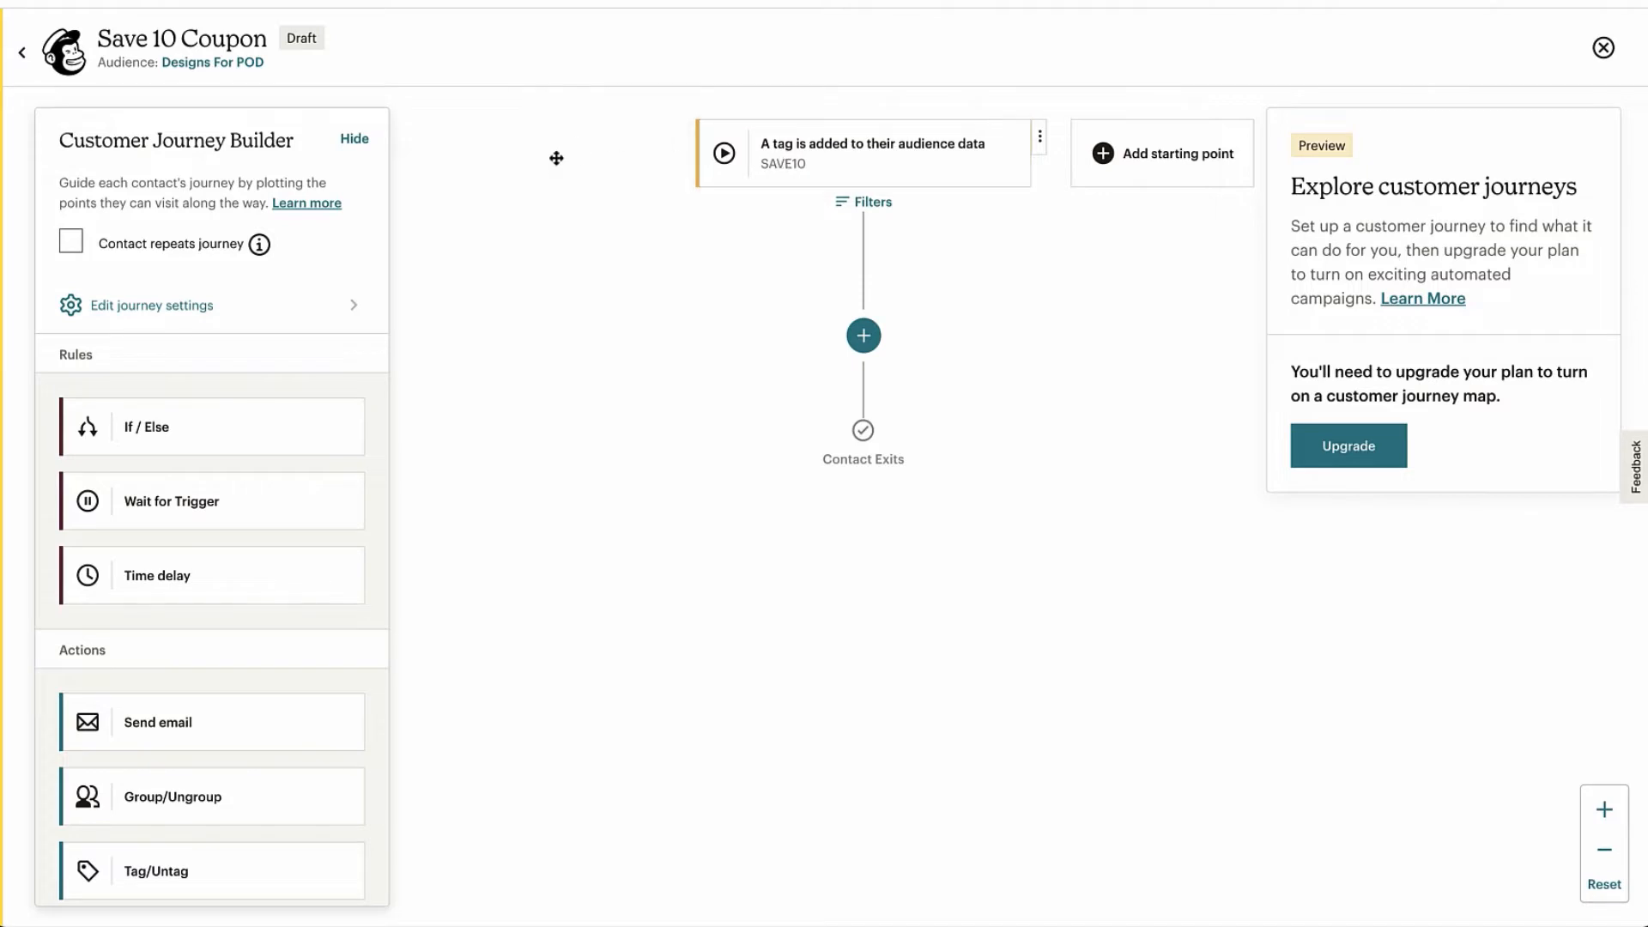
{"action": "mouse_move", "coordinate": [484, 216]}
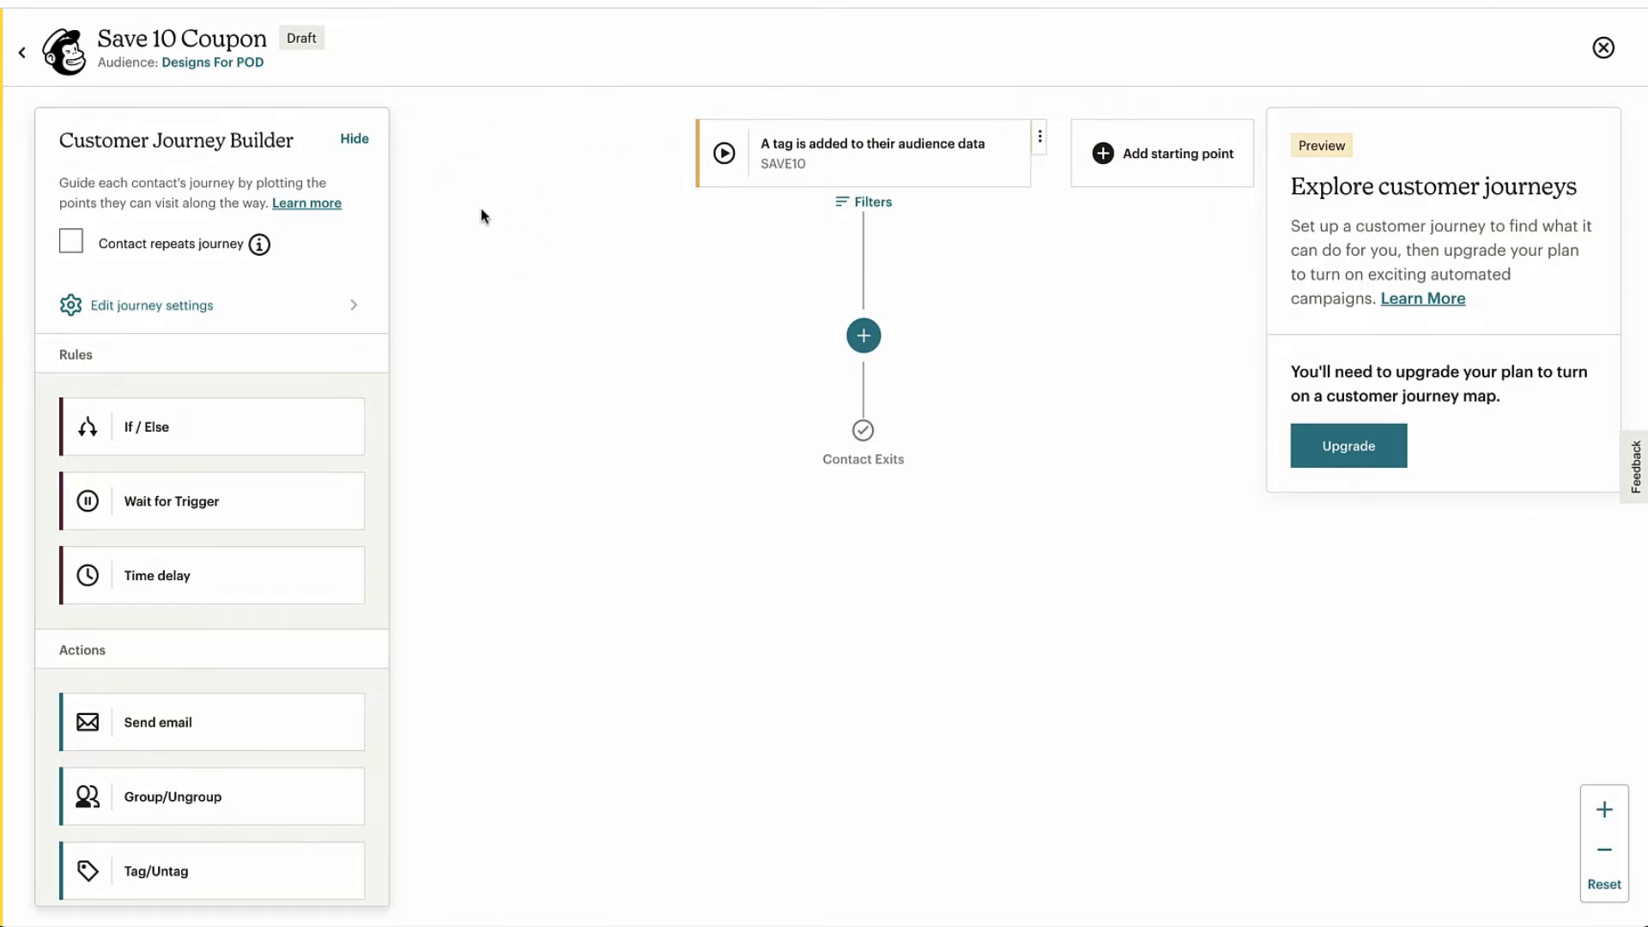
{"action": "mouse_move", "coordinate": [540, 184]}
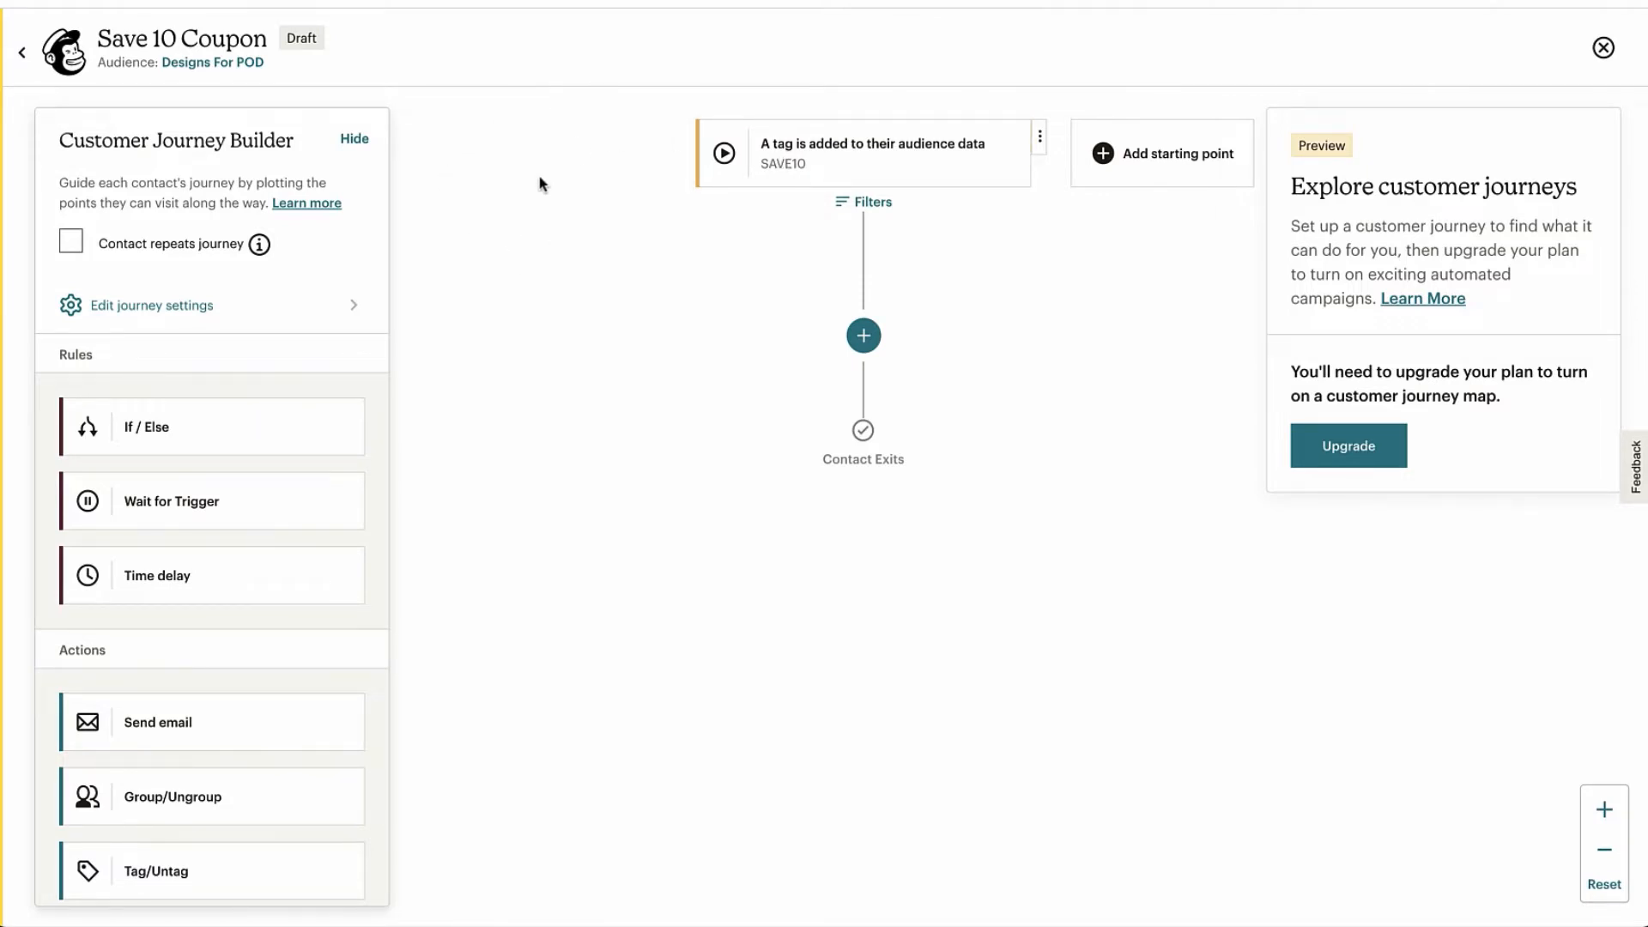
{"action": "mouse_move", "coordinate": [794, 137]}
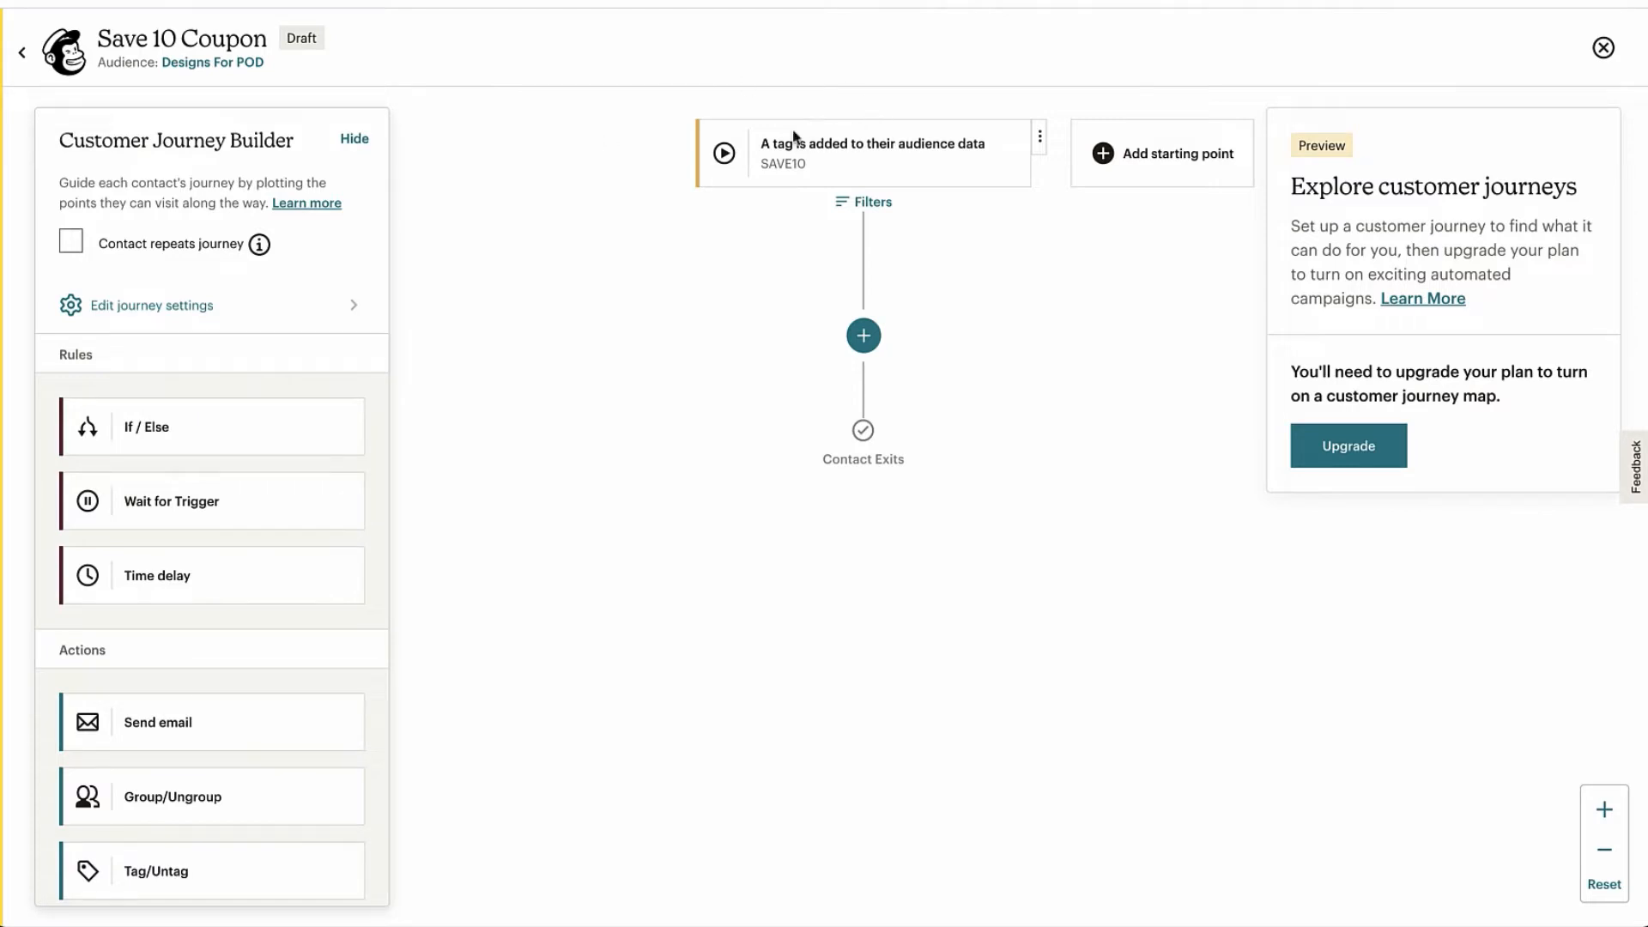
{"action": "mouse_move", "coordinate": [846, 386]}
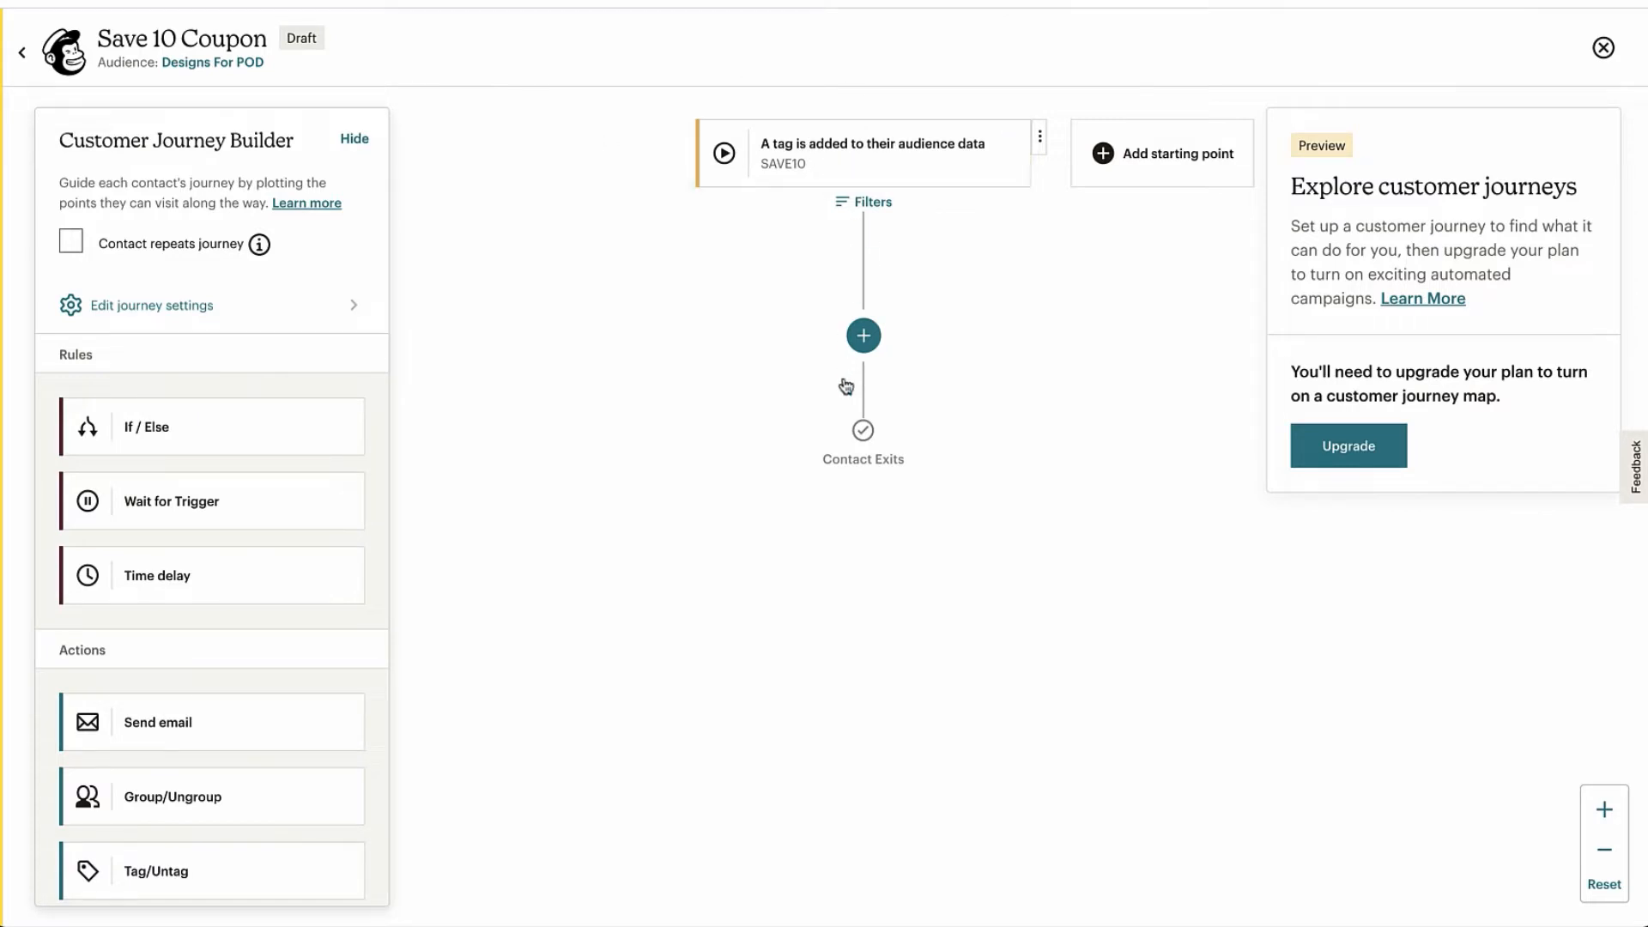
{"action": "mouse_move", "coordinate": [822, 554]}
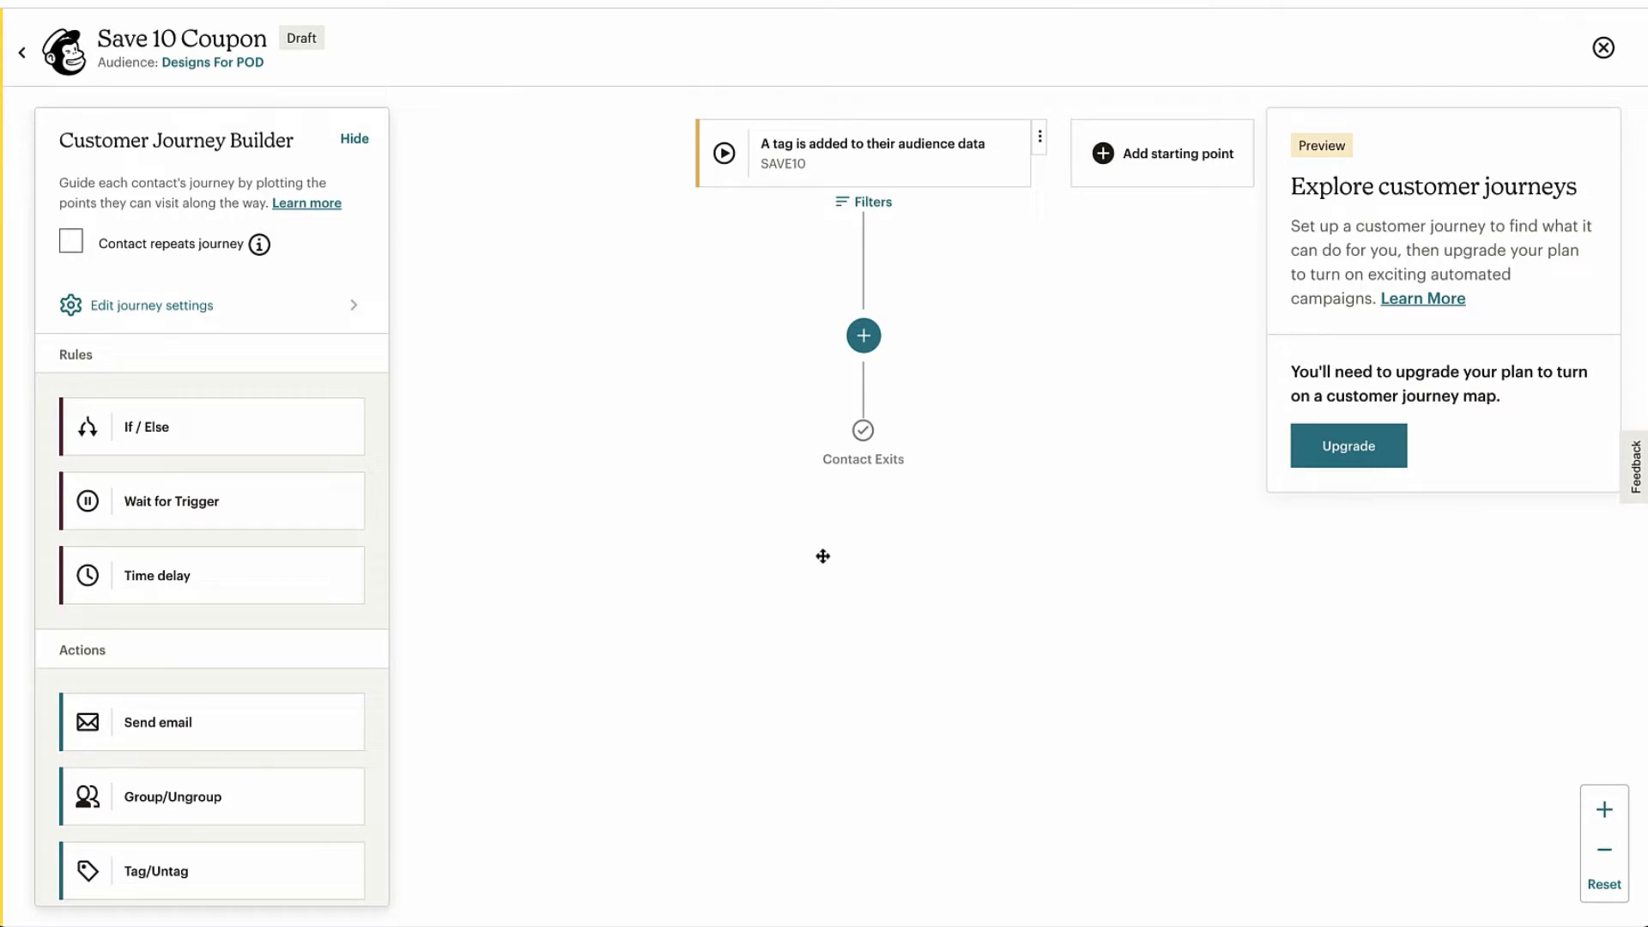
{"action": "scroll", "scroll_direction": "down", "scroll_amount": 3}
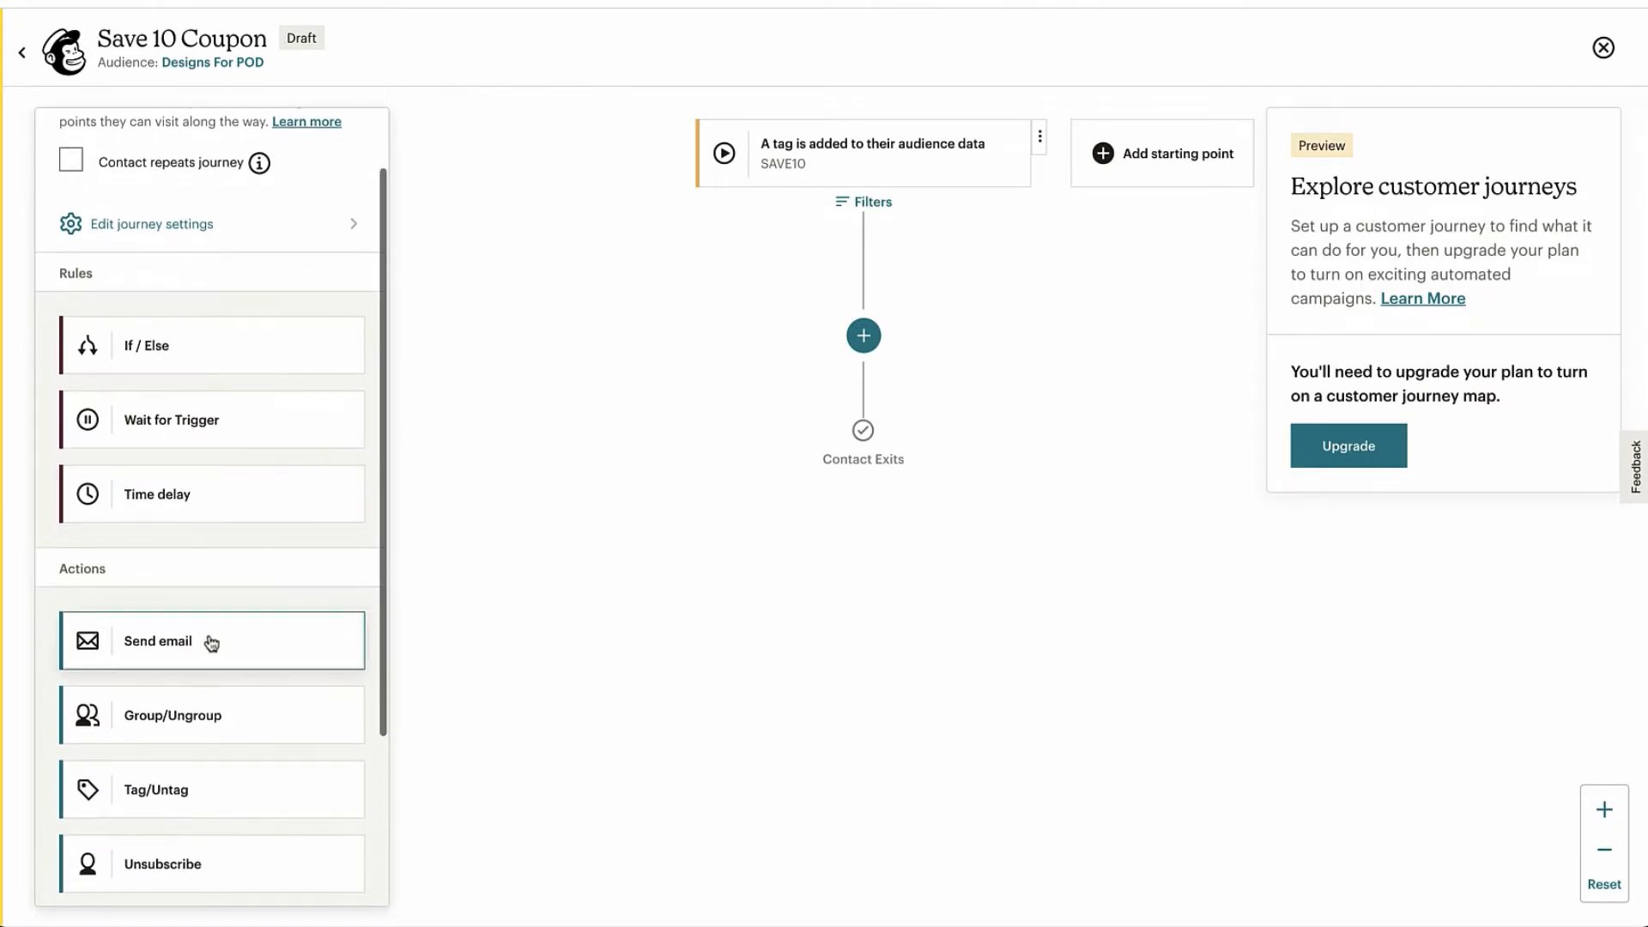
{"action": "left_click", "coordinate": [864, 337]}
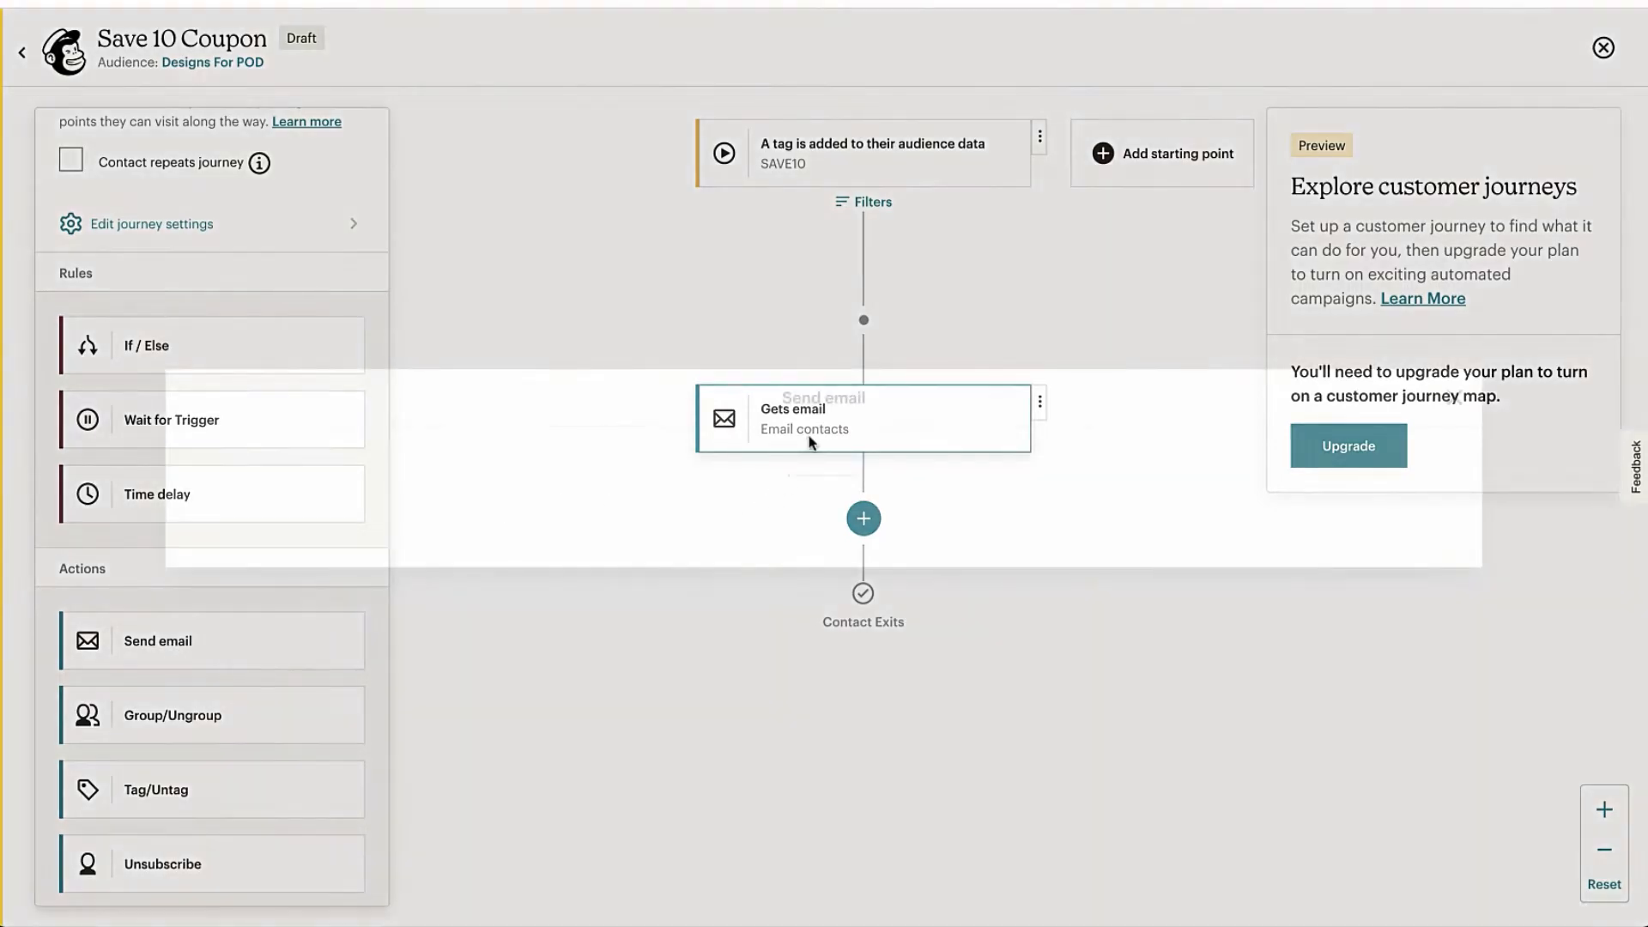
- Open the new Send email step and choose to design it from a template
{"action": "left_click", "coordinate": [862, 417]}
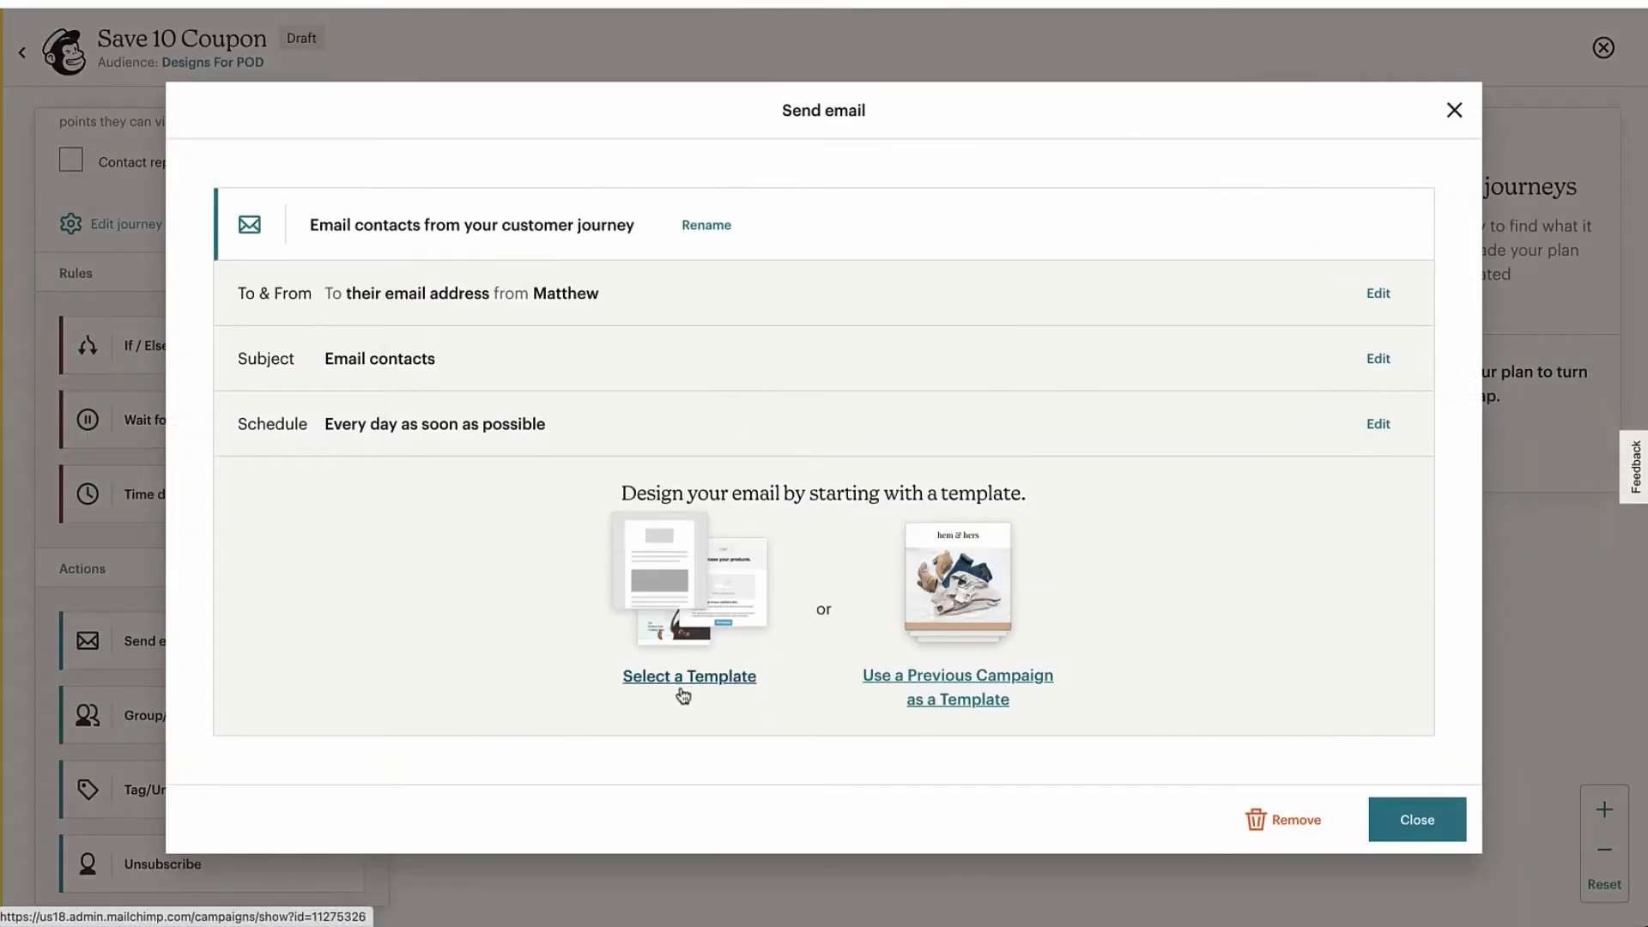
{"action": "left_click", "coordinate": [688, 676]}
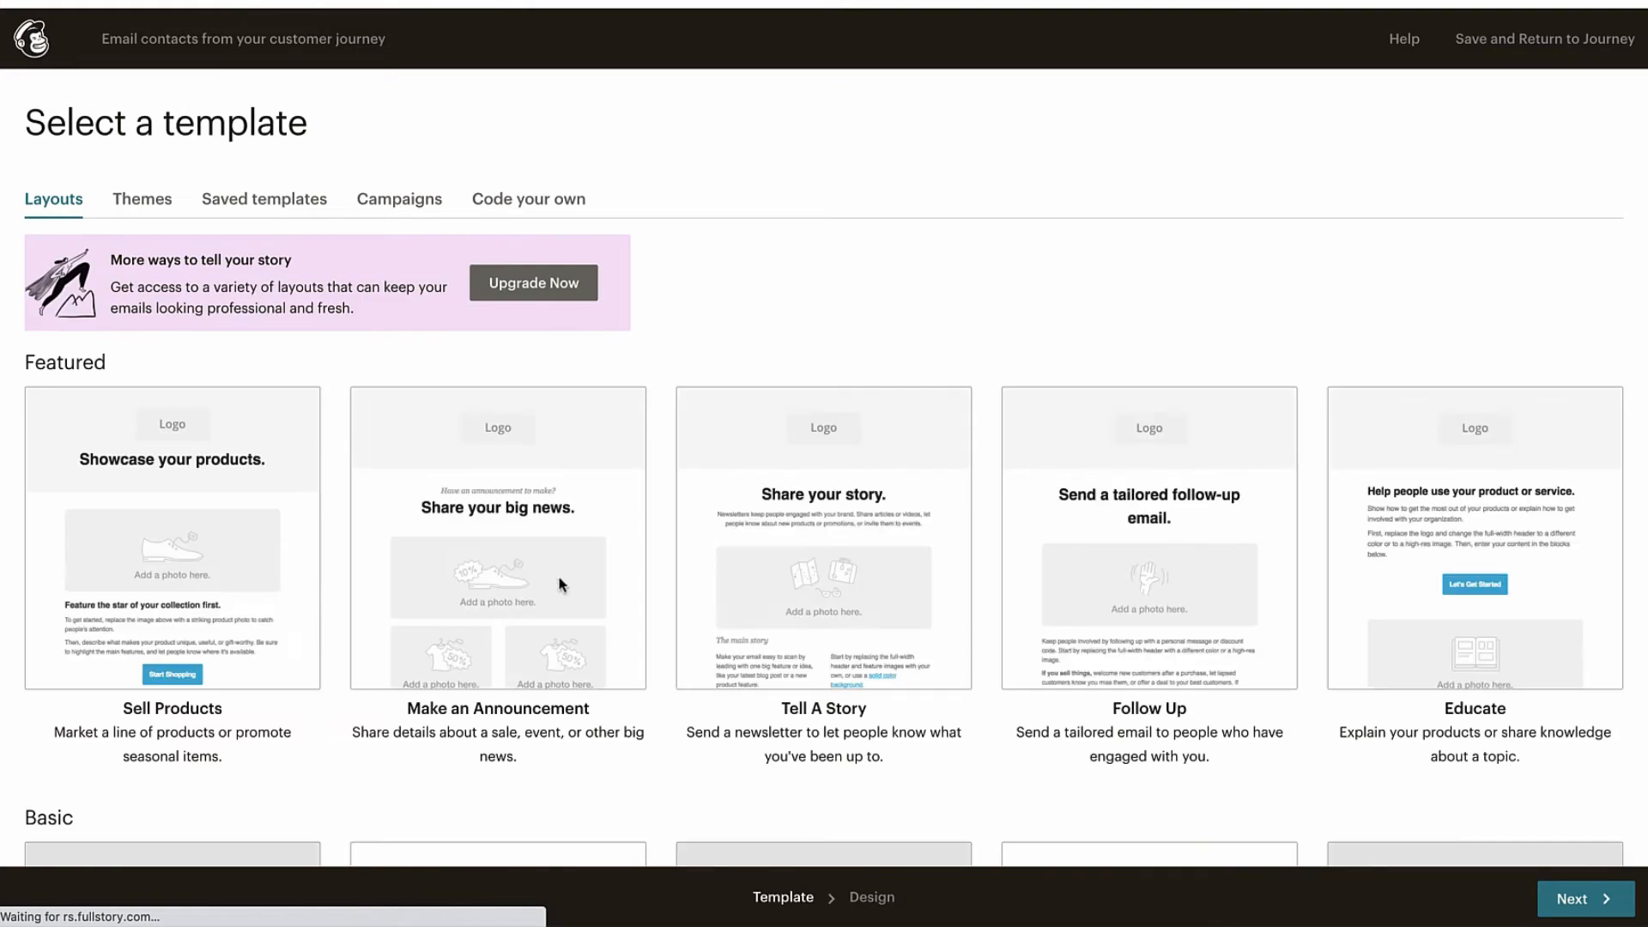
- Pick a basic layout for the email and continue into the designer
{"action": "scroll", "scroll_direction": "down", "scroll_amount": 3}
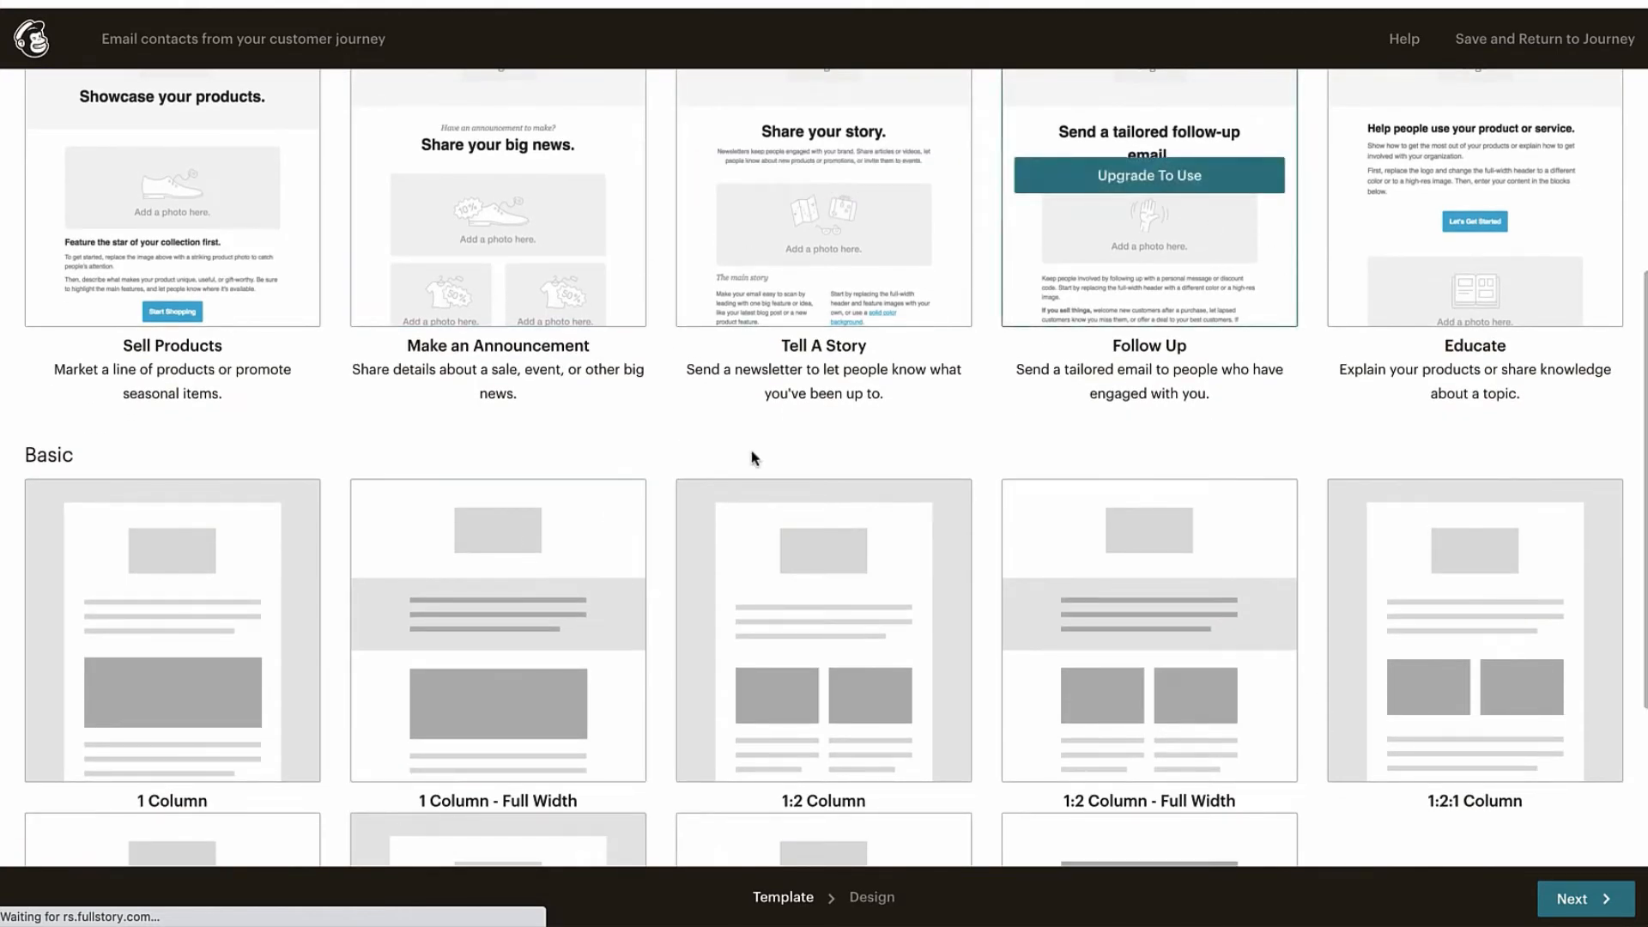
{"action": "scroll", "scroll_direction": "down", "scroll_amount": 3}
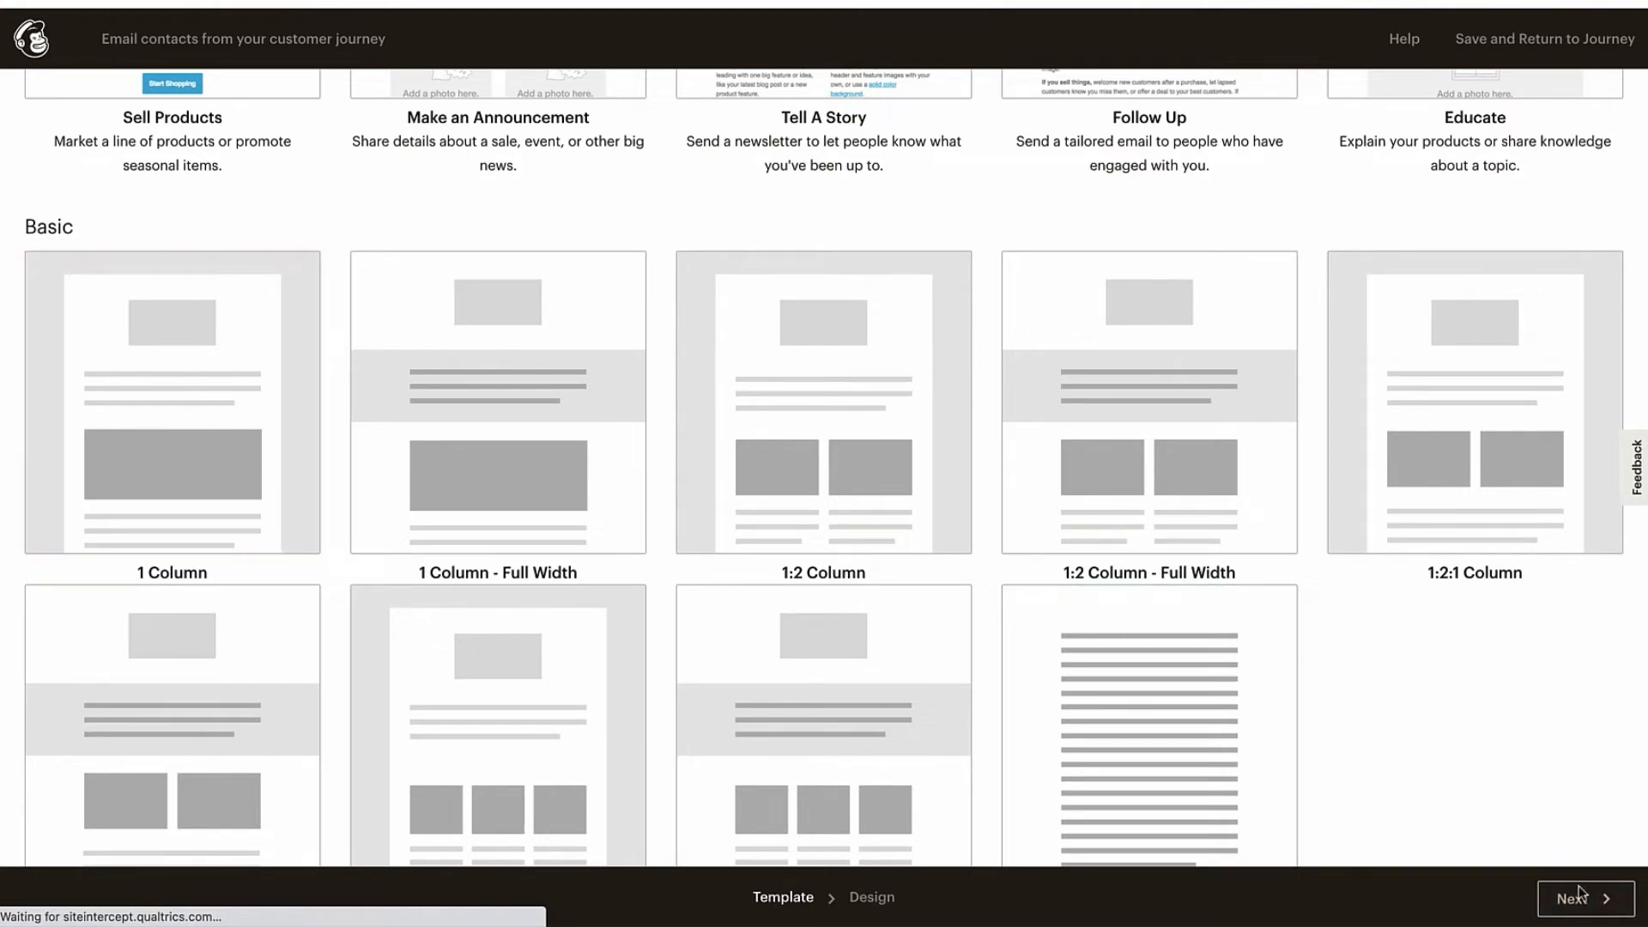
{"action": "left_click", "coordinate": [1581, 898]}
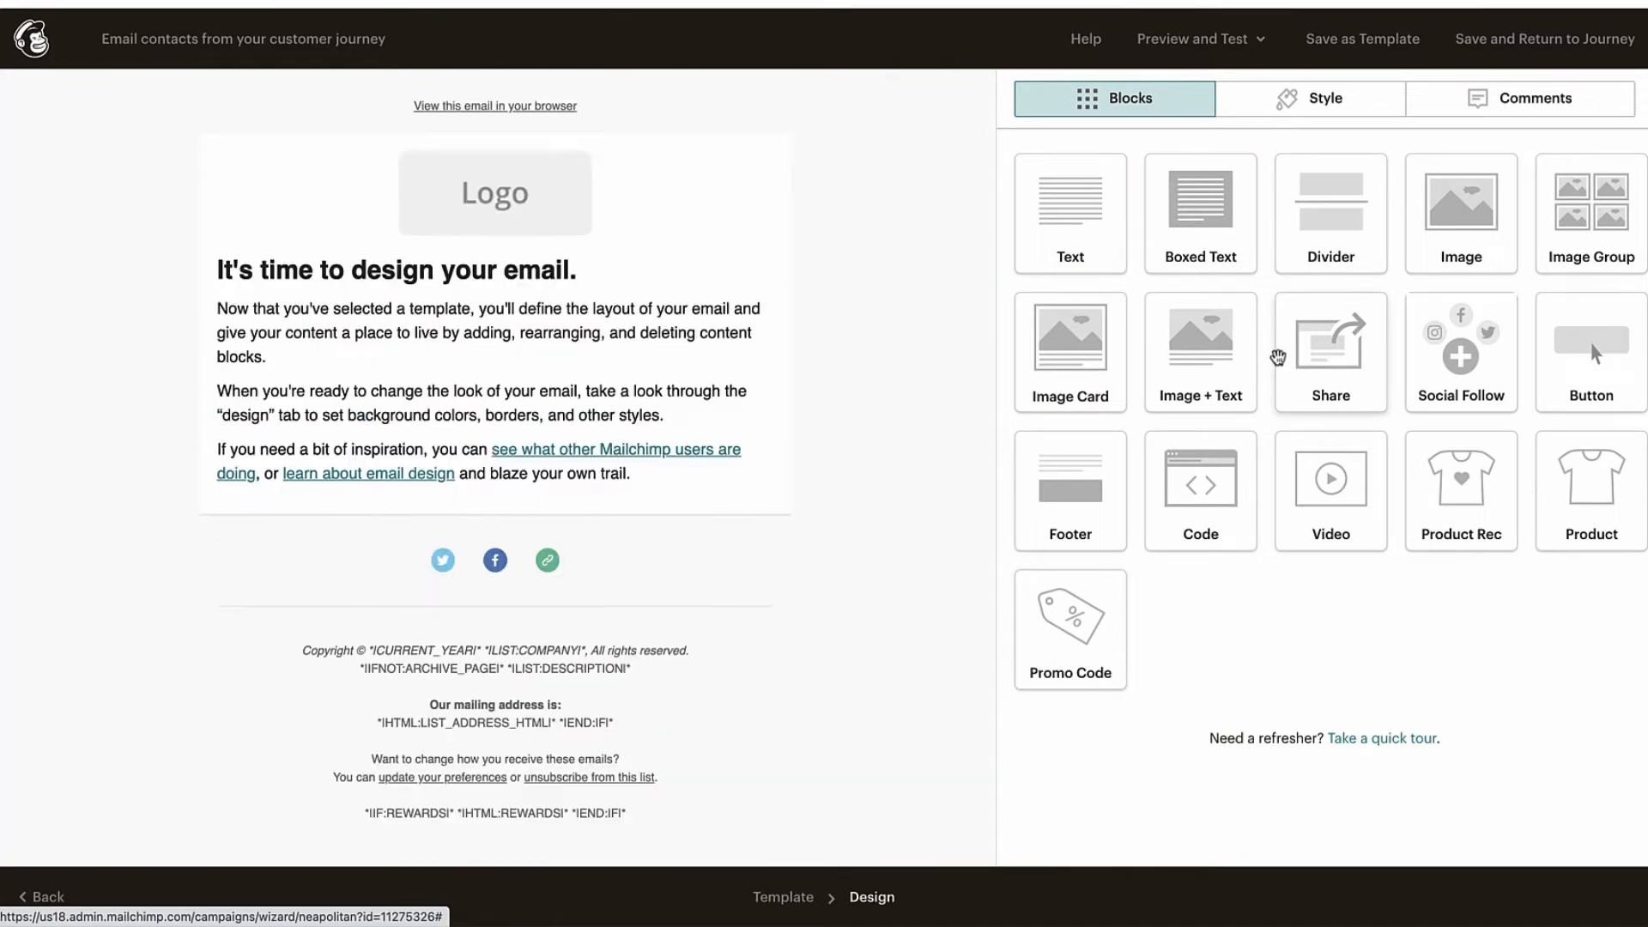
{"action": "mouse_move", "coordinate": [1368, 350]}
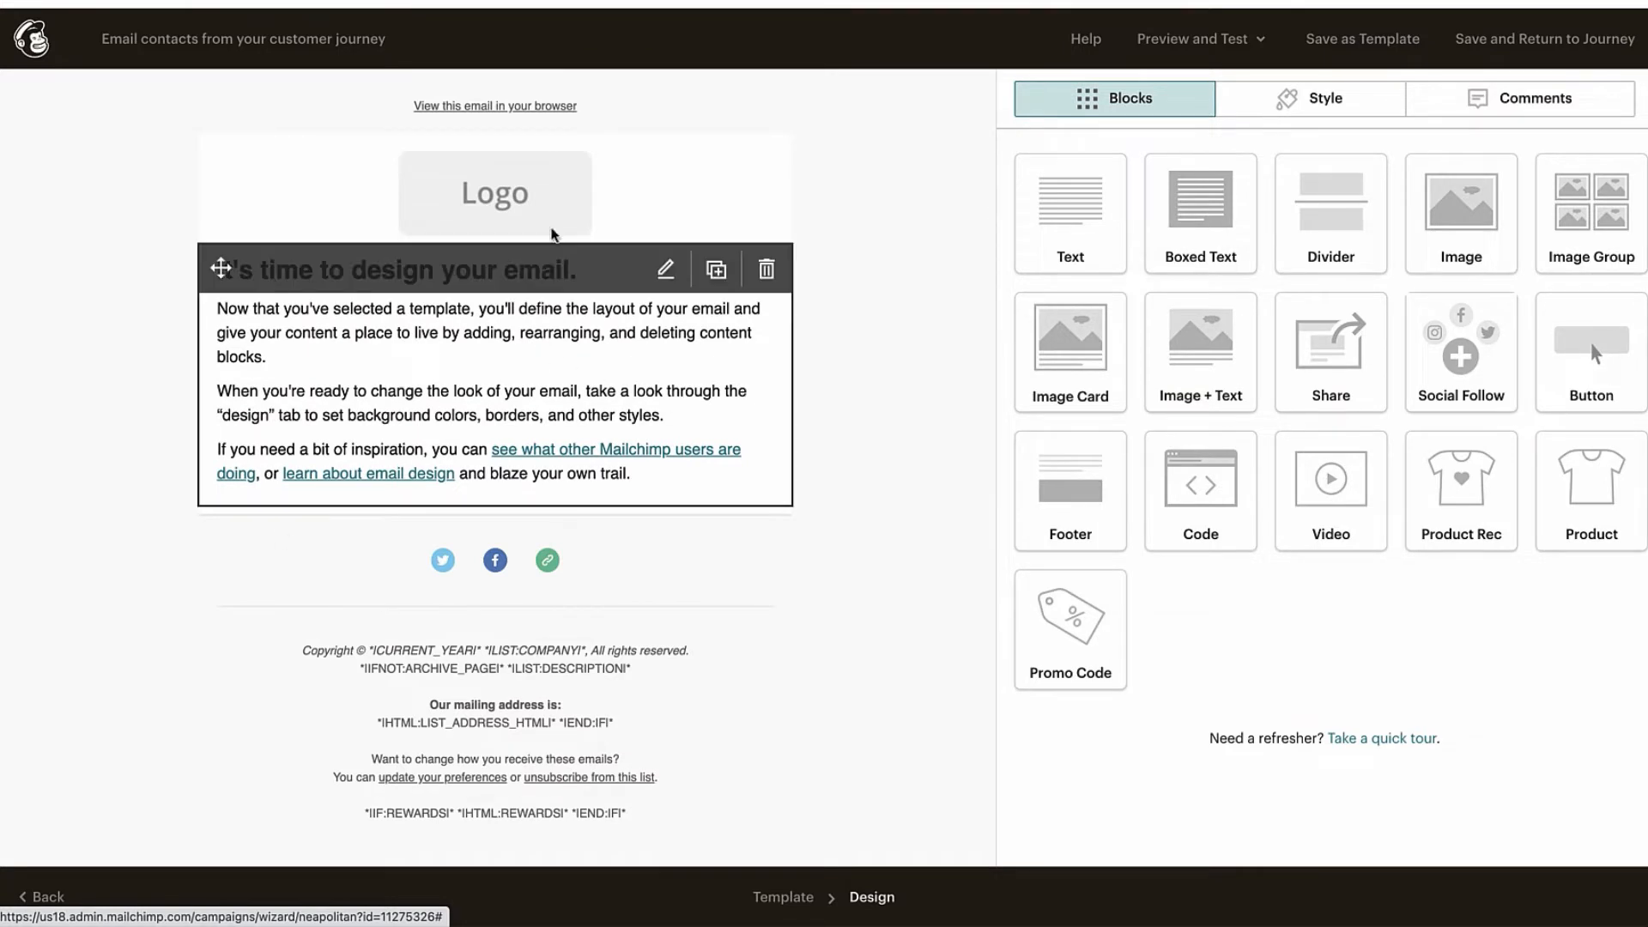
- Delete the placeholder logo block and select the heading text block
{"action": "left_click", "coordinate": [494, 192]}
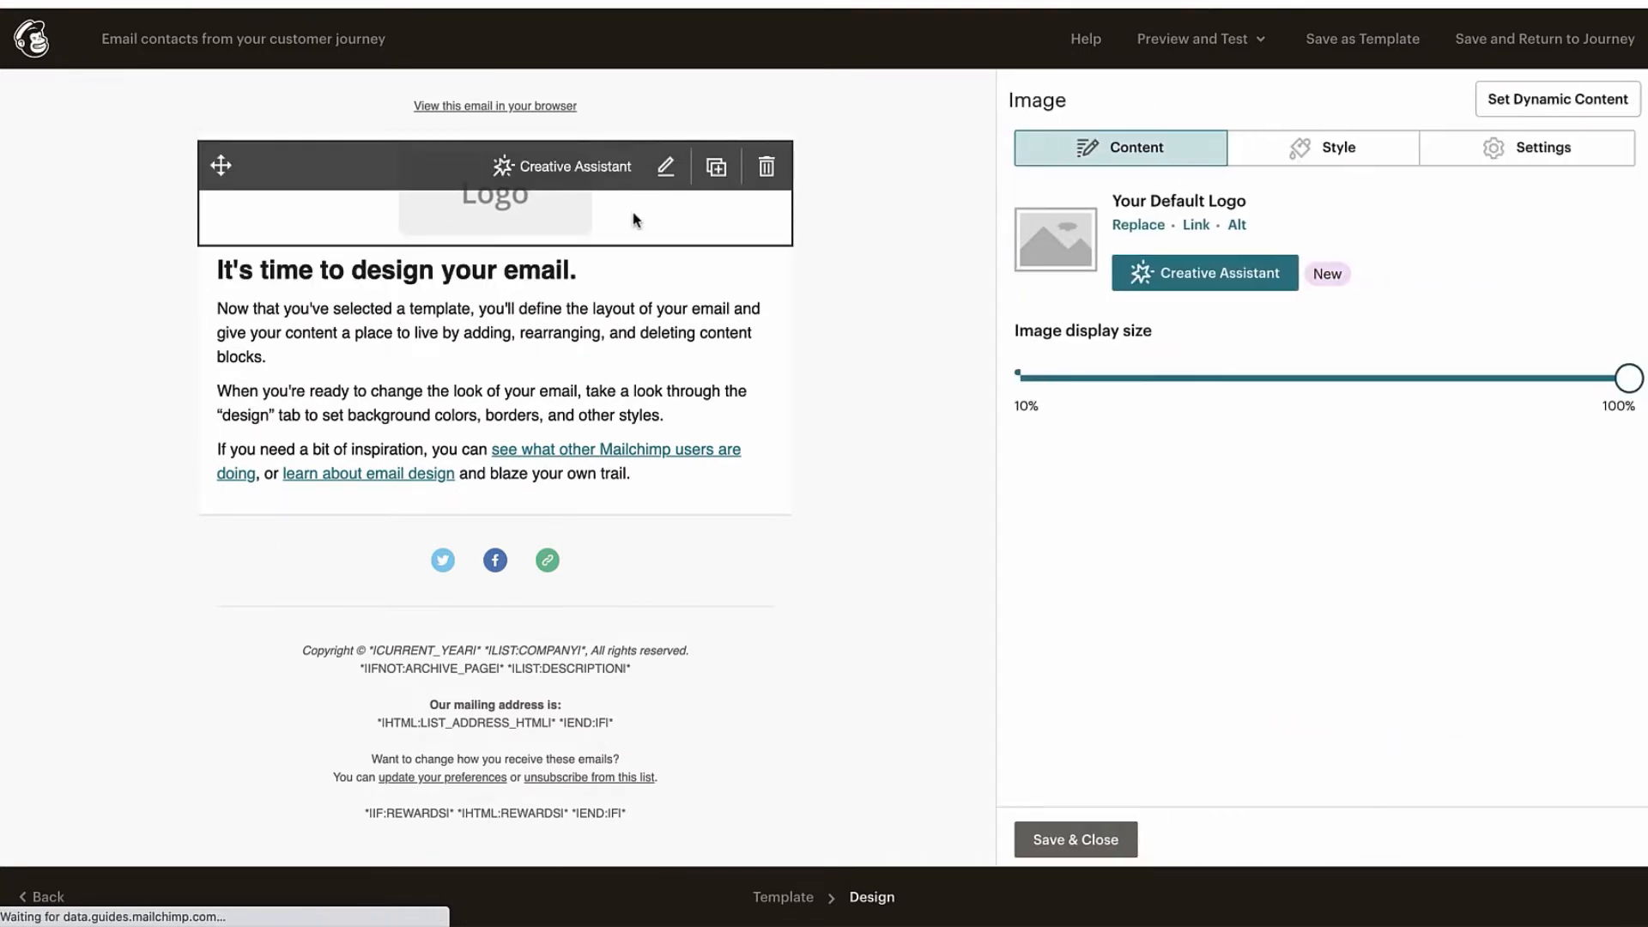
{"action": "left_click", "coordinate": [766, 166]}
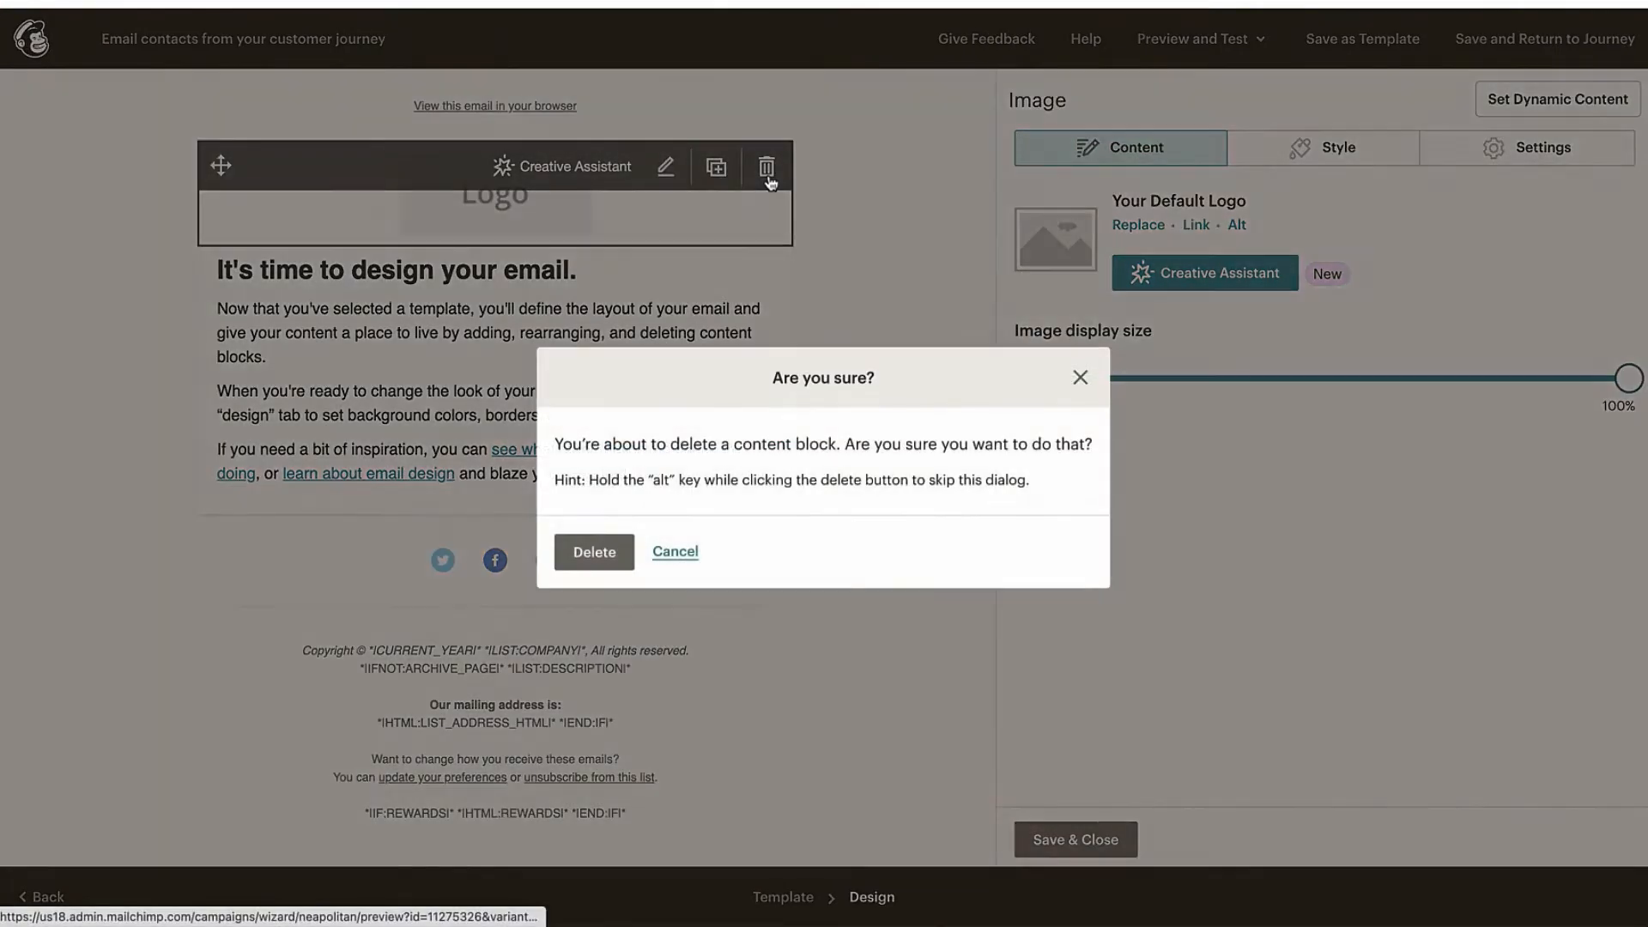
{"action": "left_click", "coordinate": [592, 551]}
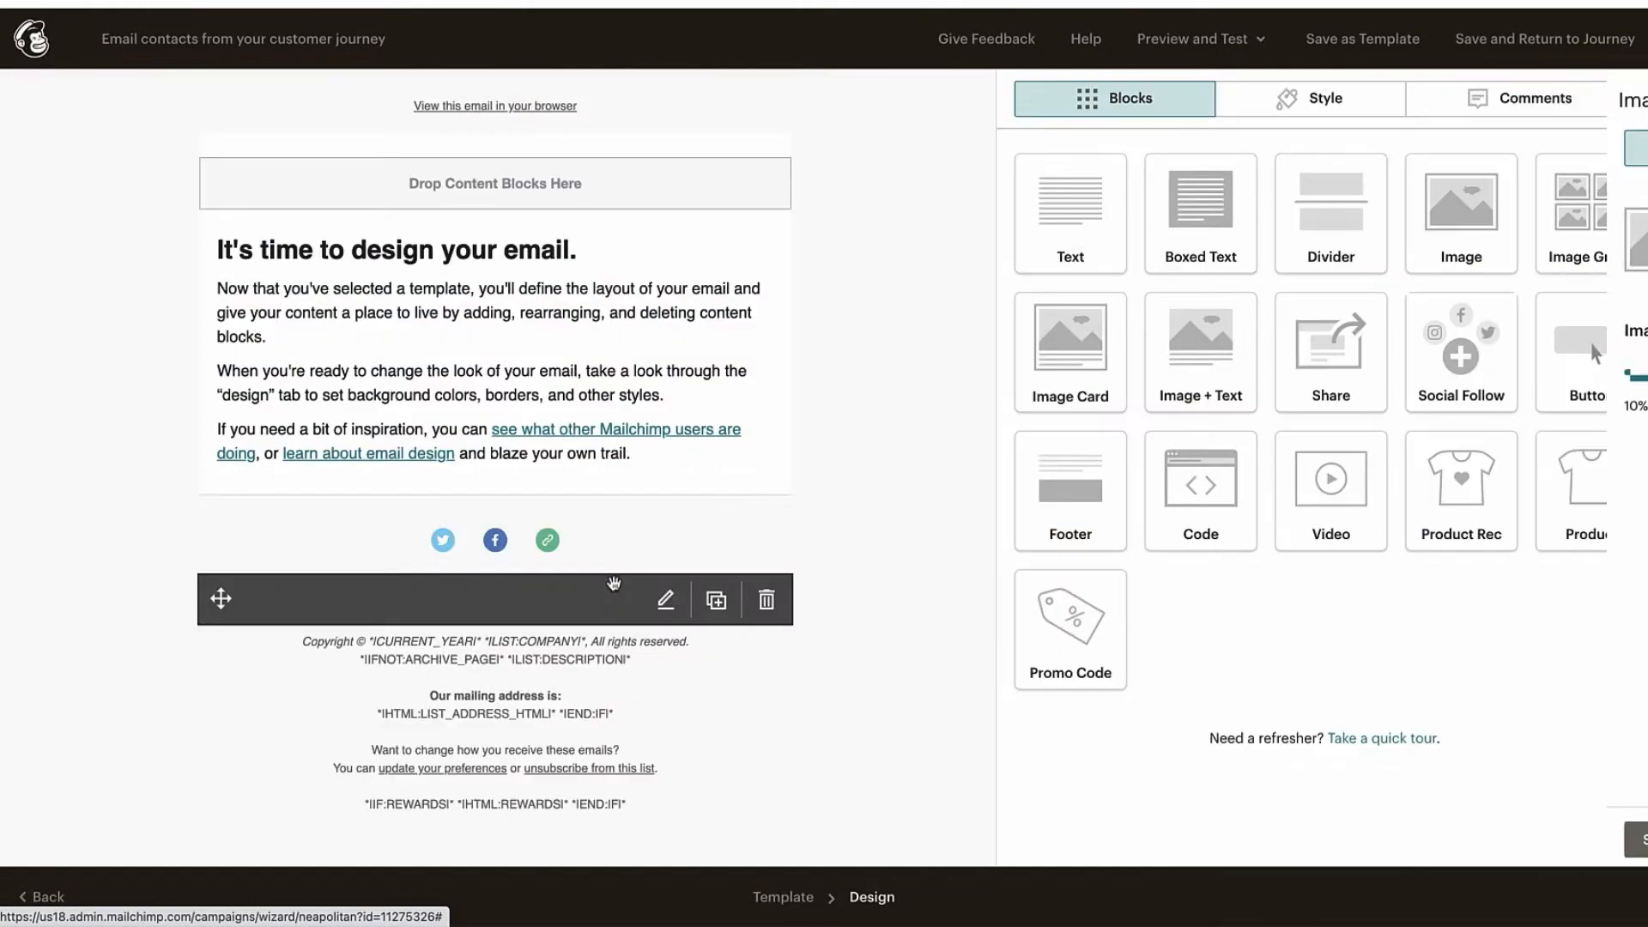
{"action": "left_click", "coordinate": [765, 599]}
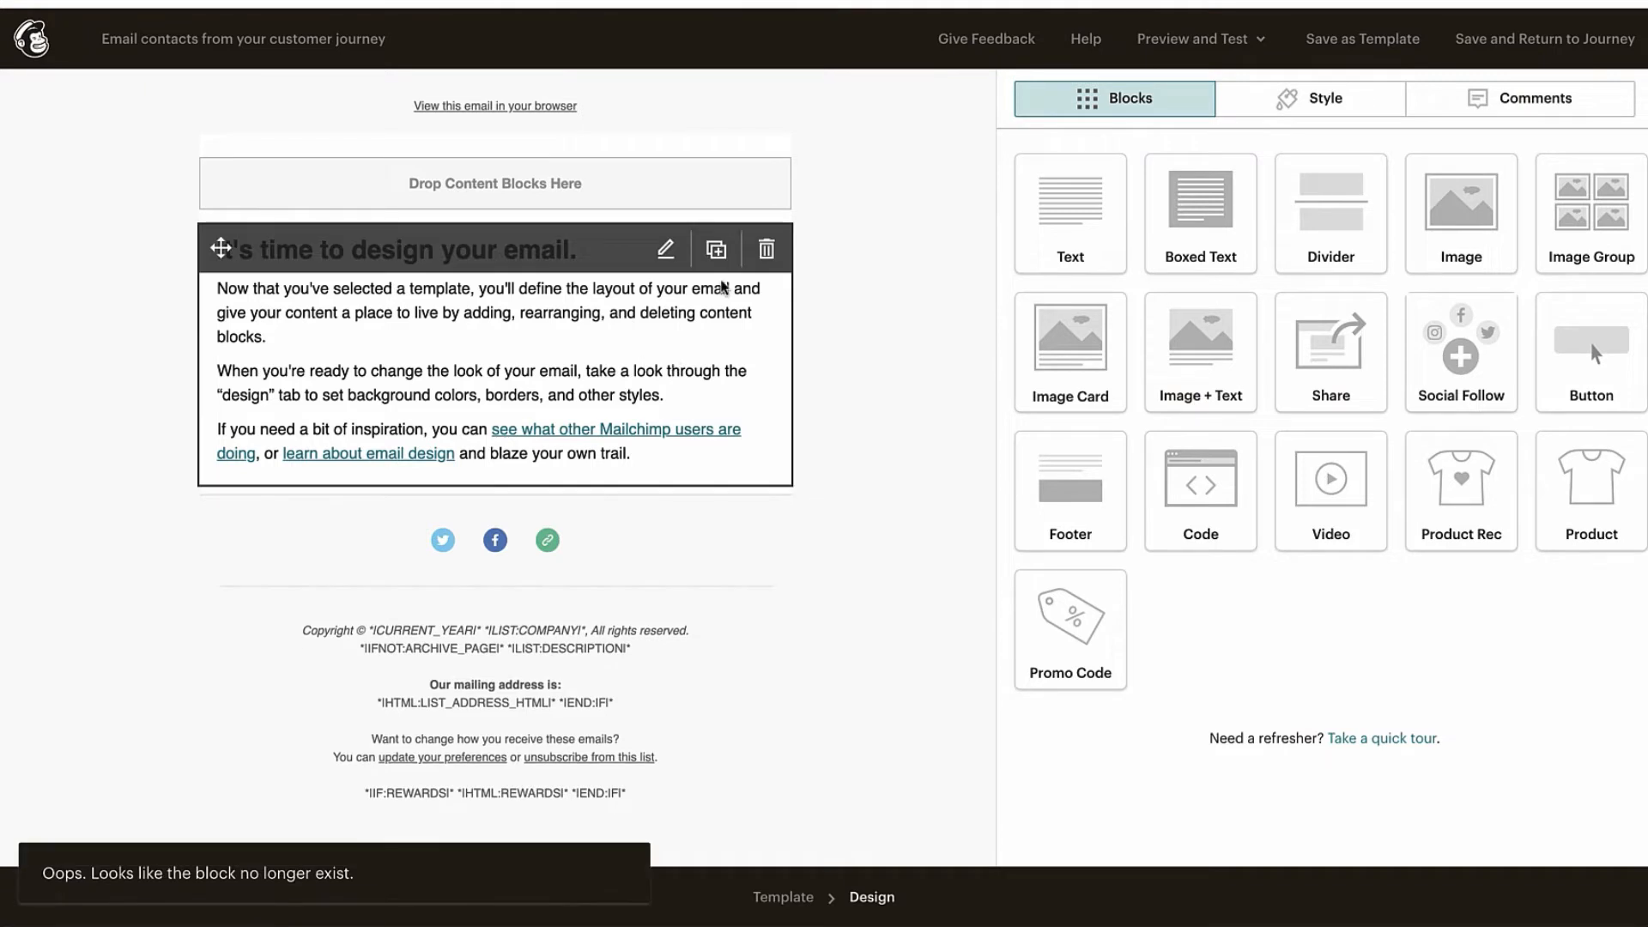
- Replace the placeholder text with 'Hey' and strip its heading formatting
{"action": "left_click", "coordinate": [666, 249]}
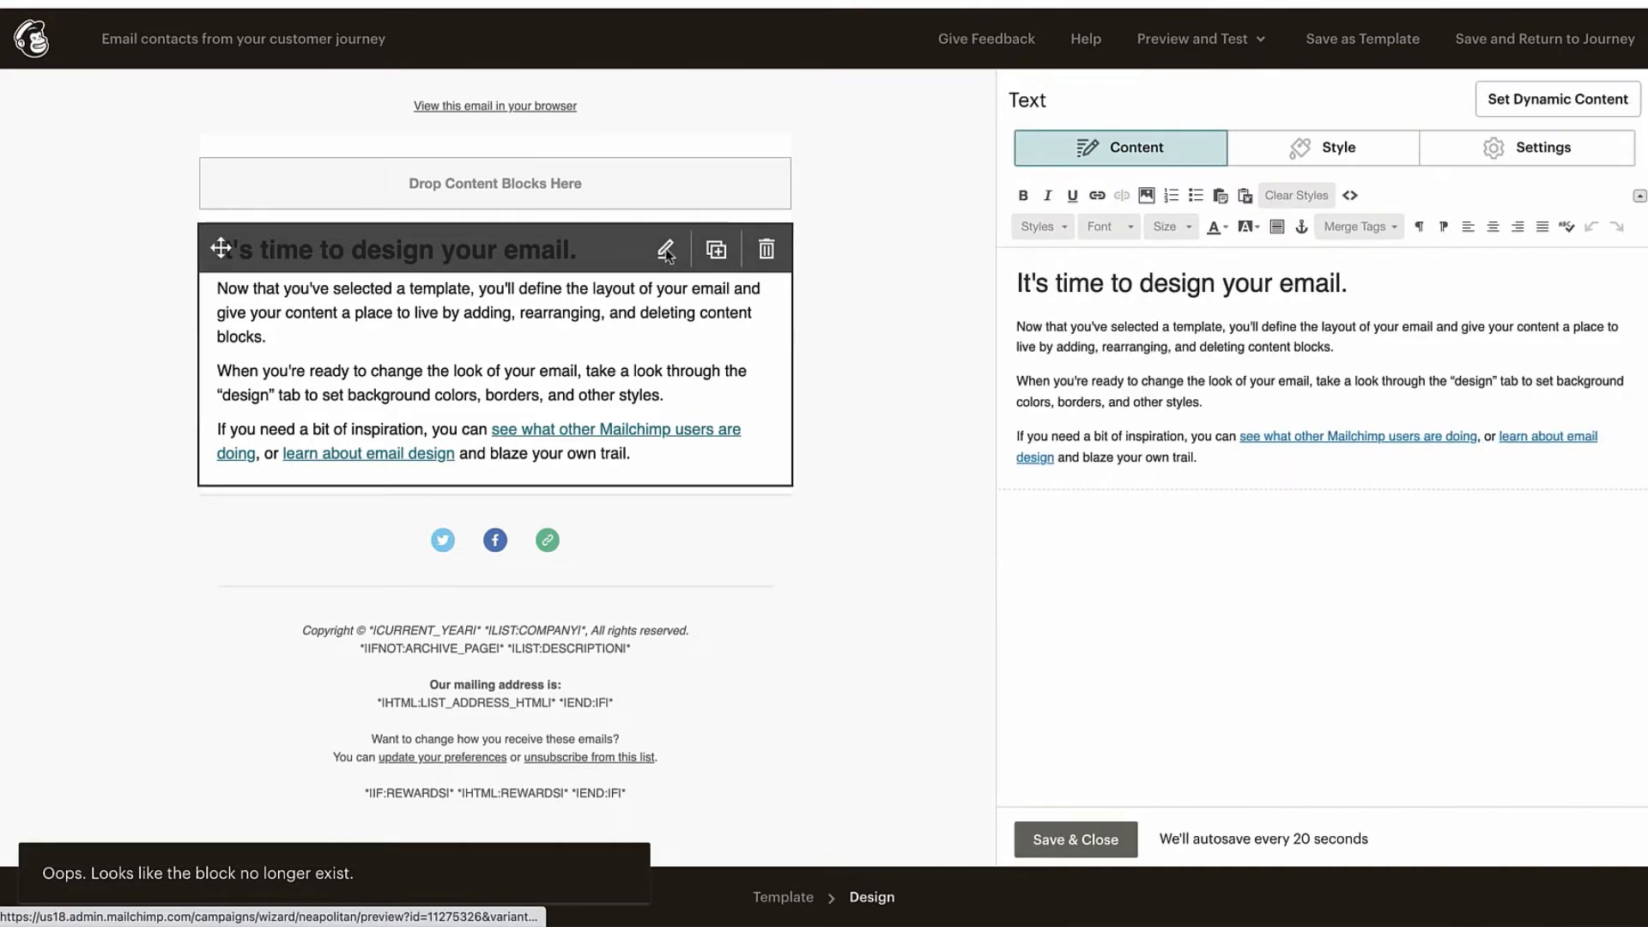
{"action": "key", "text": "ctrl+a"}
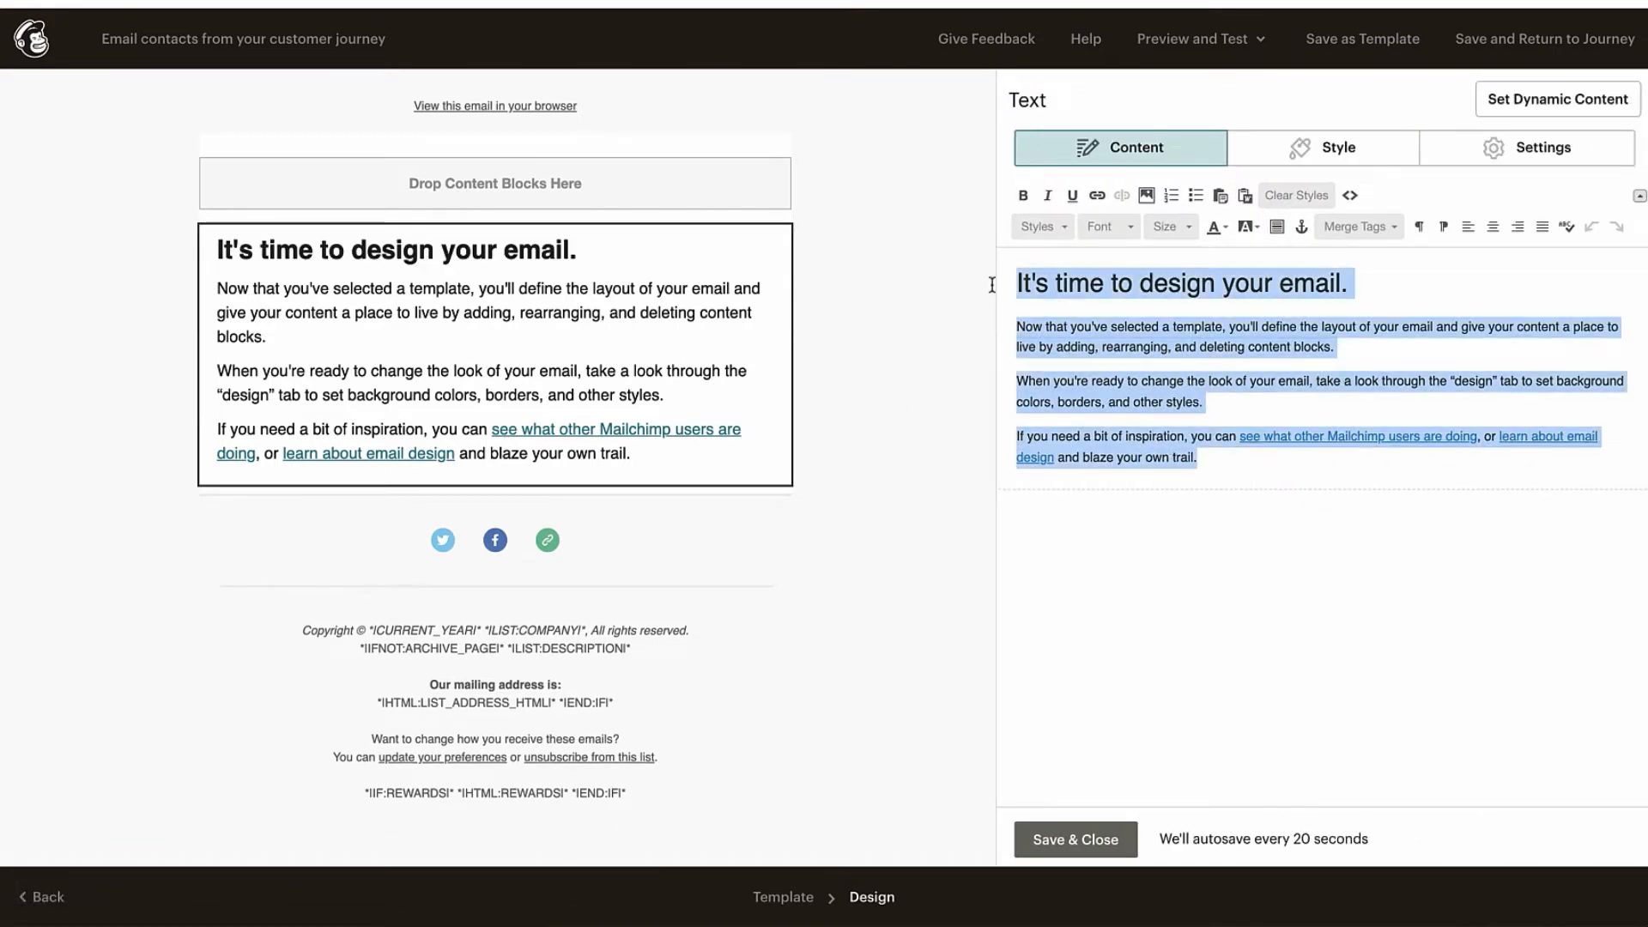
{"action": "type", "text": "H"}
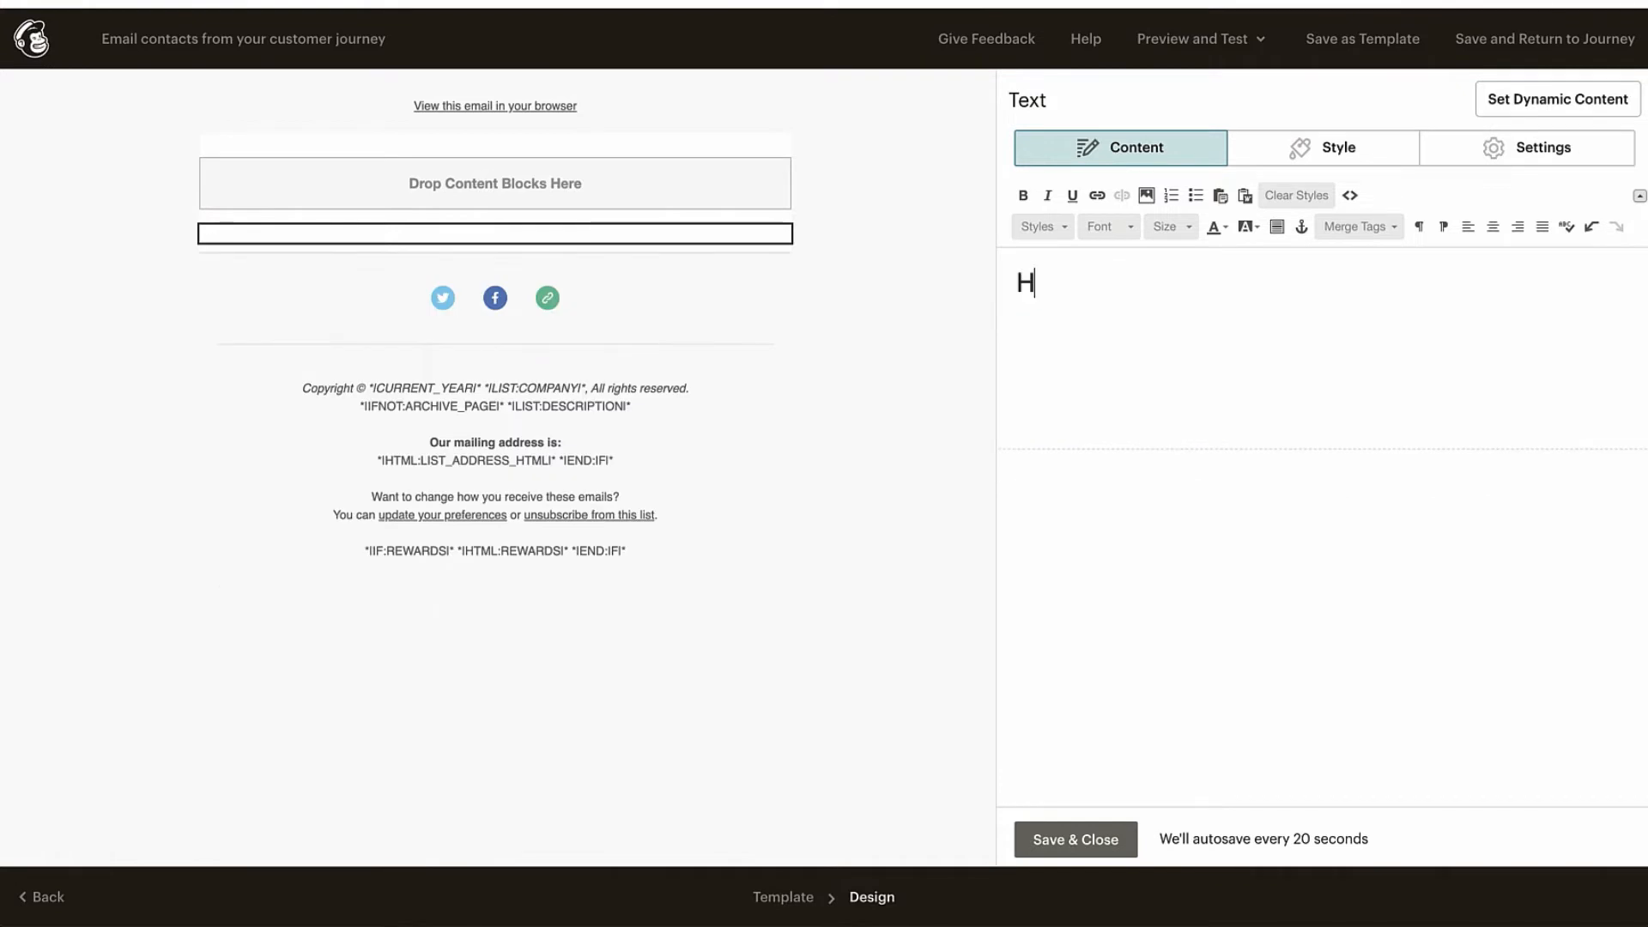
{"action": "type", "text": "ey"}
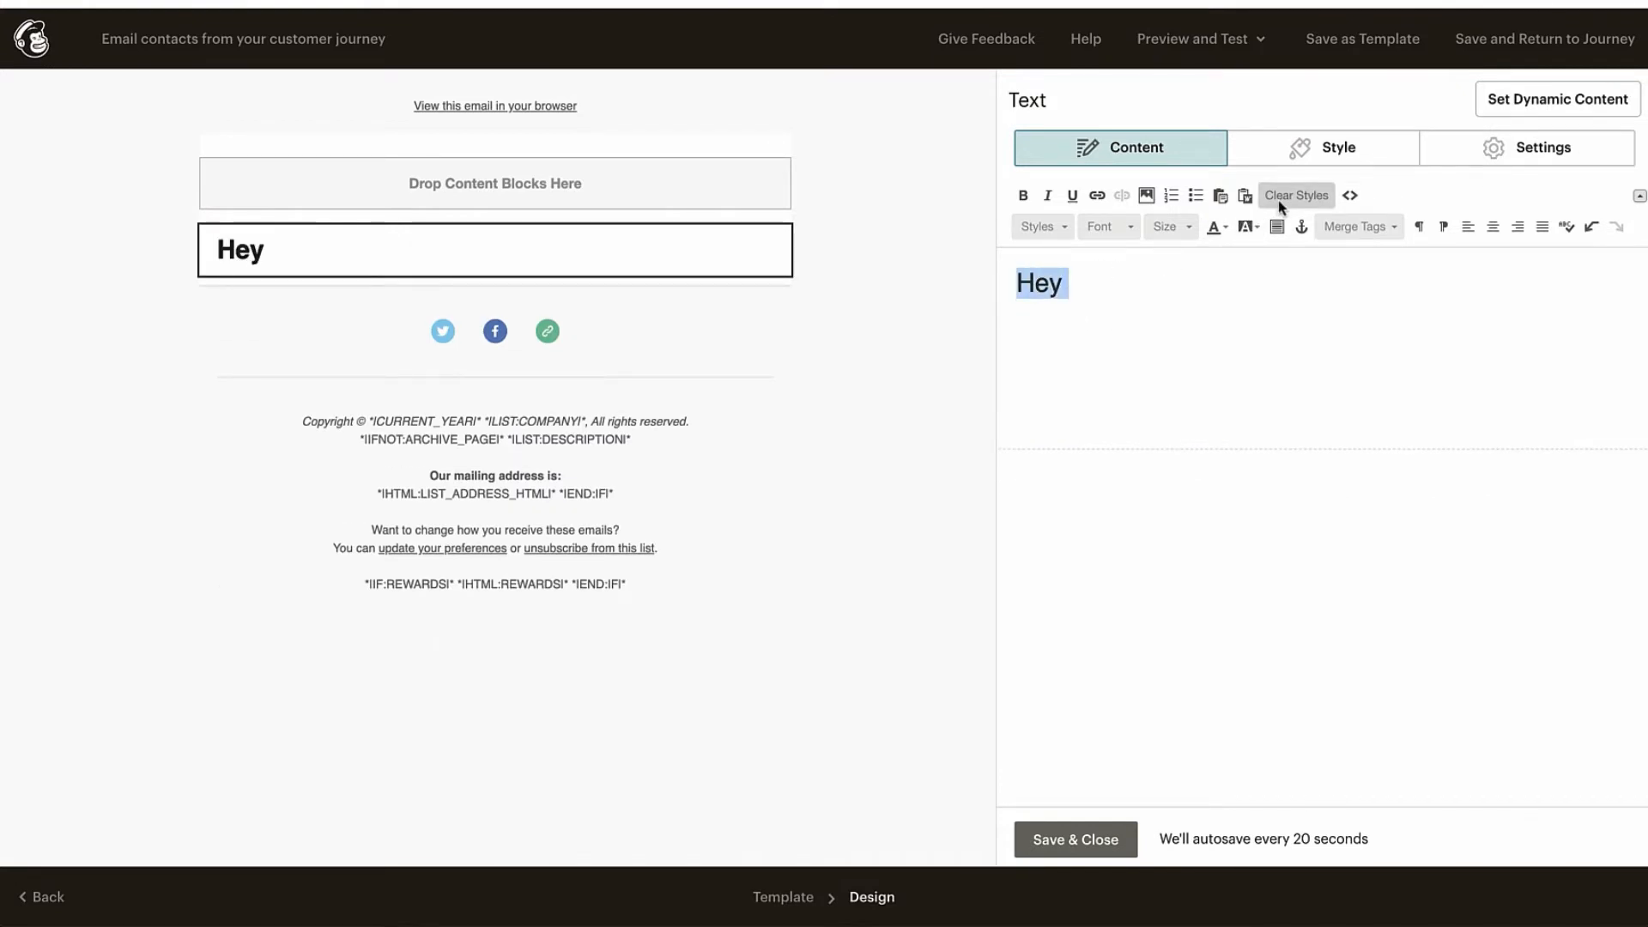
{"action": "left_click", "coordinate": [1294, 196]}
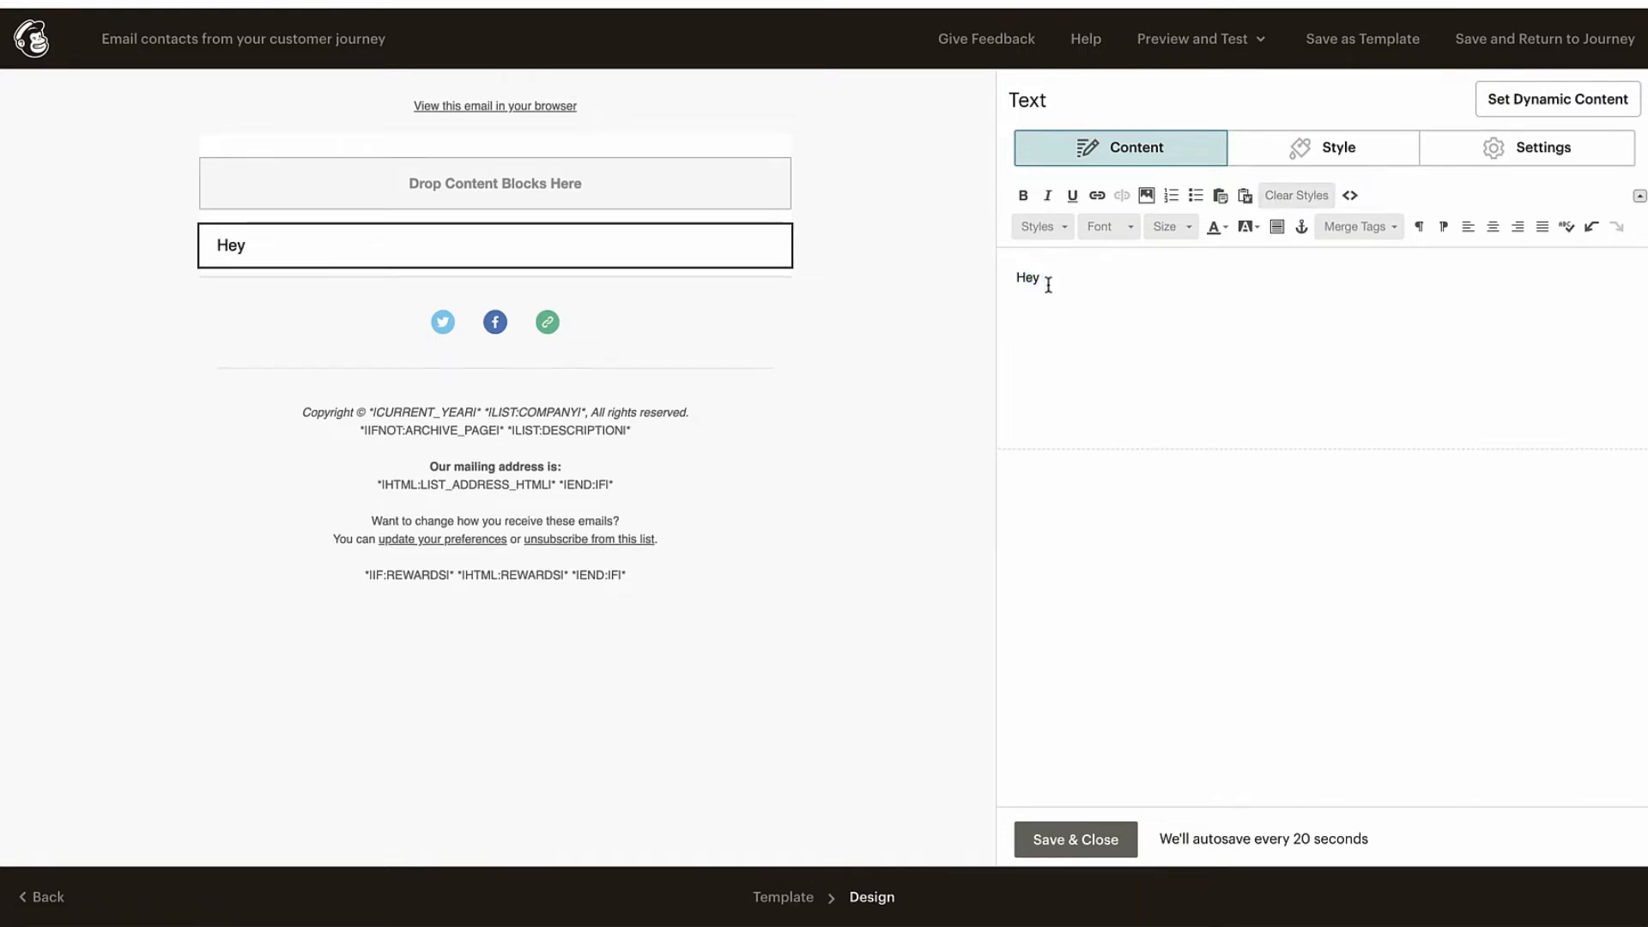
- Insert the First Name merge tag *|FNAME|* after 'Hey'
{"action": "left_click", "coordinate": [1354, 227]}
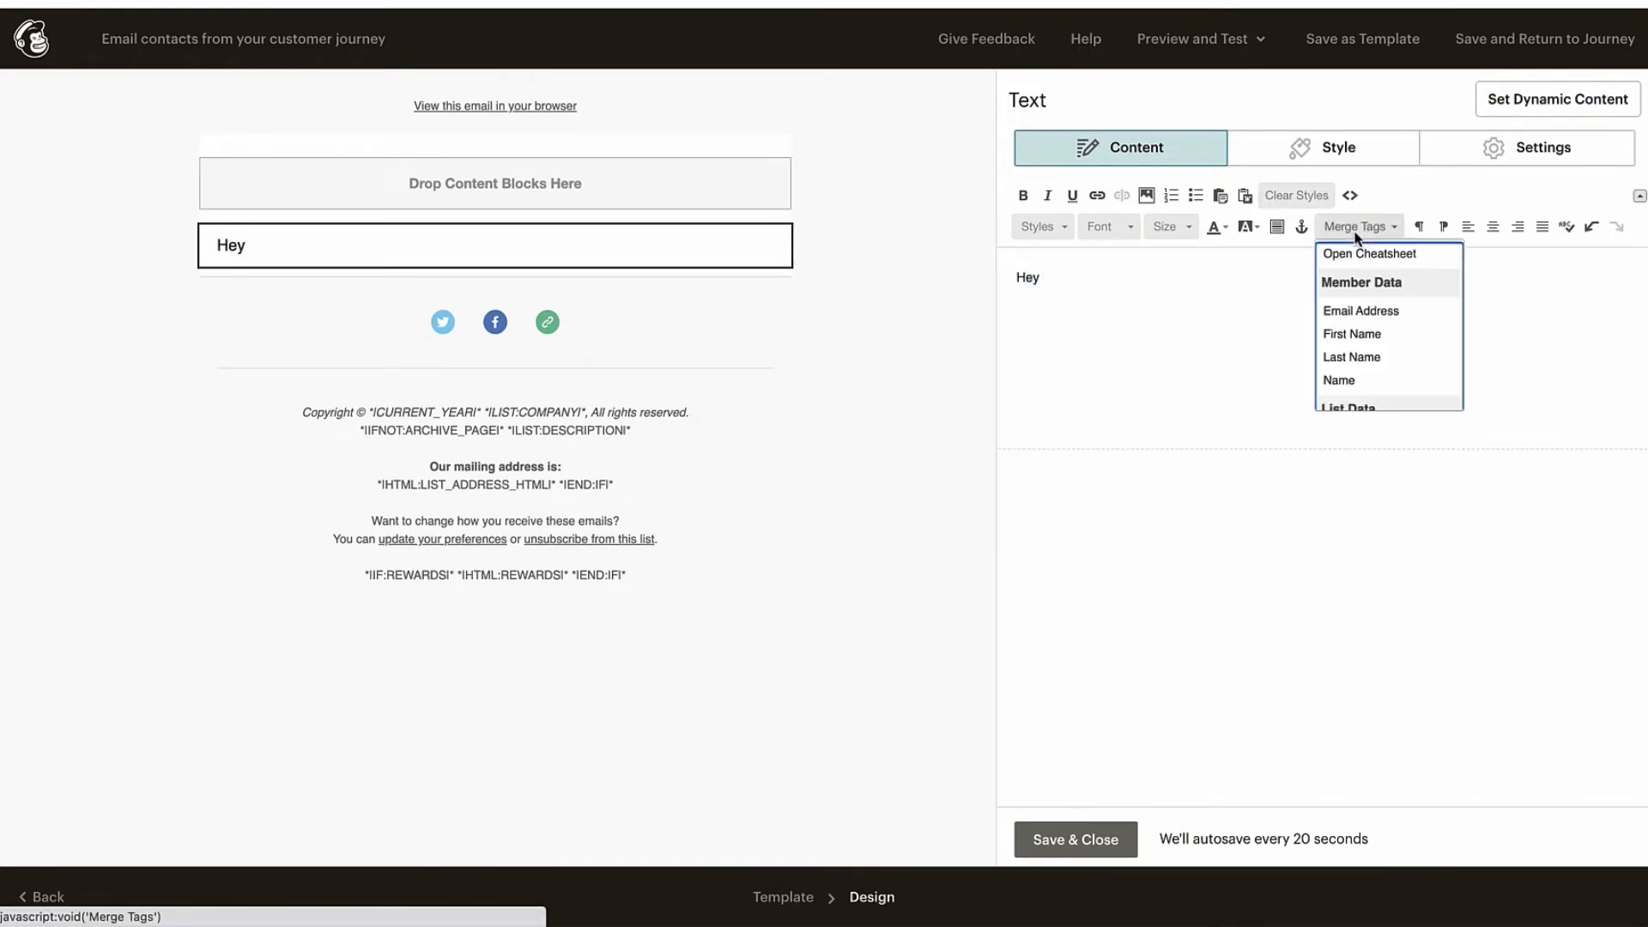
{"action": "left_click", "coordinate": [1351, 333]}
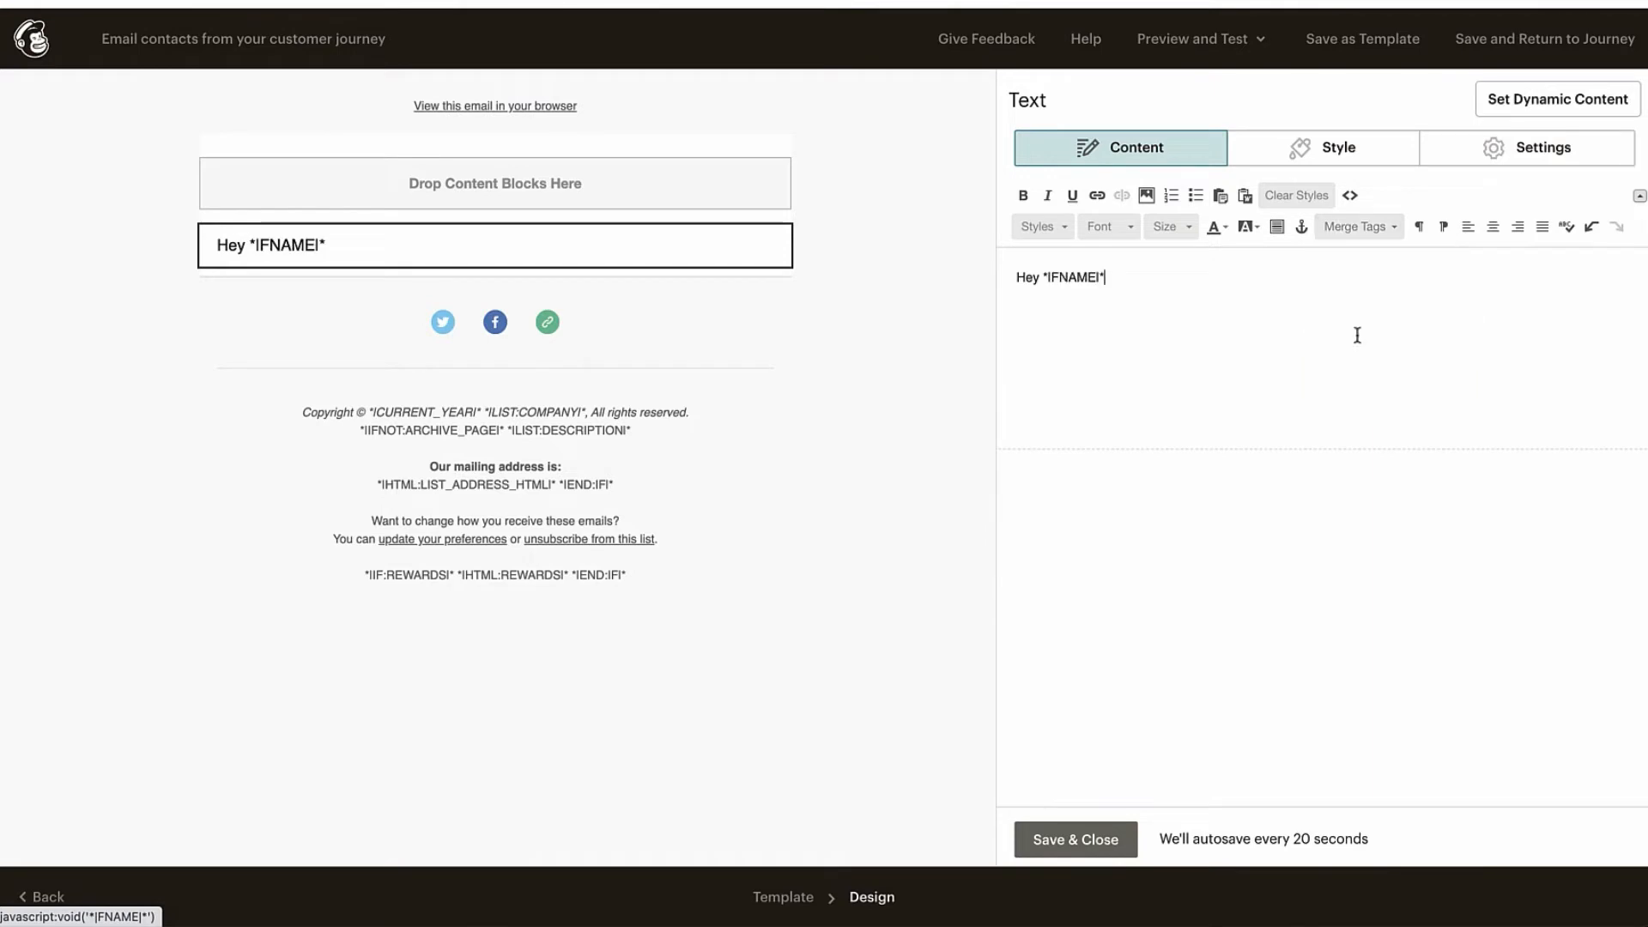
{"action": "mouse_move", "coordinate": [1099, 283]}
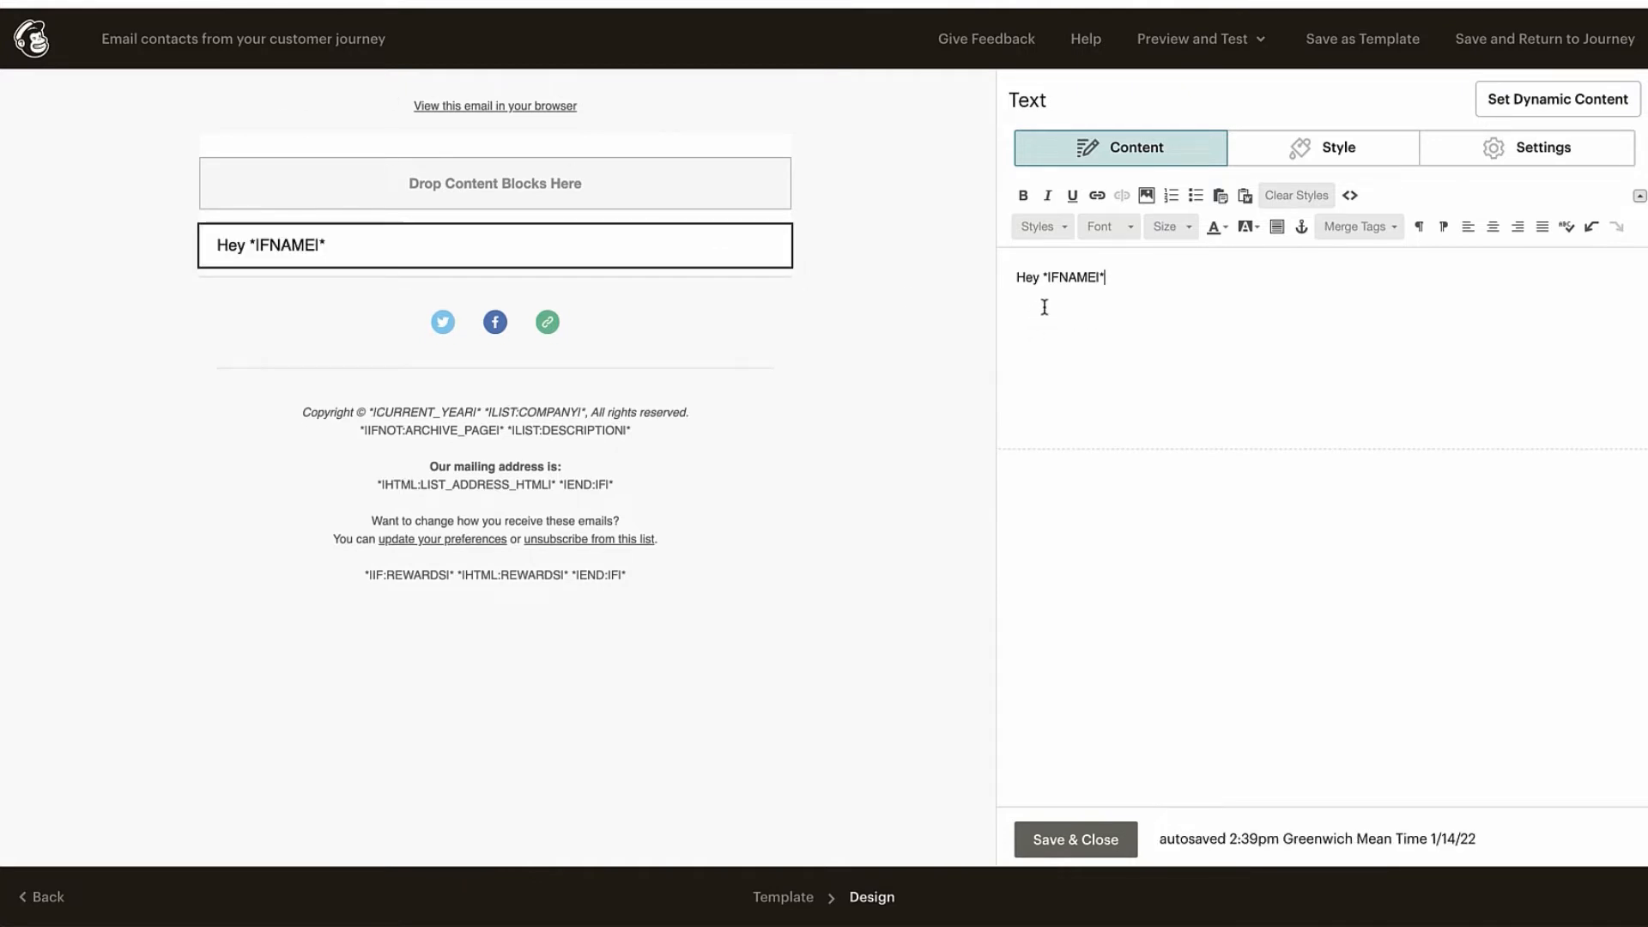
{"action": "mouse_move", "coordinate": [804, 474]}
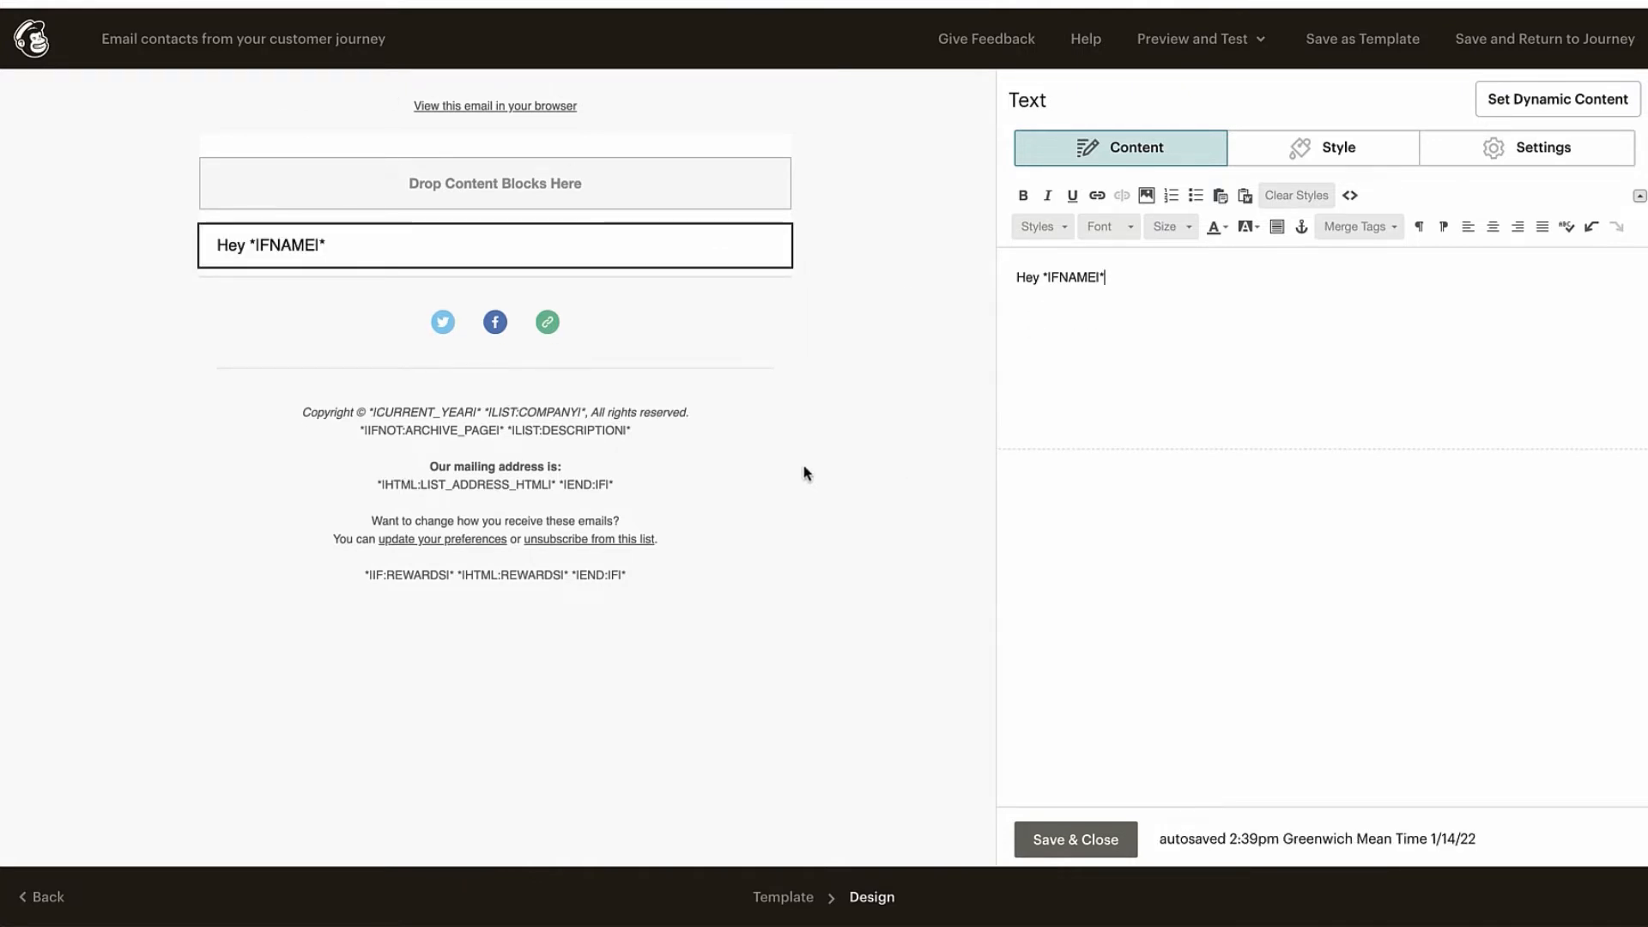
{"action": "mouse_move", "coordinate": [1147, 370]}
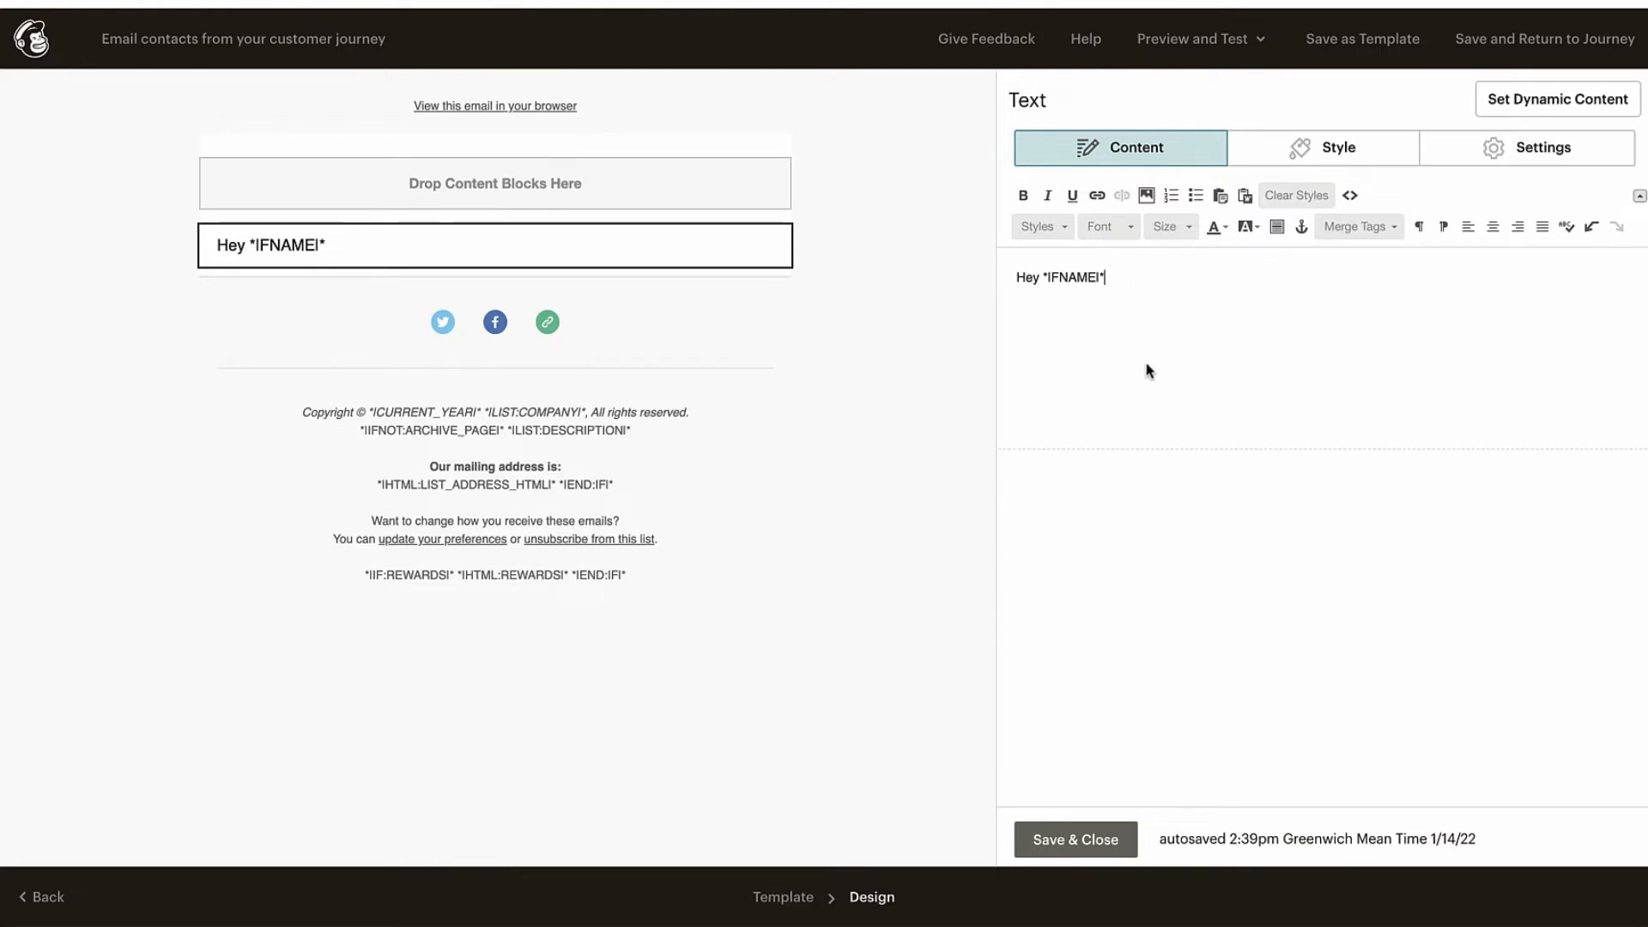
{"action": "mouse_move", "coordinate": [1059, 281]}
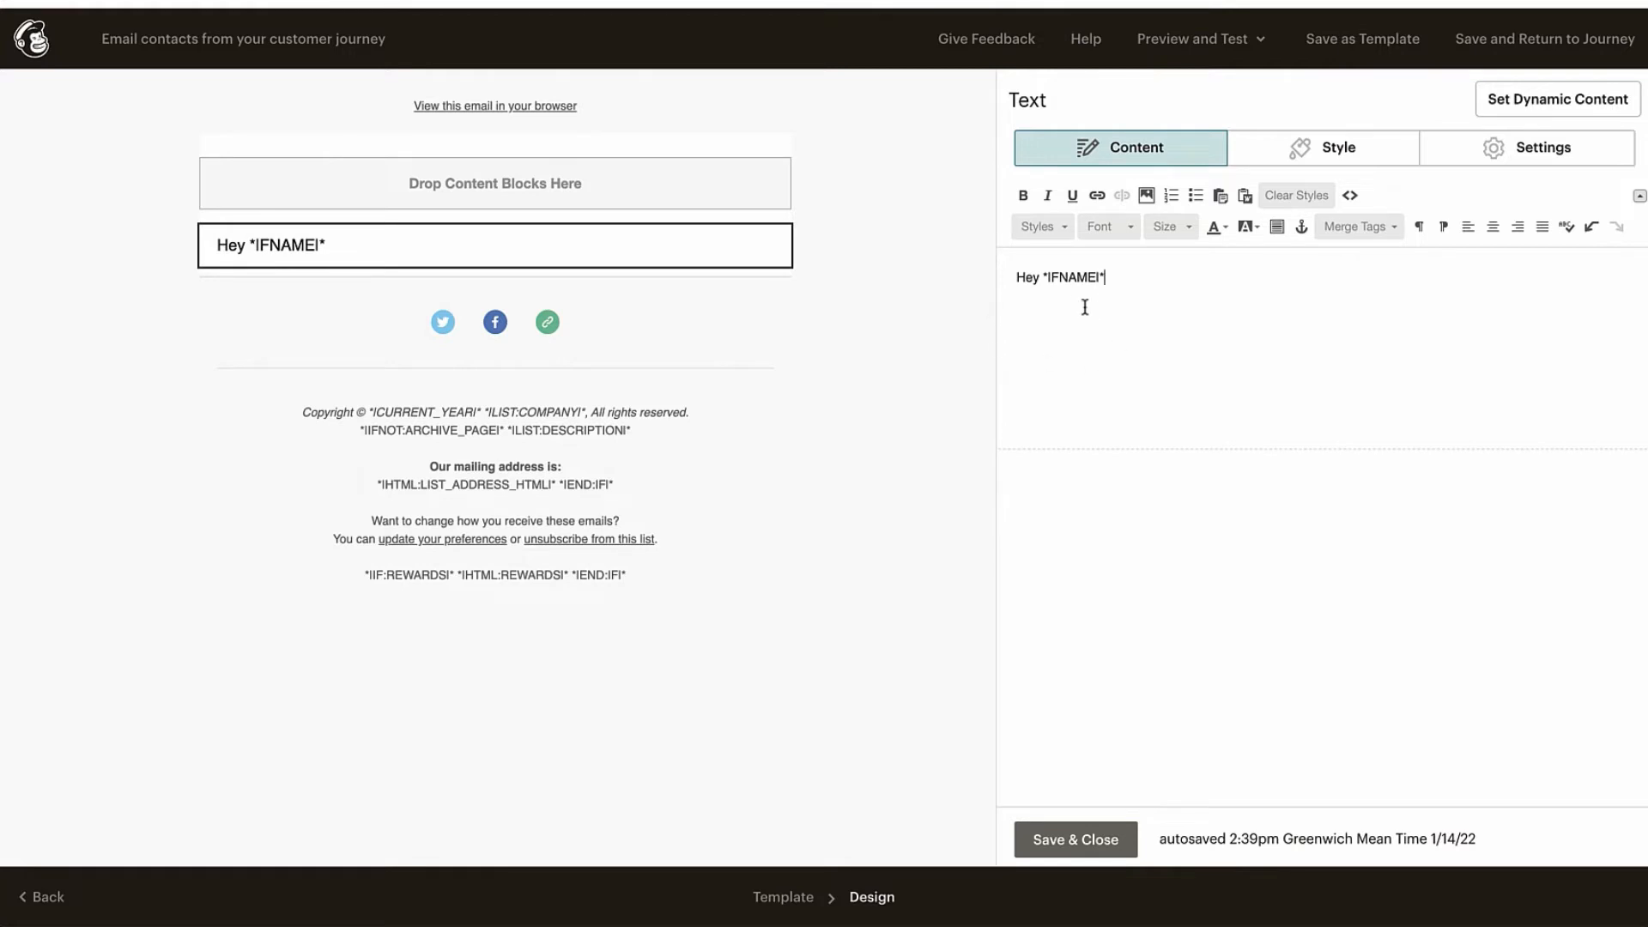
{"action": "mouse_move", "coordinate": [1076, 302]}
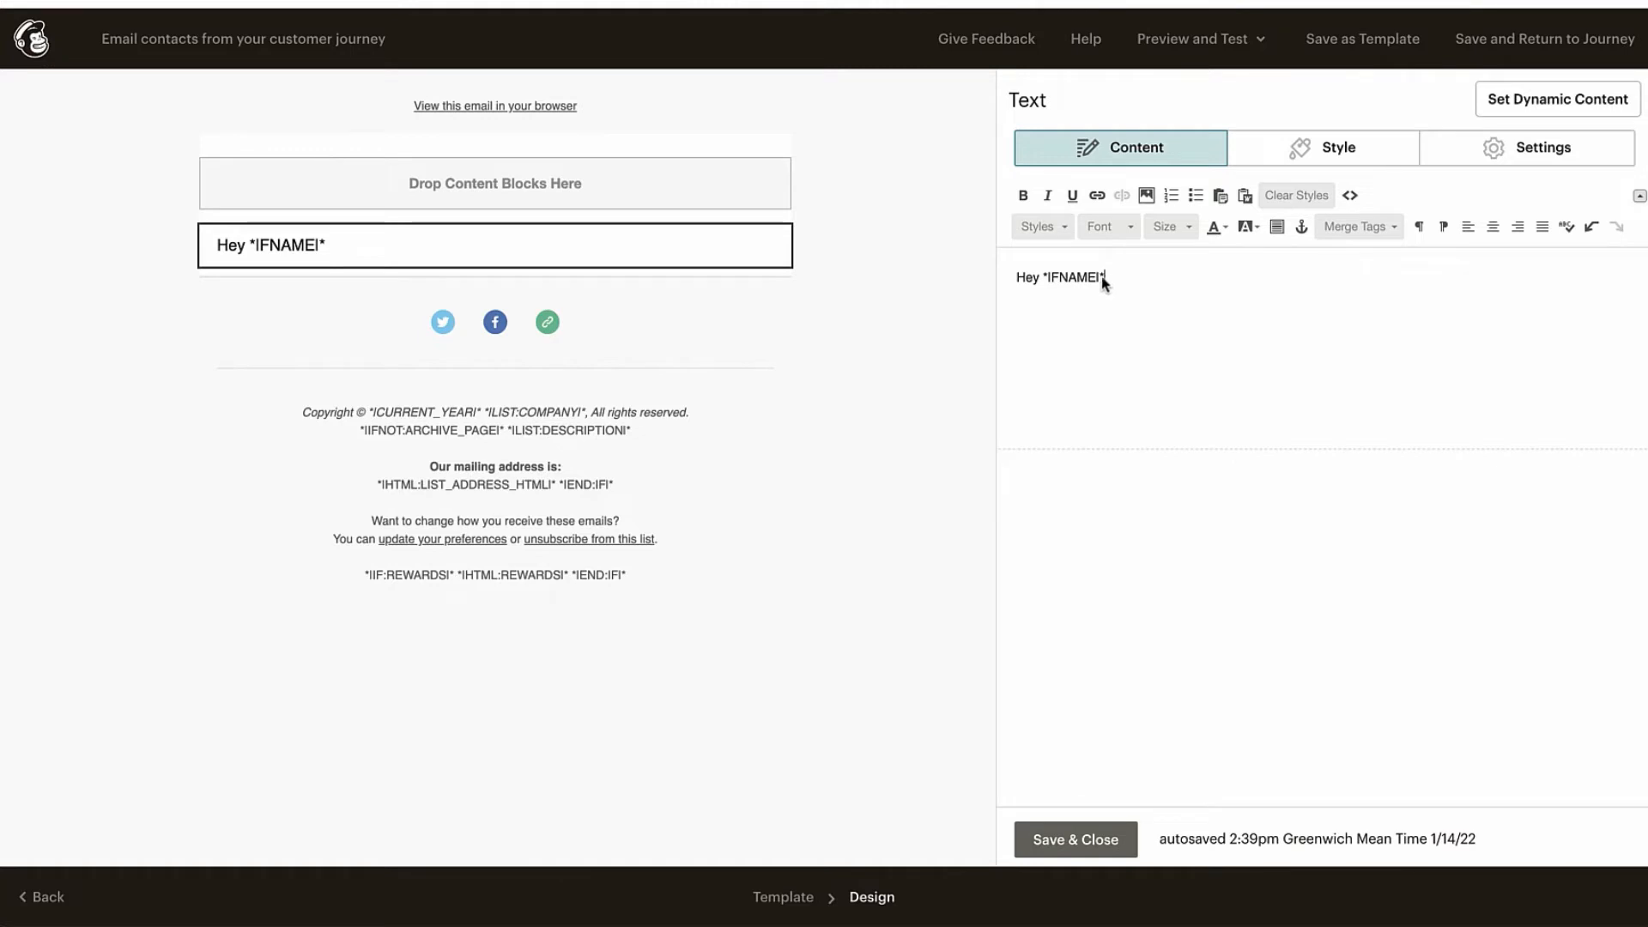
{"action": "key", "text": "Backspace"}
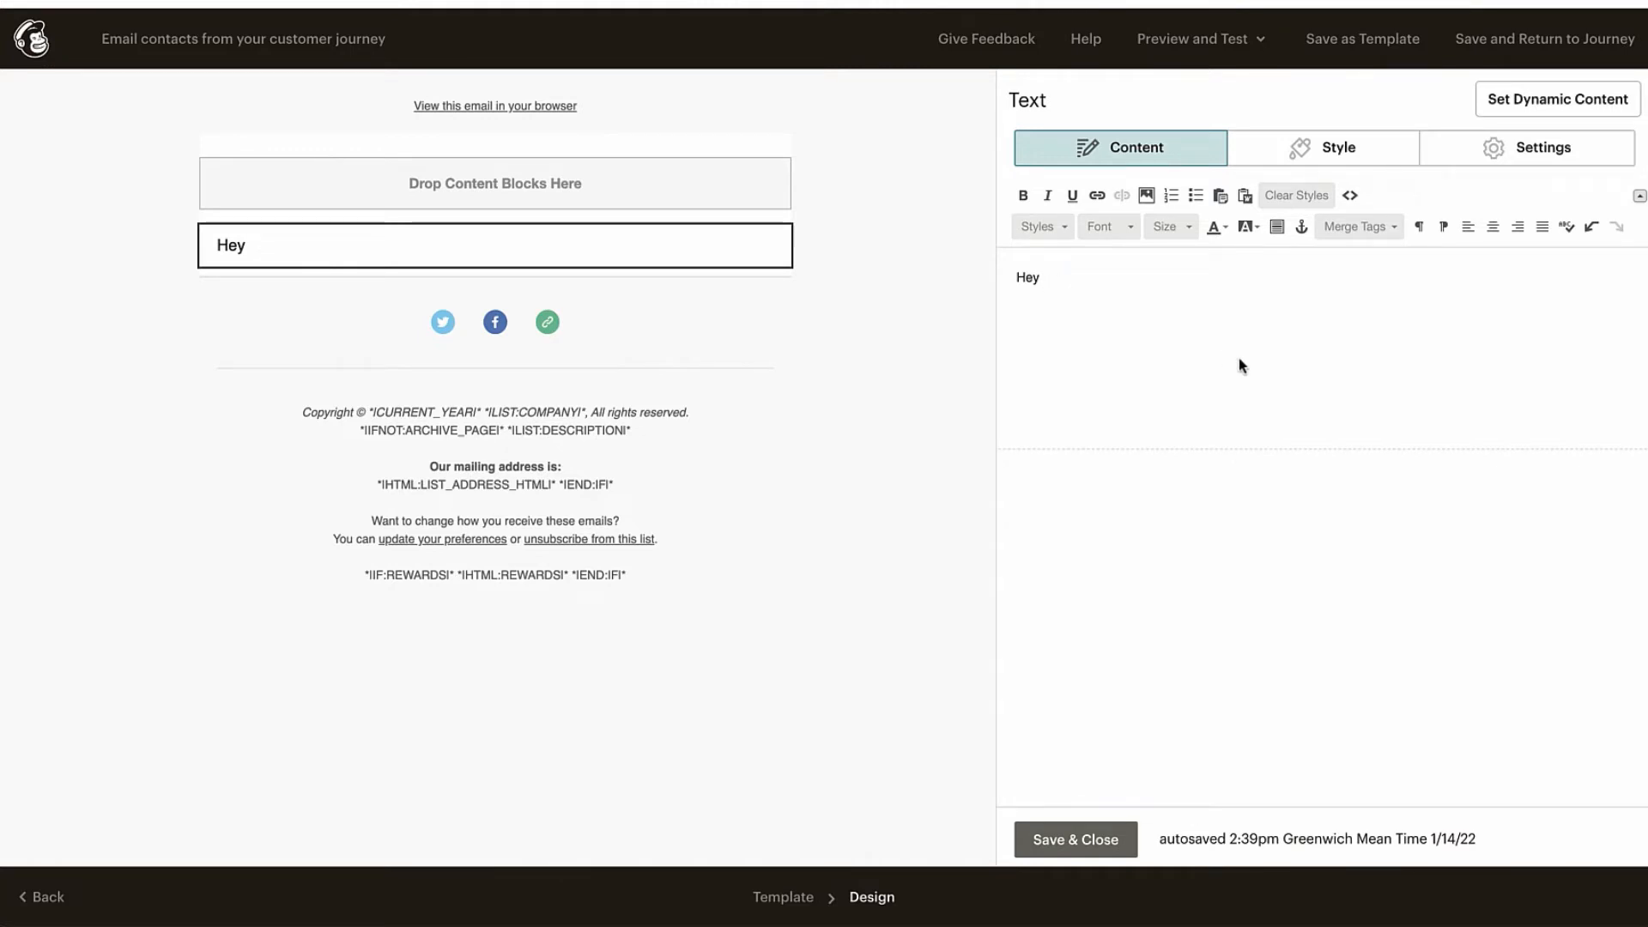
{"action": "left_click", "coordinate": [1356, 227]}
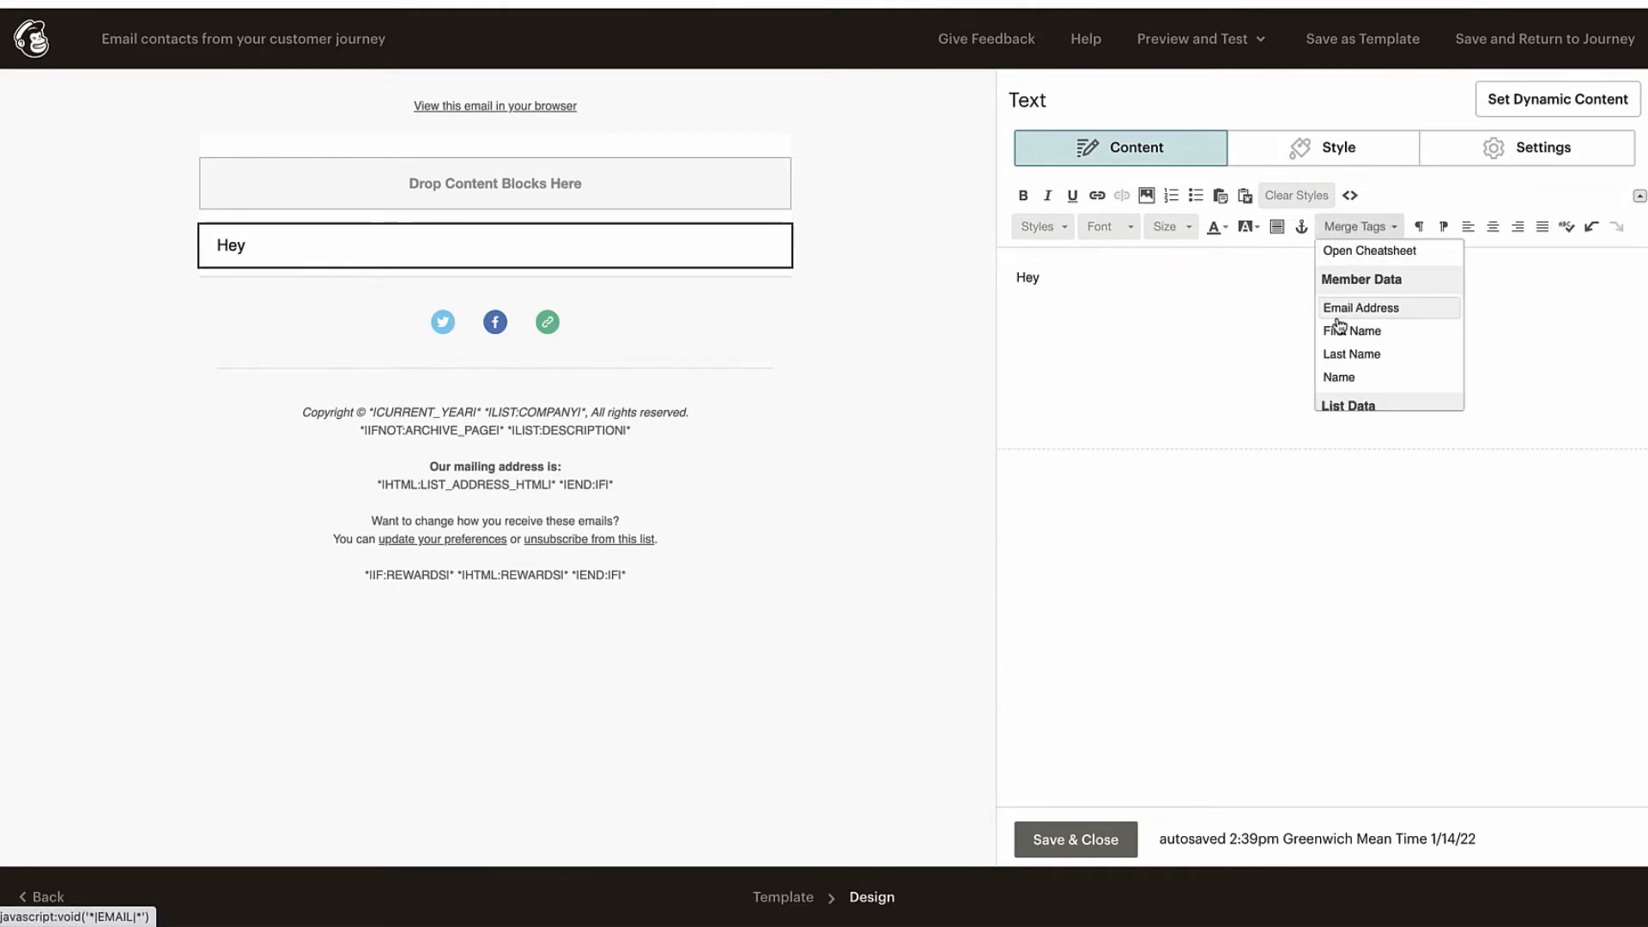
{"action": "left_click", "coordinate": [1351, 330]}
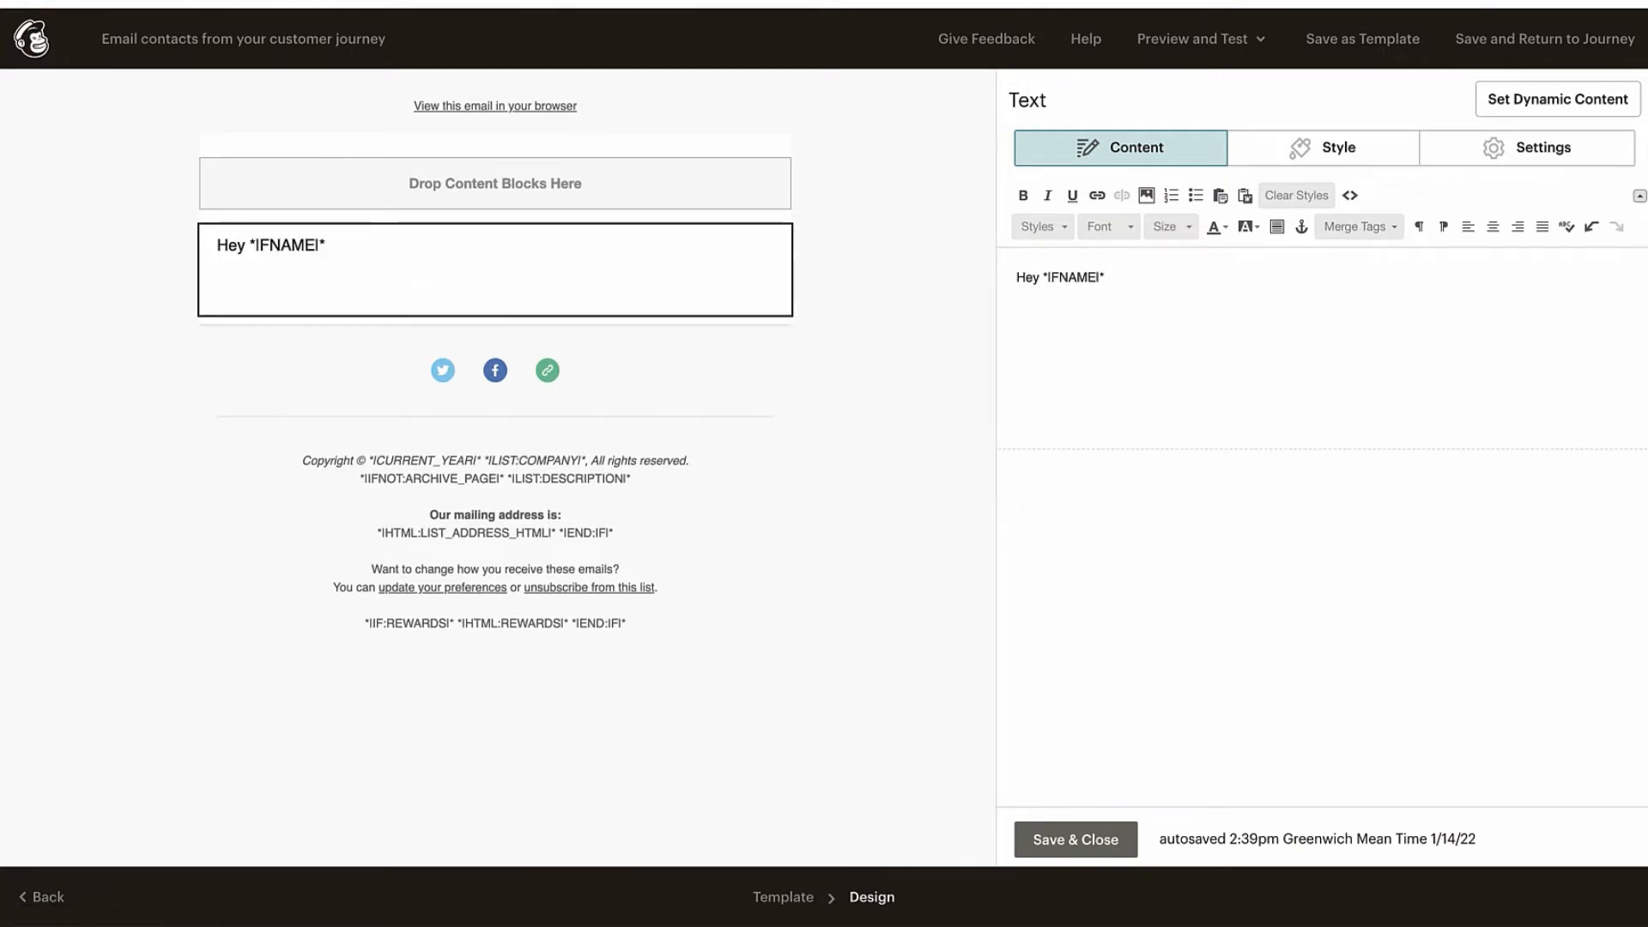
- Write 'Thanks for grabbing this coupon, just add it at checkout to get your discount...' and the bold code SAVE10
{"action": "type", "text": "Thanks for"}
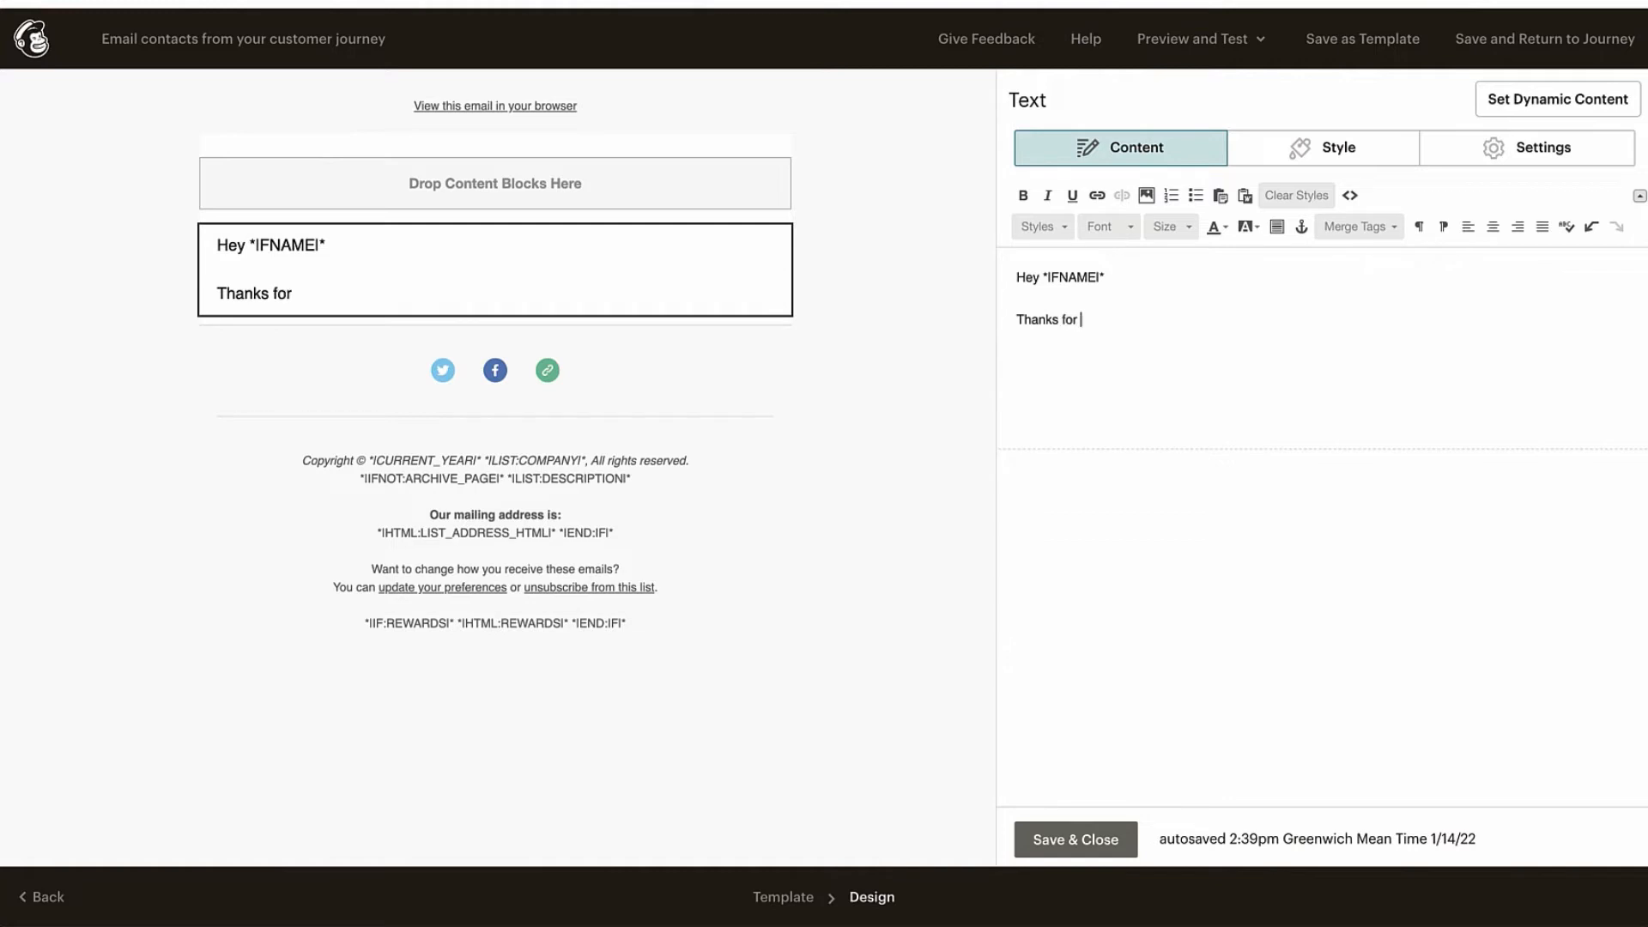
{"action": "type", "text": "grabbin"}
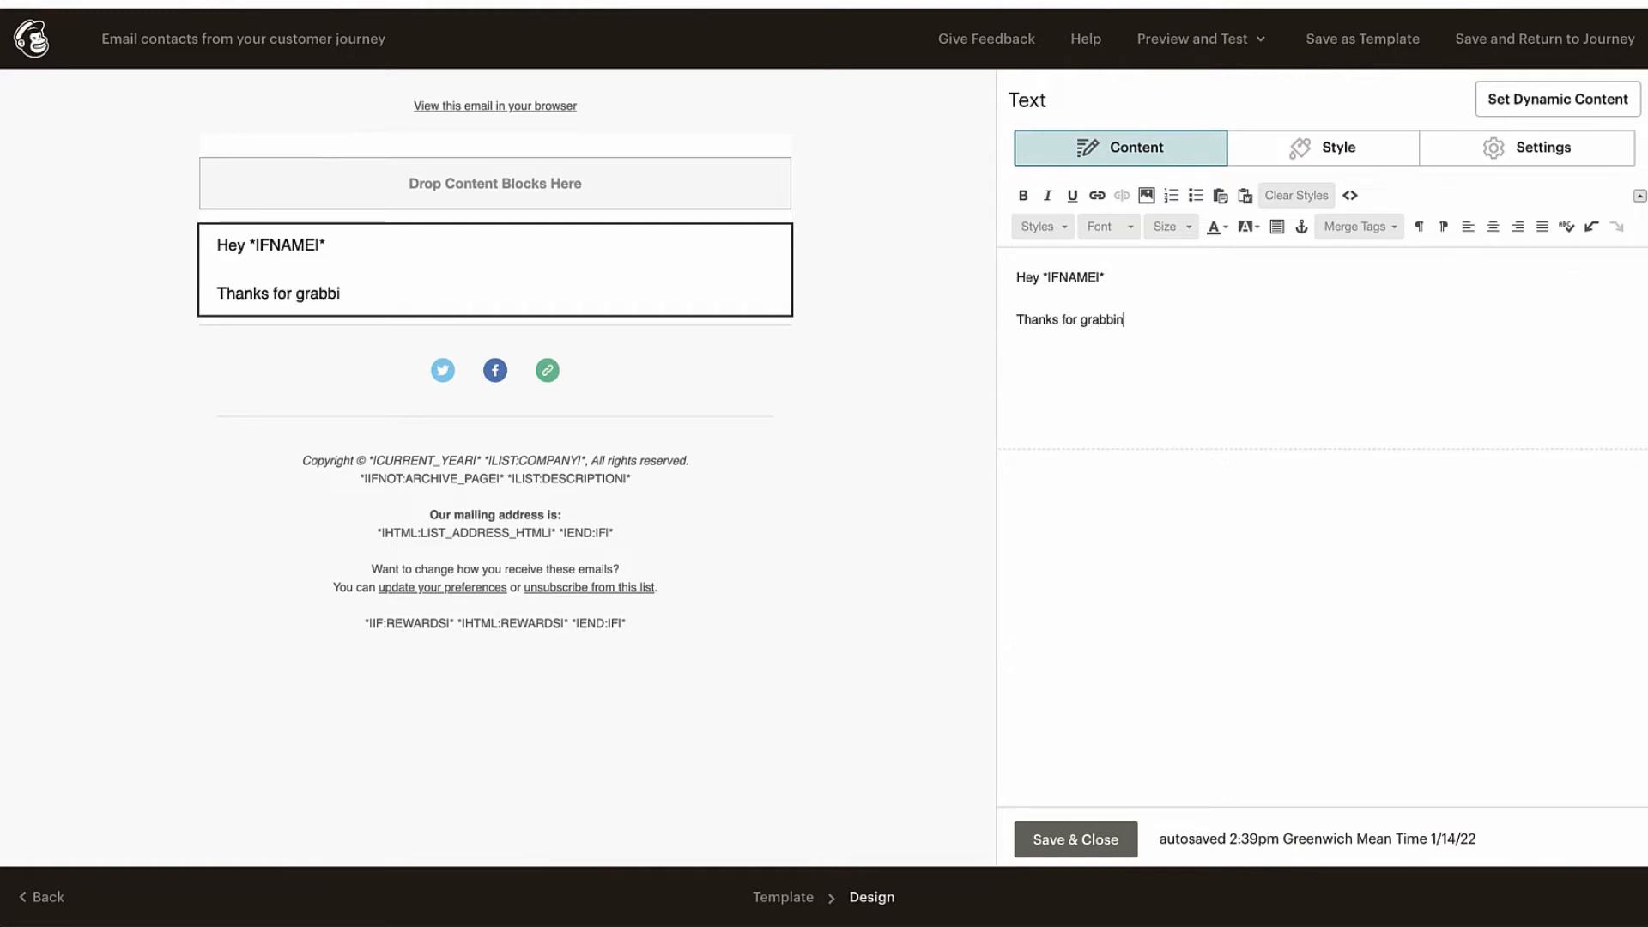
{"action": "type", "text": "ng this cou"}
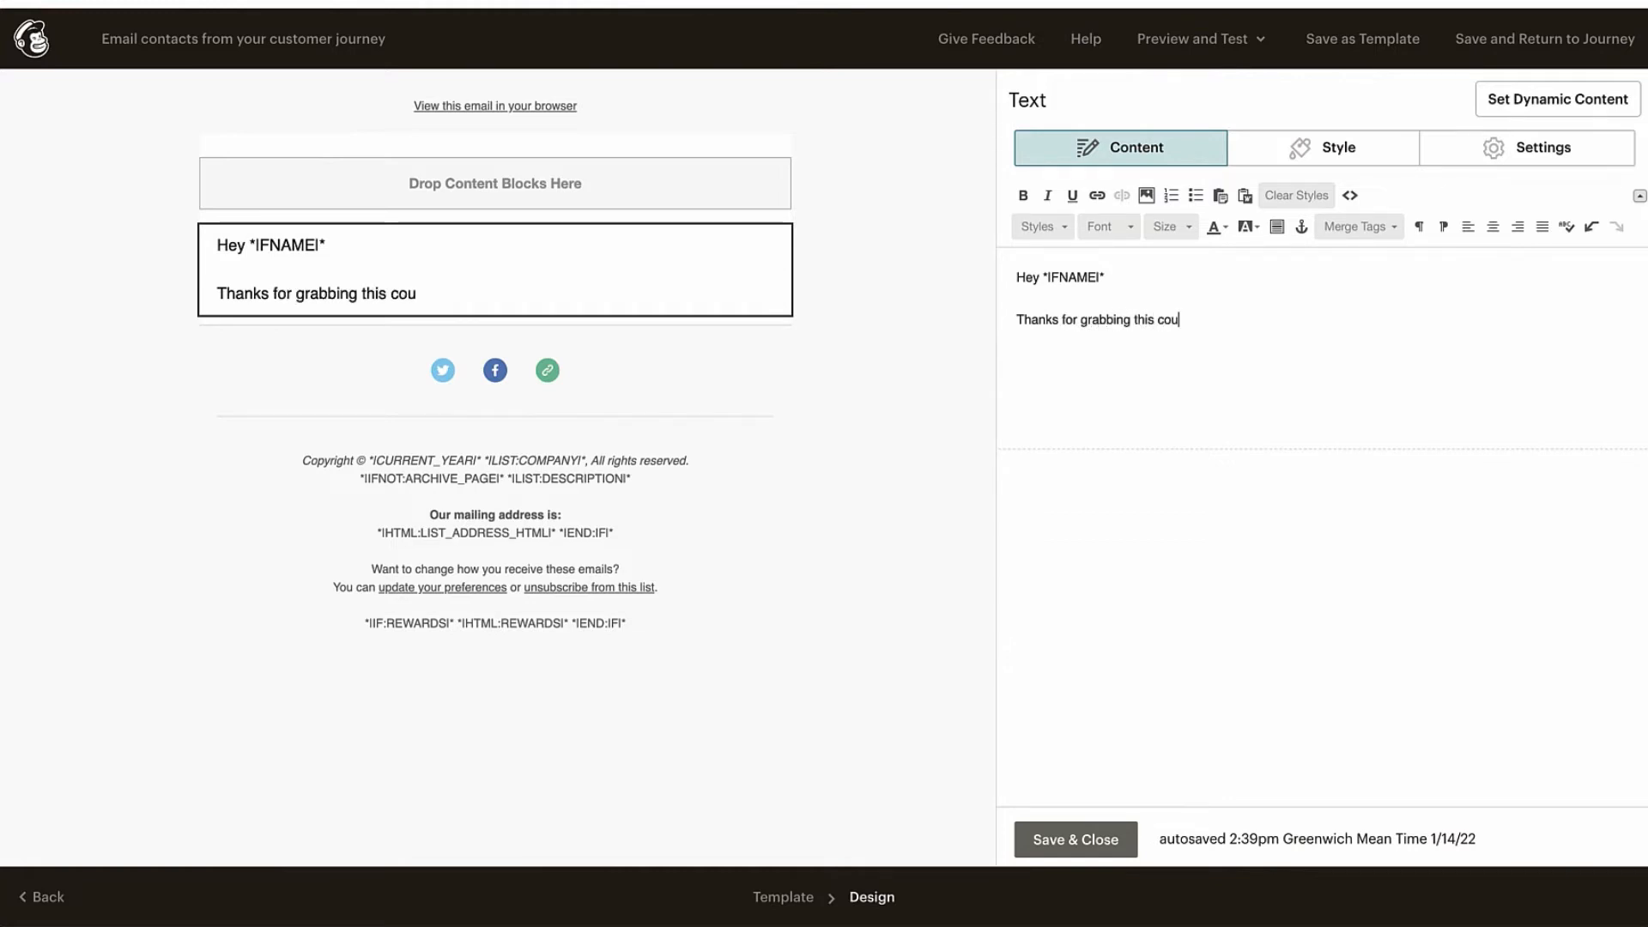
{"action": "type", "text": "pon,"}
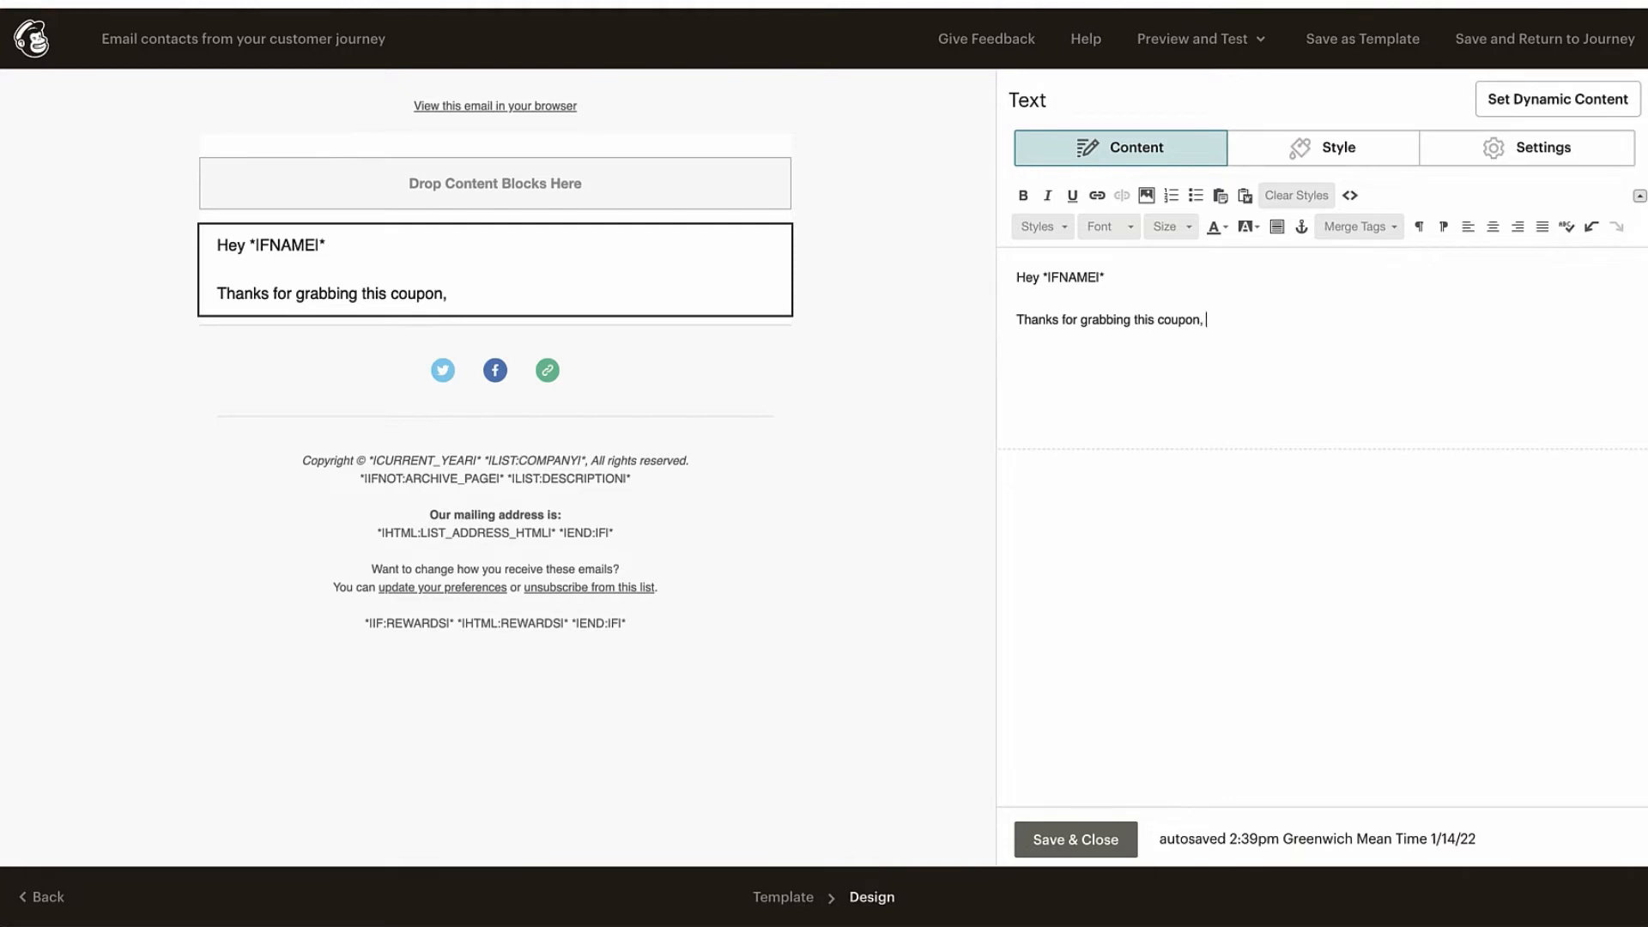
{"action": "type", "text": "ju"}
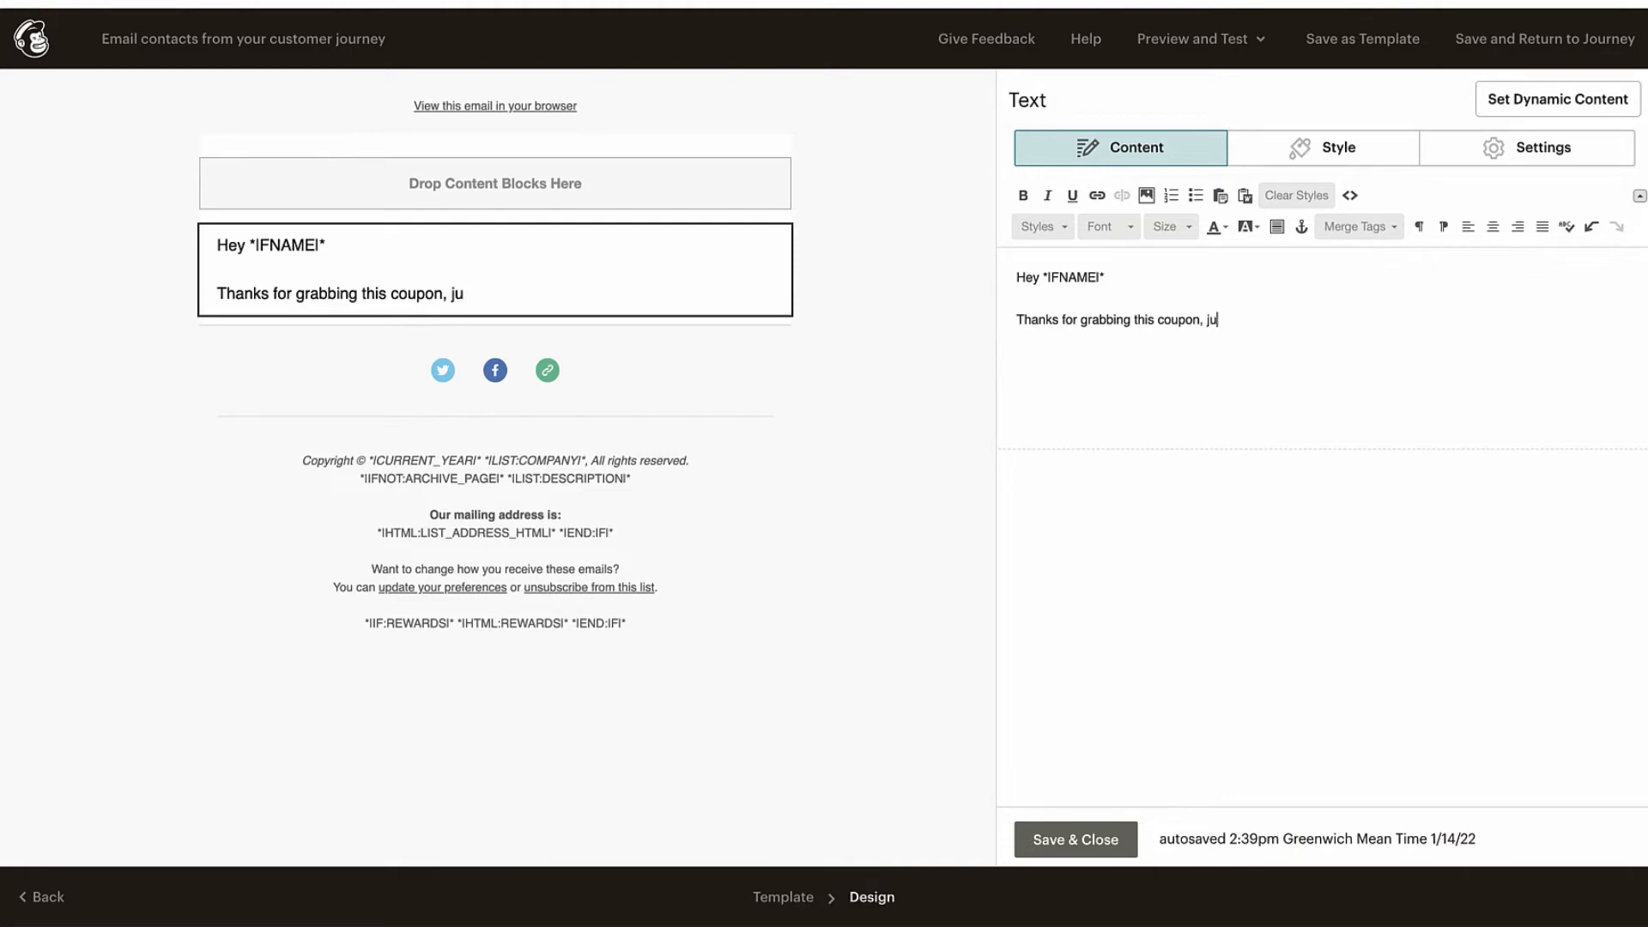
{"action": "type", "text": "st add"}
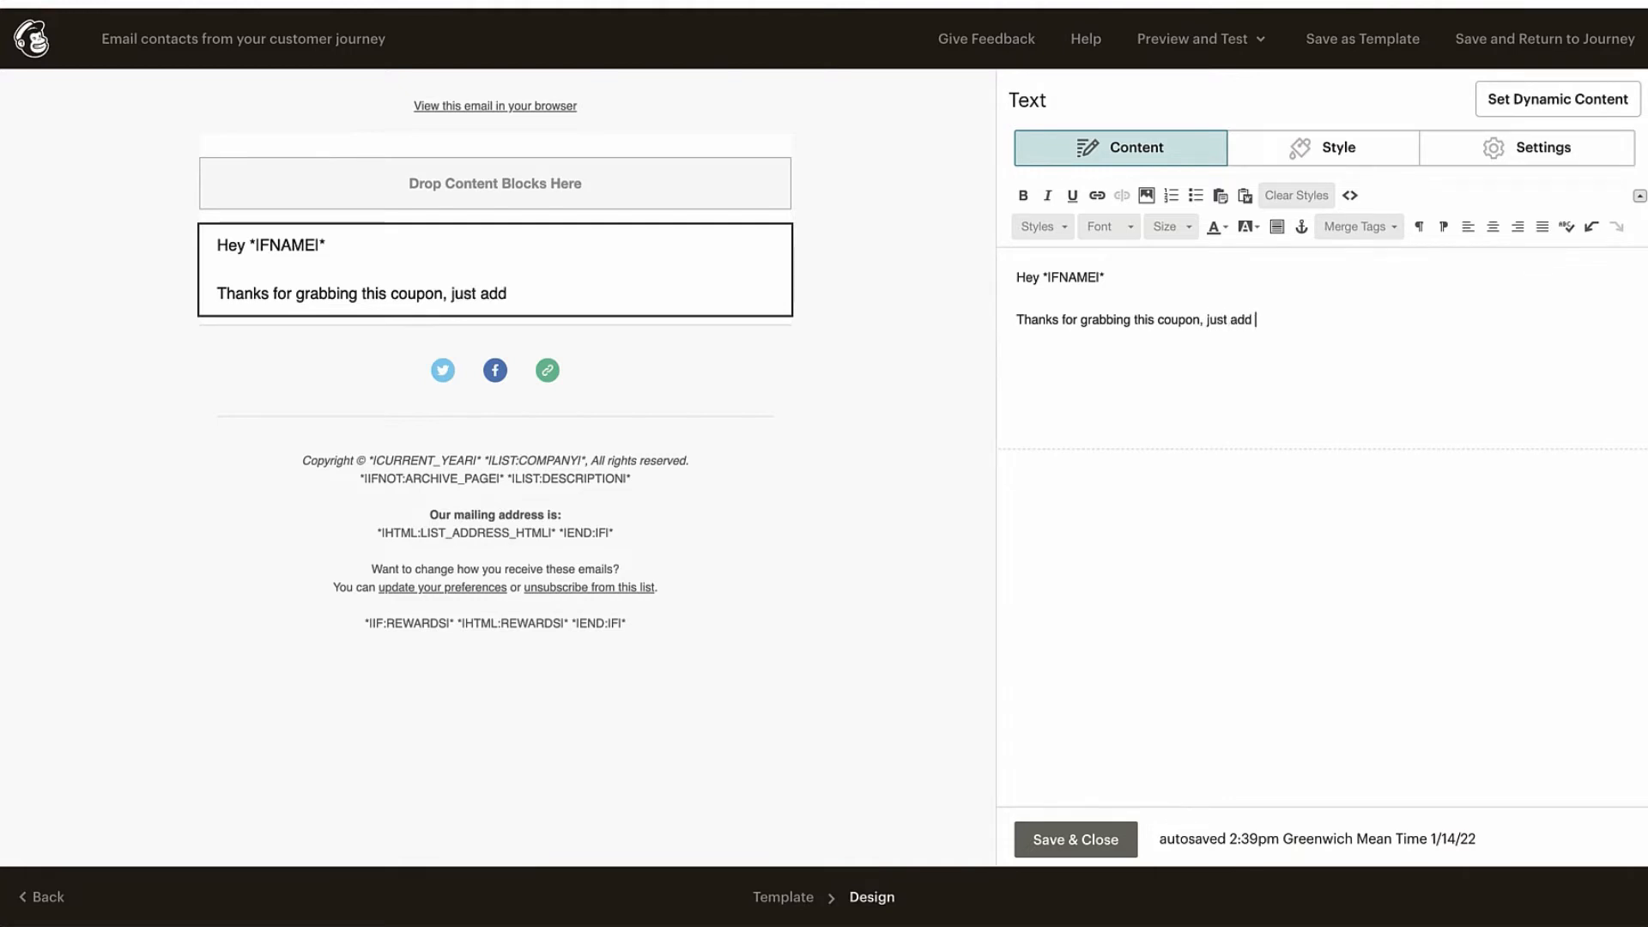
{"action": "type", "text": "it at che"}
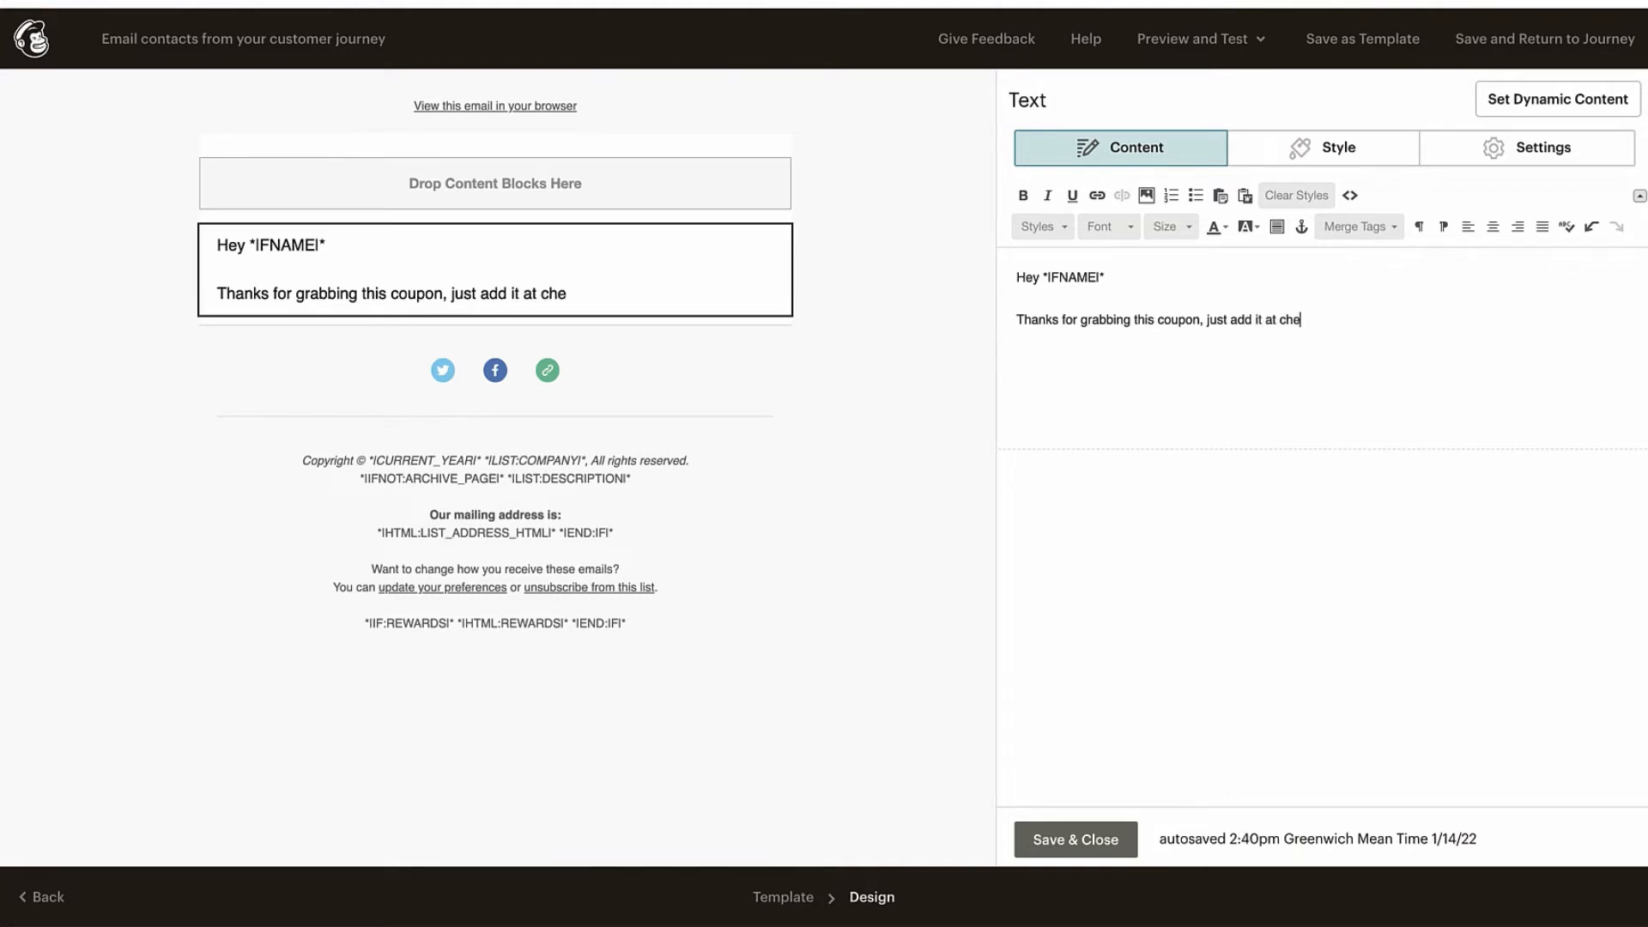
{"action": "type", "text": "ckout to g"}
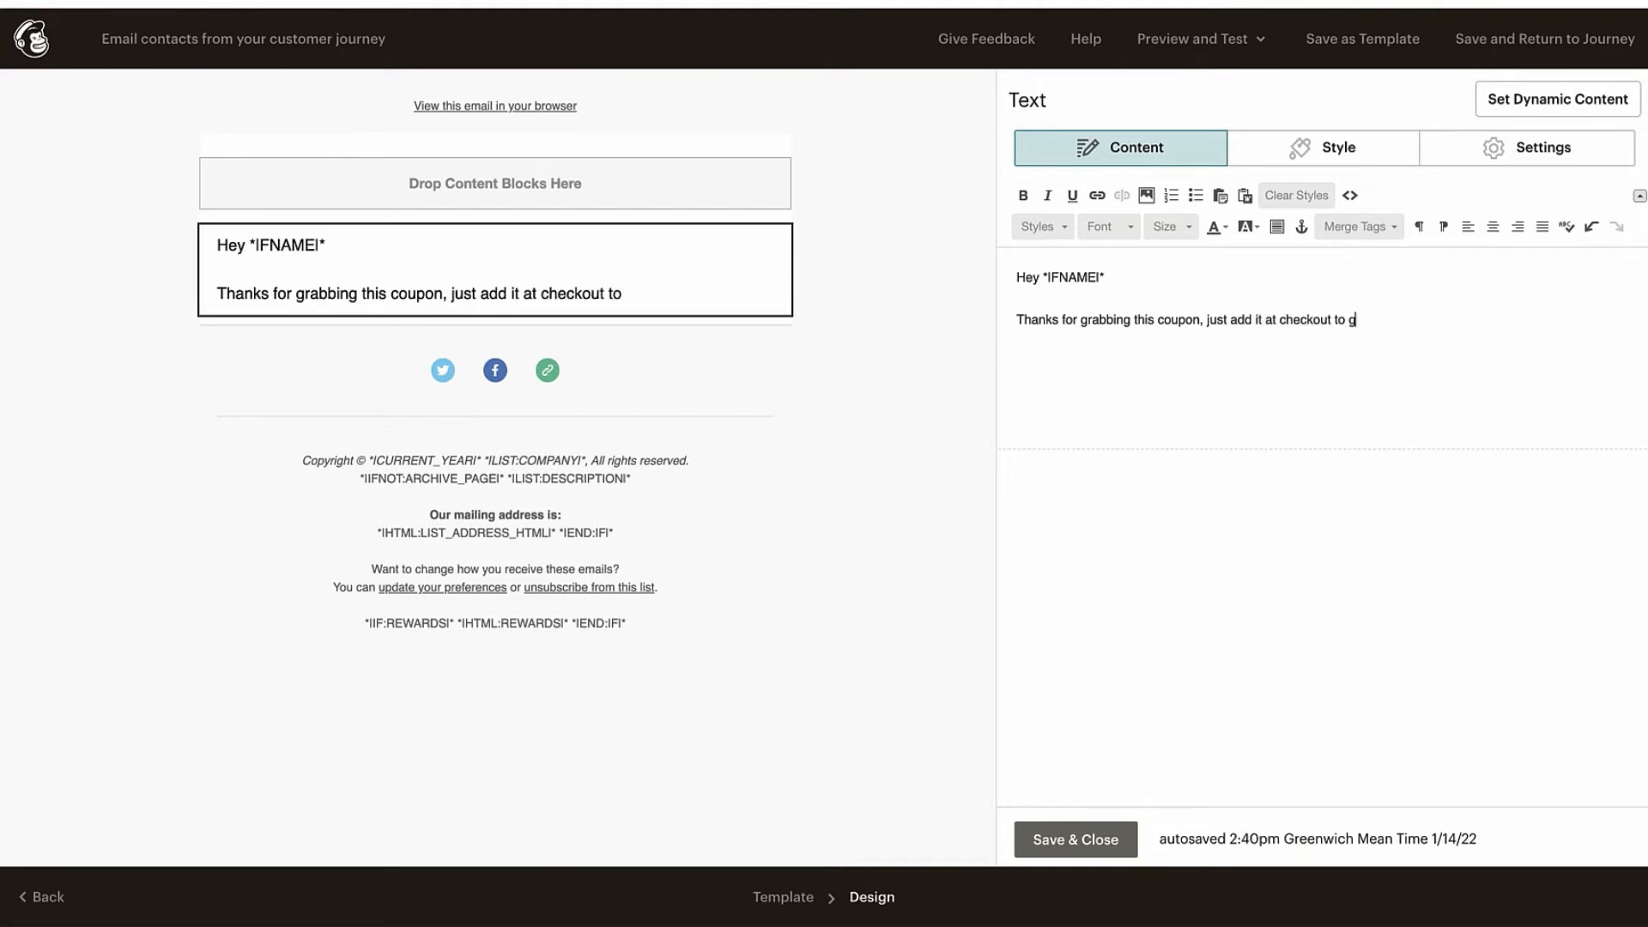
{"action": "type", "text": "get your dis"}
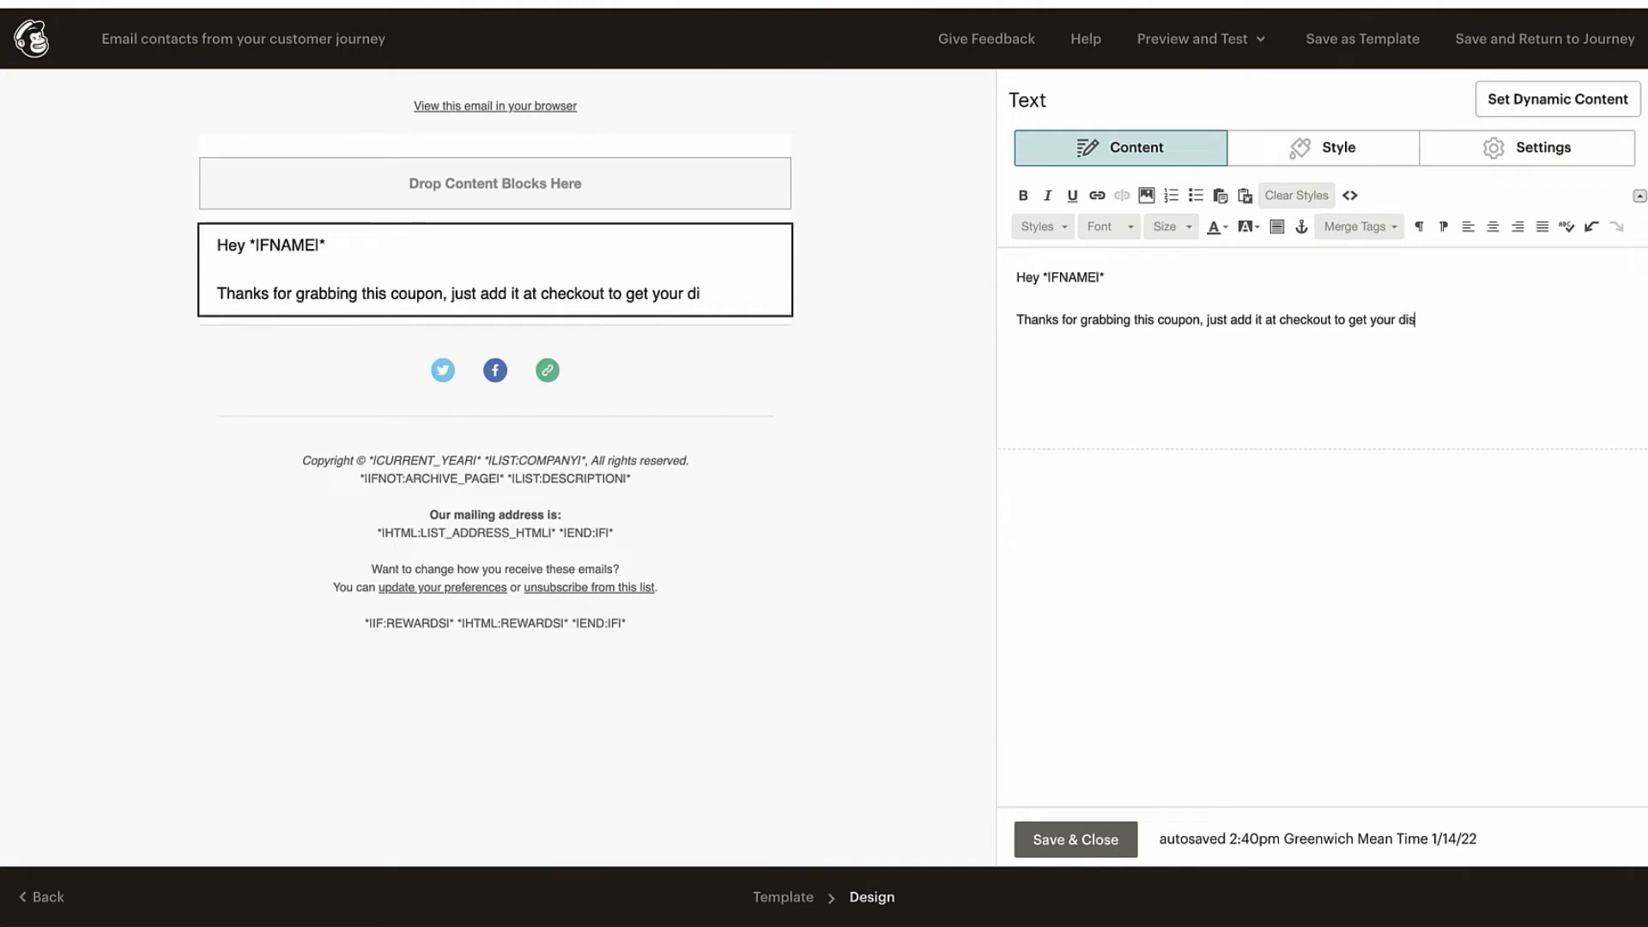
{"action": "type", "text": "count"}
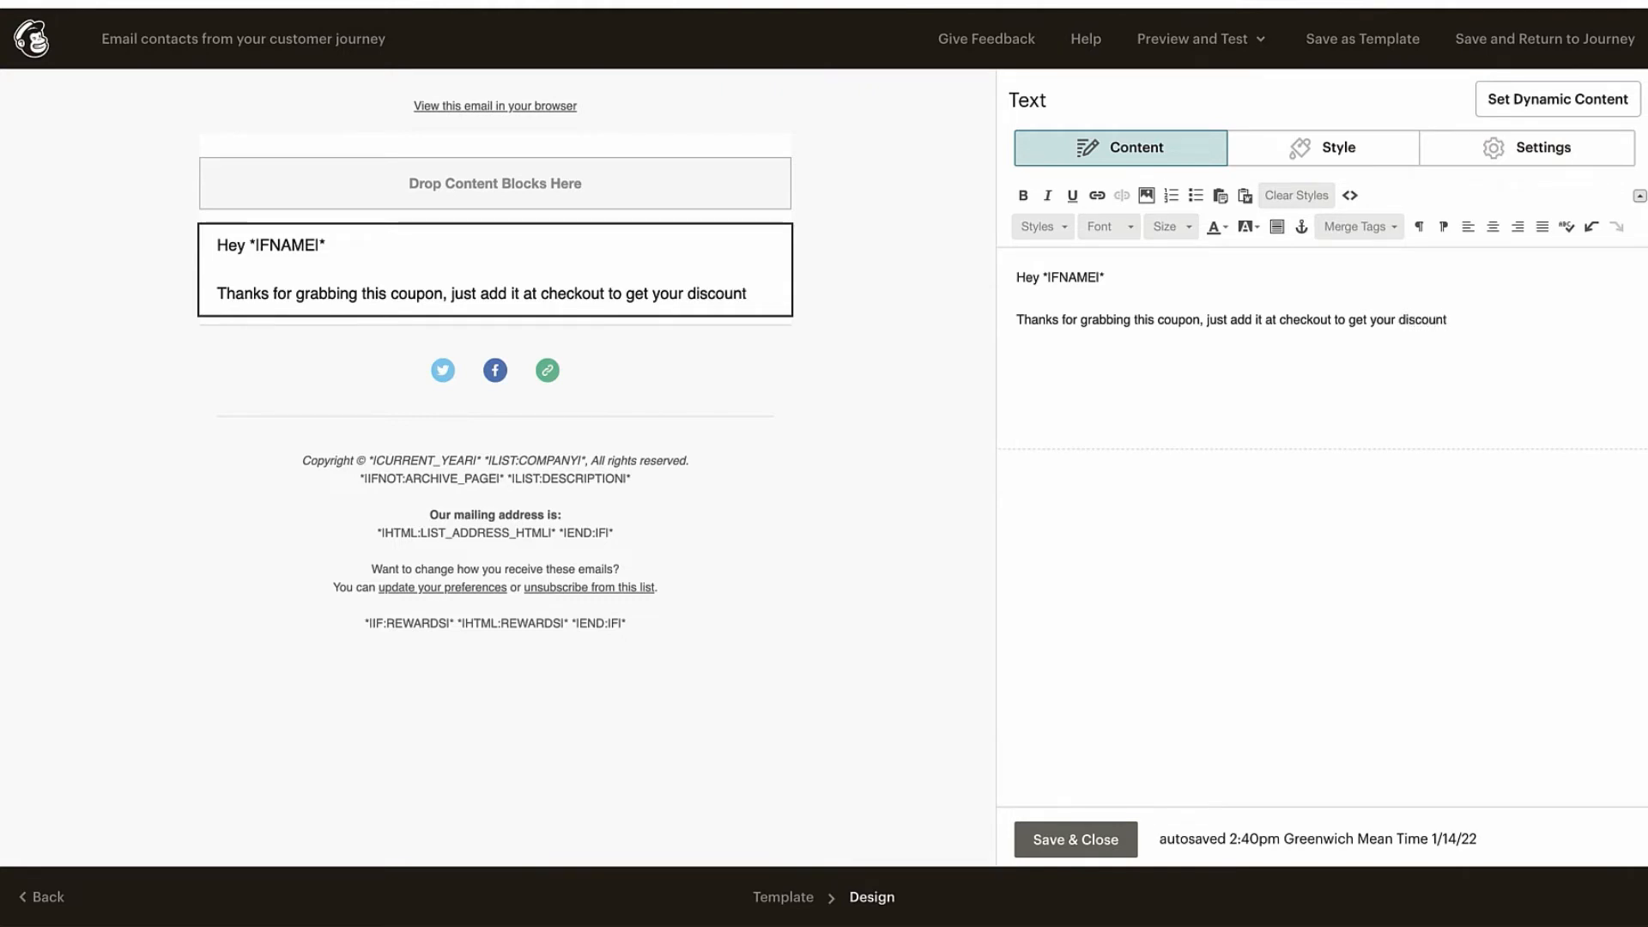
{"action": "type", "text": "..."}
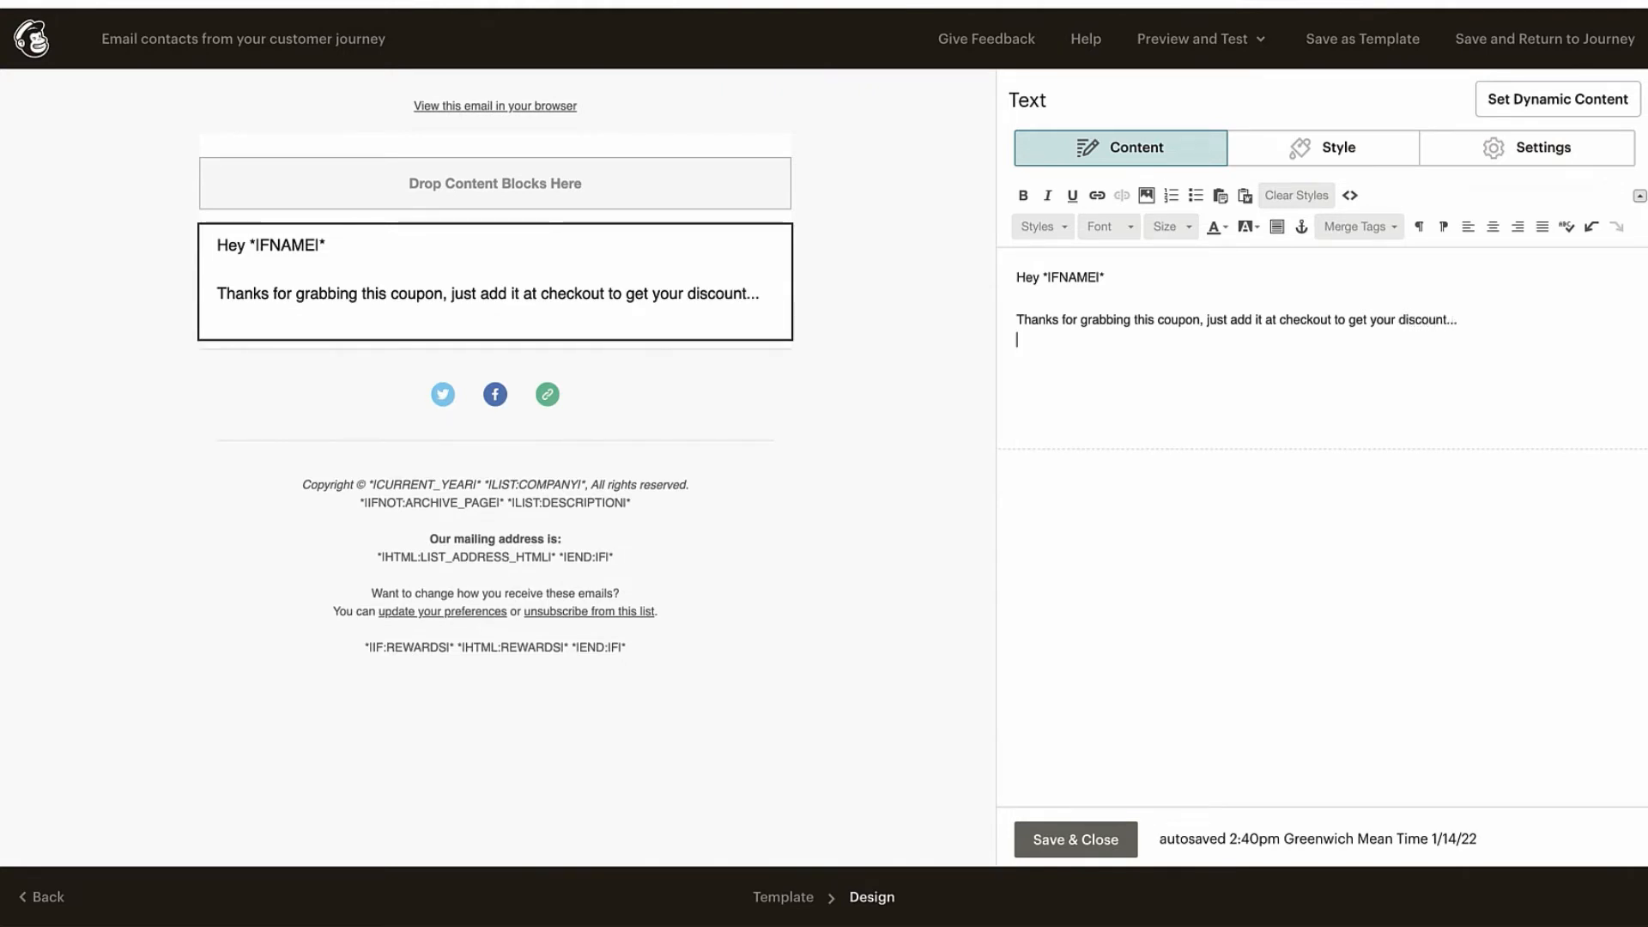
{"action": "type", "text": "SAVE"}
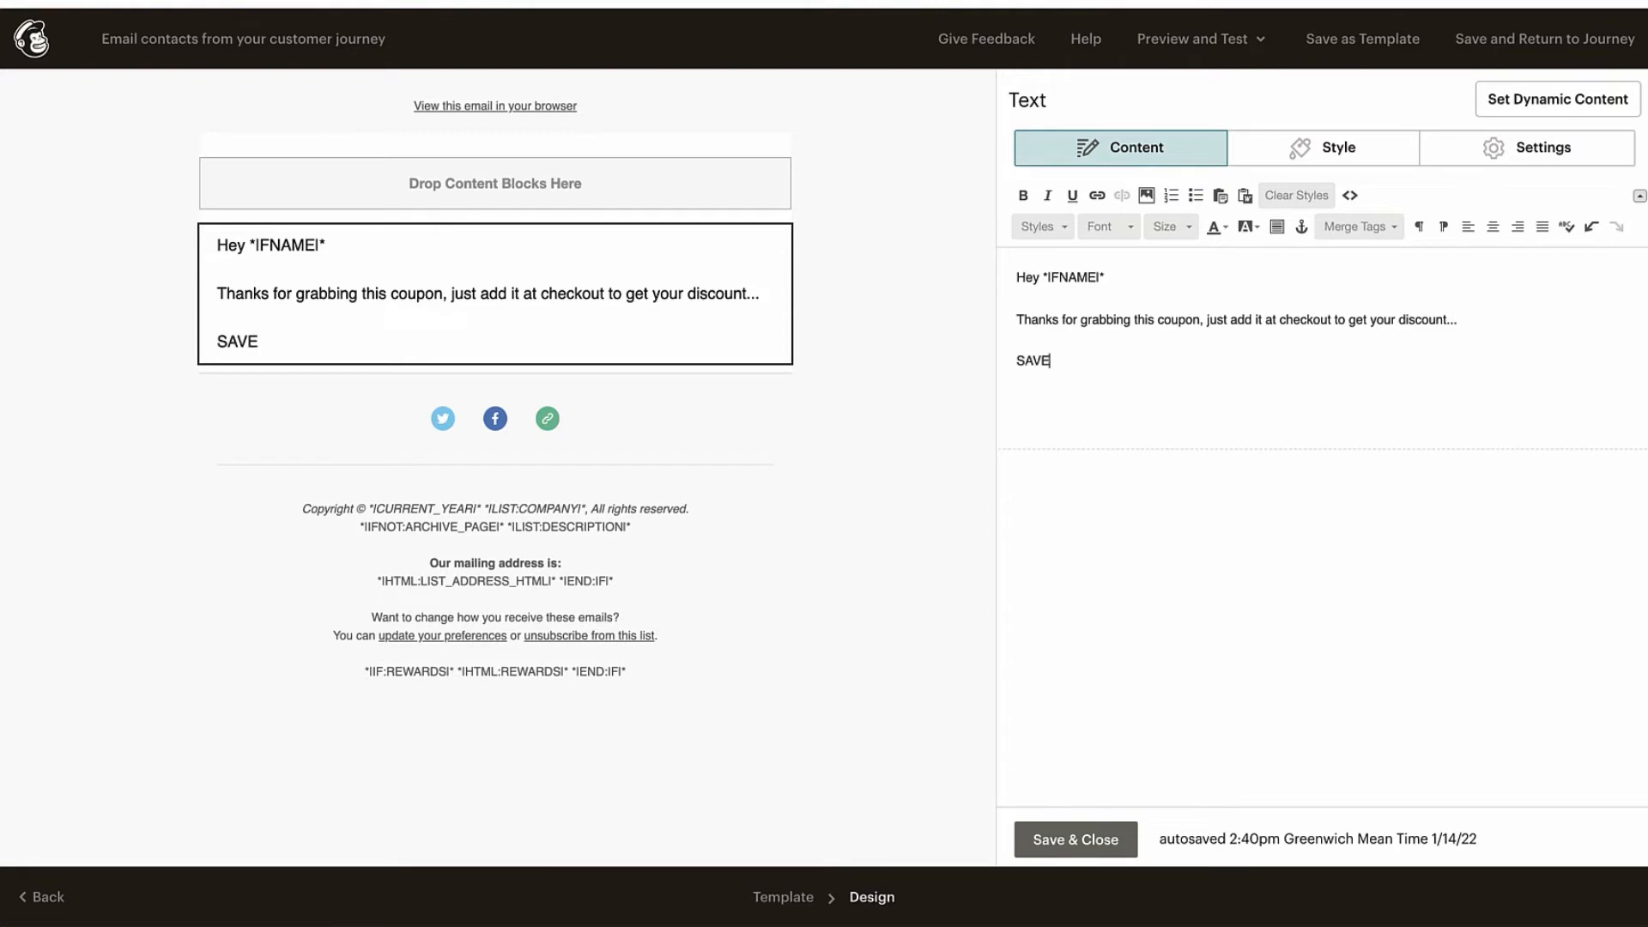
{"action": "type", "text": "10"}
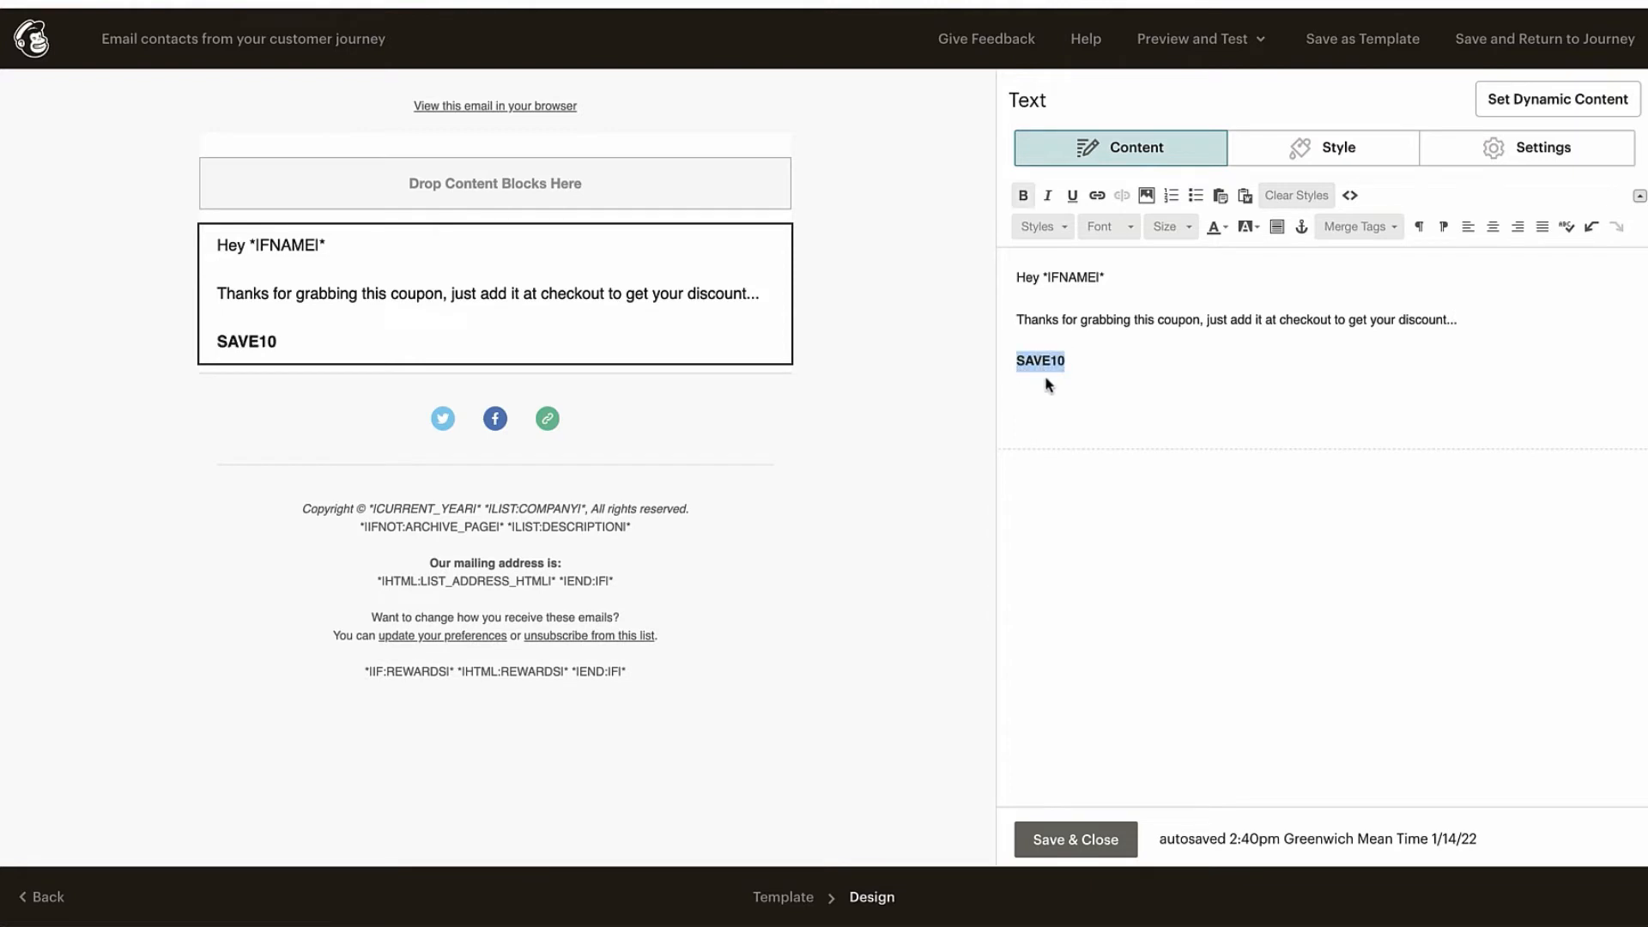
- Add the sign-off 'Thanks from all the team at Prints Fantastic' on a new line
{"action": "key", "text": "enter"}
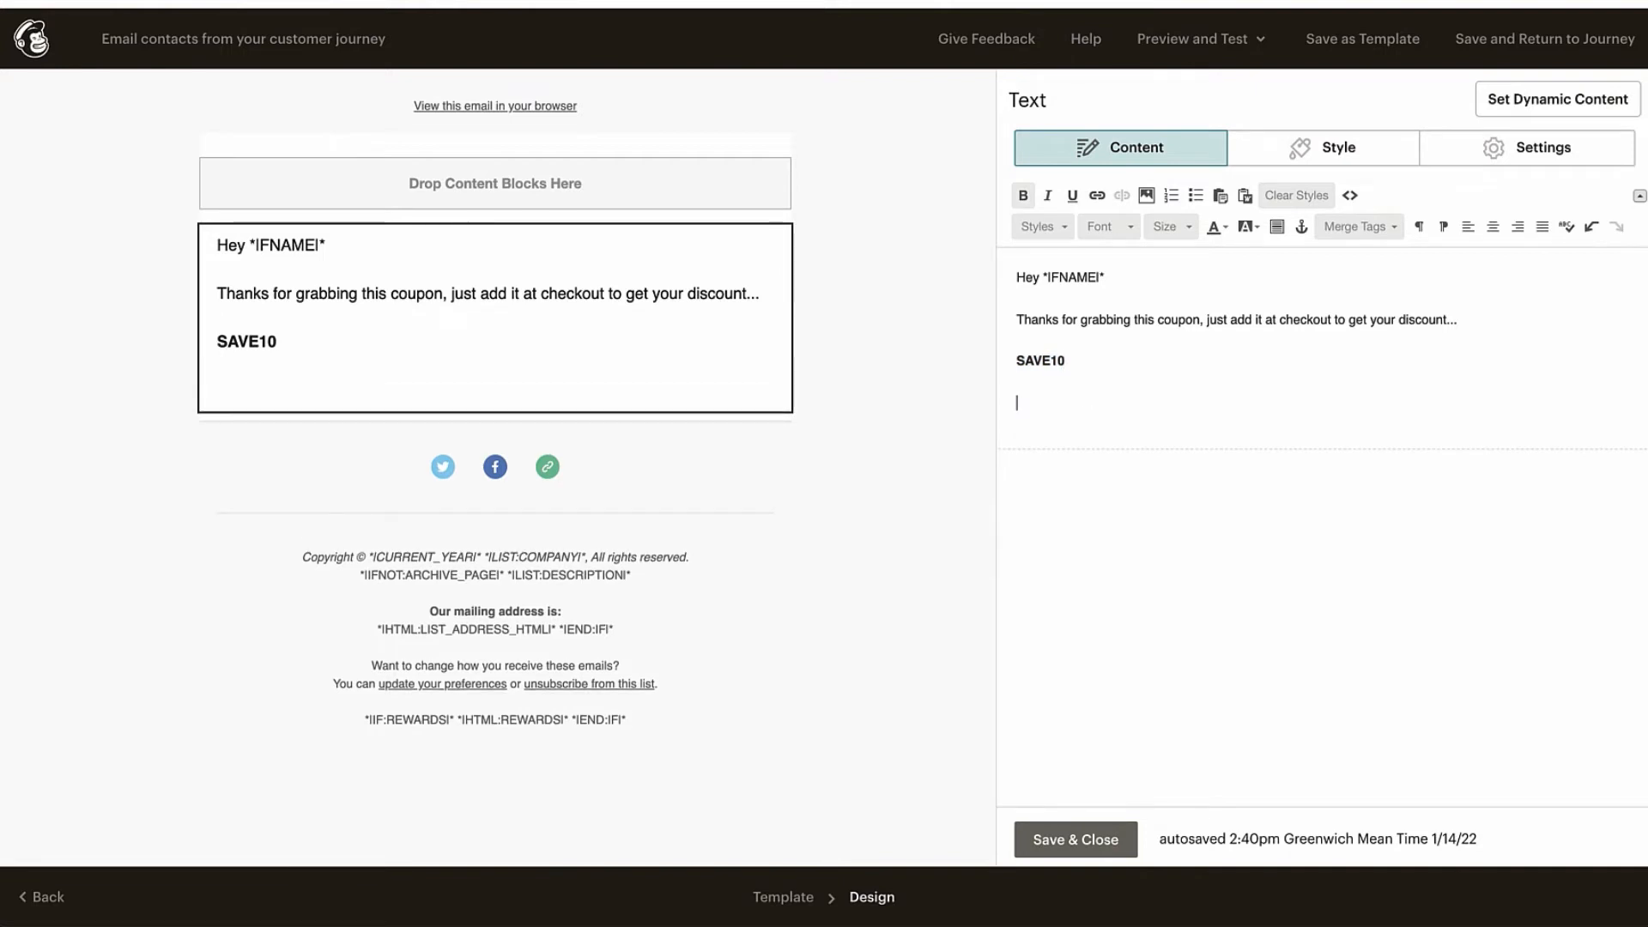
{"action": "type", "text": "T"}
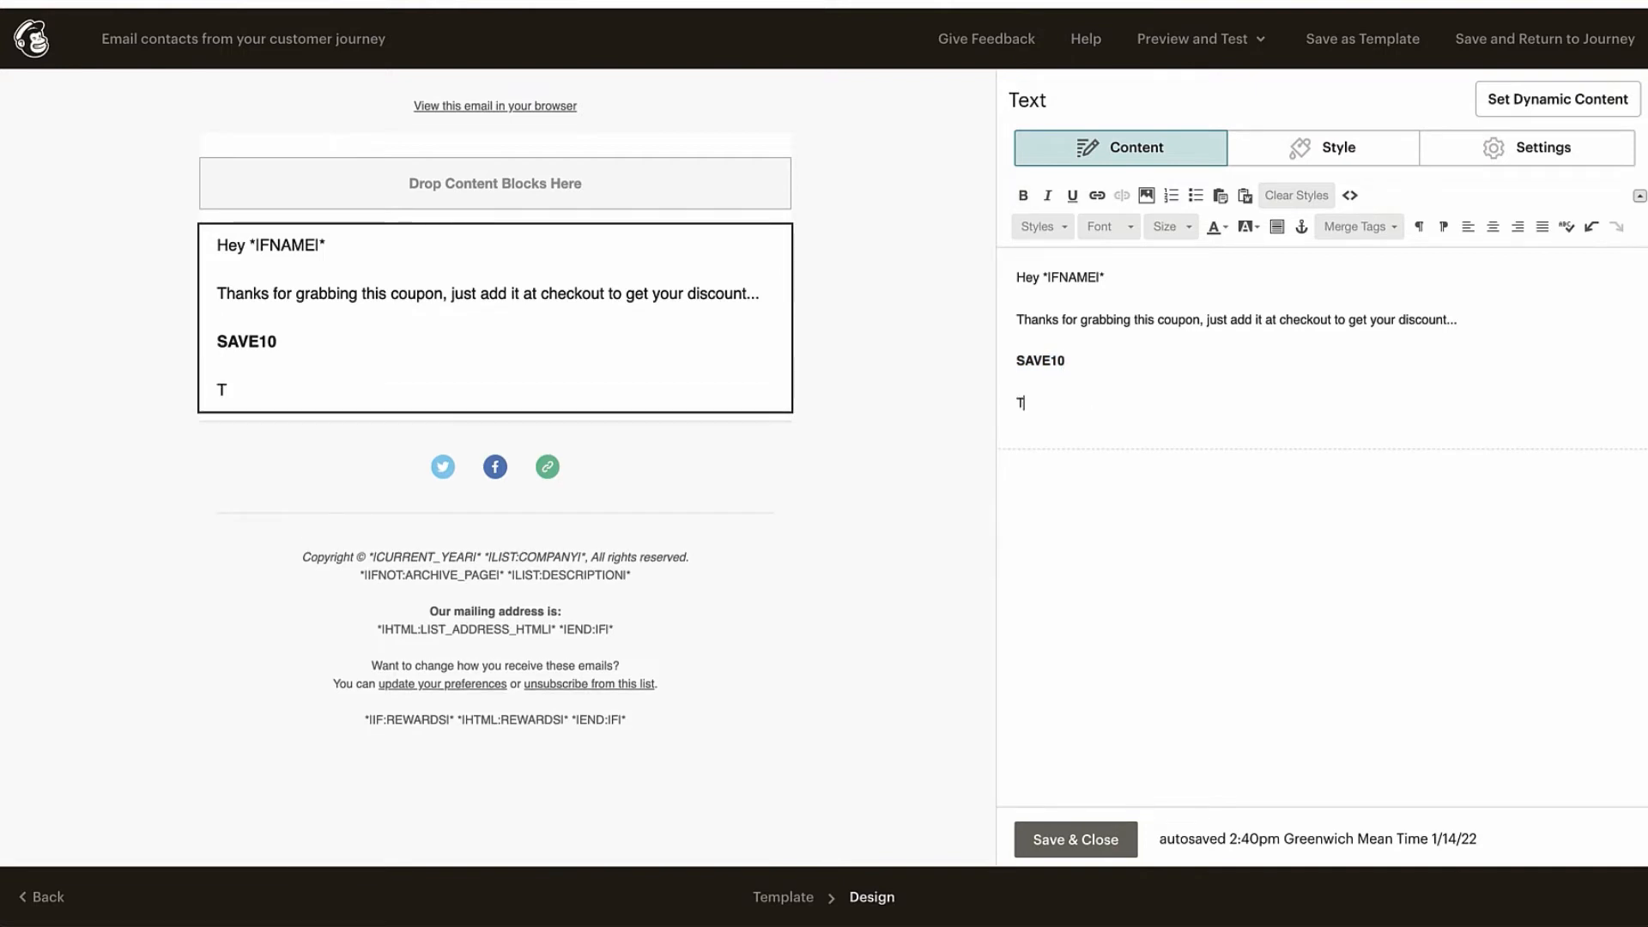
{"action": "type", "text": "hanks from"}
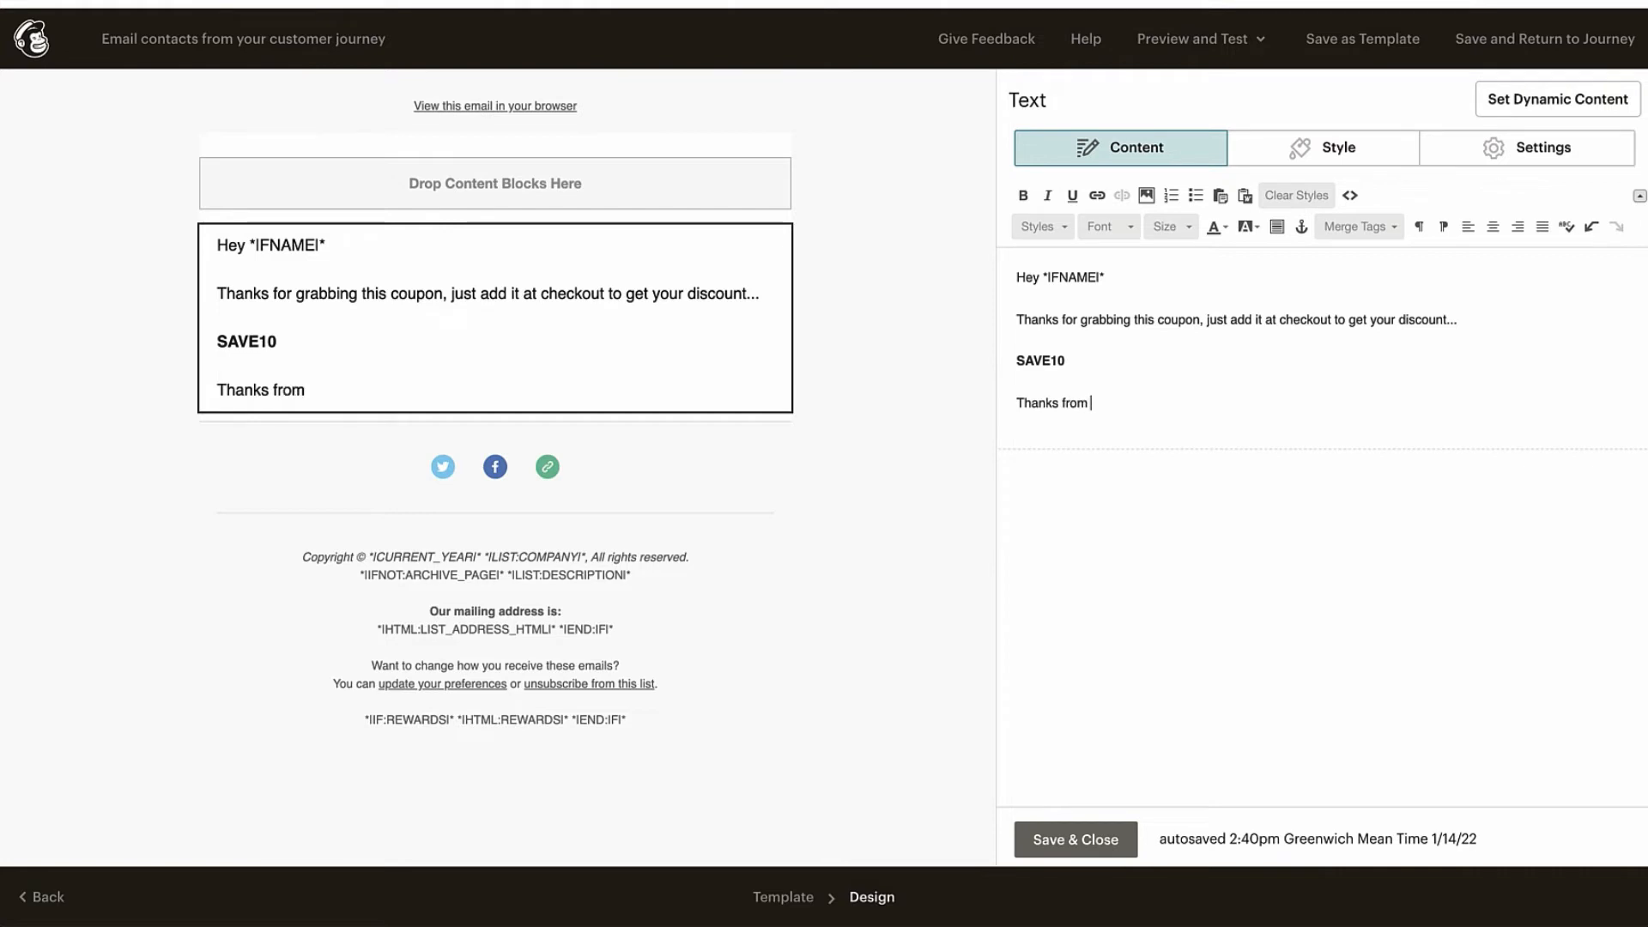
{"action": "type", "text": "all the te"}
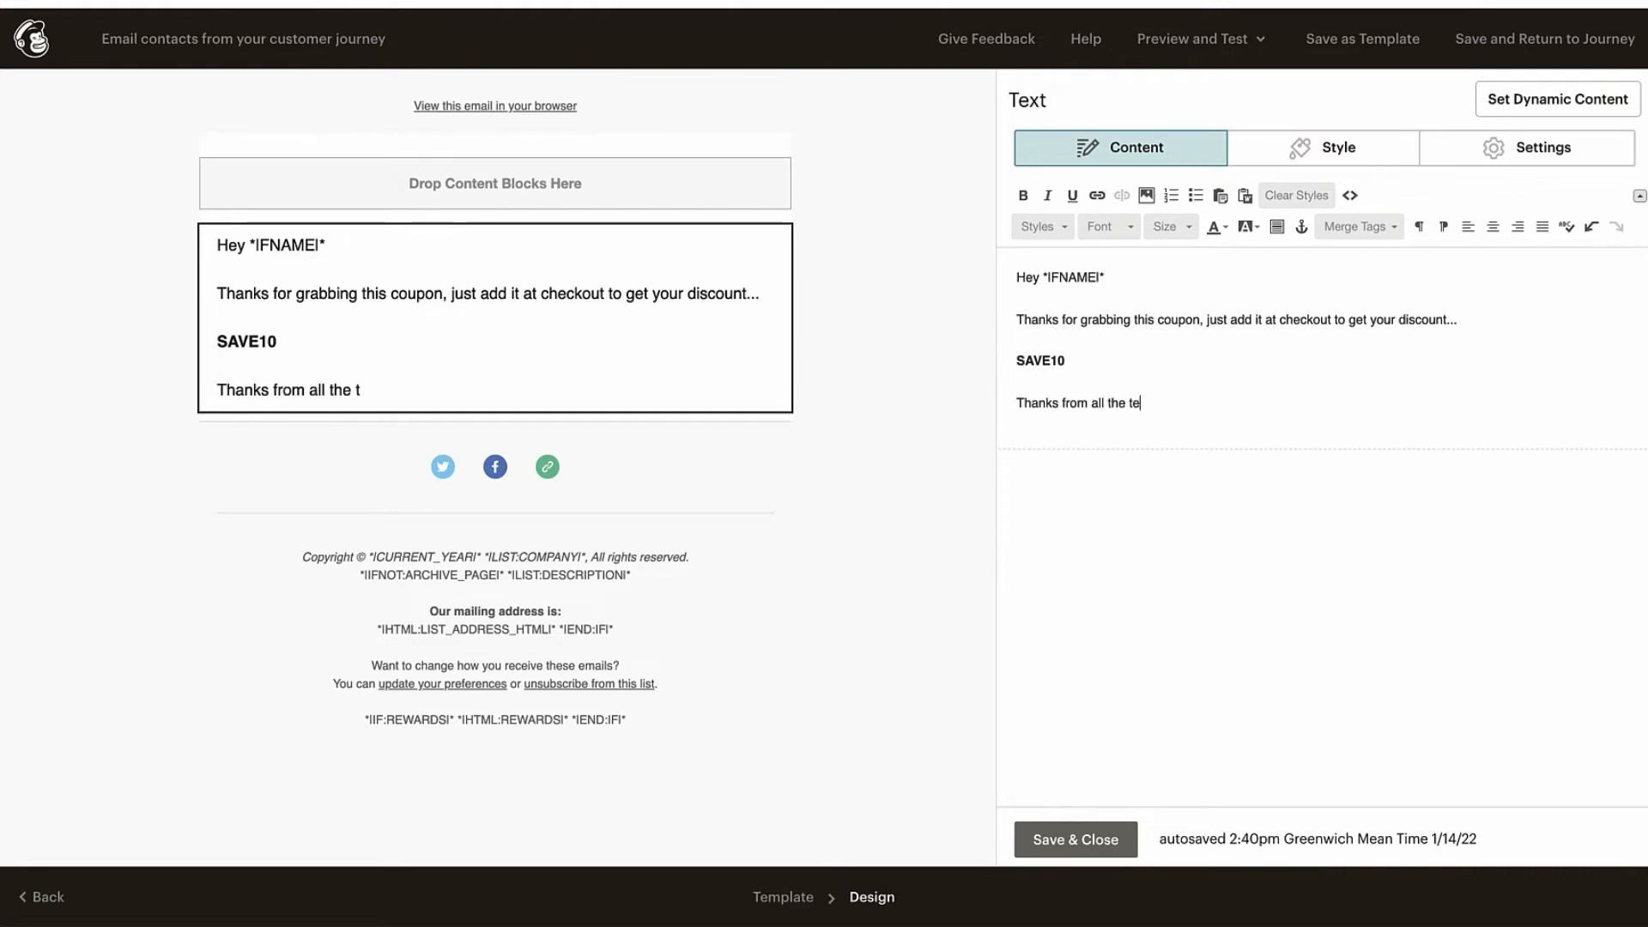
{"action": "type", "text": "eam at"}
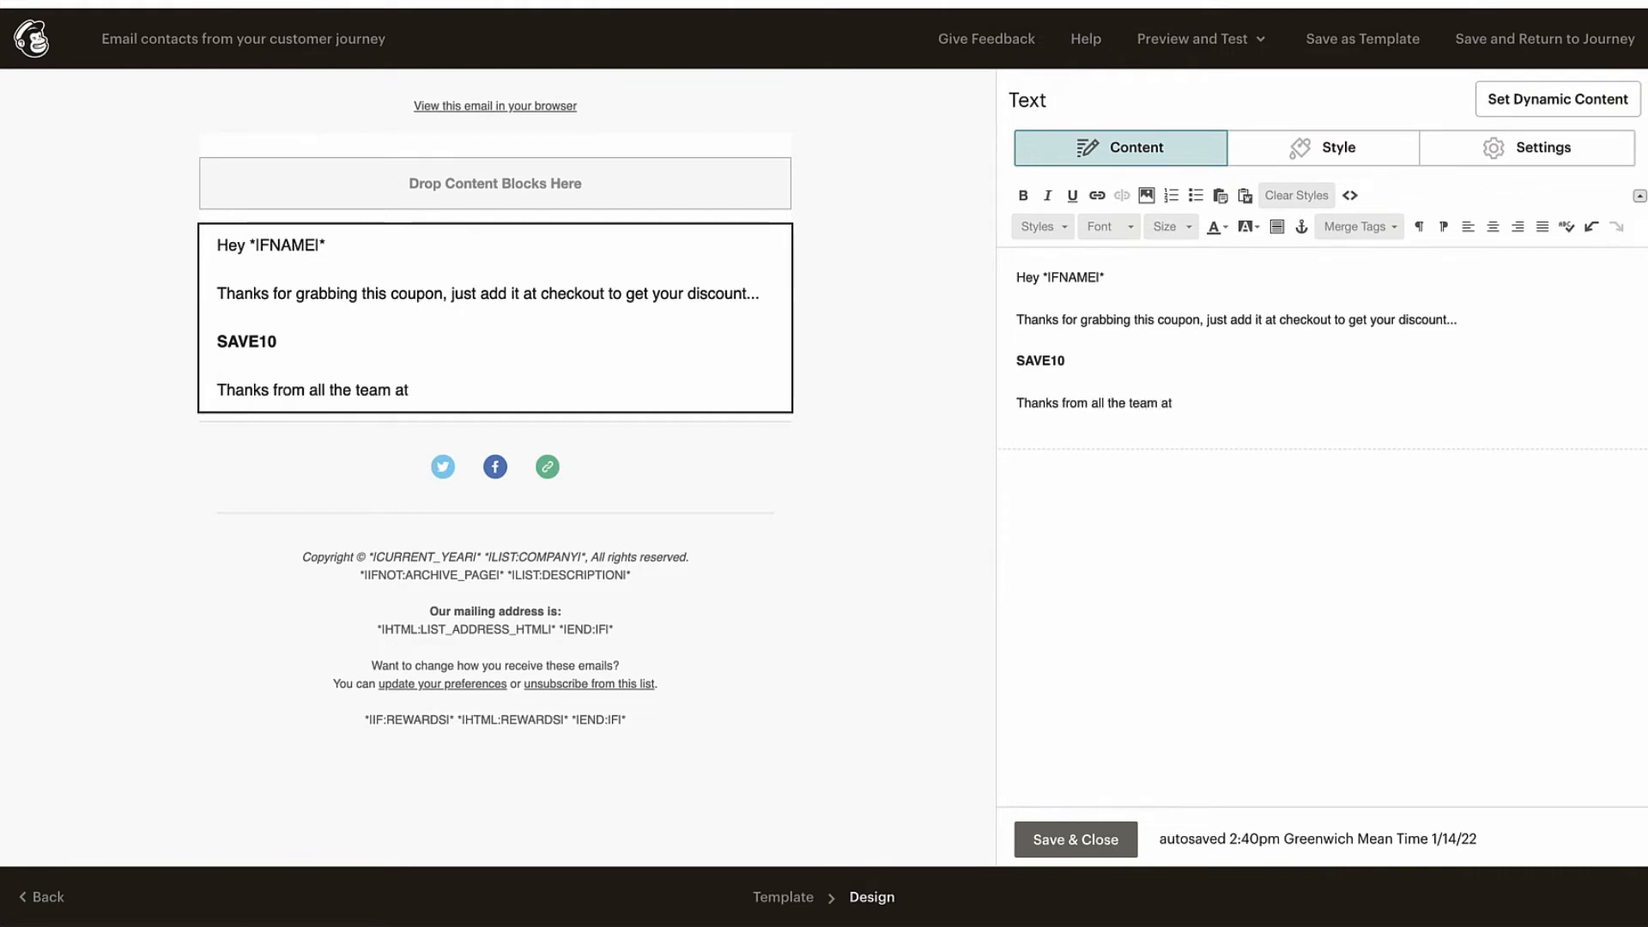
{"action": "type", "text": "Prints"}
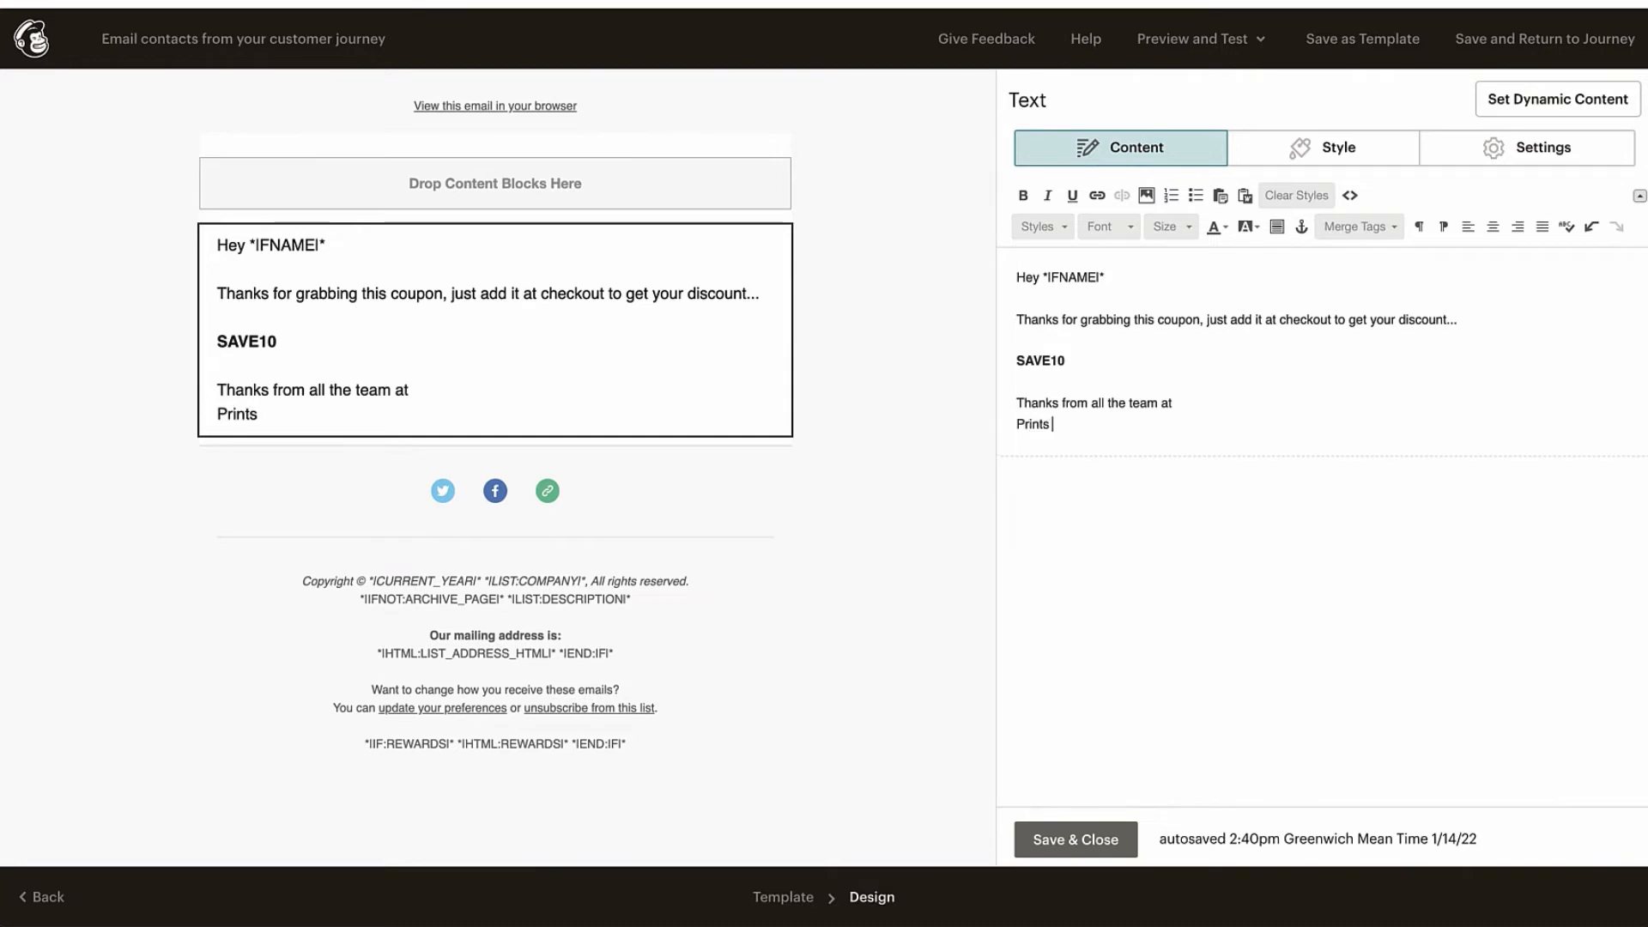
{"action": "type", "text": "Fantast"}
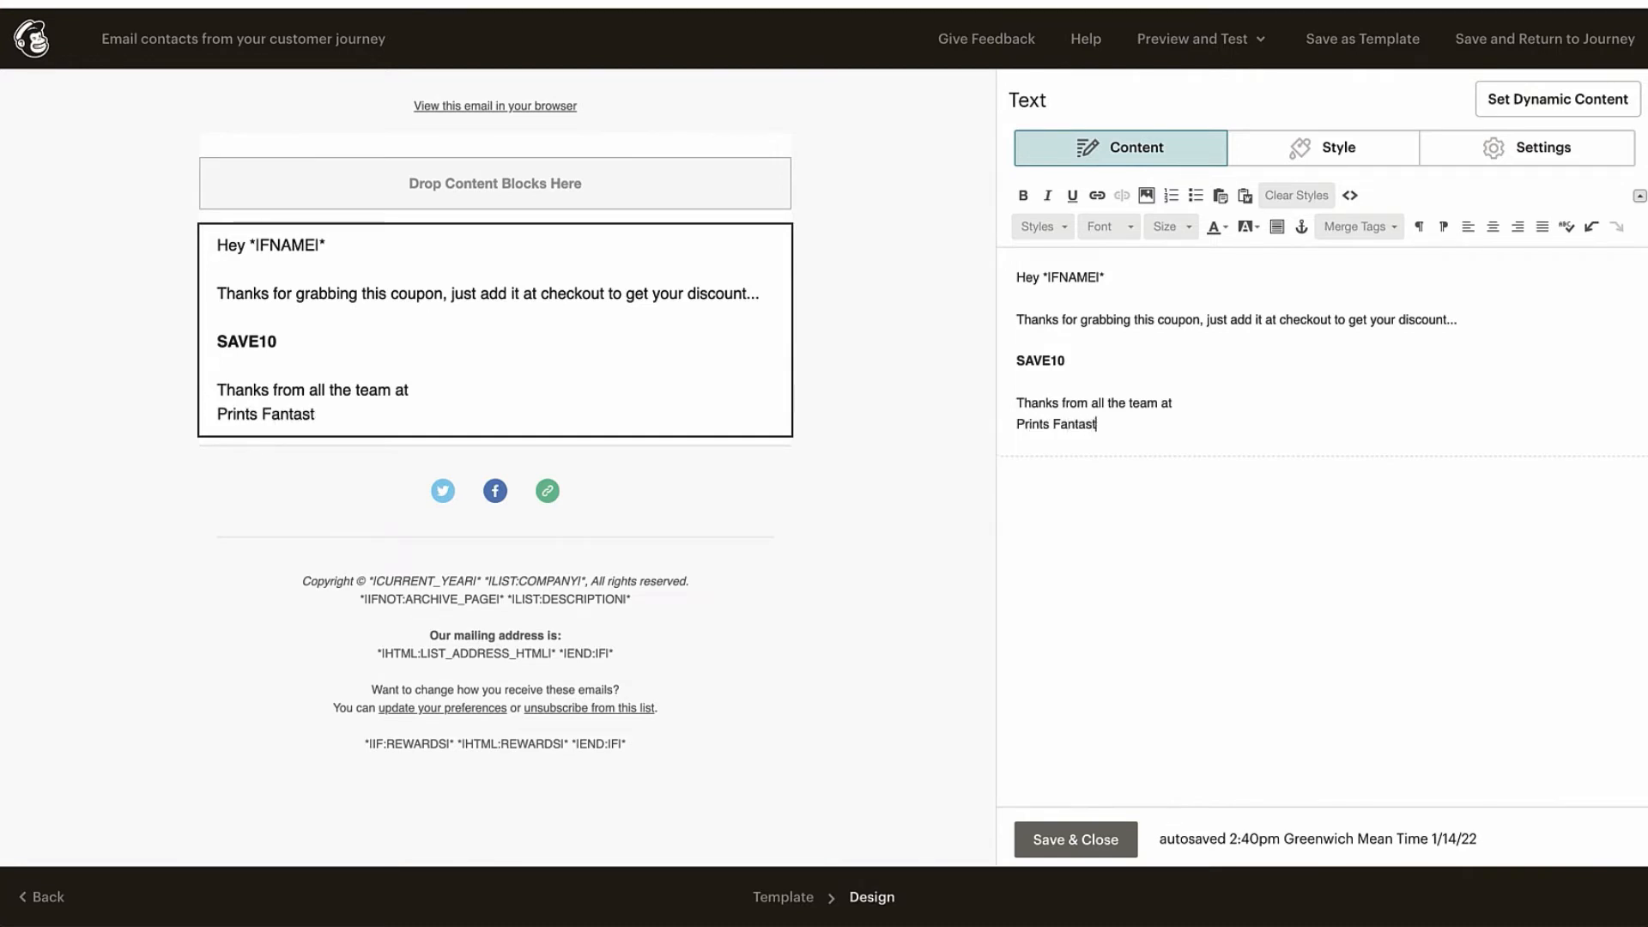
{"action": "type", "text": "ic"}
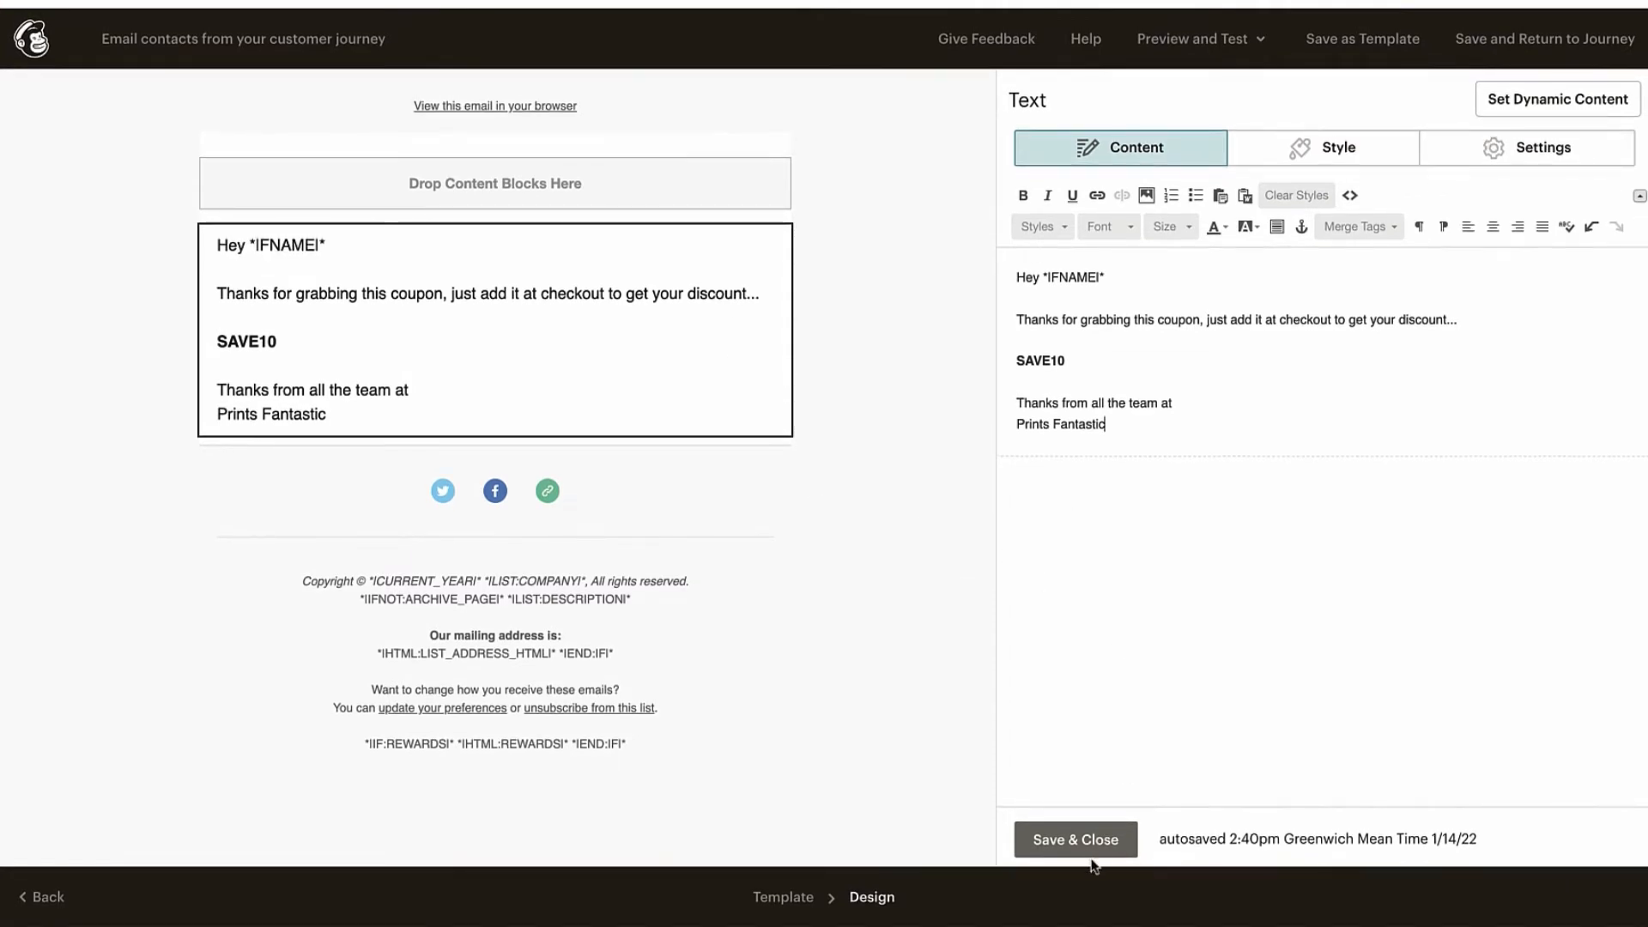
{"action": "mouse_move", "coordinate": [1545, 40]}
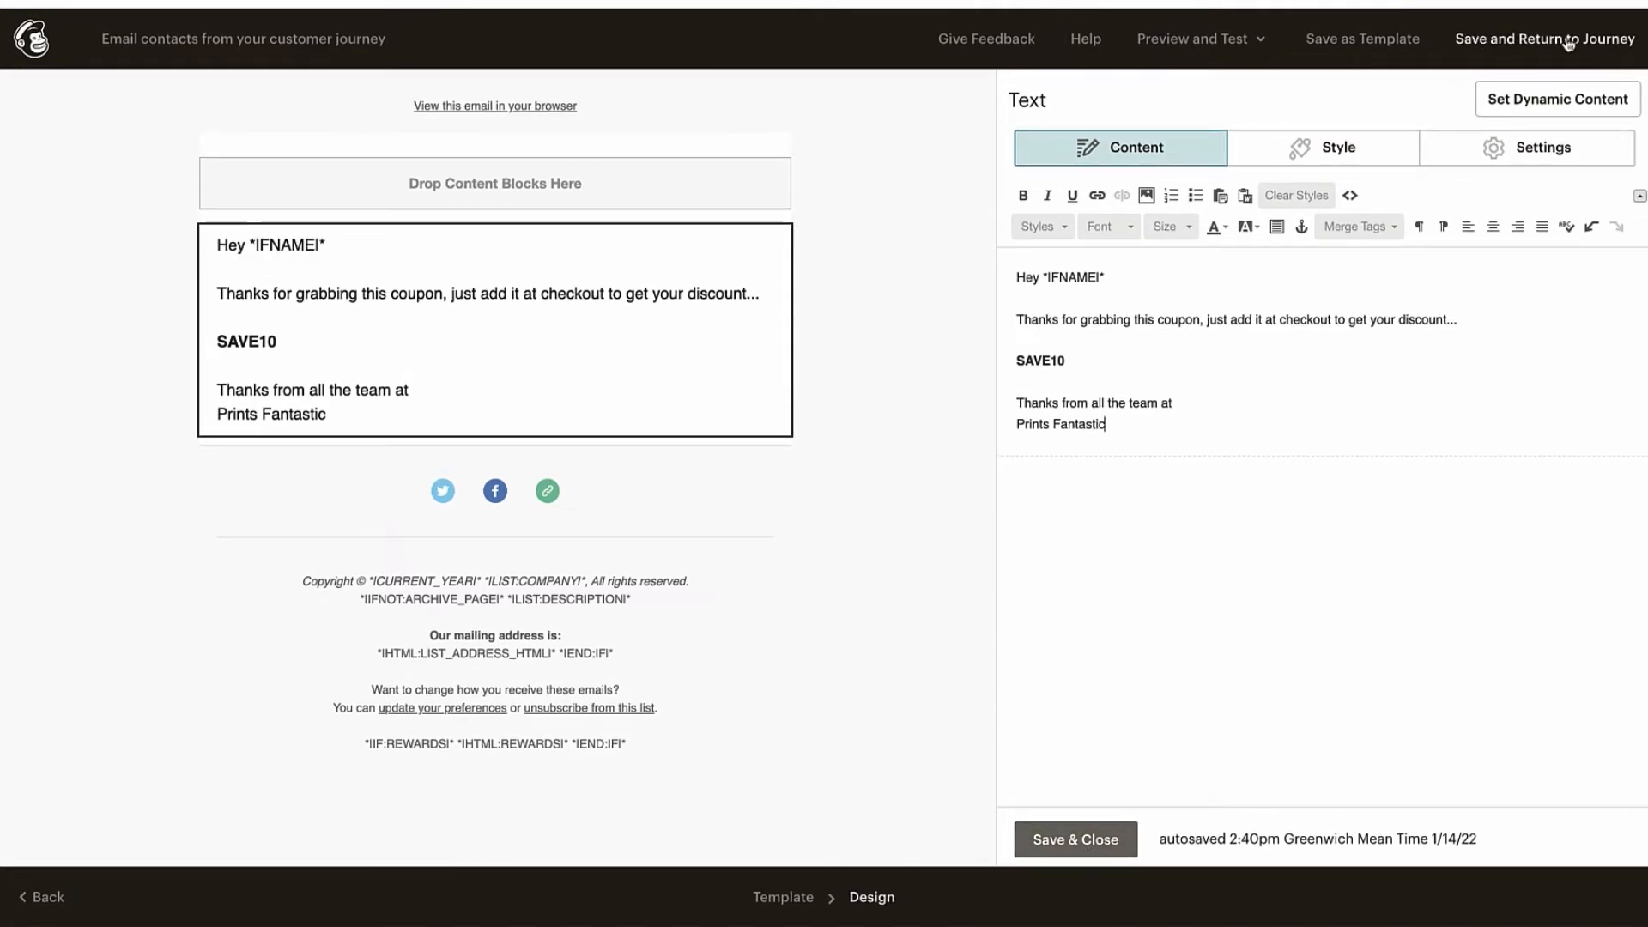
- Save the text block and the email, returning to the Save 10 Coupon journey map
{"action": "left_click", "coordinate": [1543, 40]}
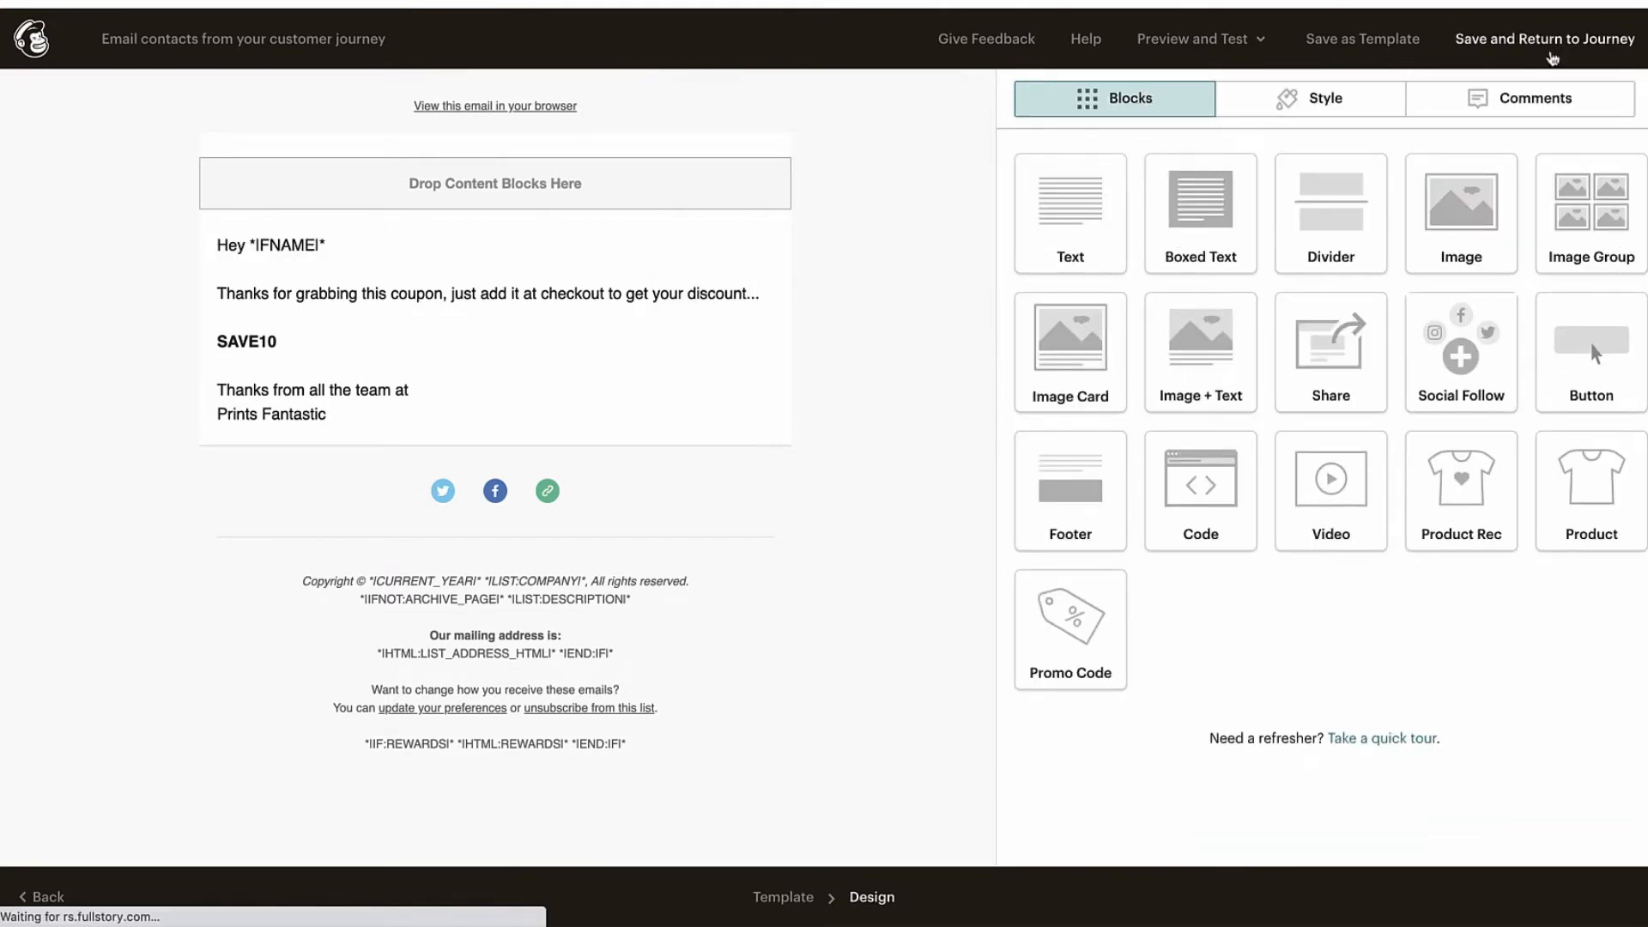
{"action": "left_click", "coordinate": [1543, 40]}
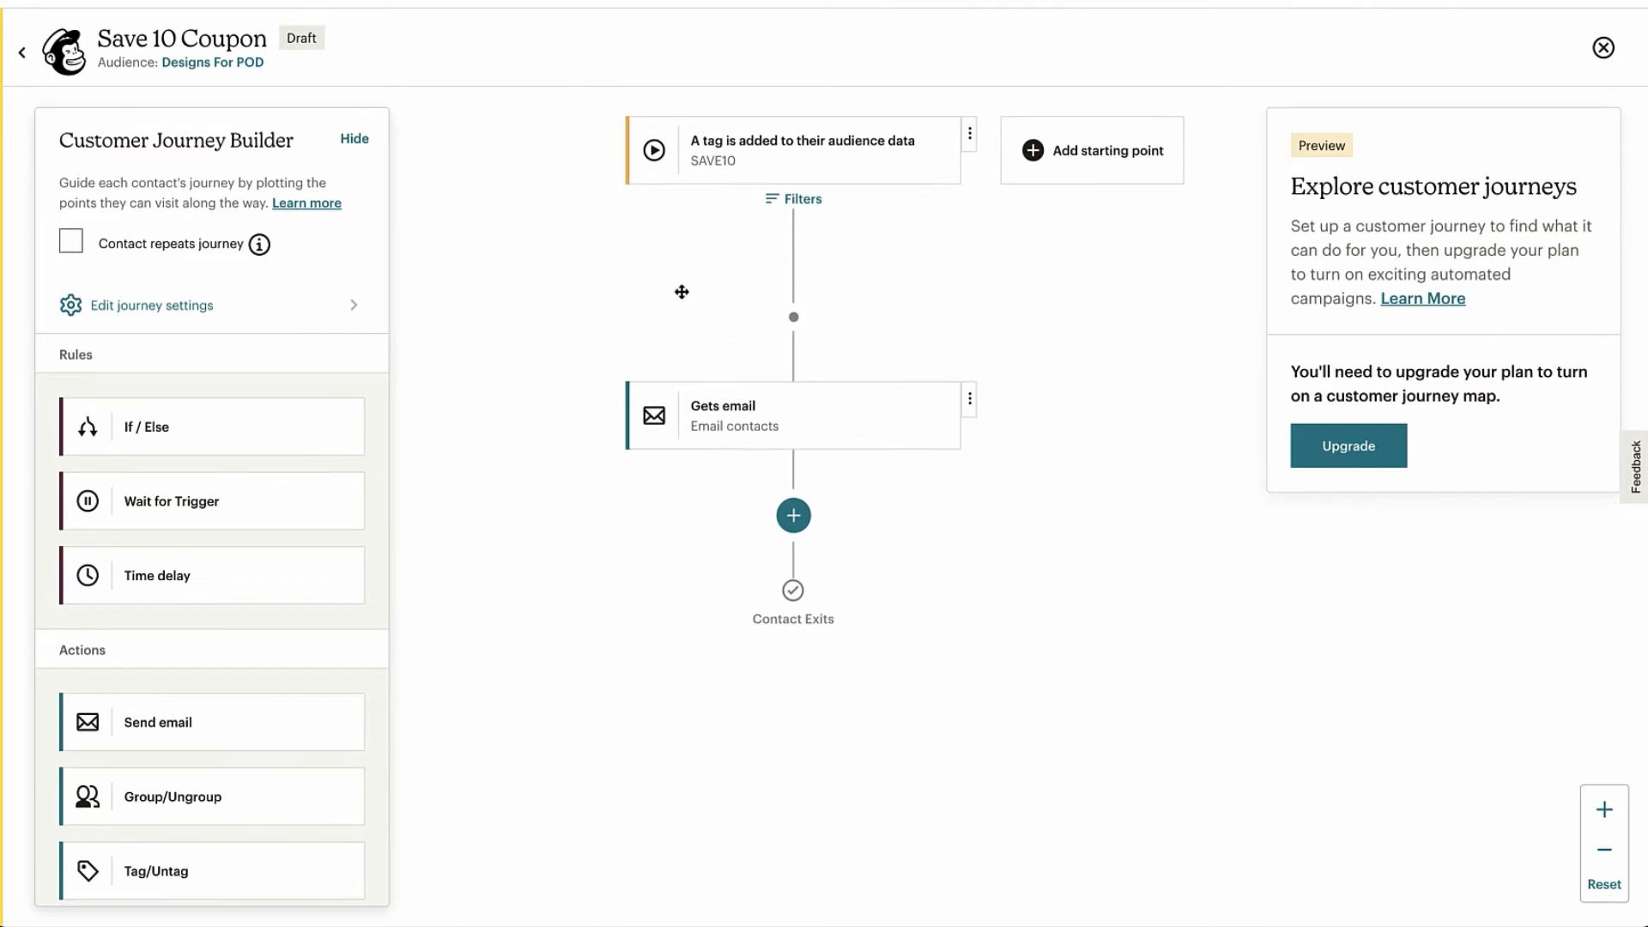
{"action": "mouse_move", "coordinate": [691, 316]}
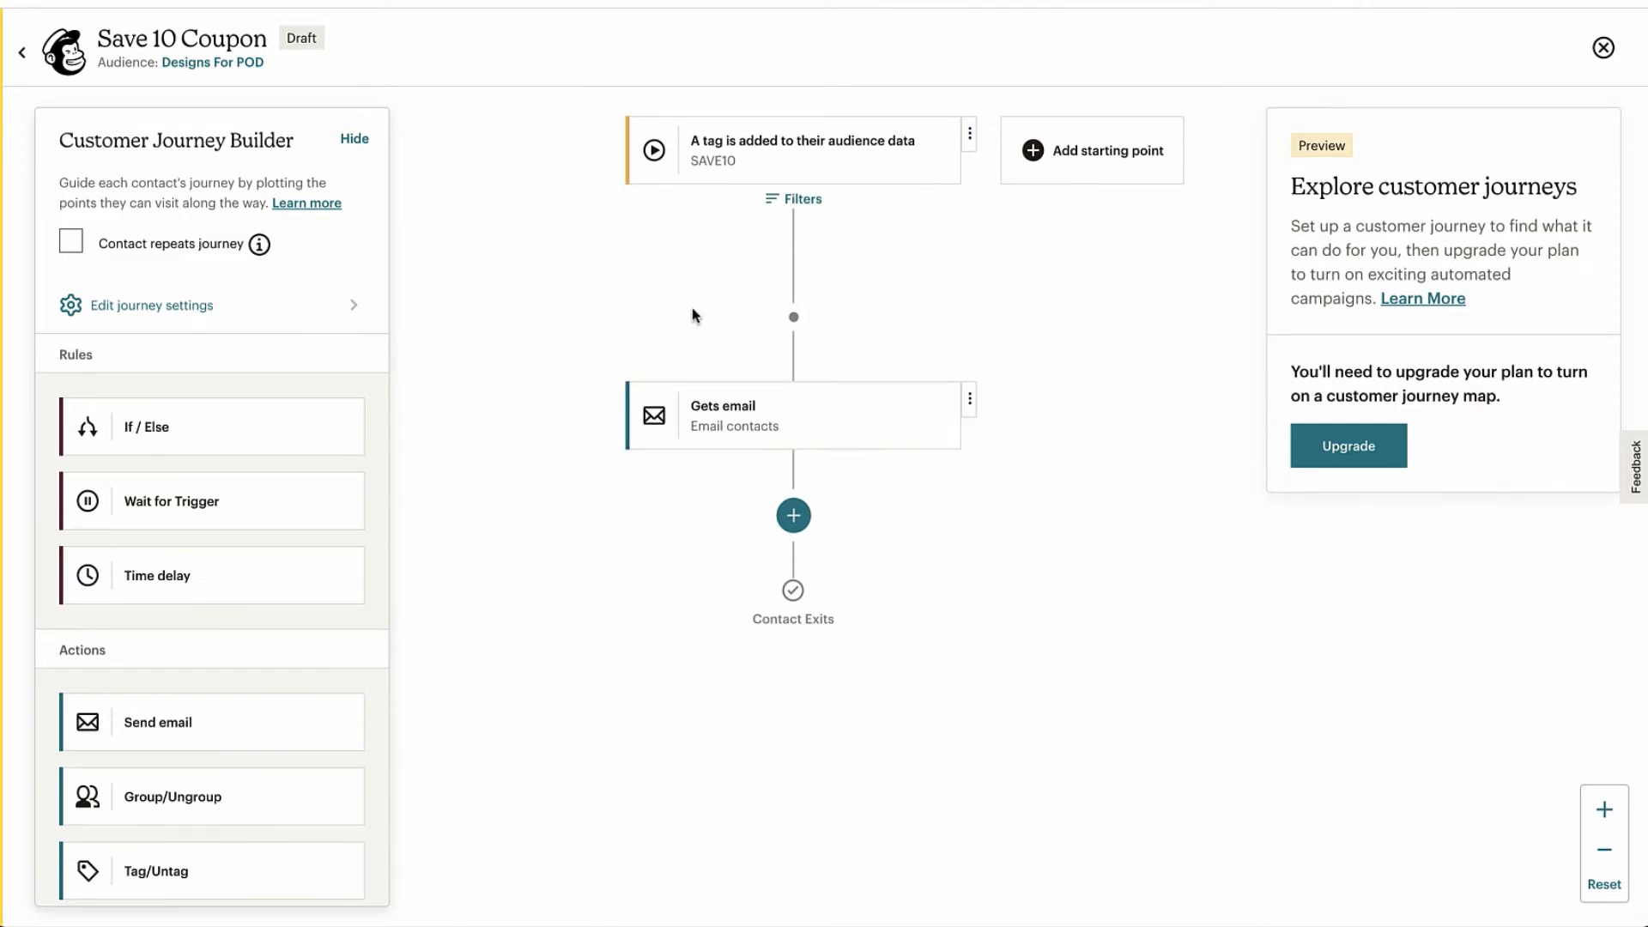
{"action": "mouse_move", "coordinate": [709, 587]}
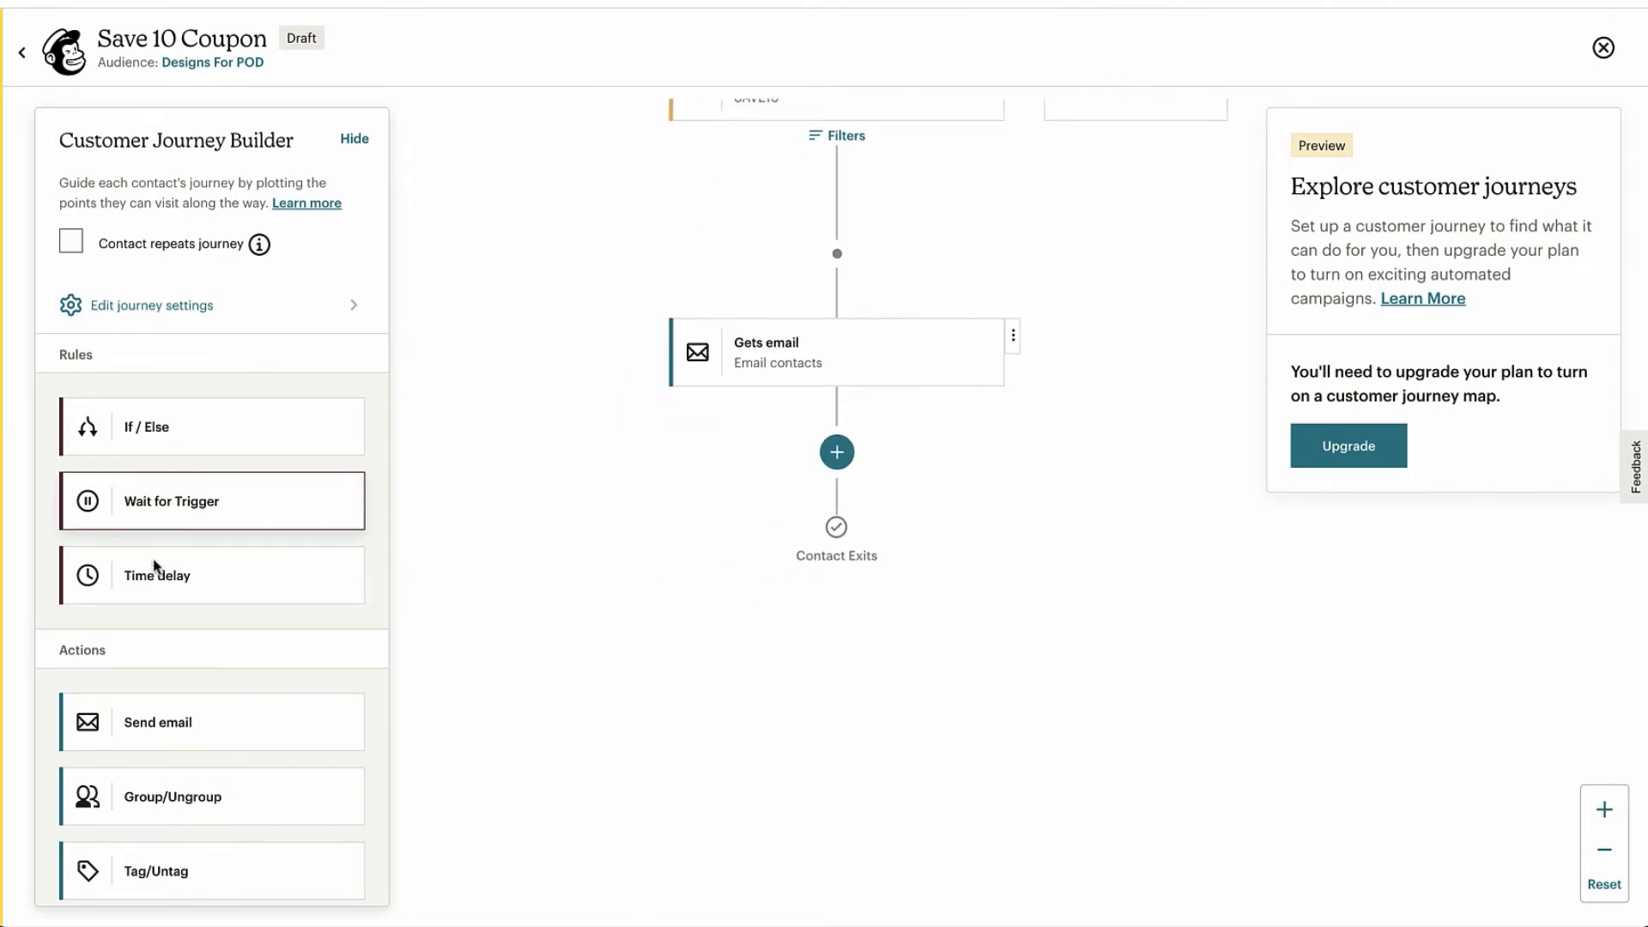
- Add a time delay of 1 week after the first email and save it
{"action": "left_click", "coordinate": [836, 451]}
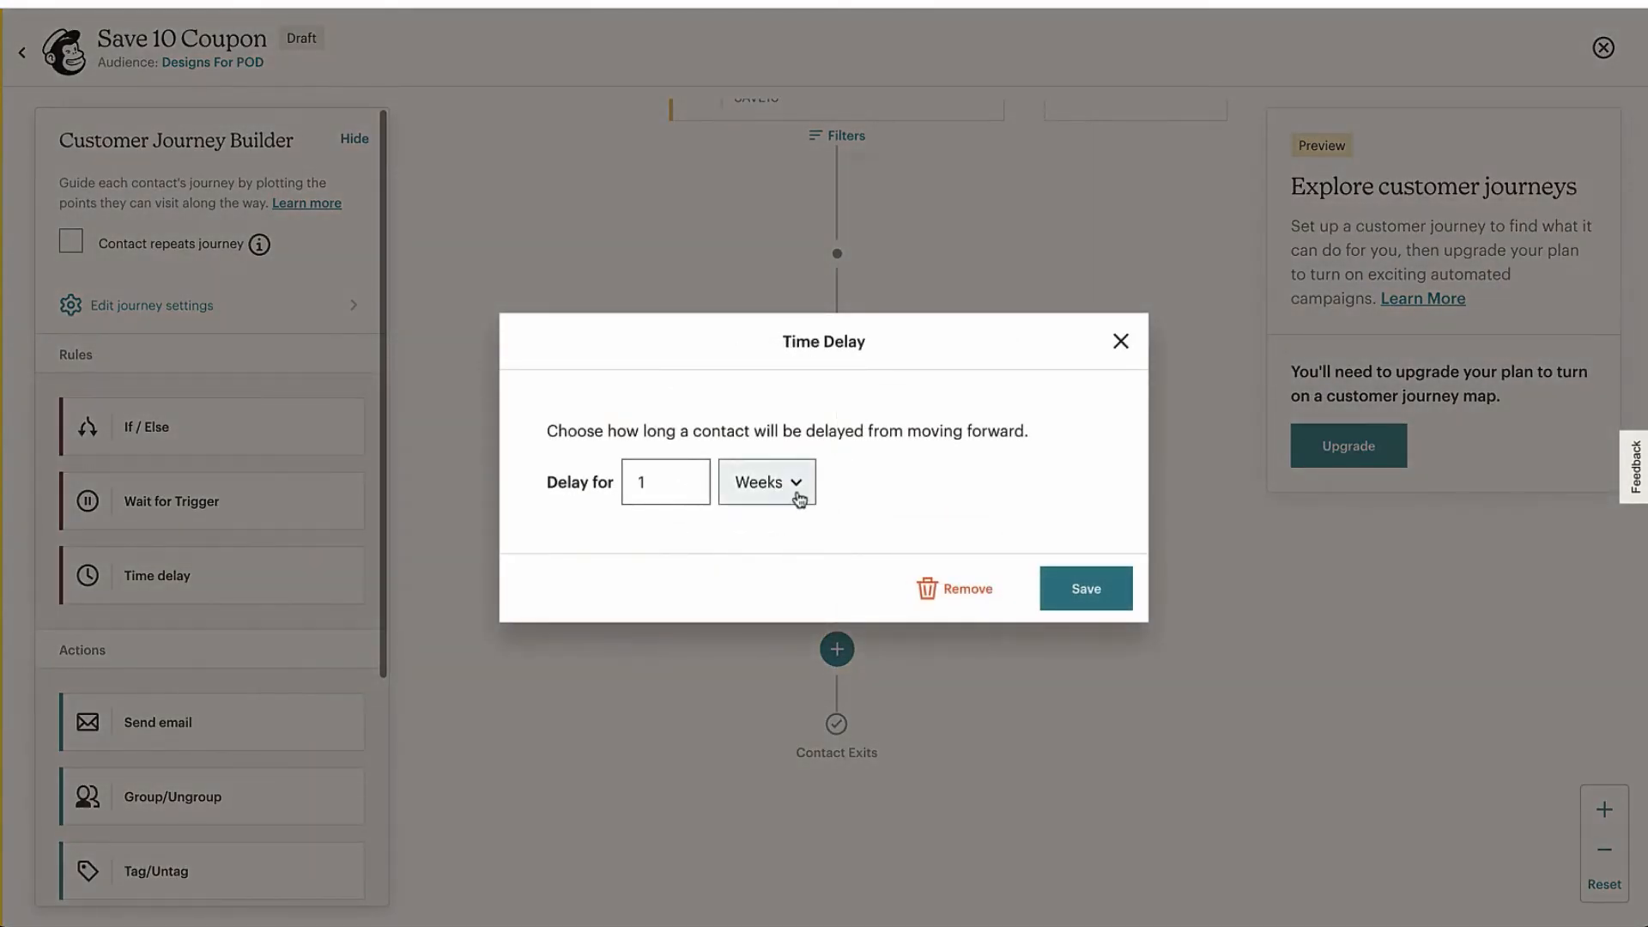
{"action": "left_click", "coordinate": [766, 481]}
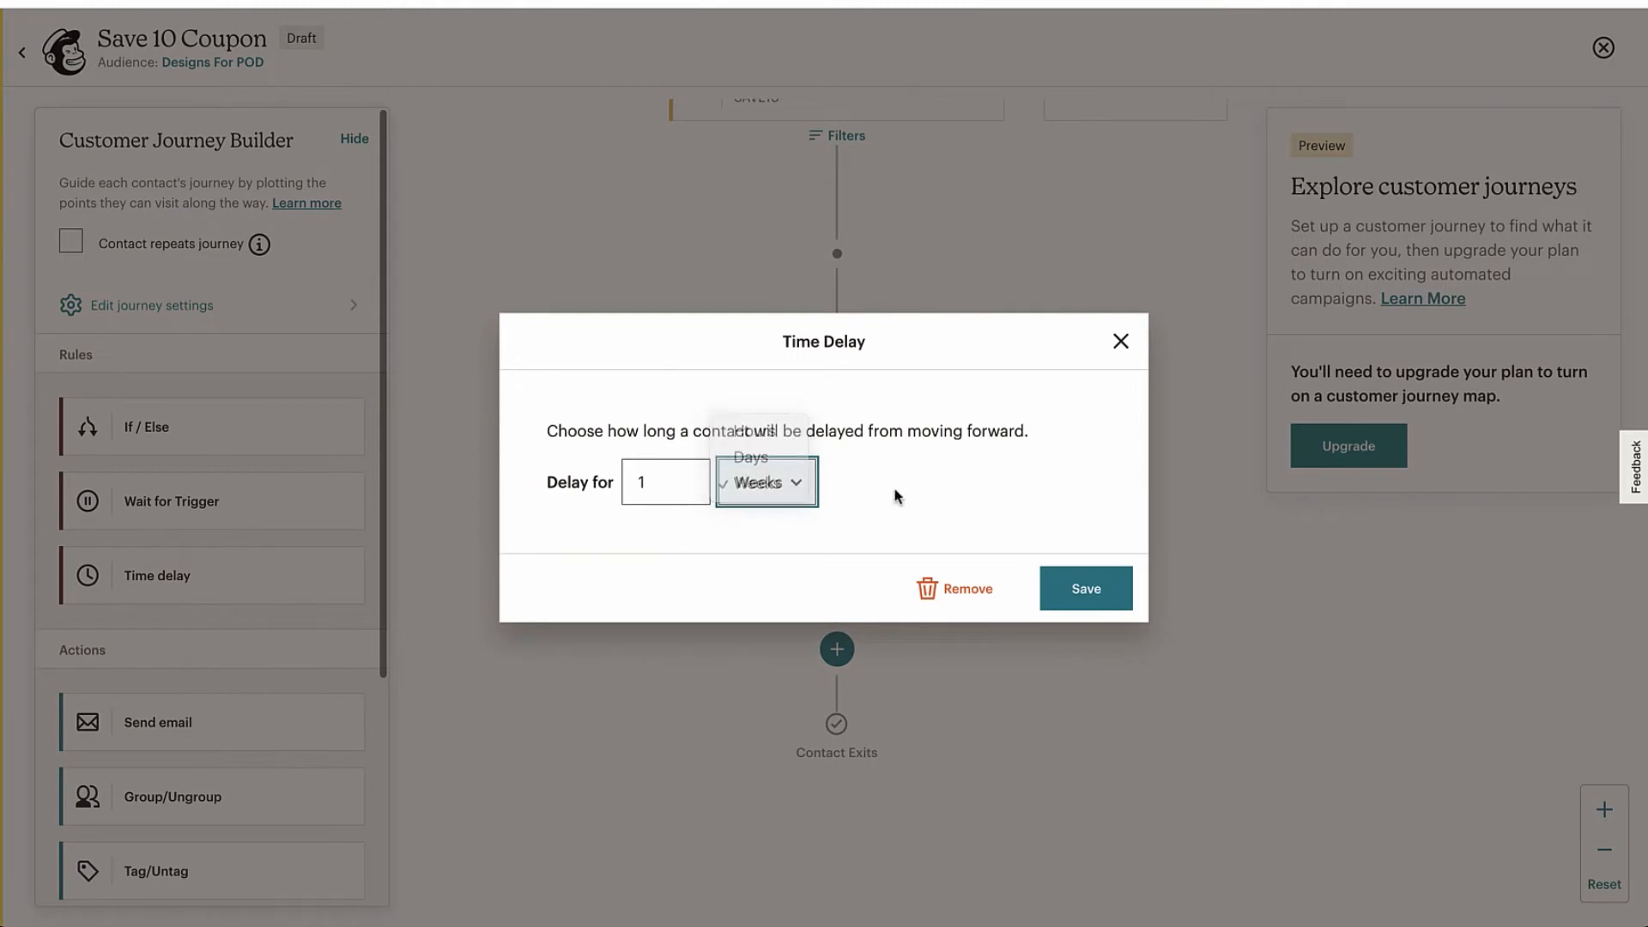
{"action": "left_click", "coordinate": [765, 482]}
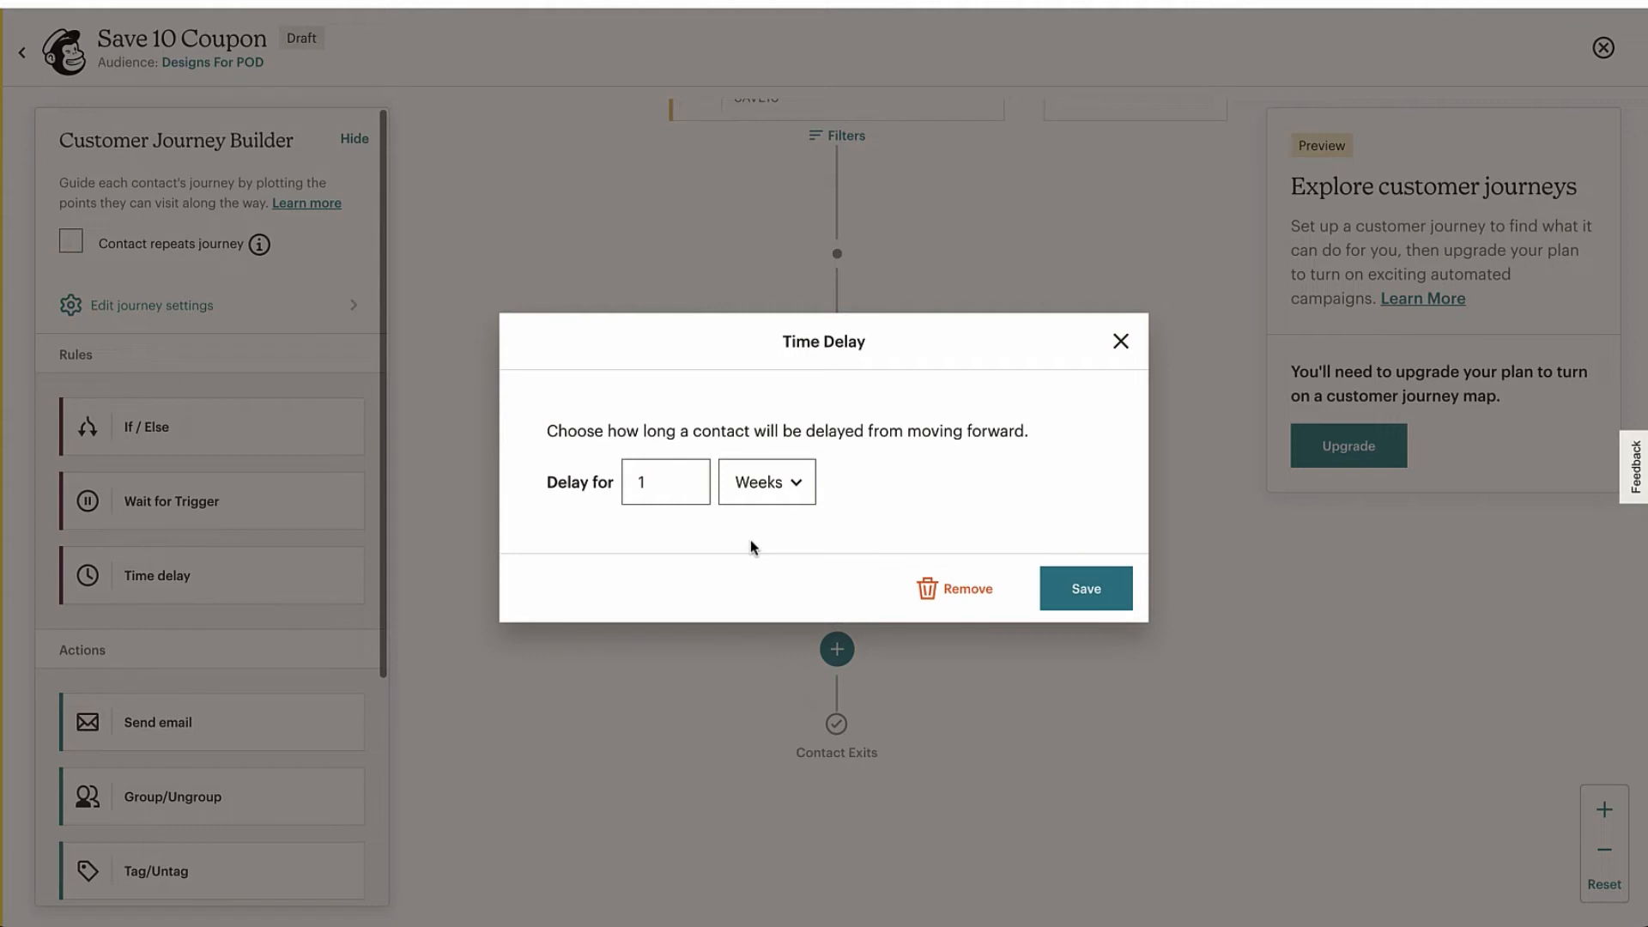
{"action": "mouse_move", "coordinate": [1090, 539]}
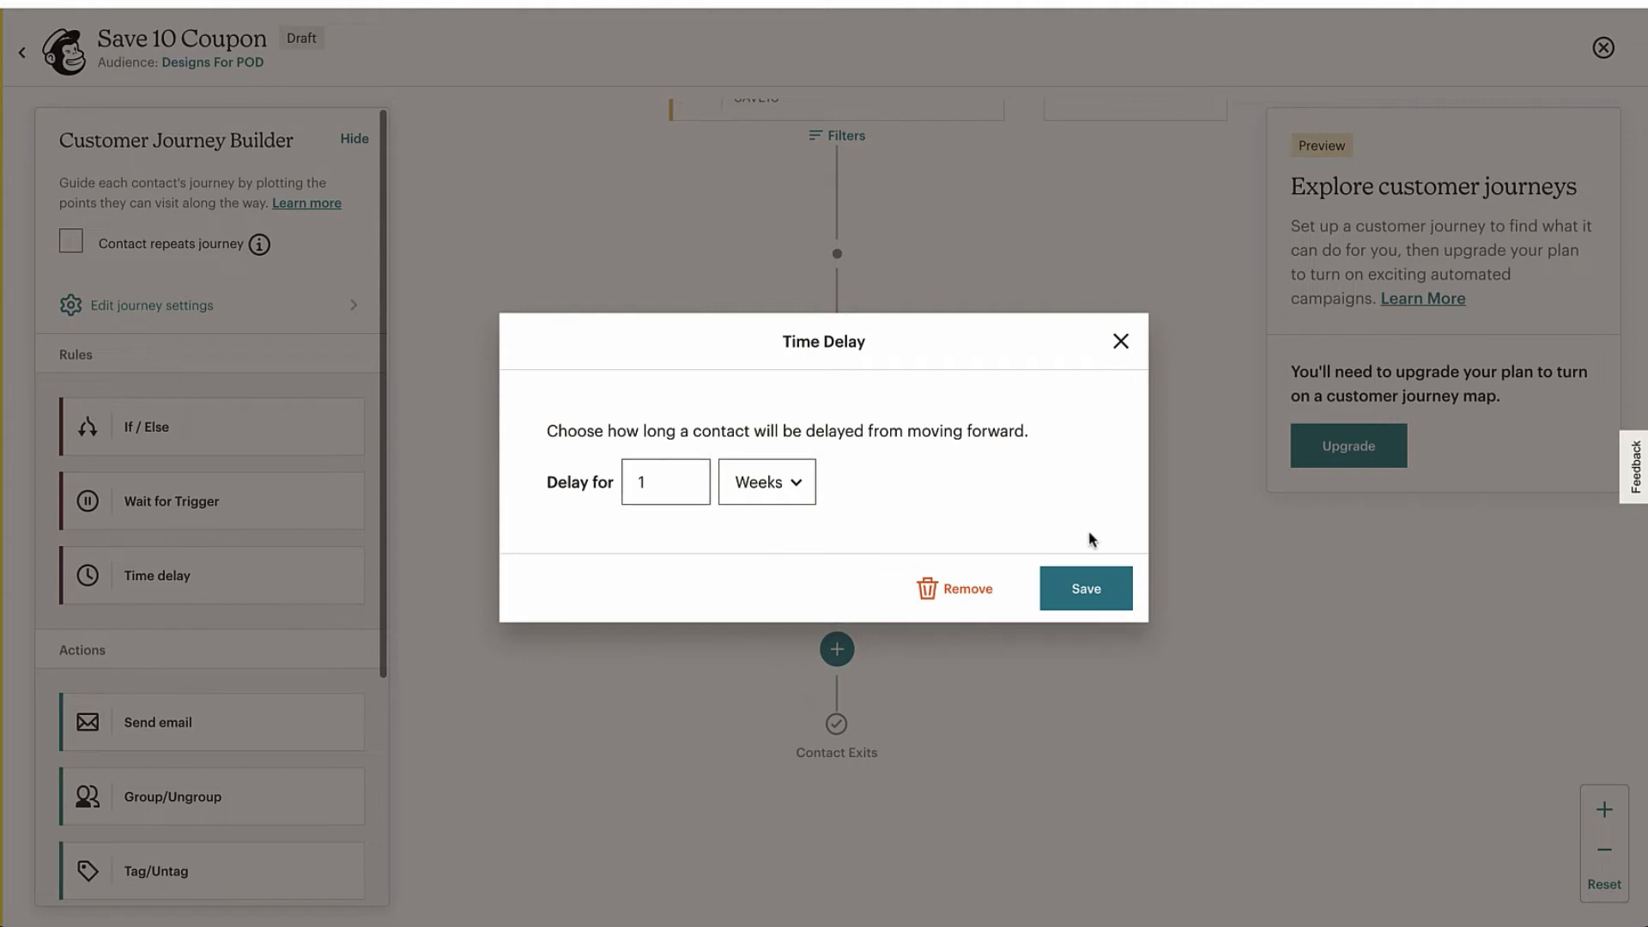
{"action": "left_click", "coordinate": [1084, 587]}
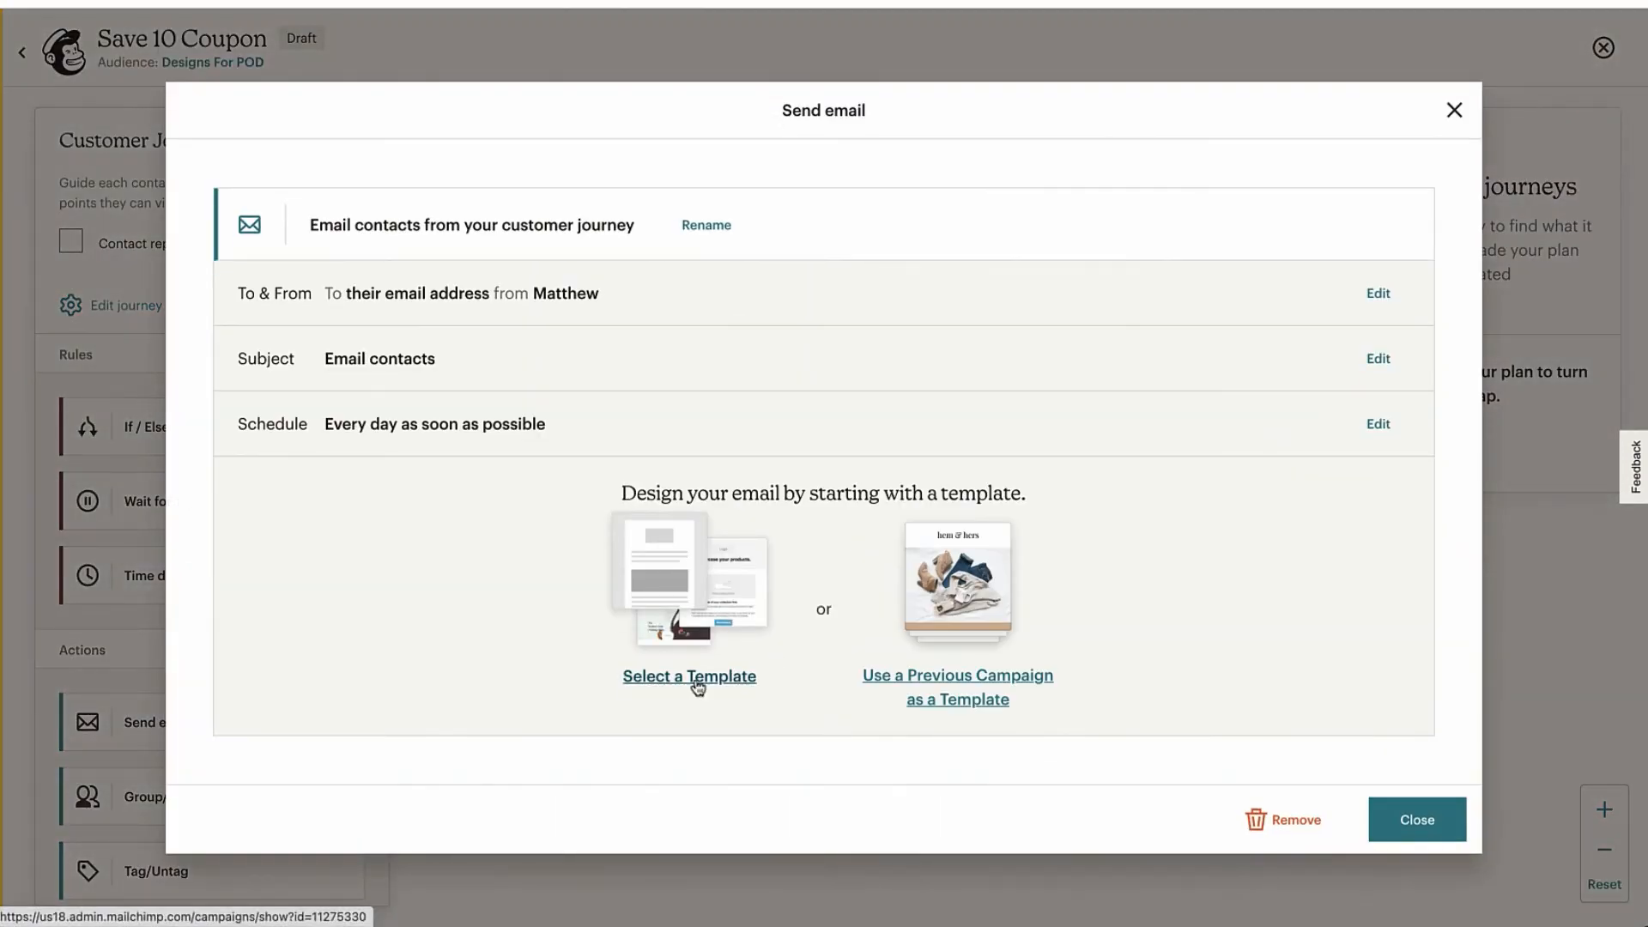
- Close the follow-up email setup, leaving email, 1-week delay, email on the map
{"action": "left_click", "coordinate": [1416, 819]}
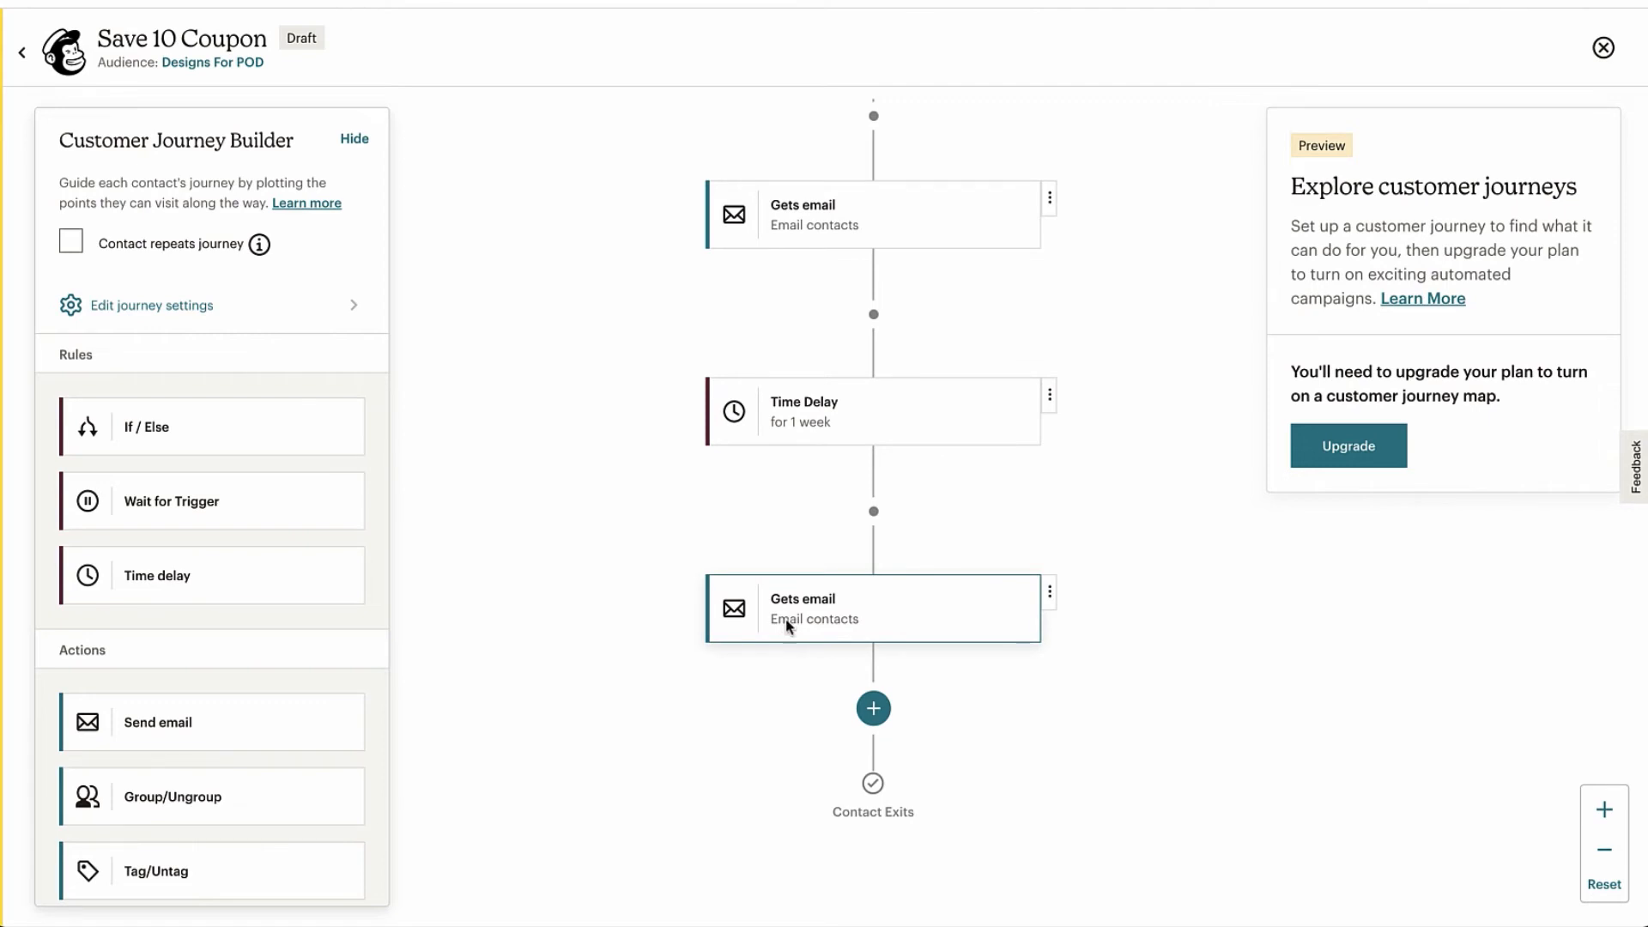
{"action": "mouse_move", "coordinate": [649, 570]}
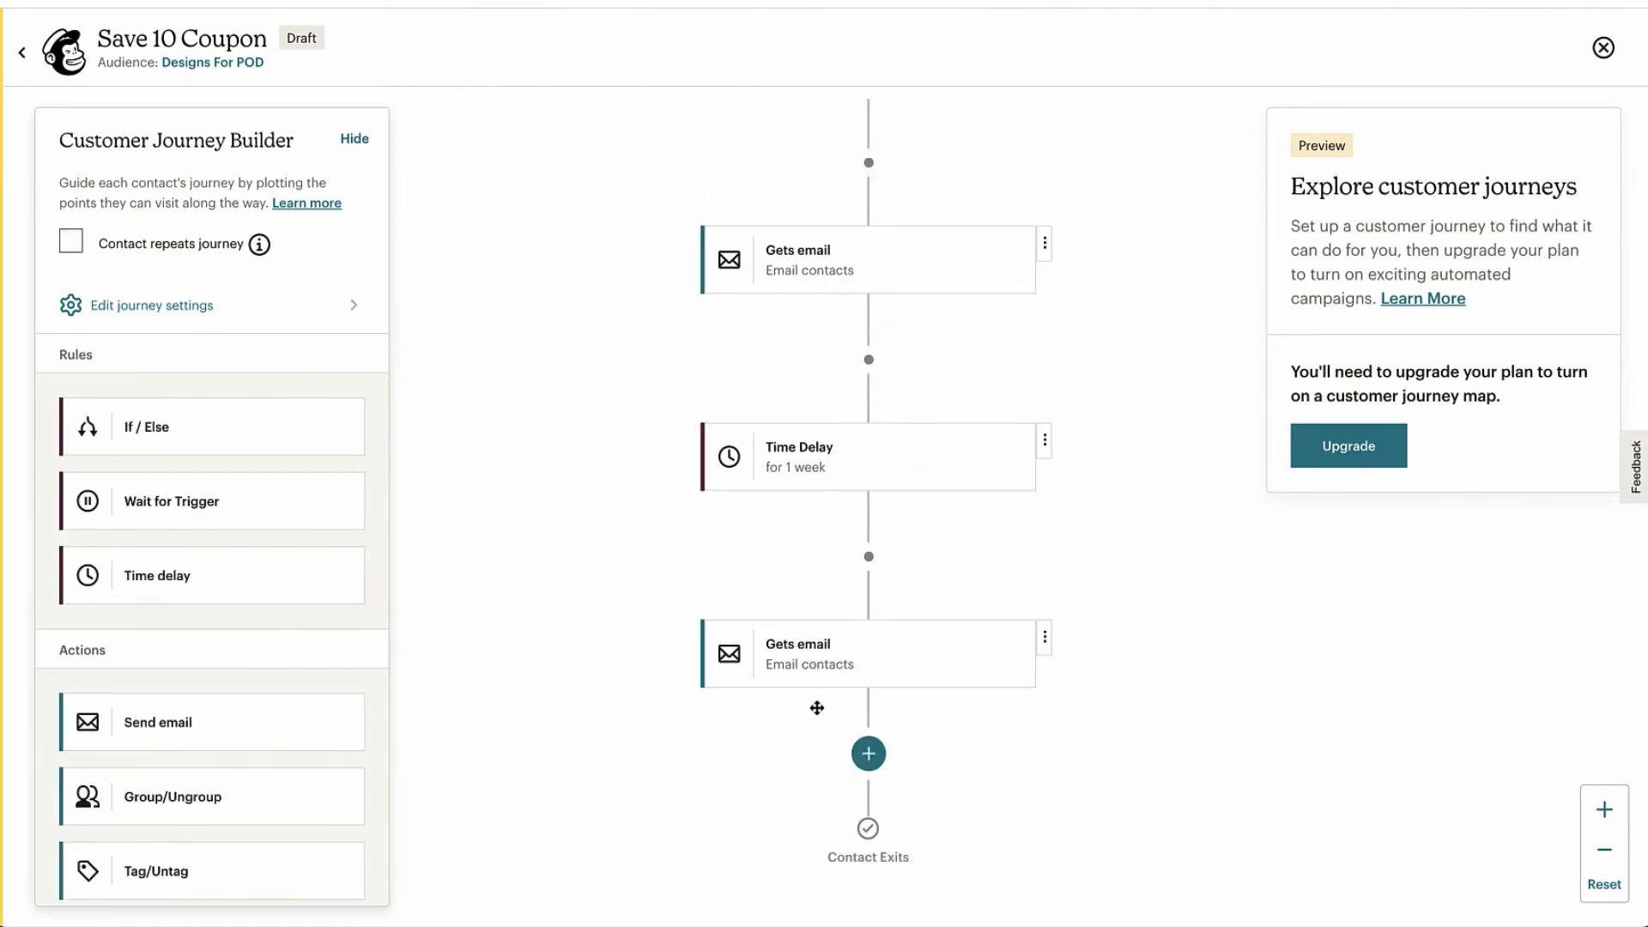
{"action": "mouse_move", "coordinate": [892, 566]}
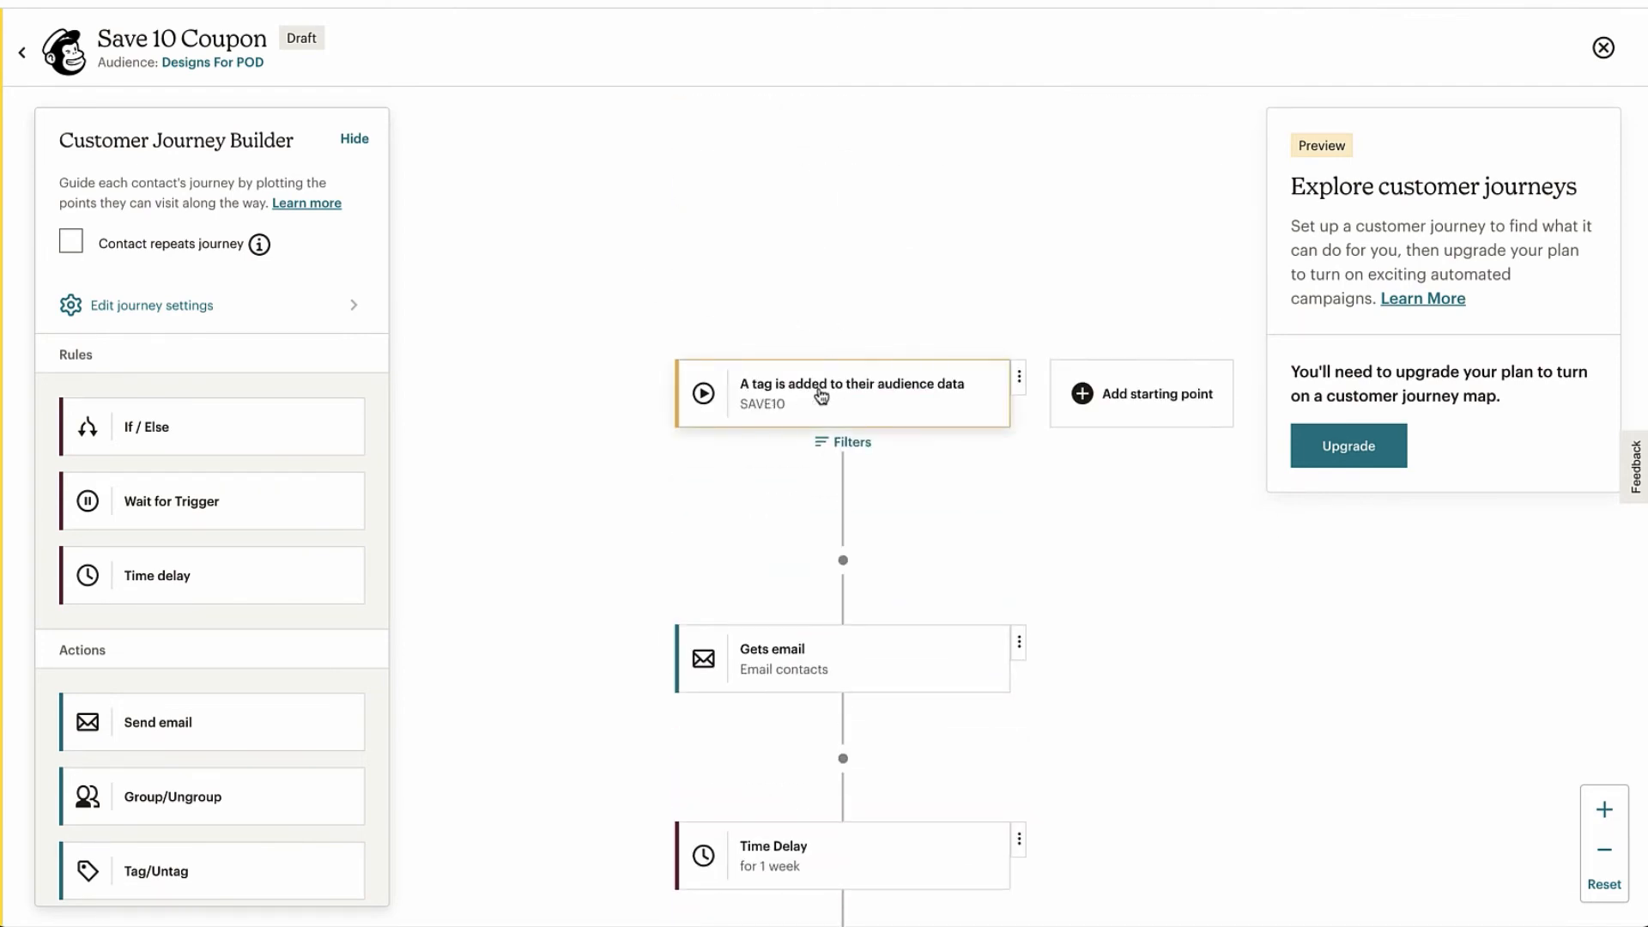
- Scroll down the journey map to review it from the SAVE10 trigger to the exit
{"action": "scroll", "scroll_direction": "down", "scroll_amount": 3}
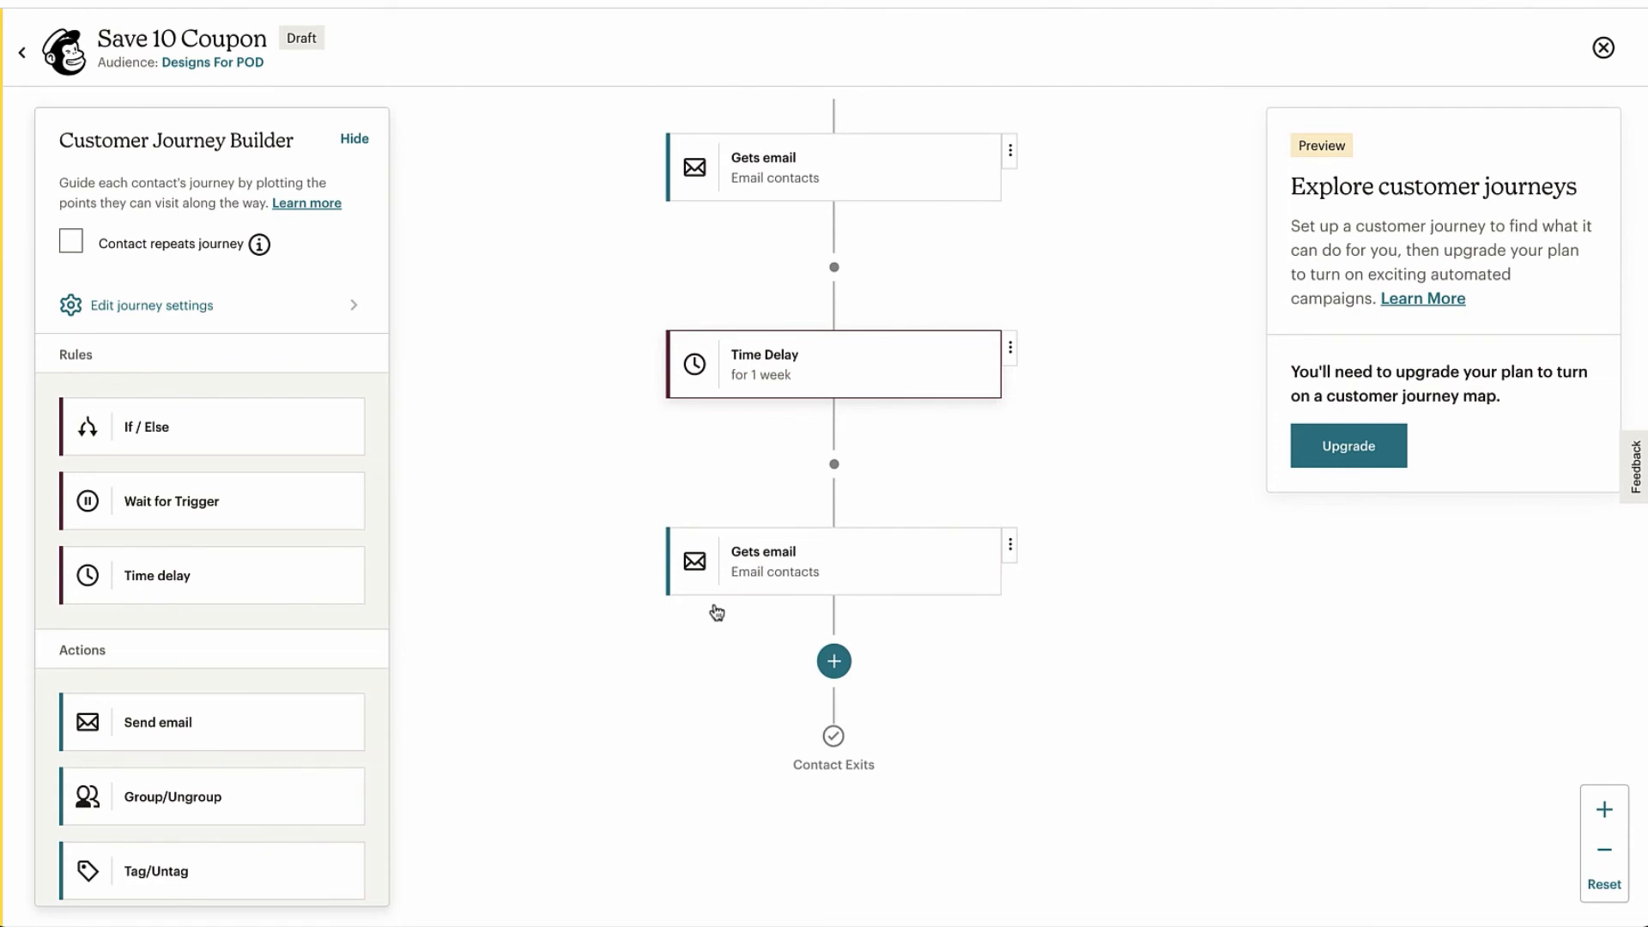
{"action": "mouse_move", "coordinate": [715, 611]}
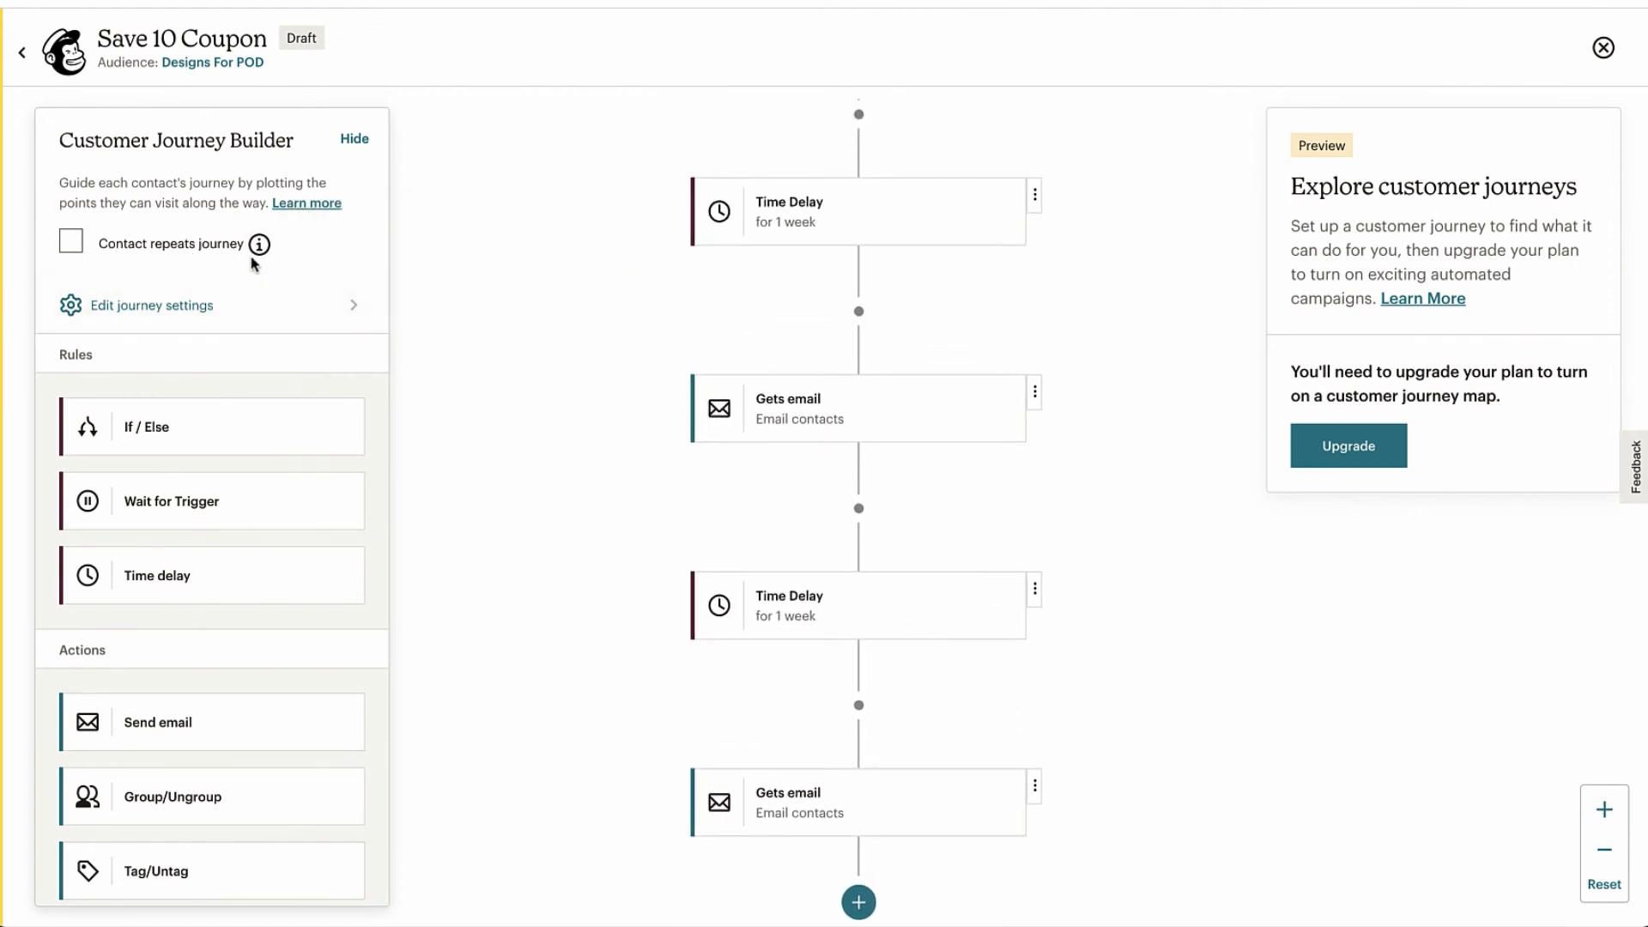
- Toggle 'Contact repeats journey' off and back on, leaving repeats enabled
{"action": "left_click", "coordinate": [71, 242]}
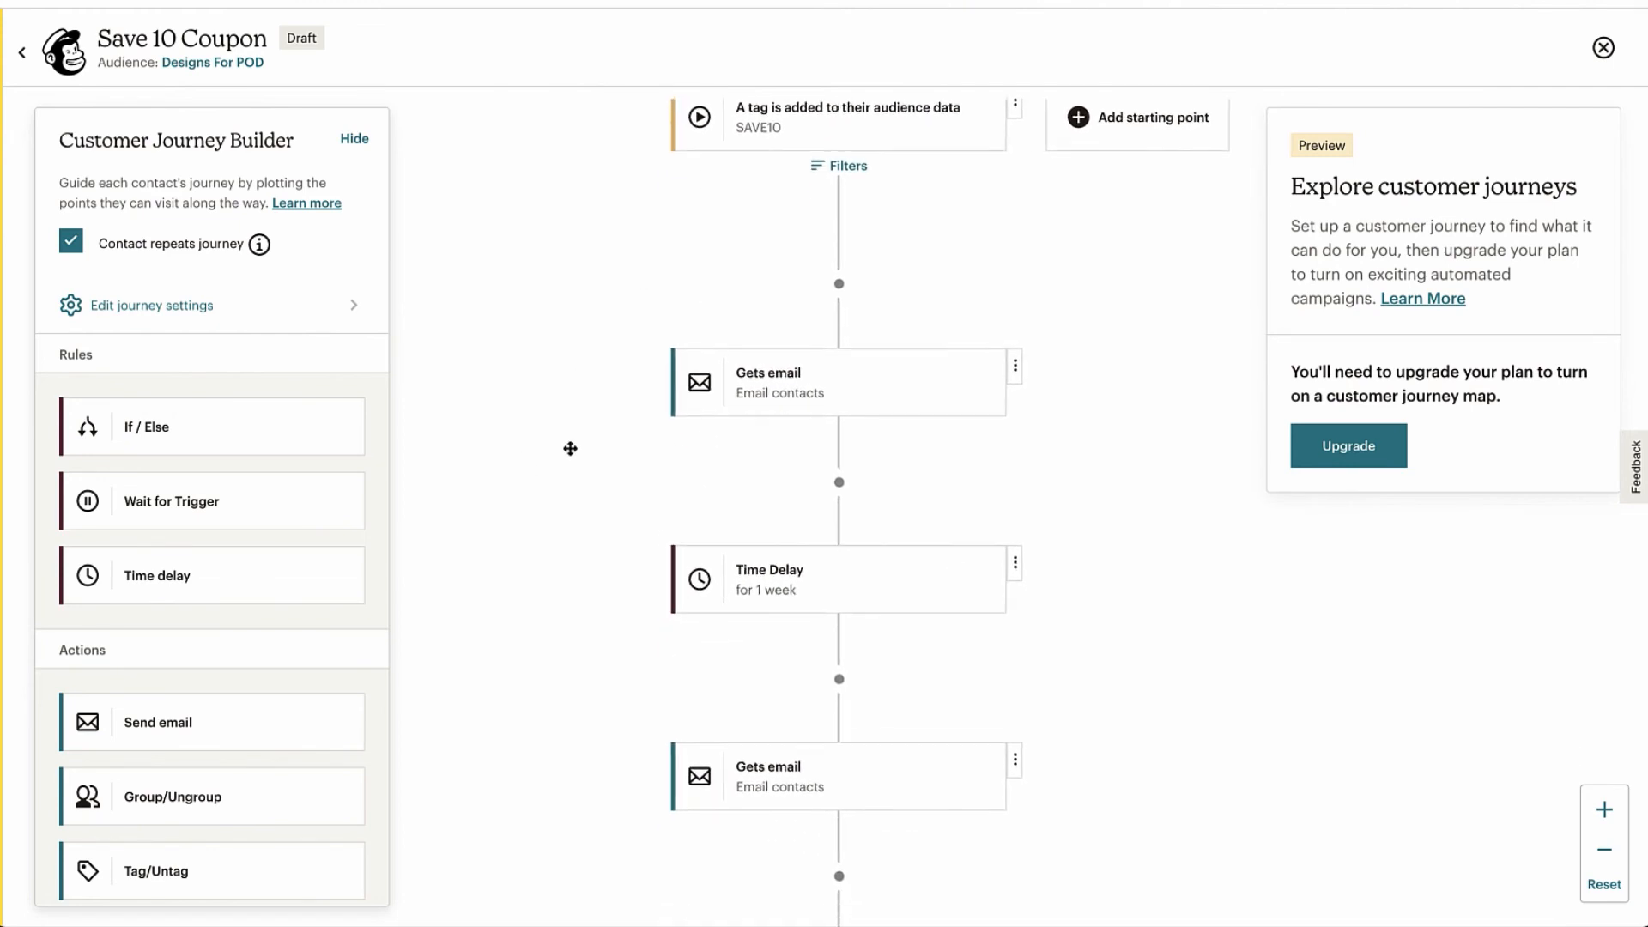
{"action": "mouse_move", "coordinate": [620, 451]}
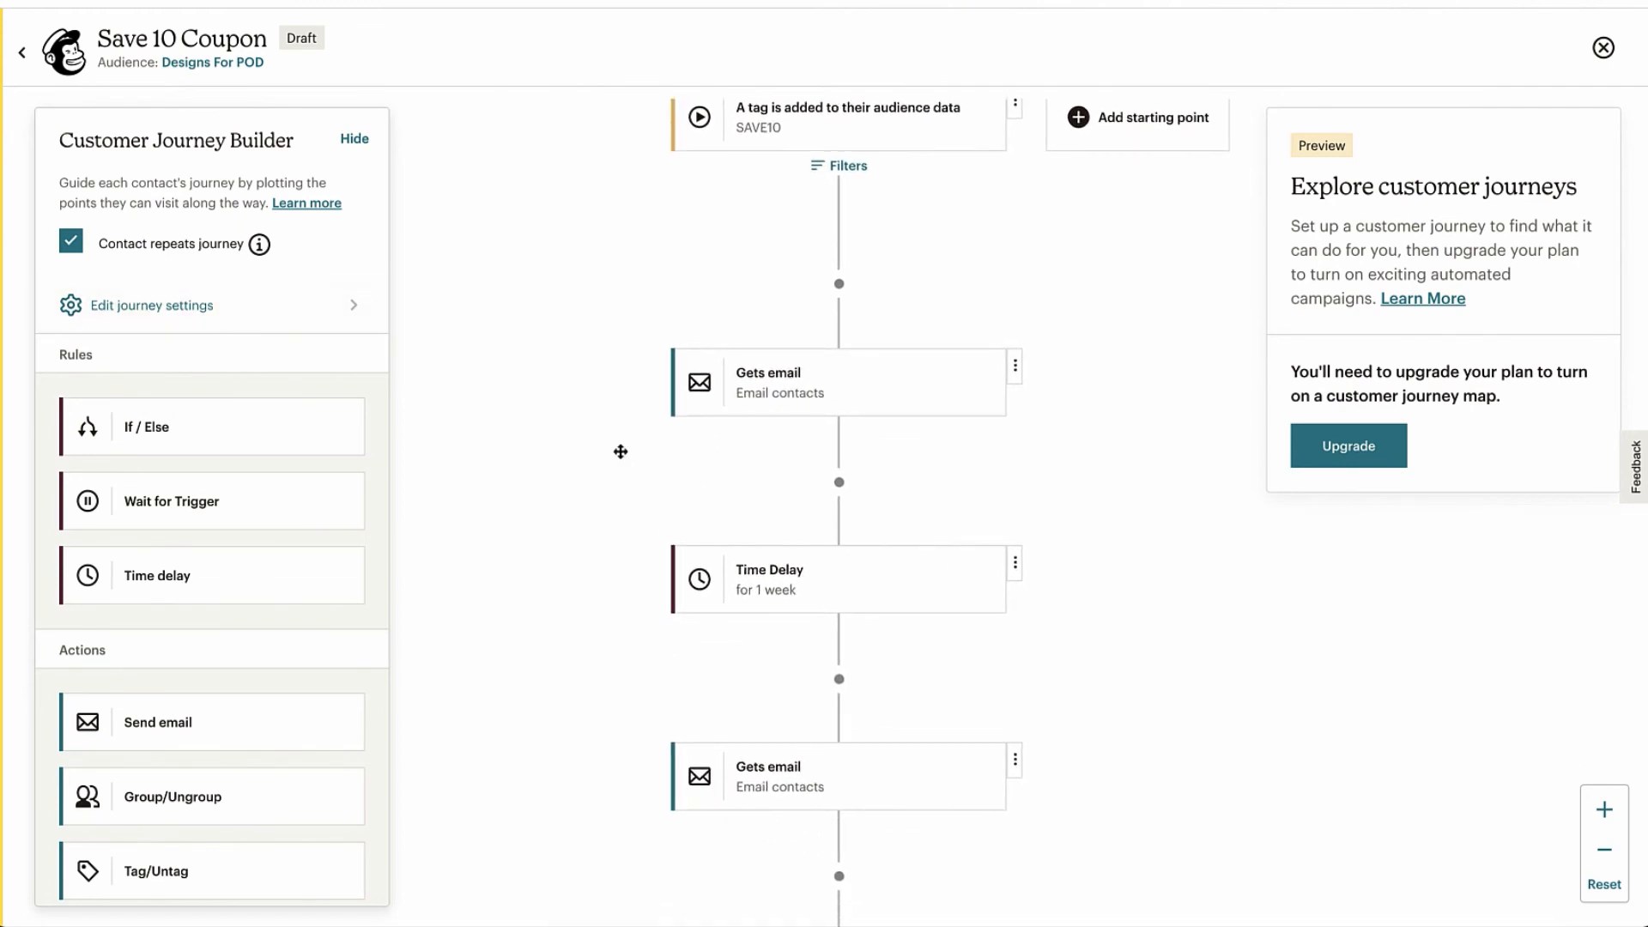
{"action": "left_click", "coordinate": [68, 242]}
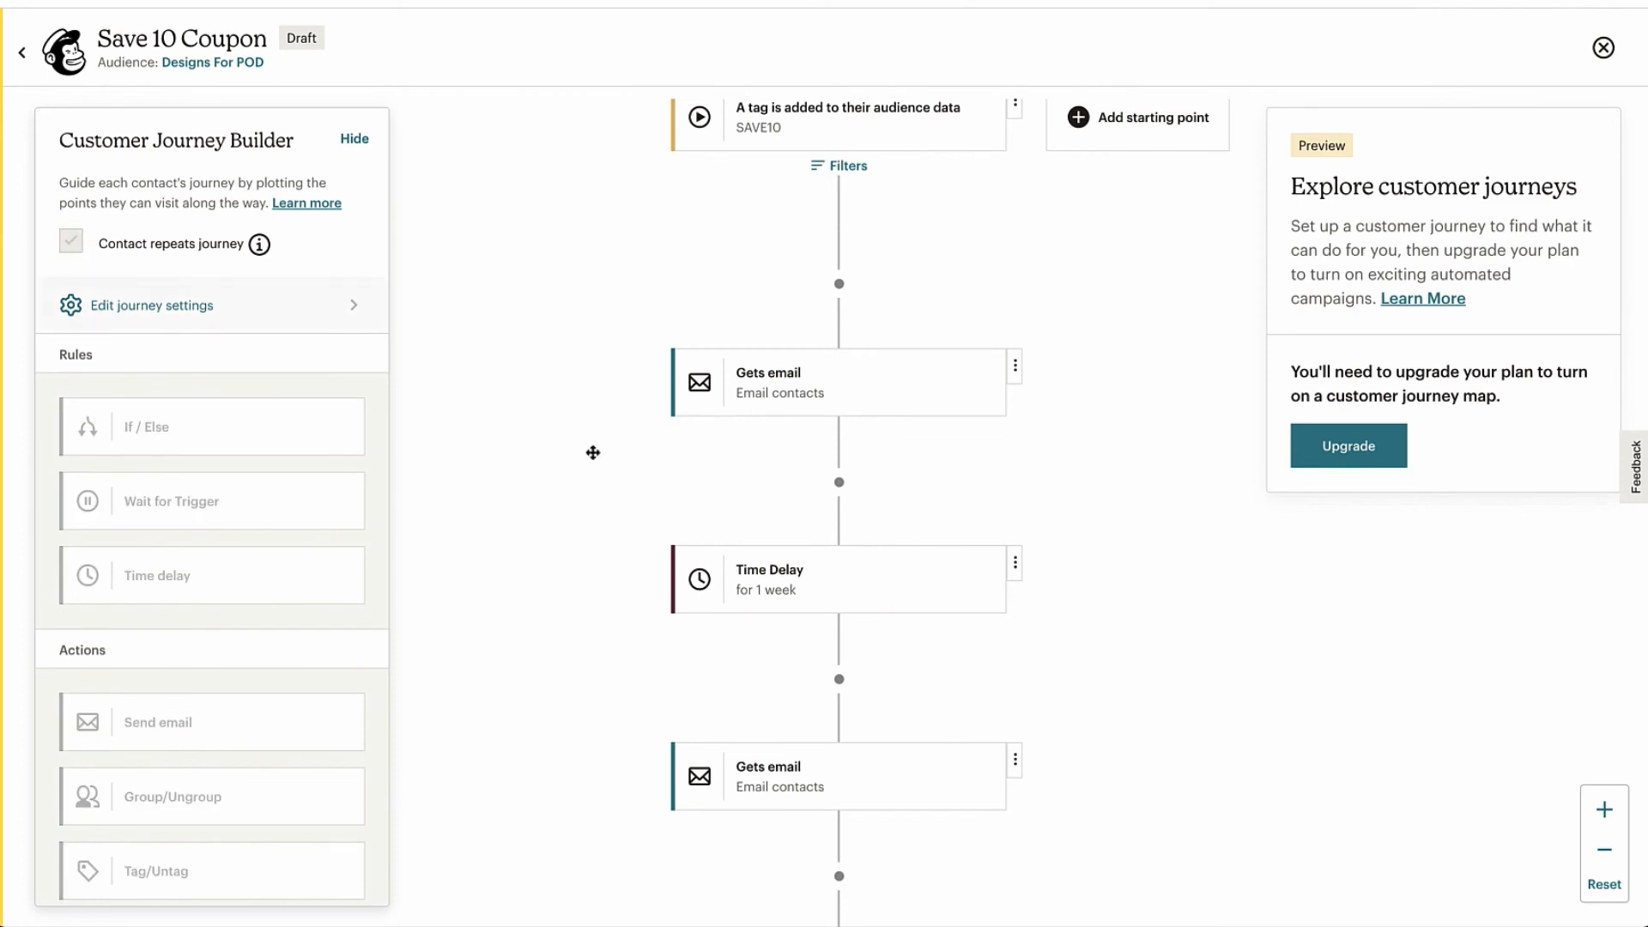
{"action": "scroll", "scroll_direction": "down", "scroll_amount": 3}
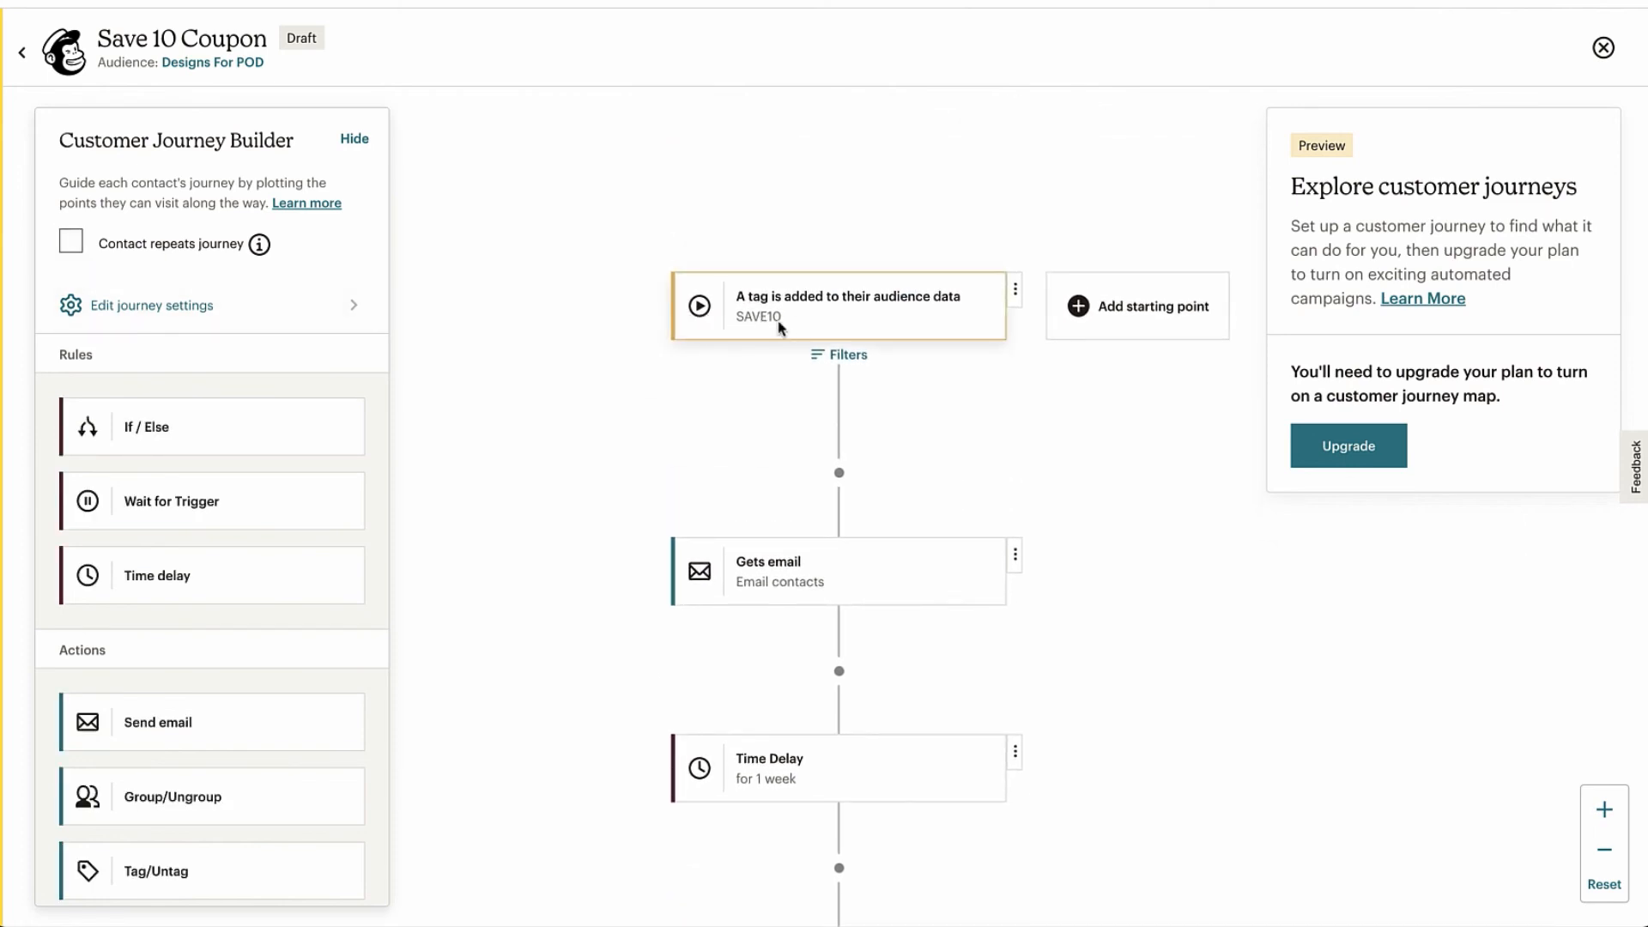
{"action": "scroll", "scroll_direction": "down", "scroll_amount": 3}
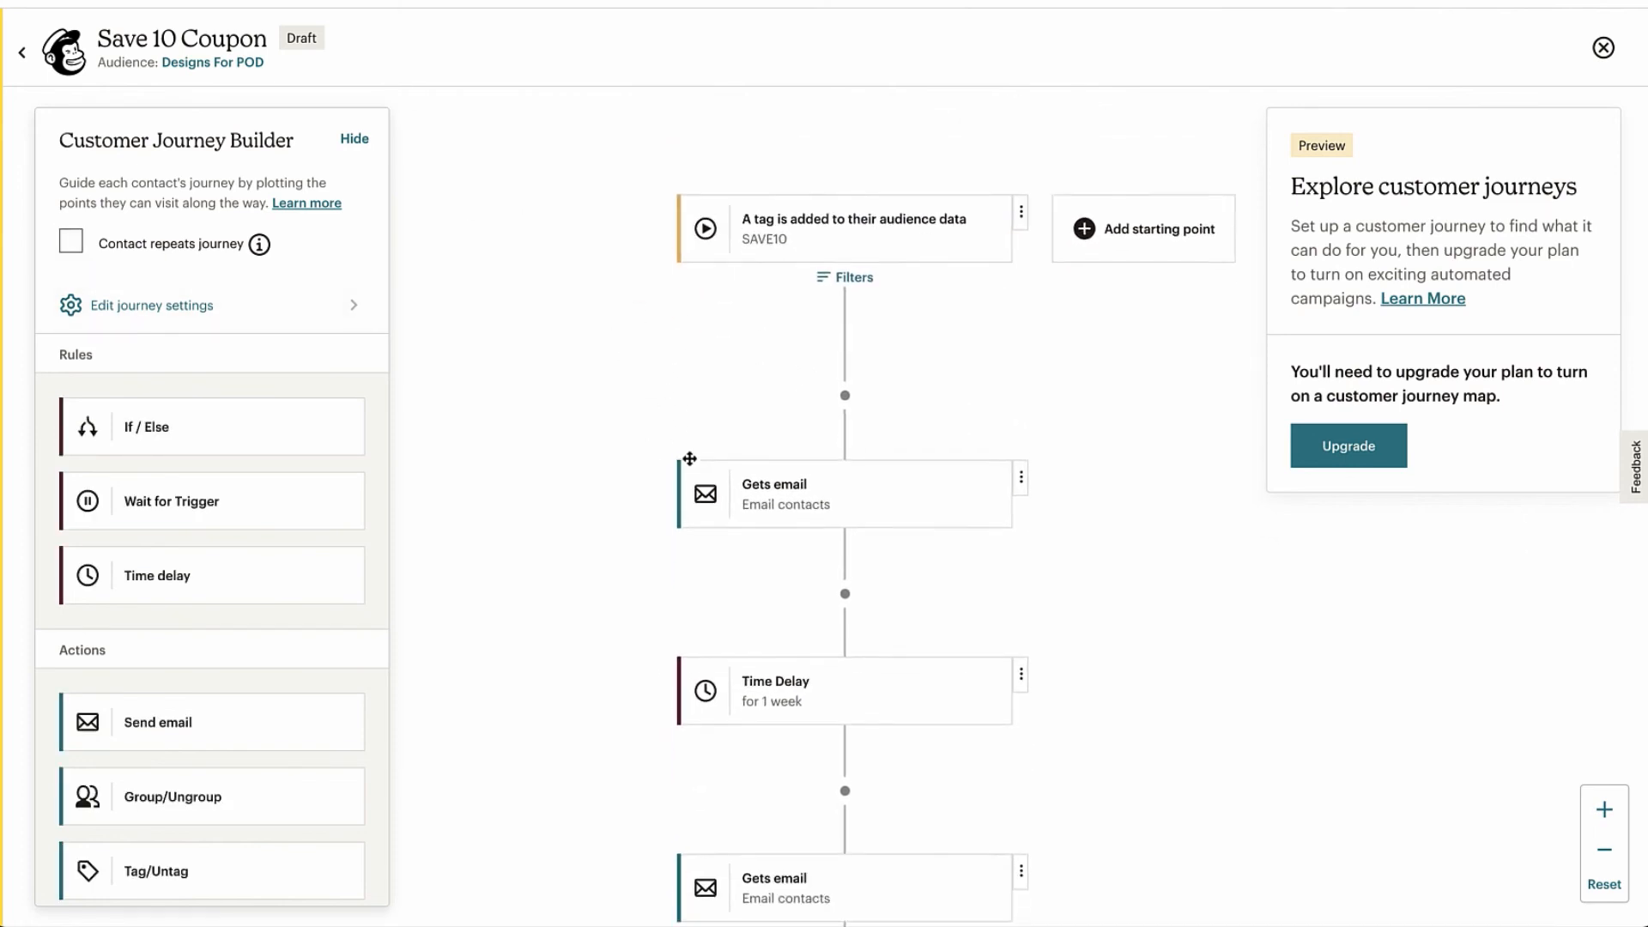
{"action": "scroll", "scroll_direction": "down", "scroll_amount": 3}
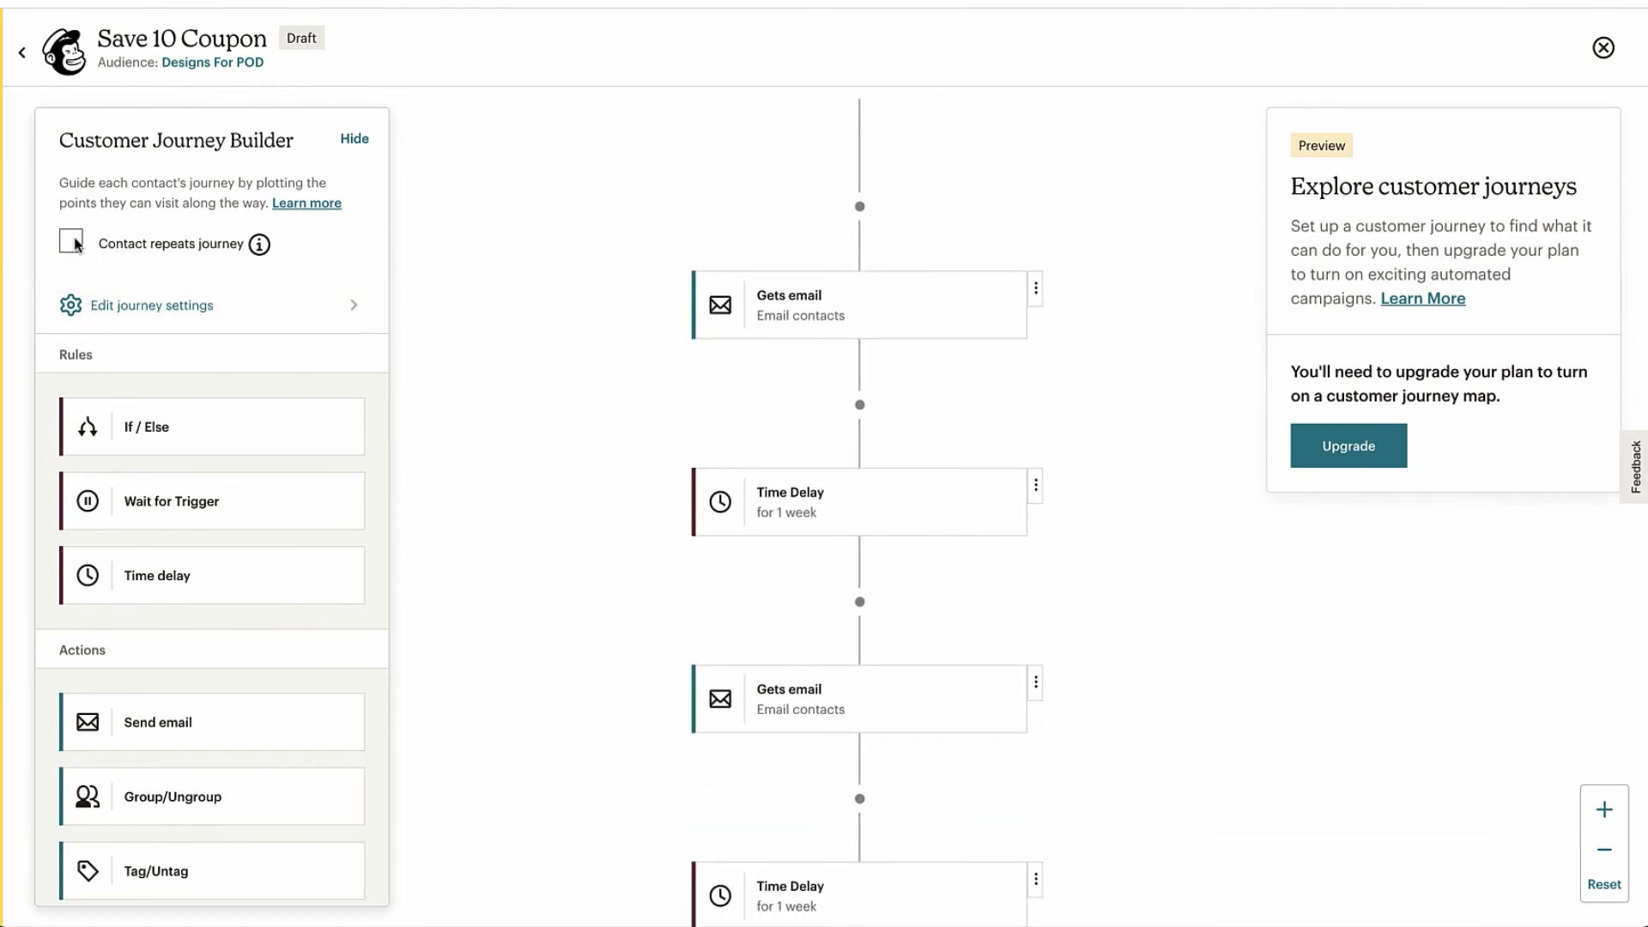
{"action": "left_click", "coordinate": [68, 243]}
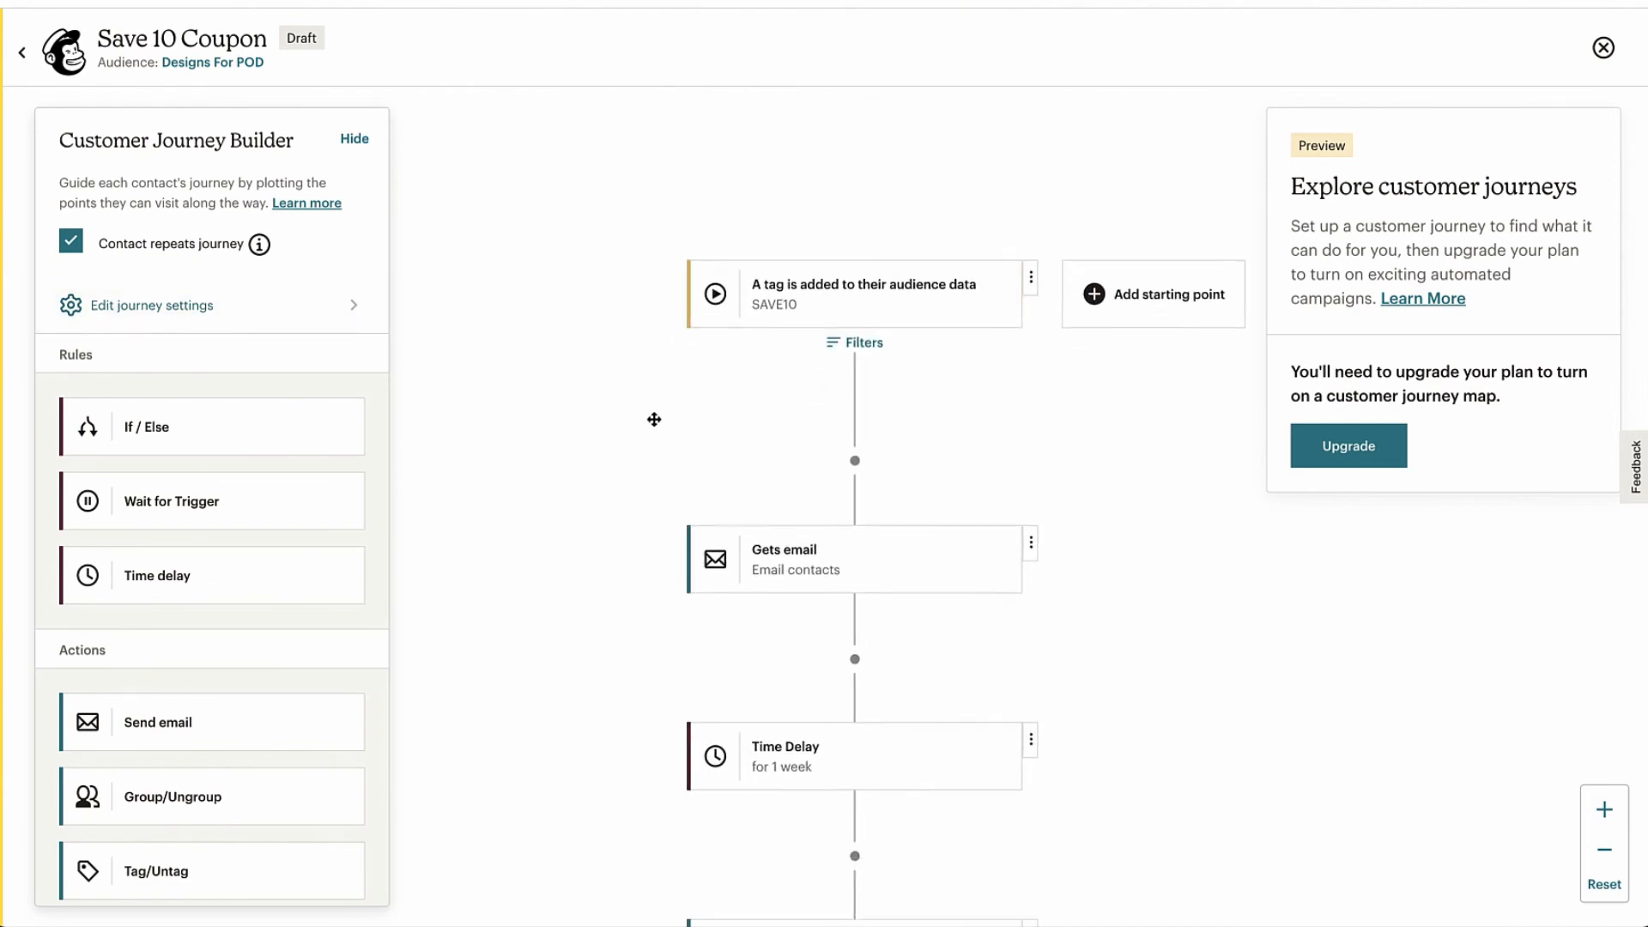
{"action": "scroll", "scroll_direction": "down", "scroll_amount": 3}
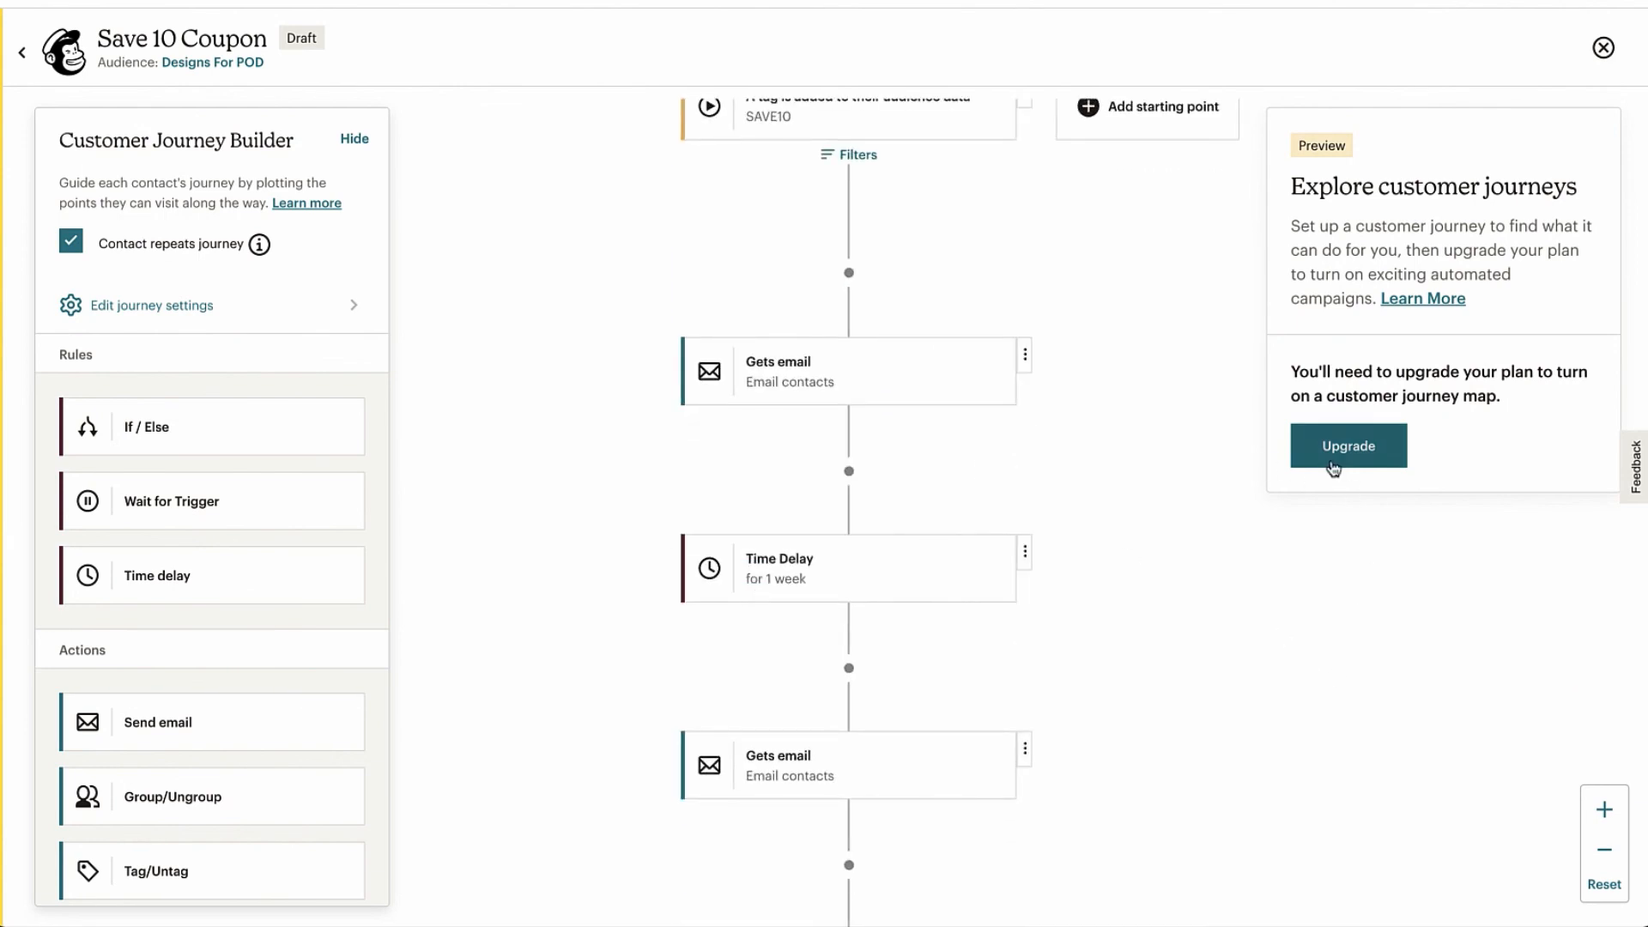
{"action": "left_click", "coordinate": [1349, 445]}
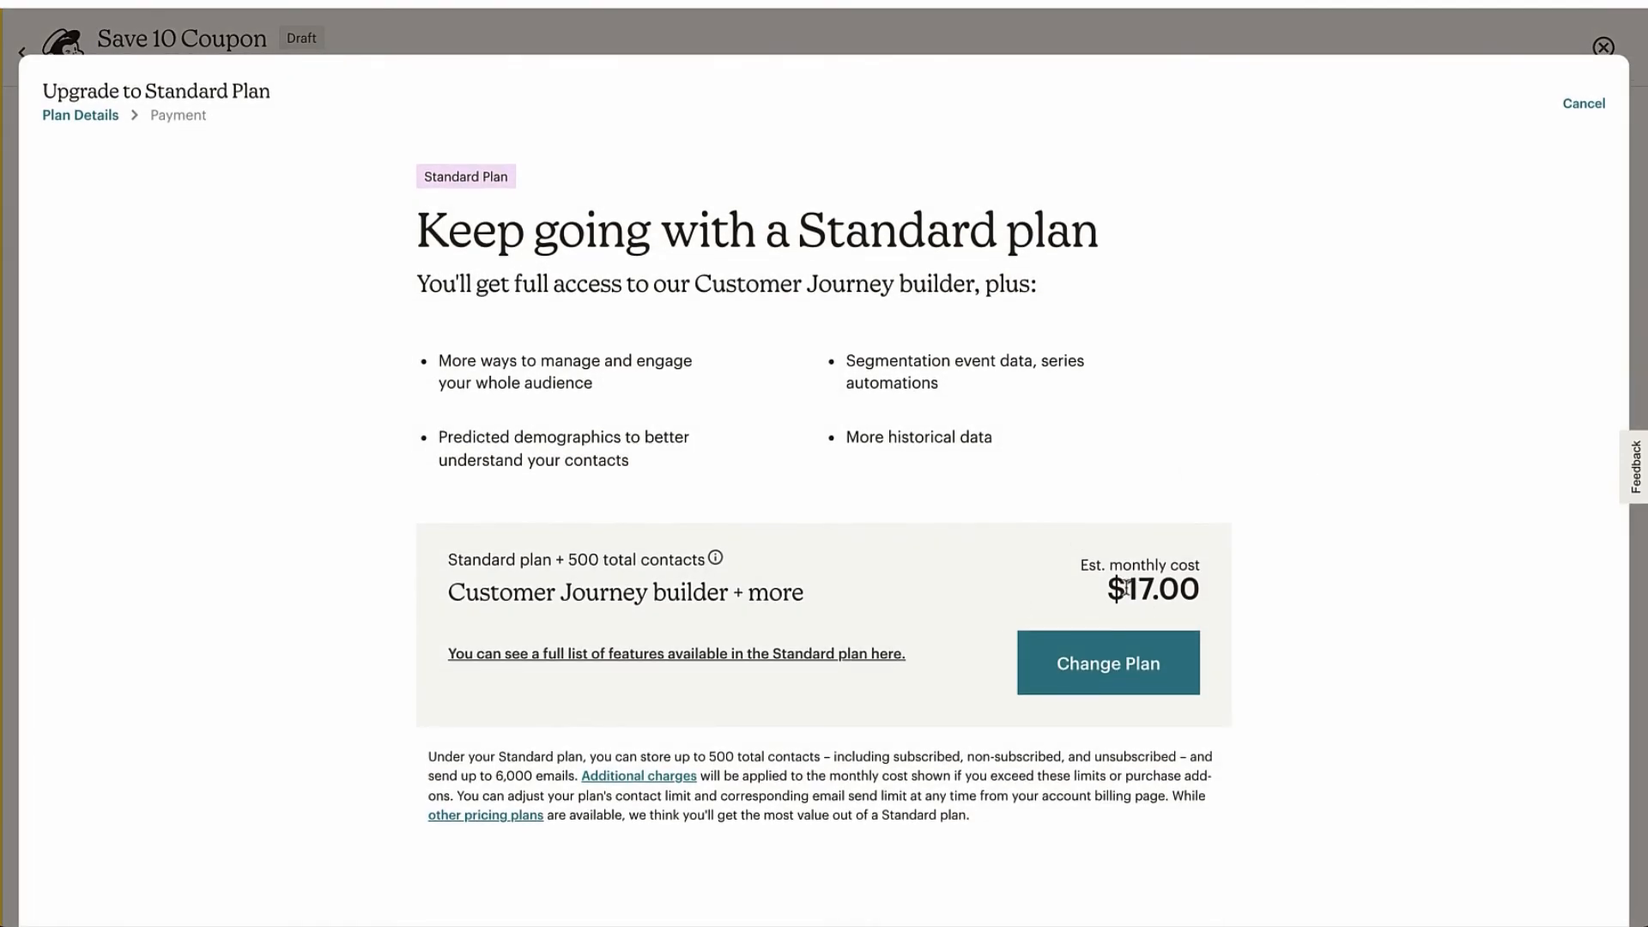
{"action": "mouse_move", "coordinate": [1087, 530]}
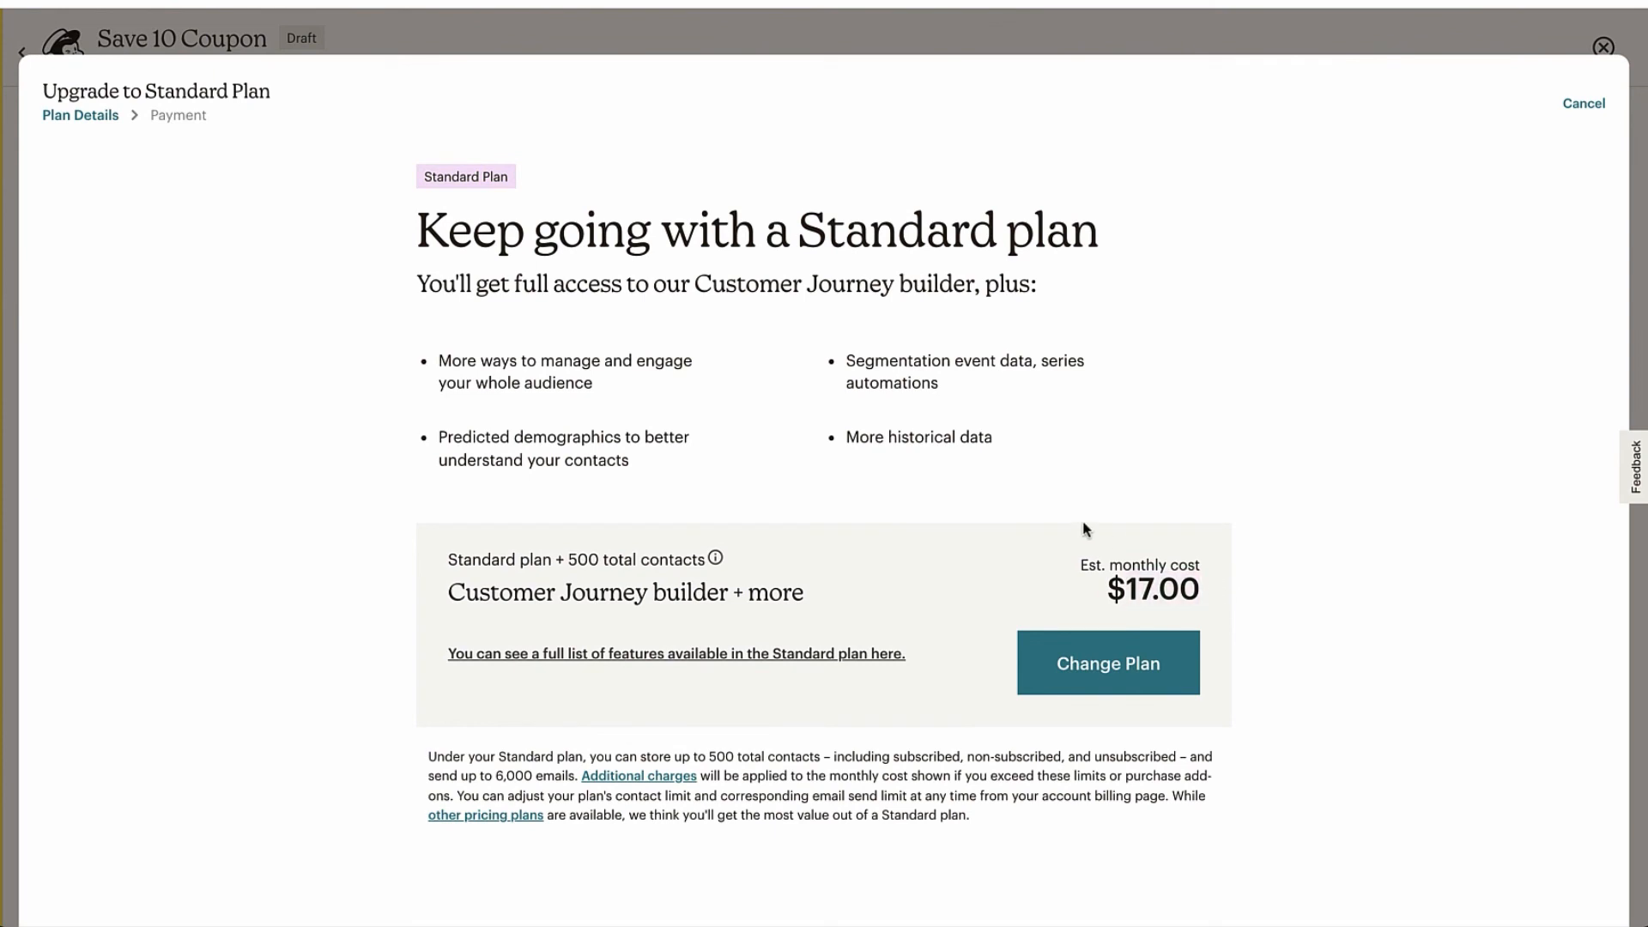
{"action": "mouse_move", "coordinate": [1565, 110]}
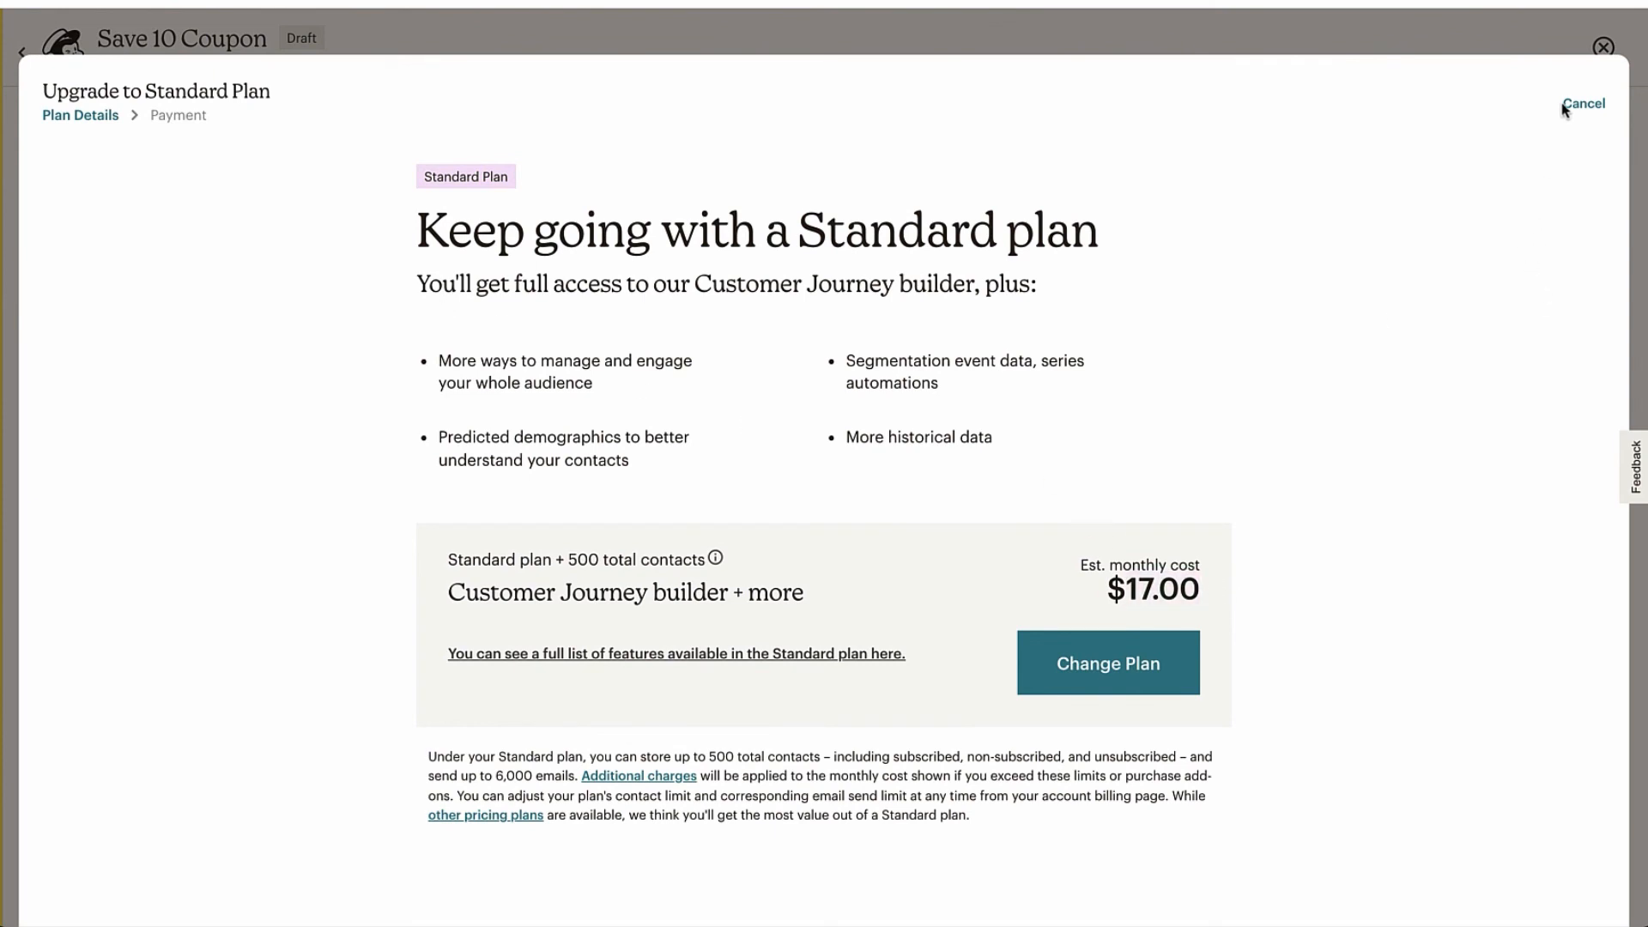
{"action": "left_click", "coordinate": [1583, 103]}
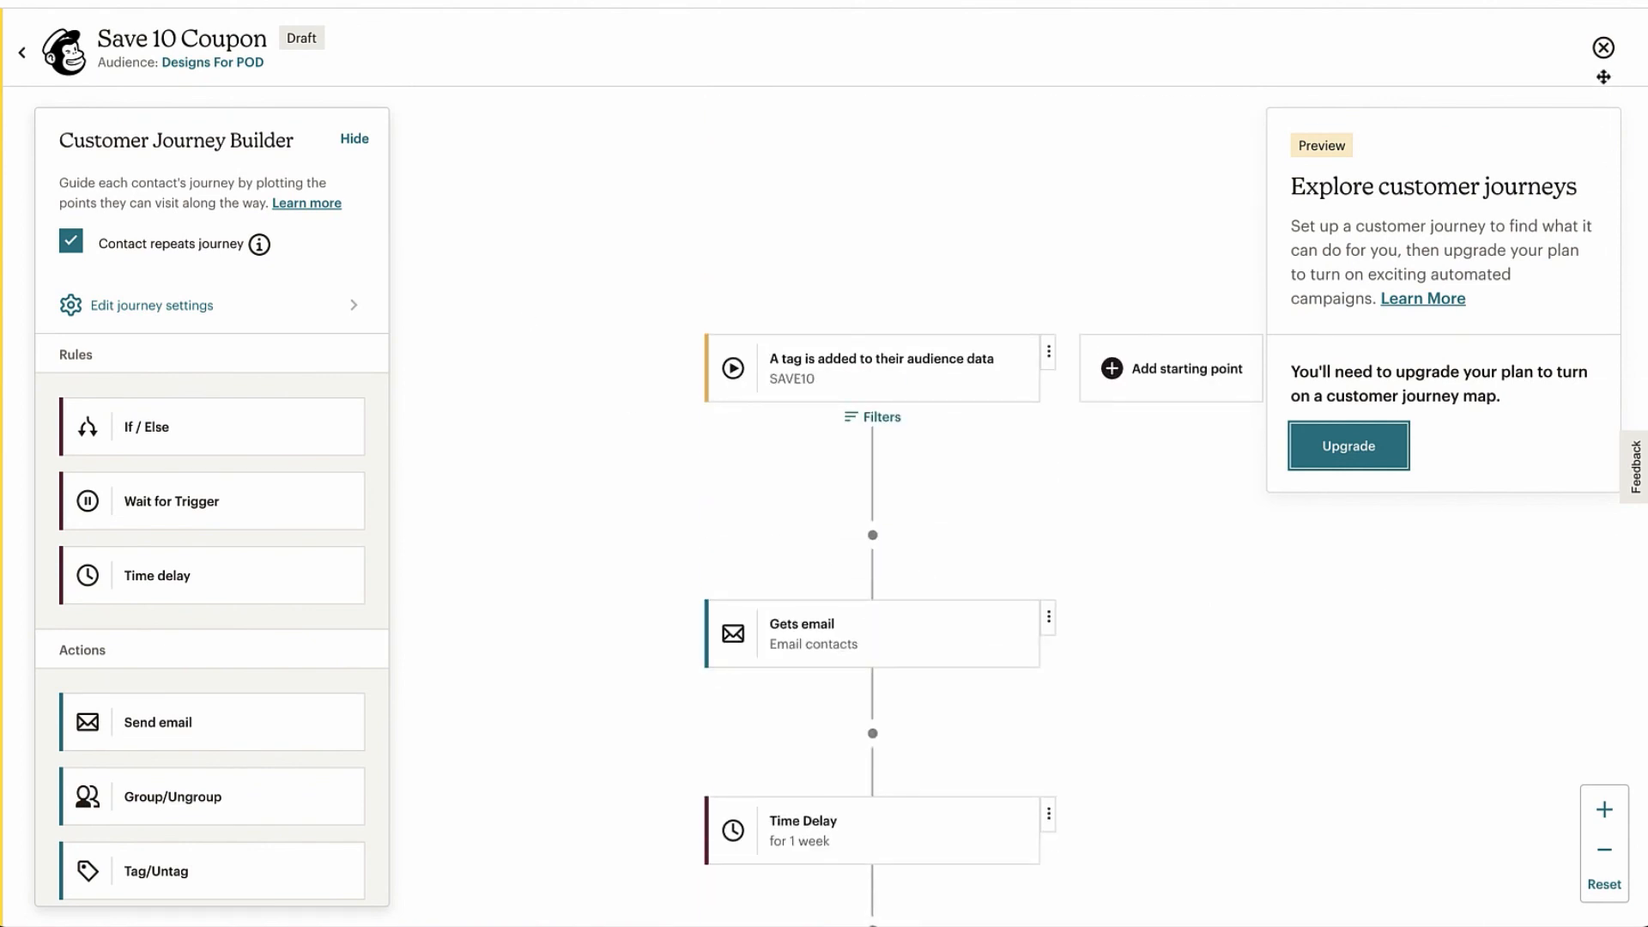
- Exit the journey builder and browse the pre-built maps on the Explore page
{"action": "left_click", "coordinate": [1604, 48]}
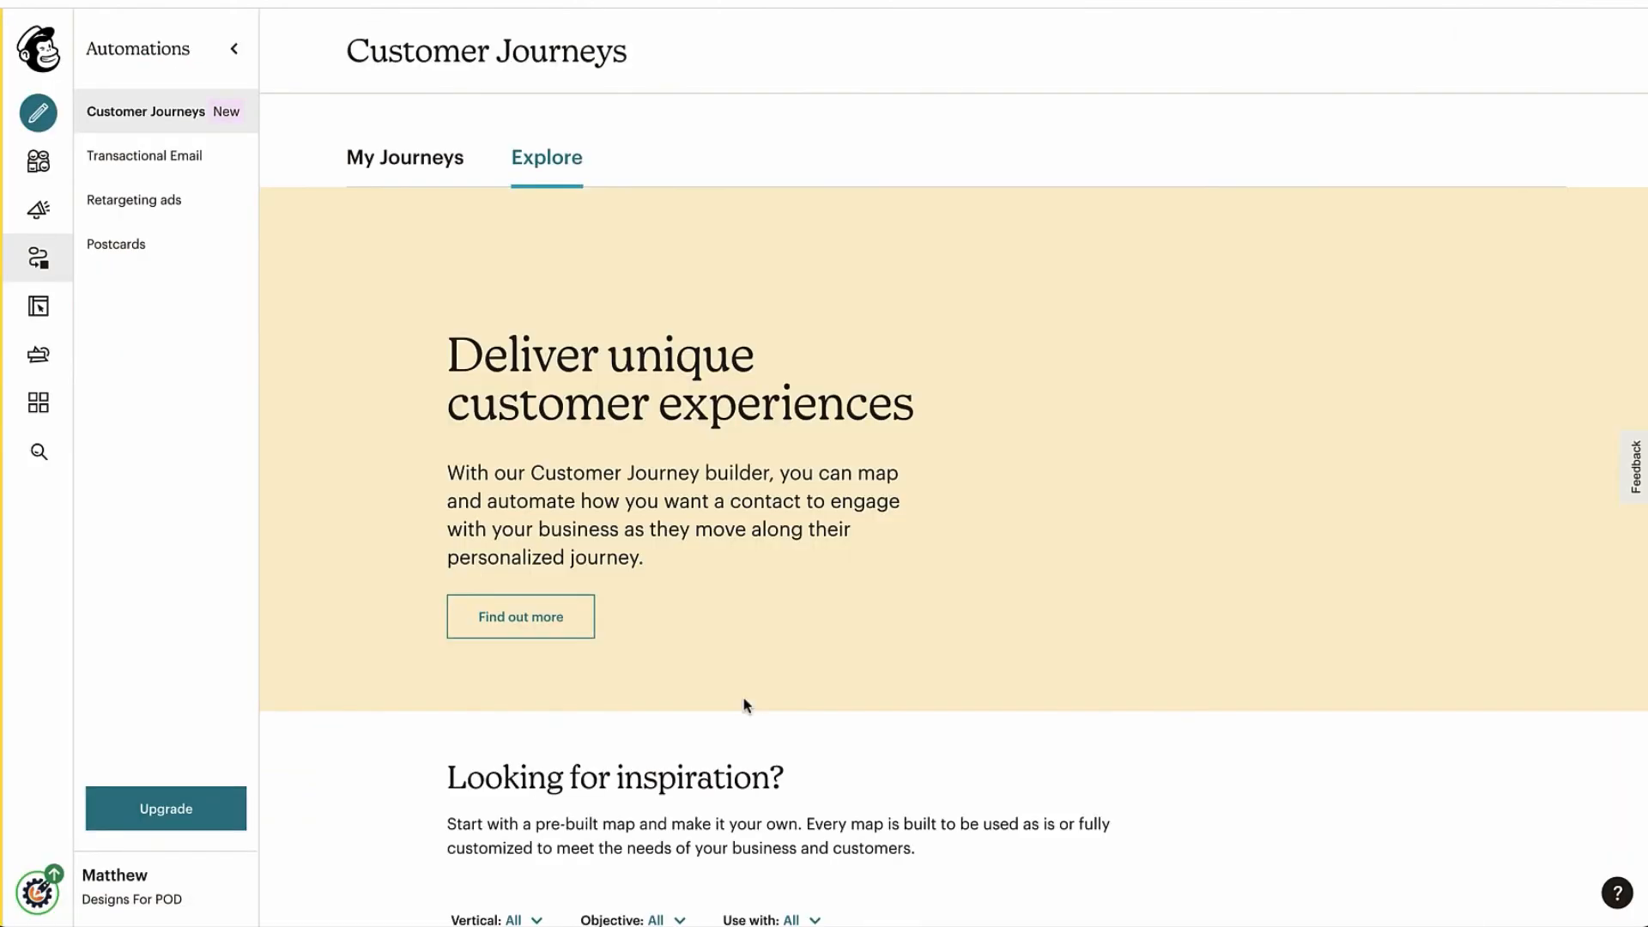
{"action": "scroll", "scroll_direction": "down", "scroll_amount": 3}
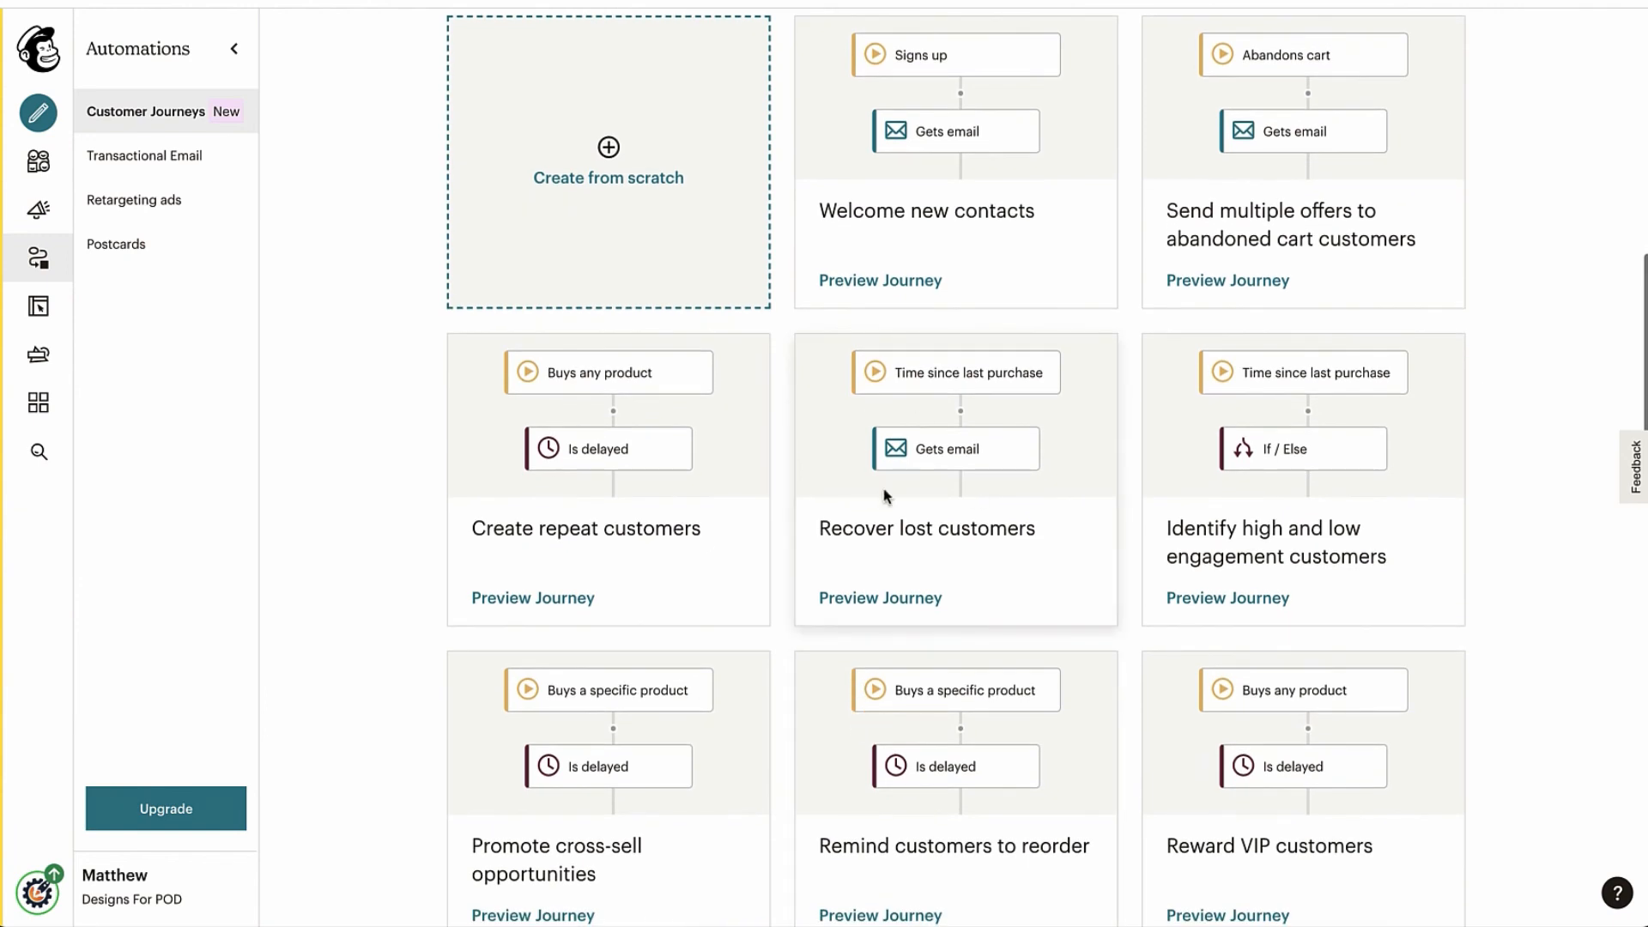
{"action": "mouse_move", "coordinate": [898, 555]}
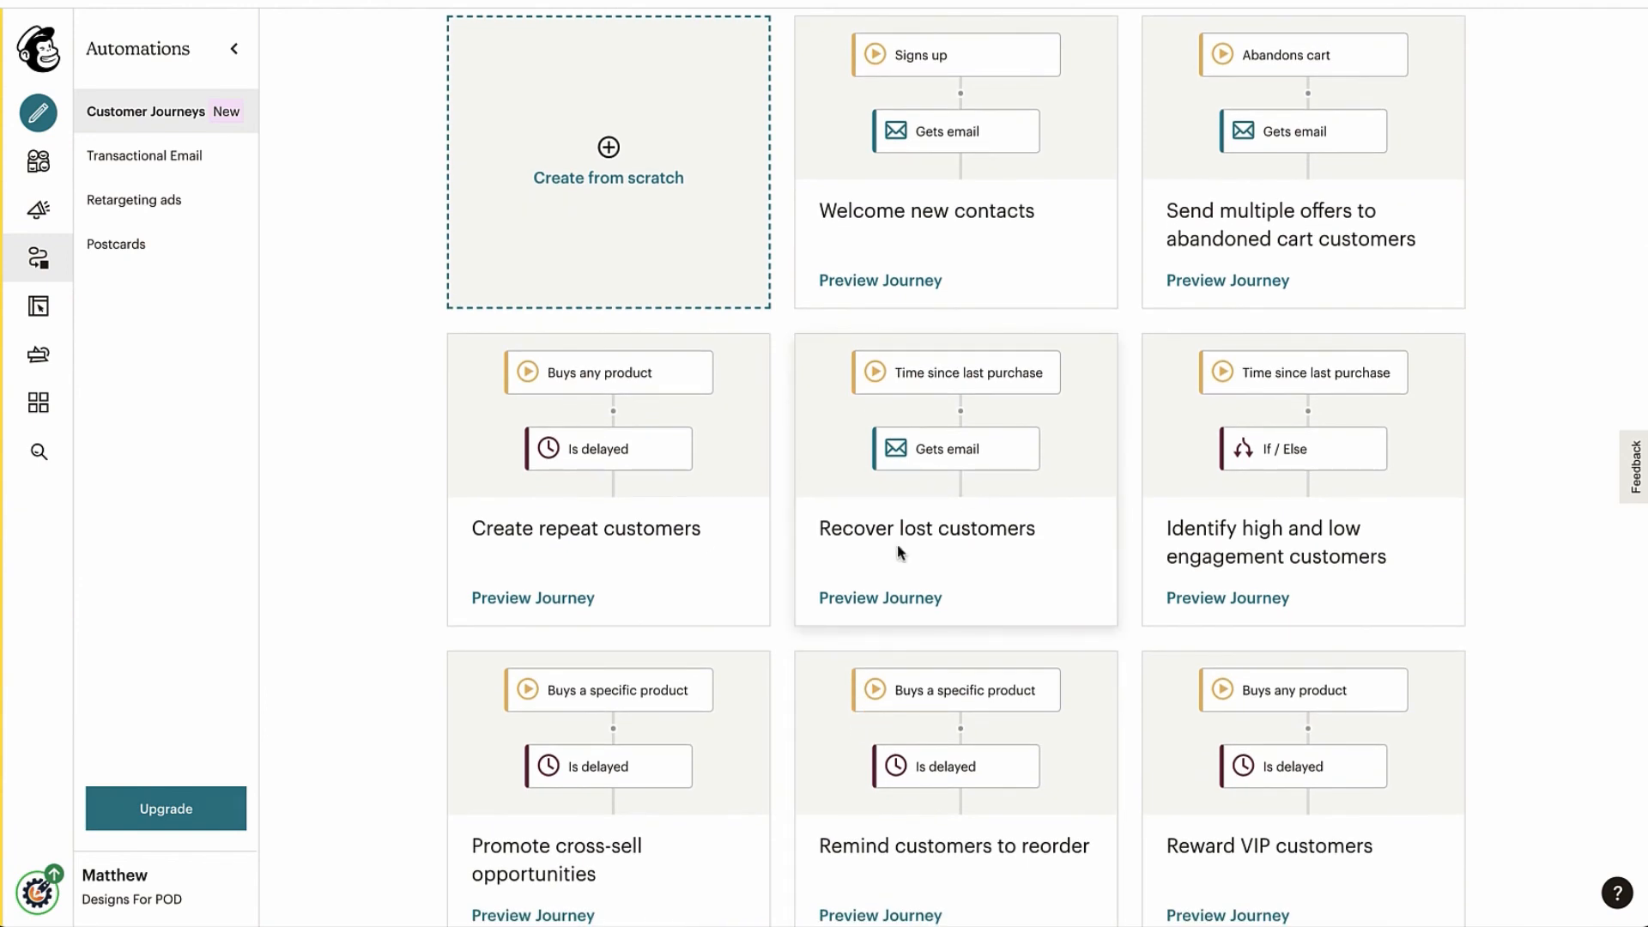